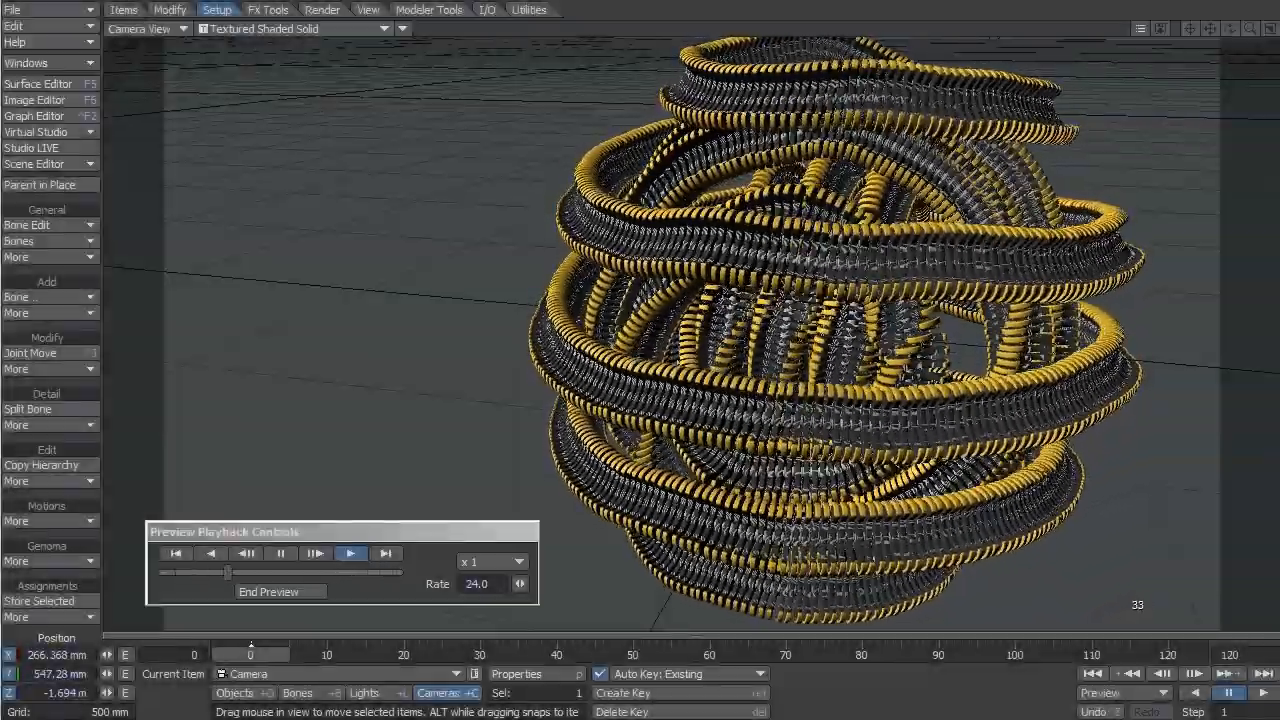
Step: Sketch a flat spiral curve in the Top view
left_click(350, 552)
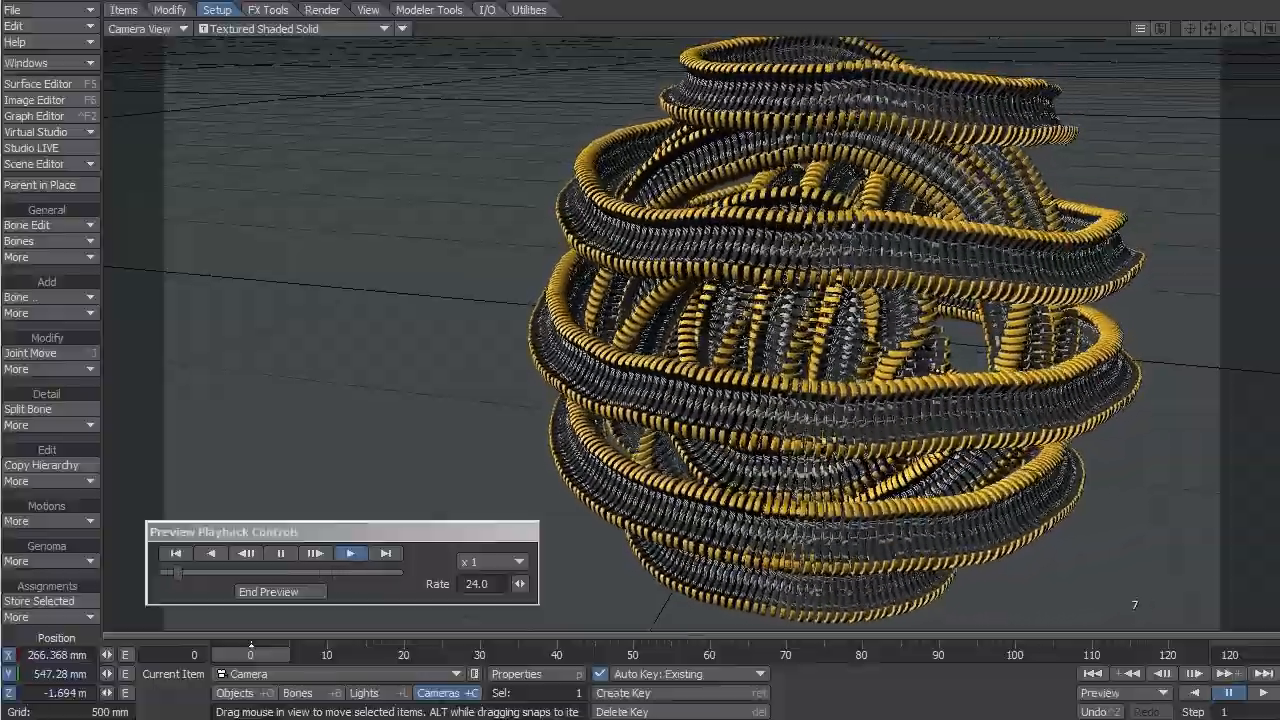
left_click(350, 552)
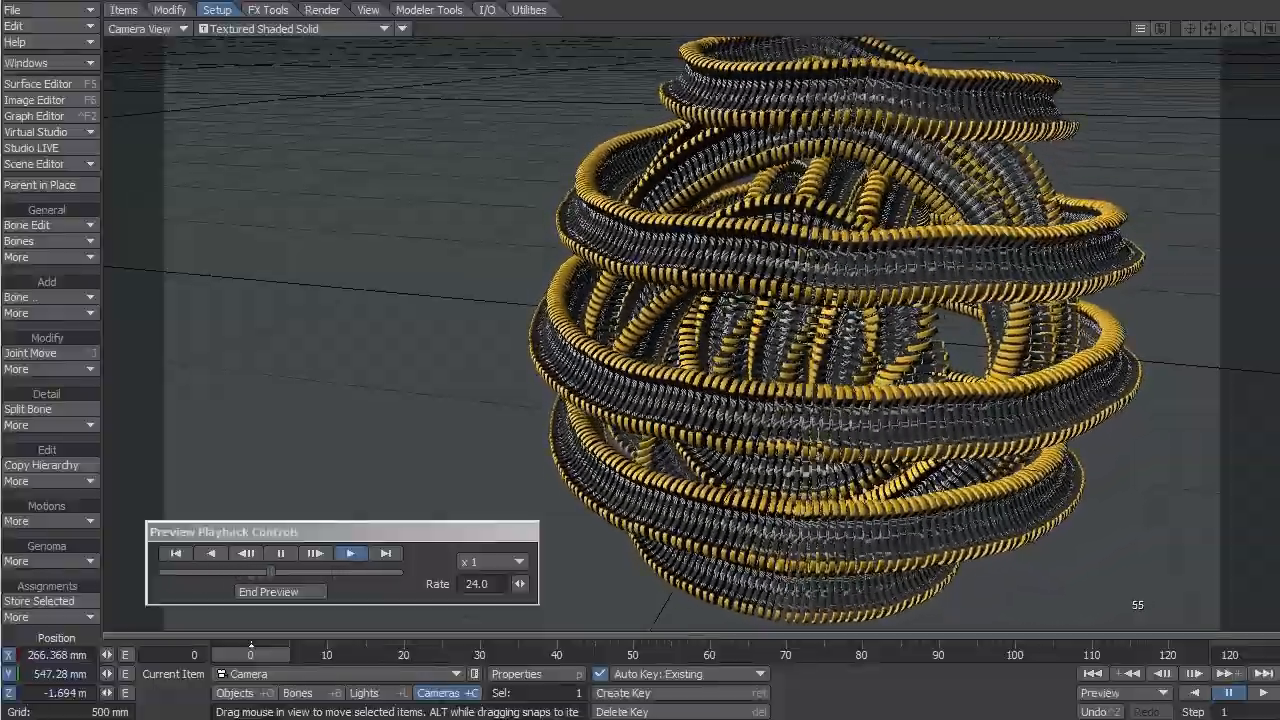
left_click(350, 552)
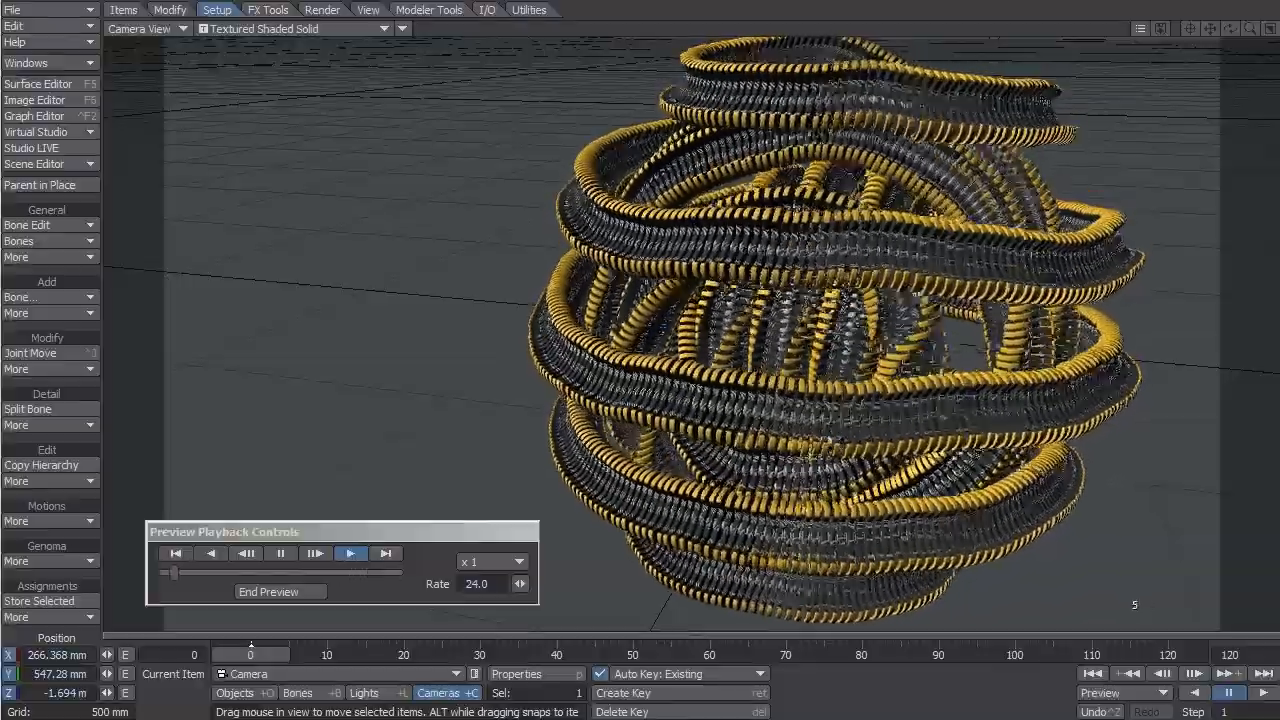
left_click(348, 552)
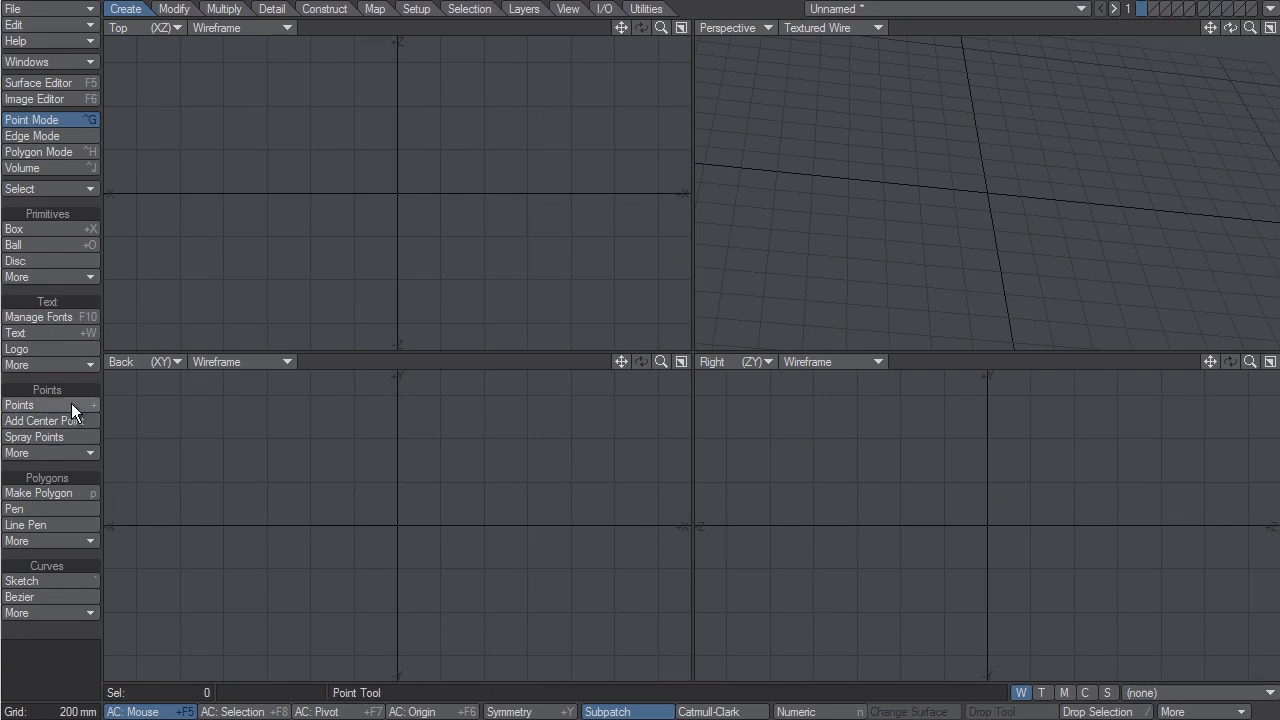
Step: Save the spiral curve as the object Spline_v001
left_click(20, 404)
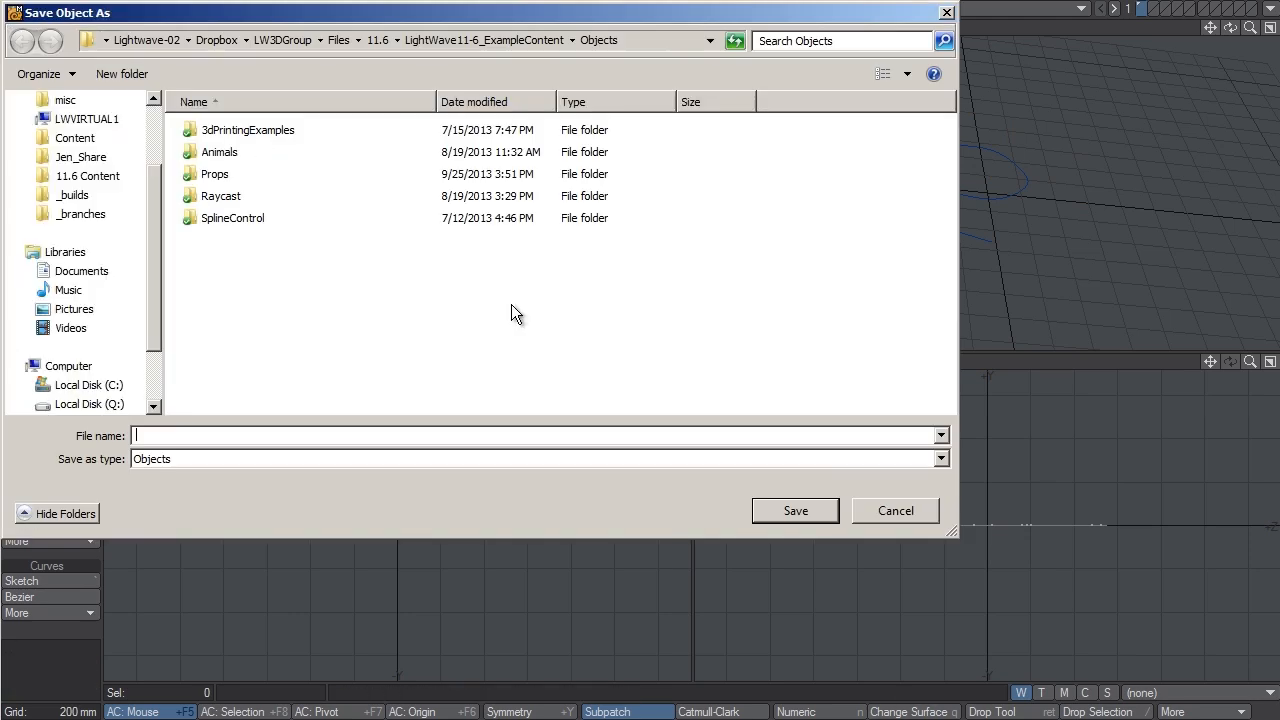
type("Spli")
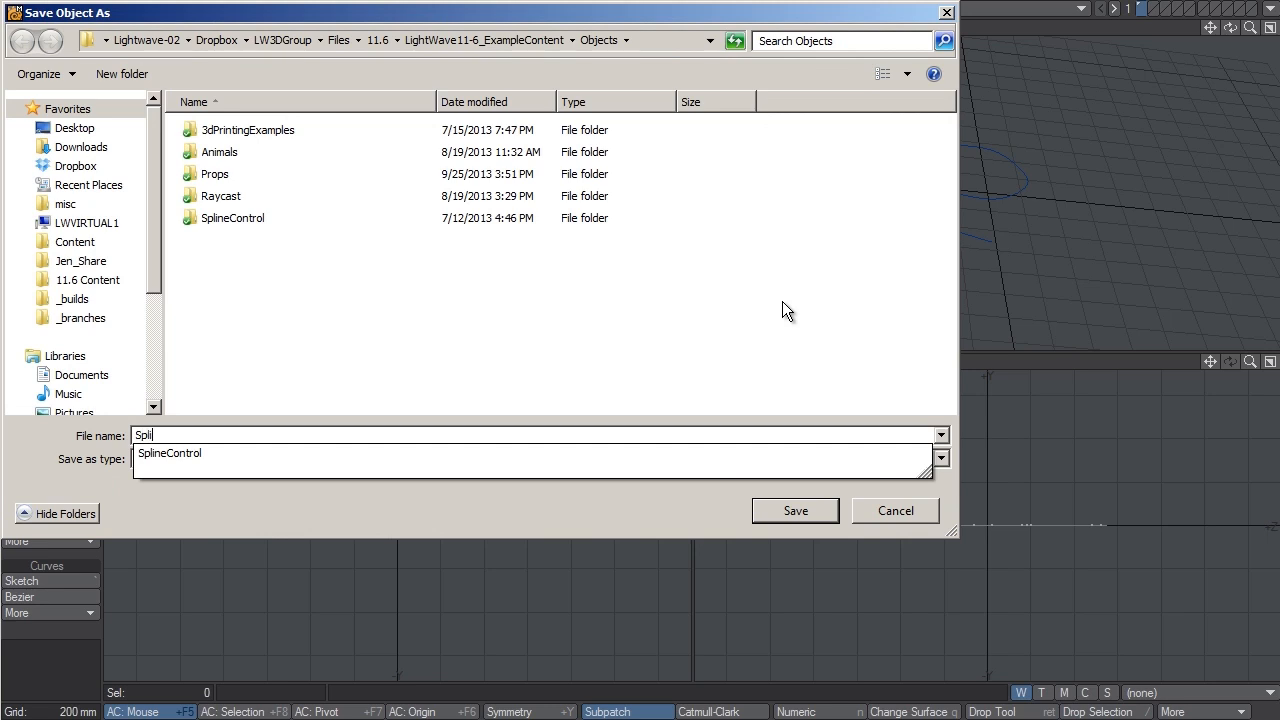
left_click(794, 510)
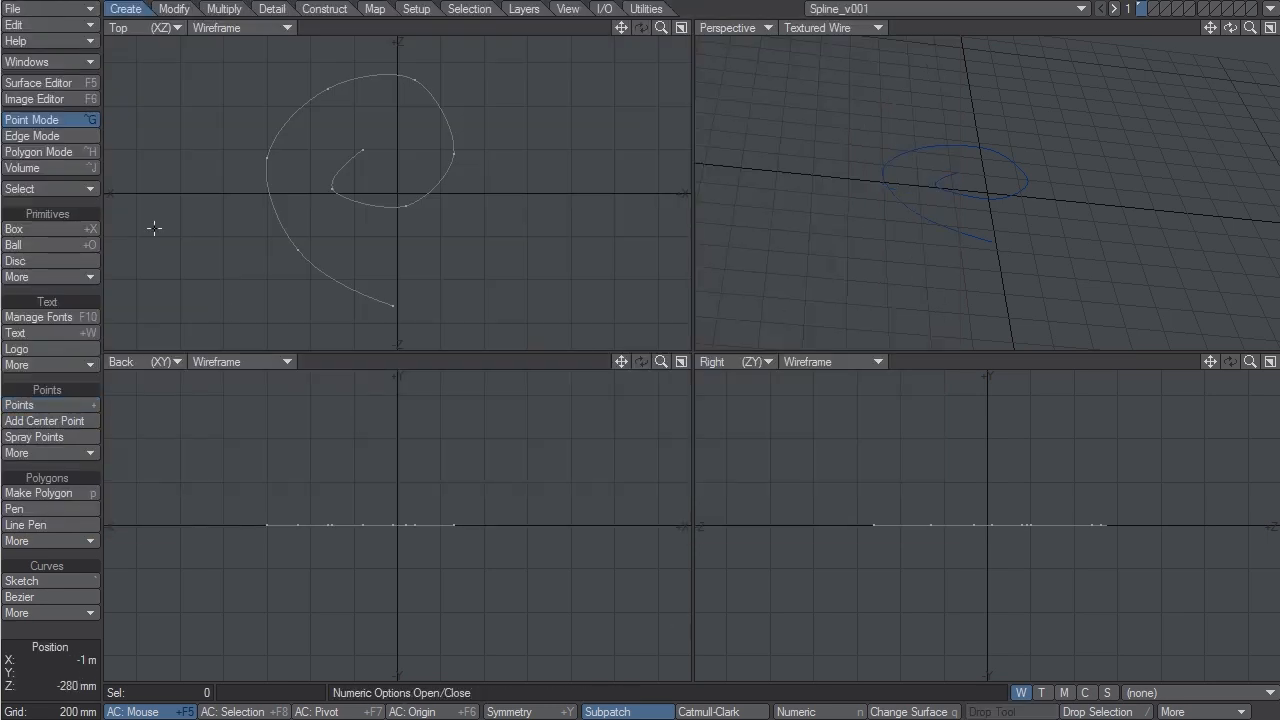
Step: Start a new object and create an eight-sided cone with three segments
left_click(12, 8)
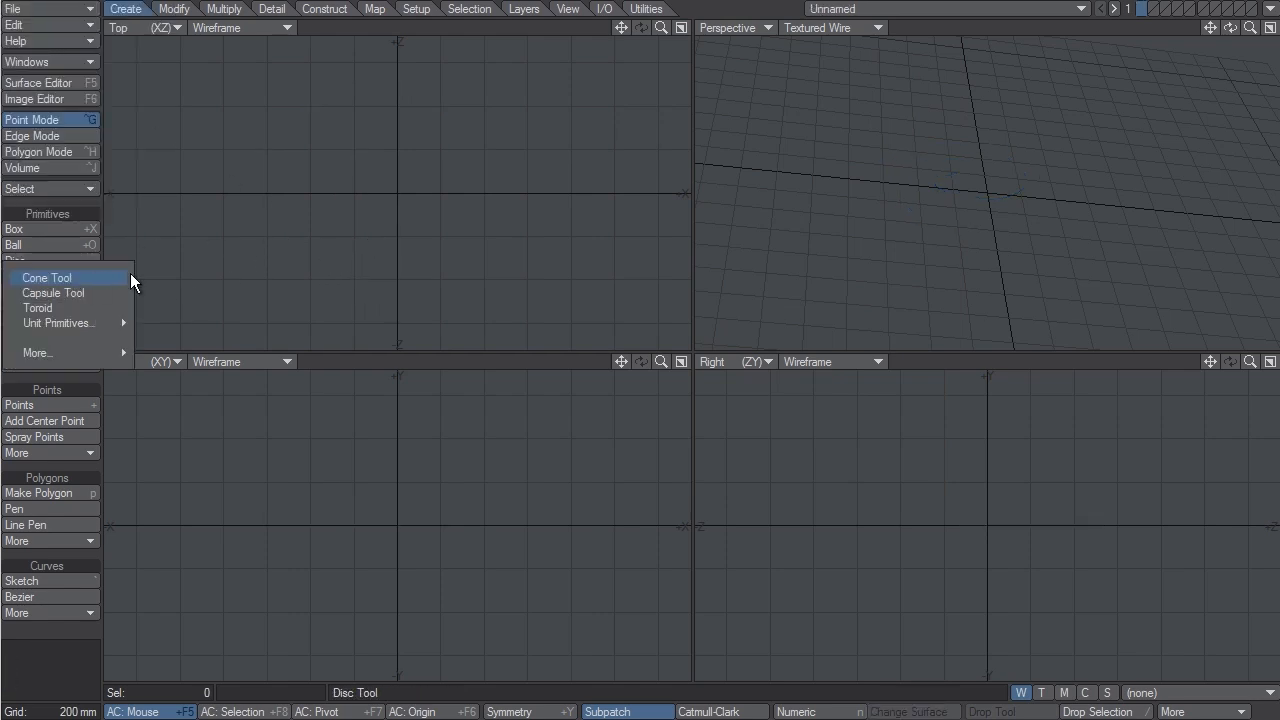
mouse_move(64, 276)
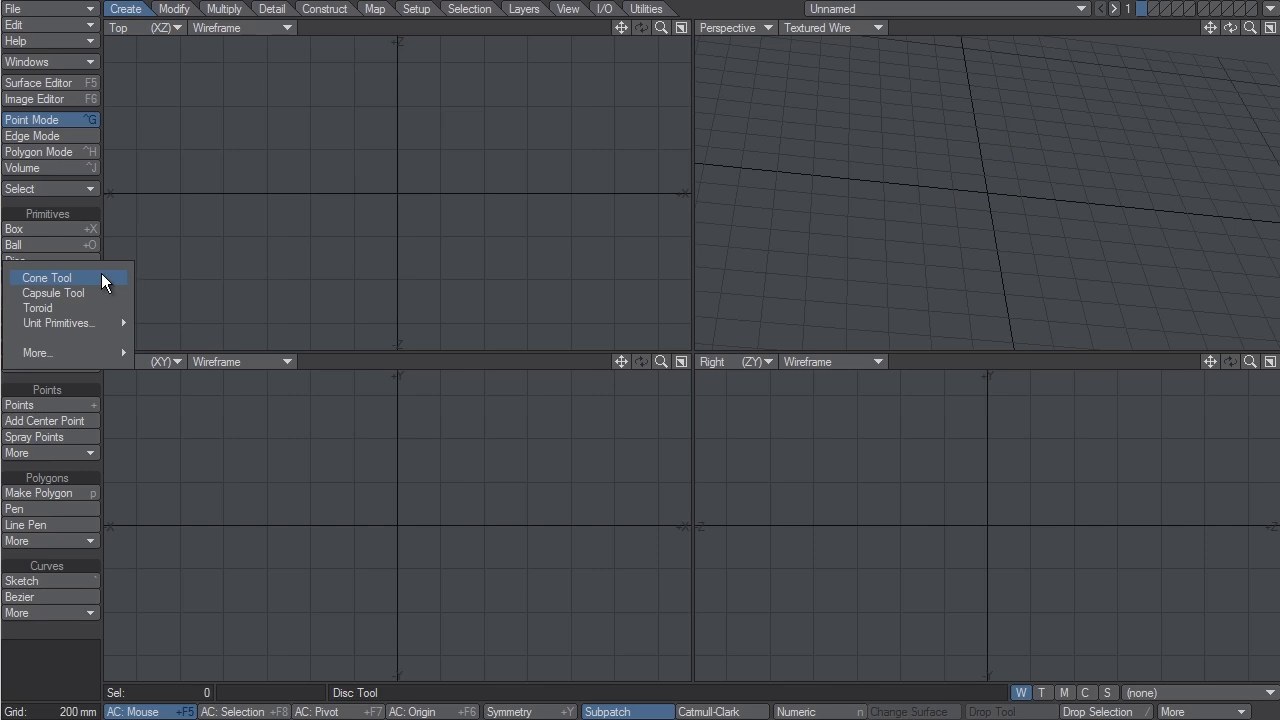
left_click(46, 276)
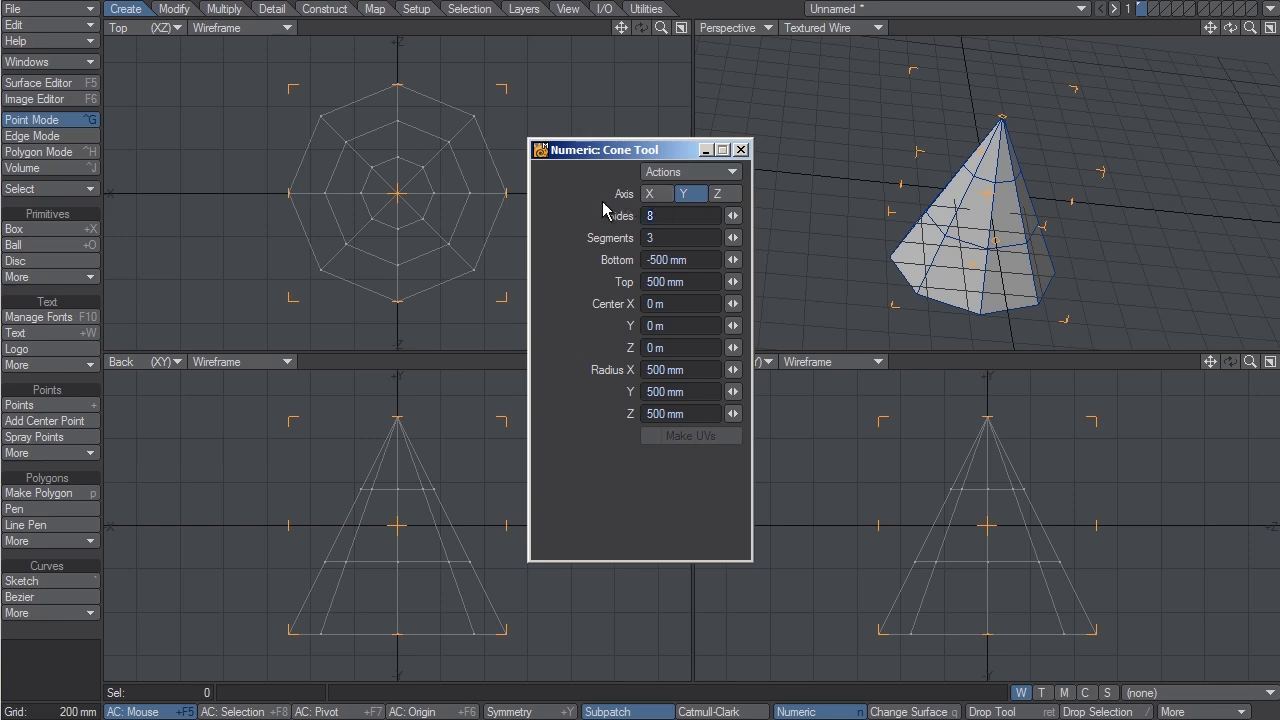
left_click(680, 216)
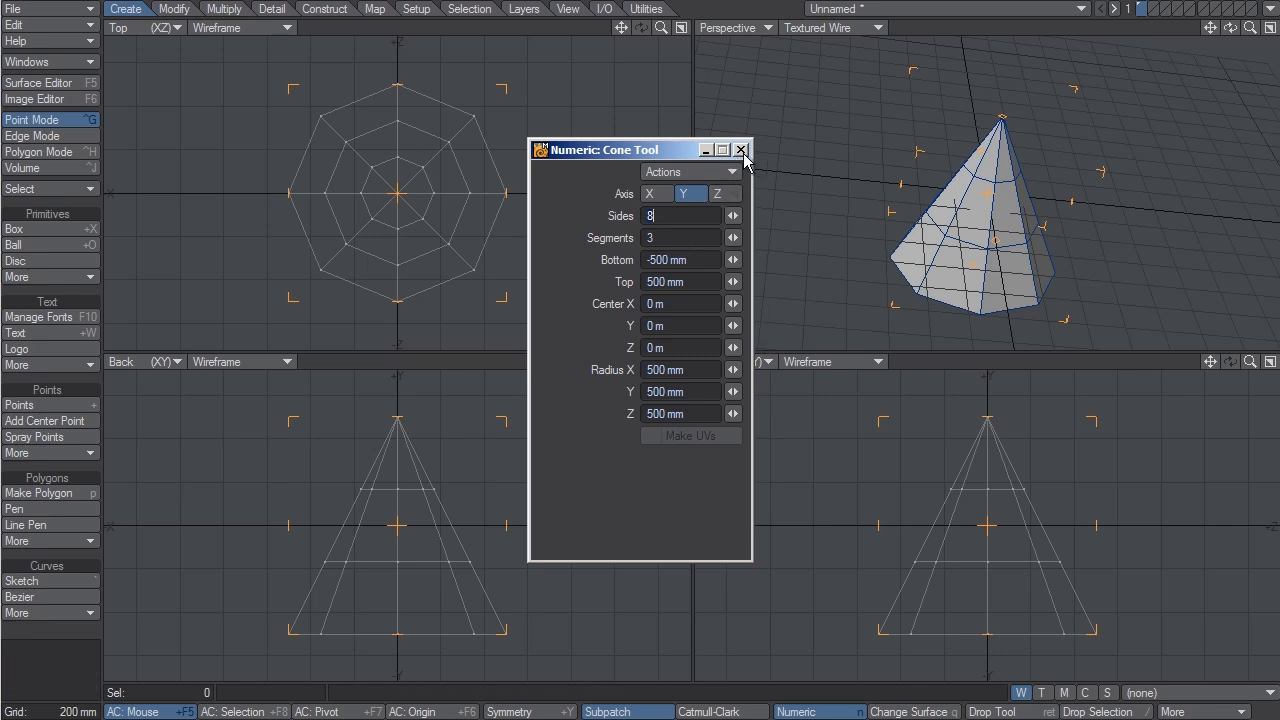
left_click(742, 150)
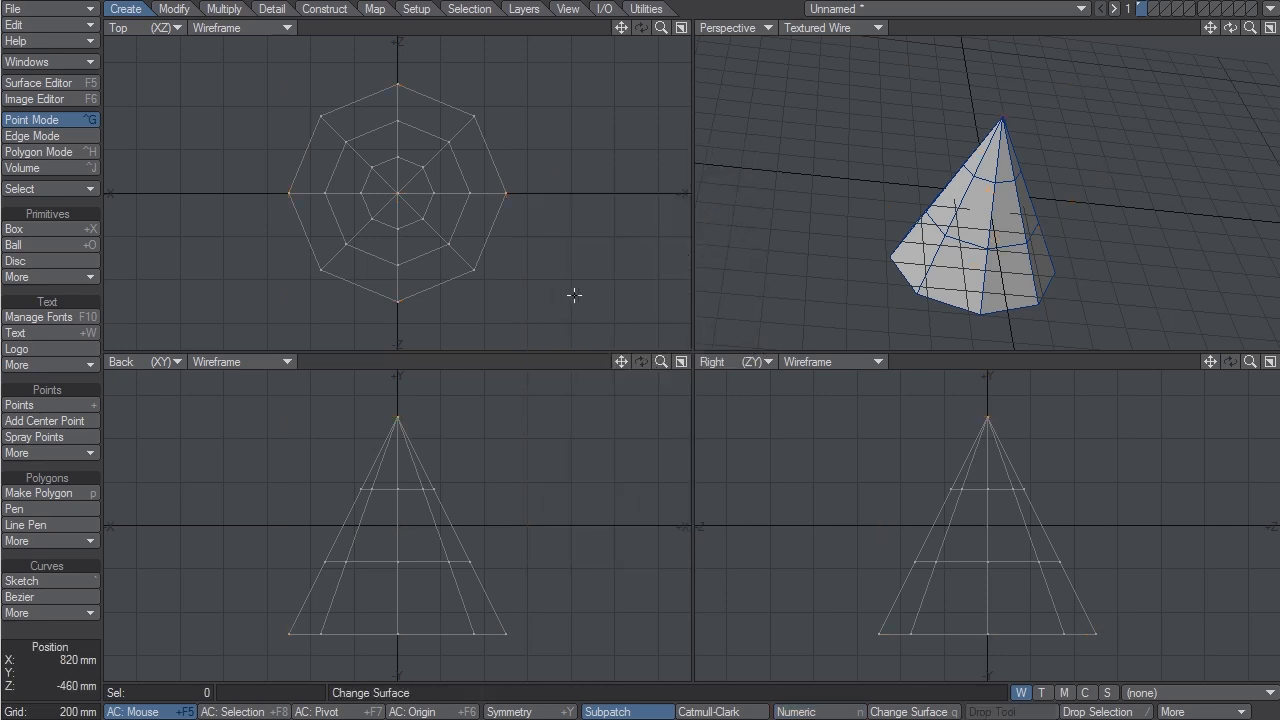
mouse_move(684, 8)
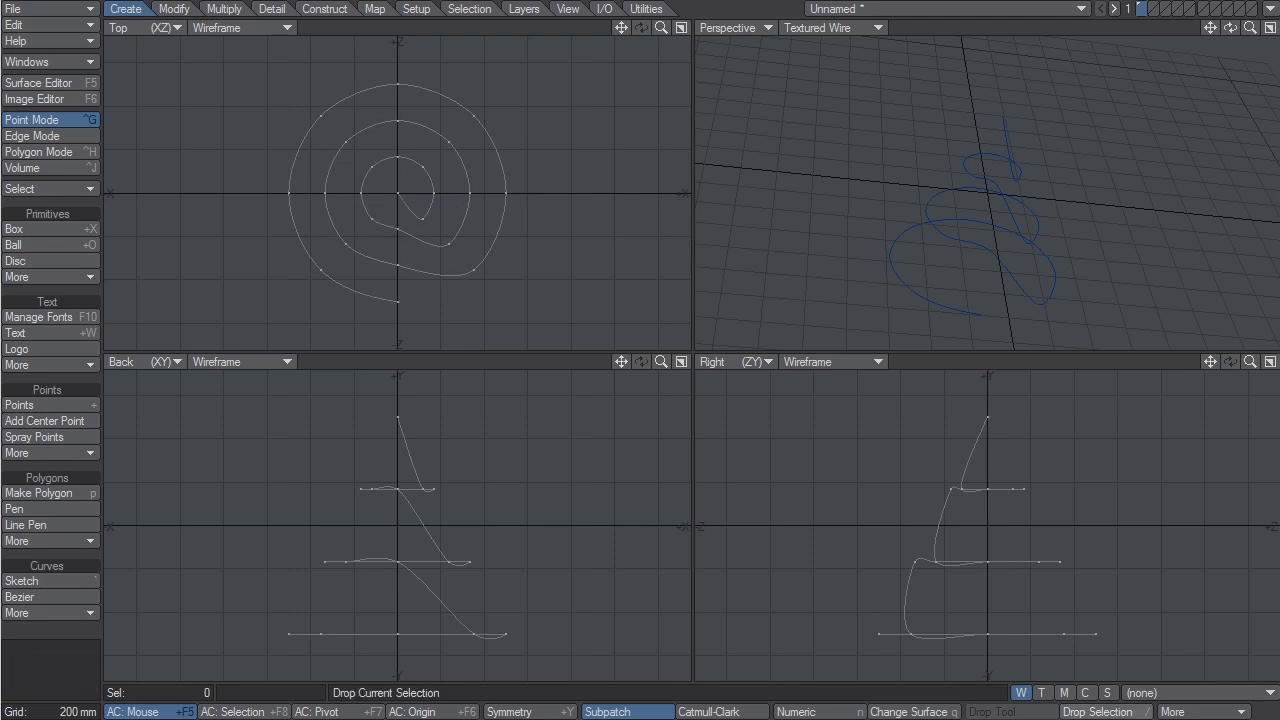
Step: Save the rising spiral curve as a new object file Spline_v002.lwo
left_click(16, 8)
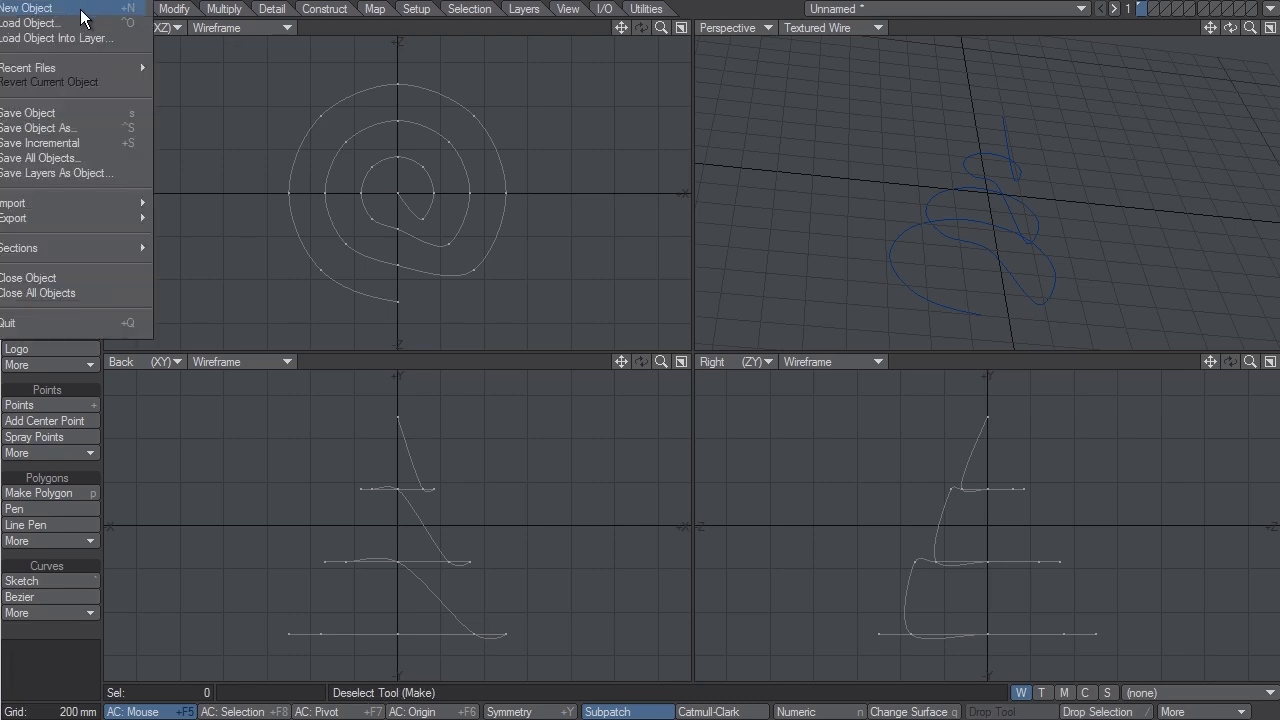
left_click(38, 128)
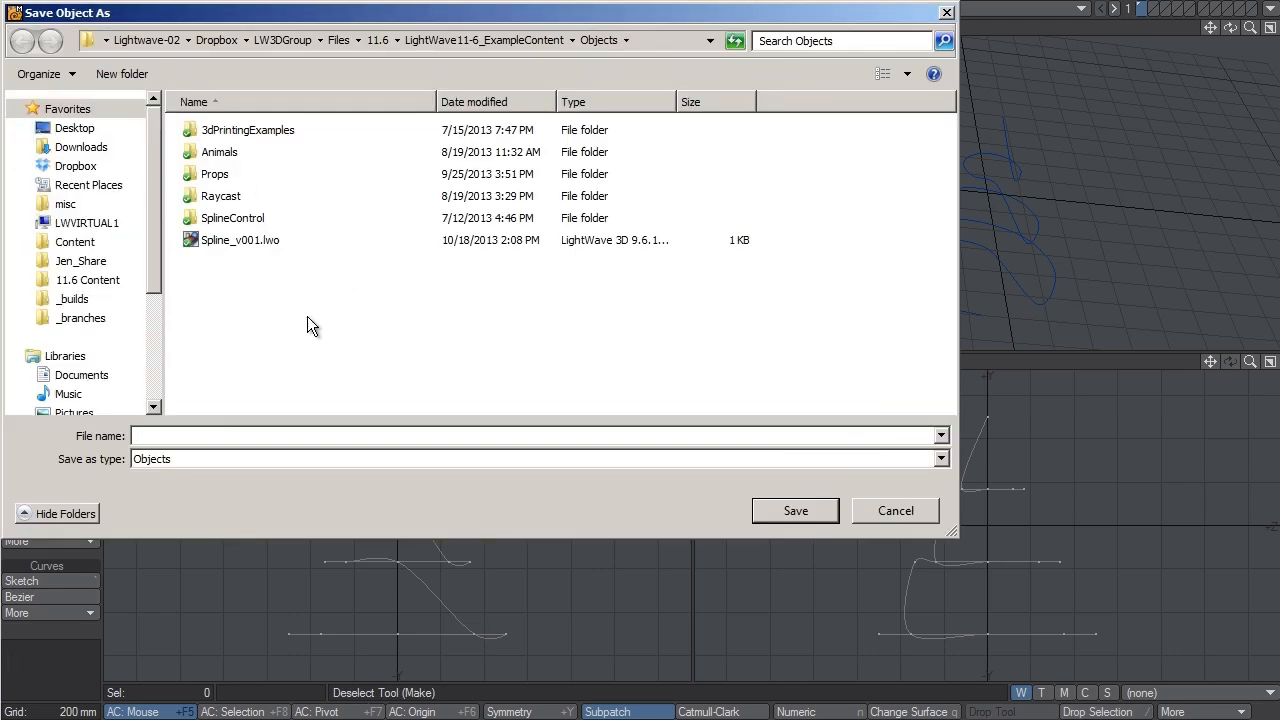
left_click(240, 240)
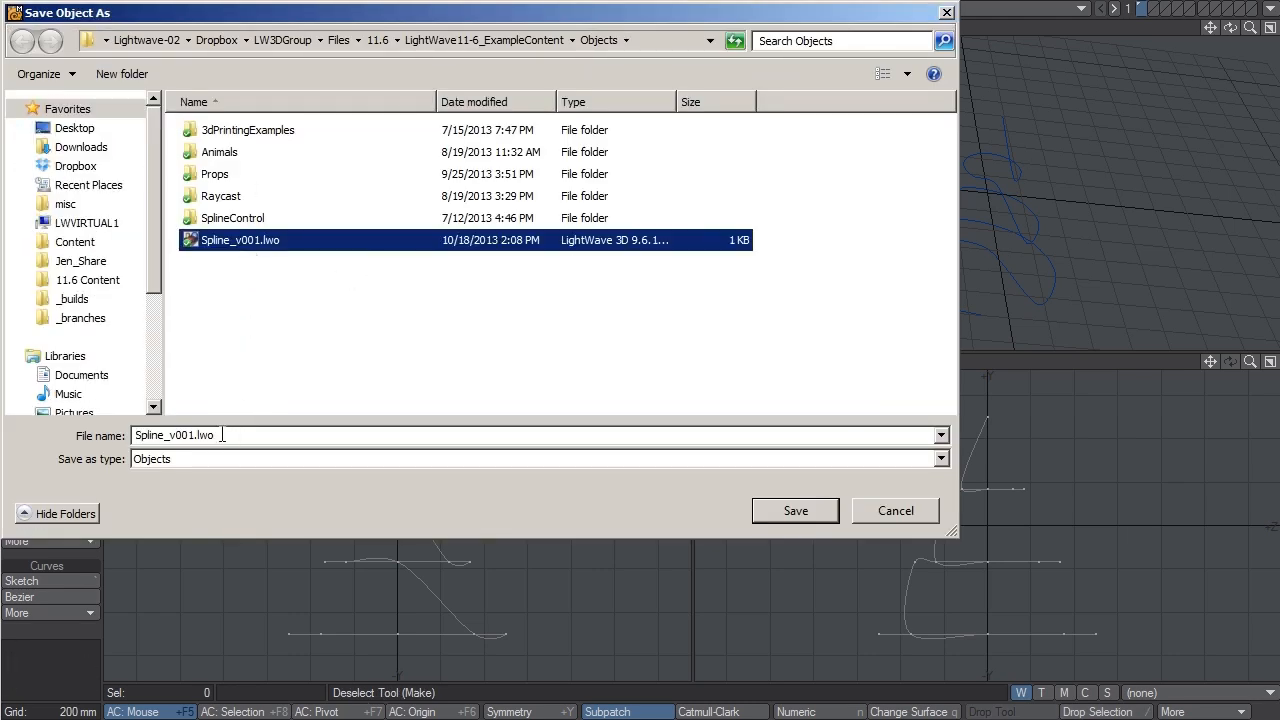
type("Spline_v002.lwo")
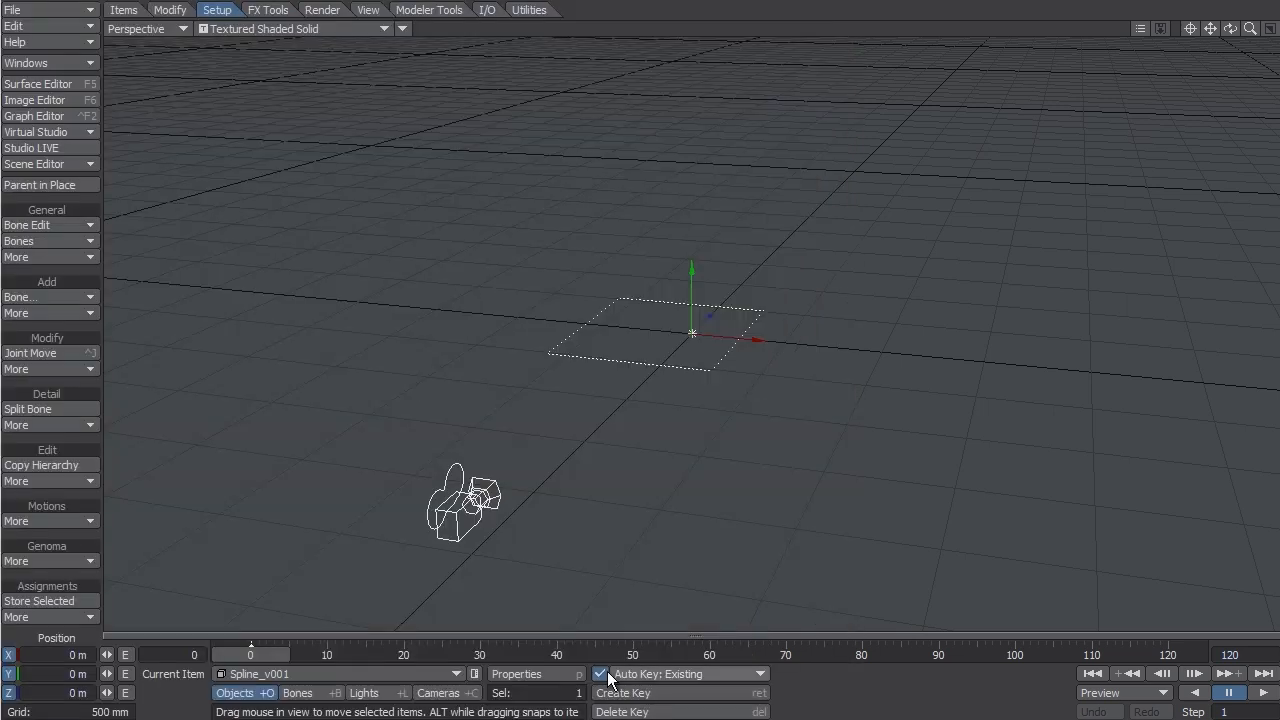
Step: Load Spline_v001 into Layout and set its Scene Editor visibility to Textured Shaded Solid Wireframe
left_click(36, 164)
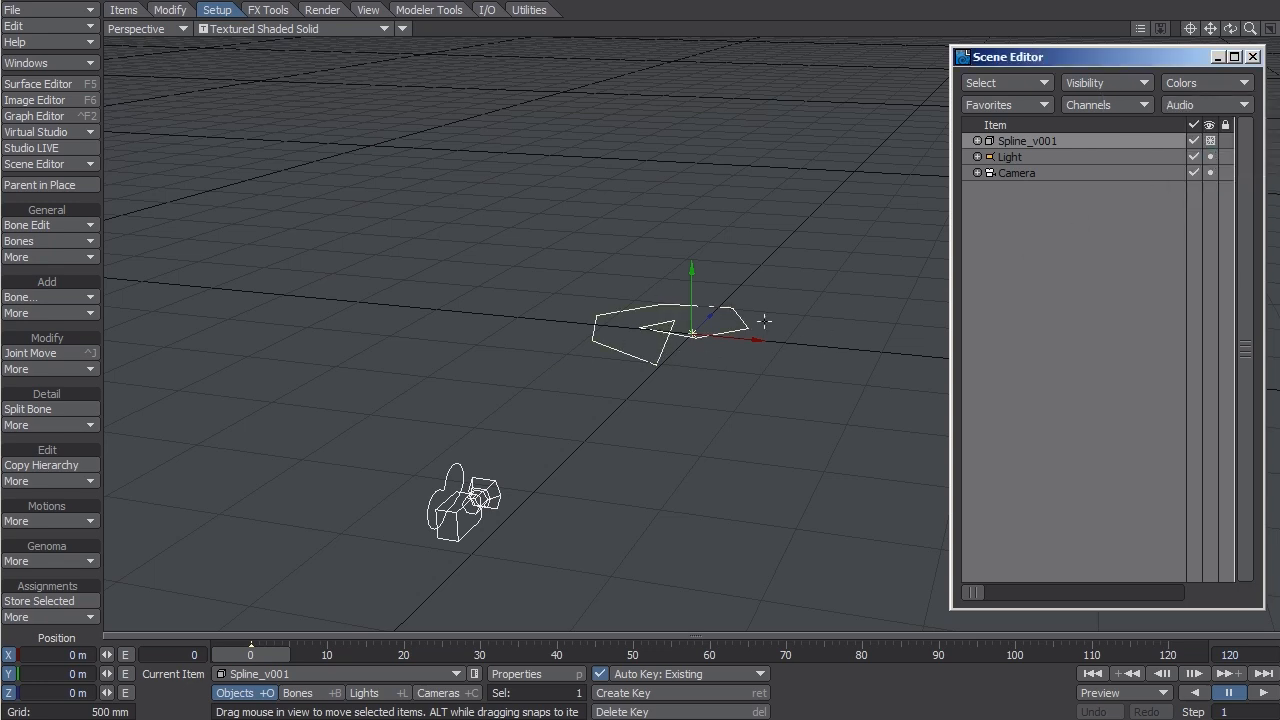
left_click(1104, 82)
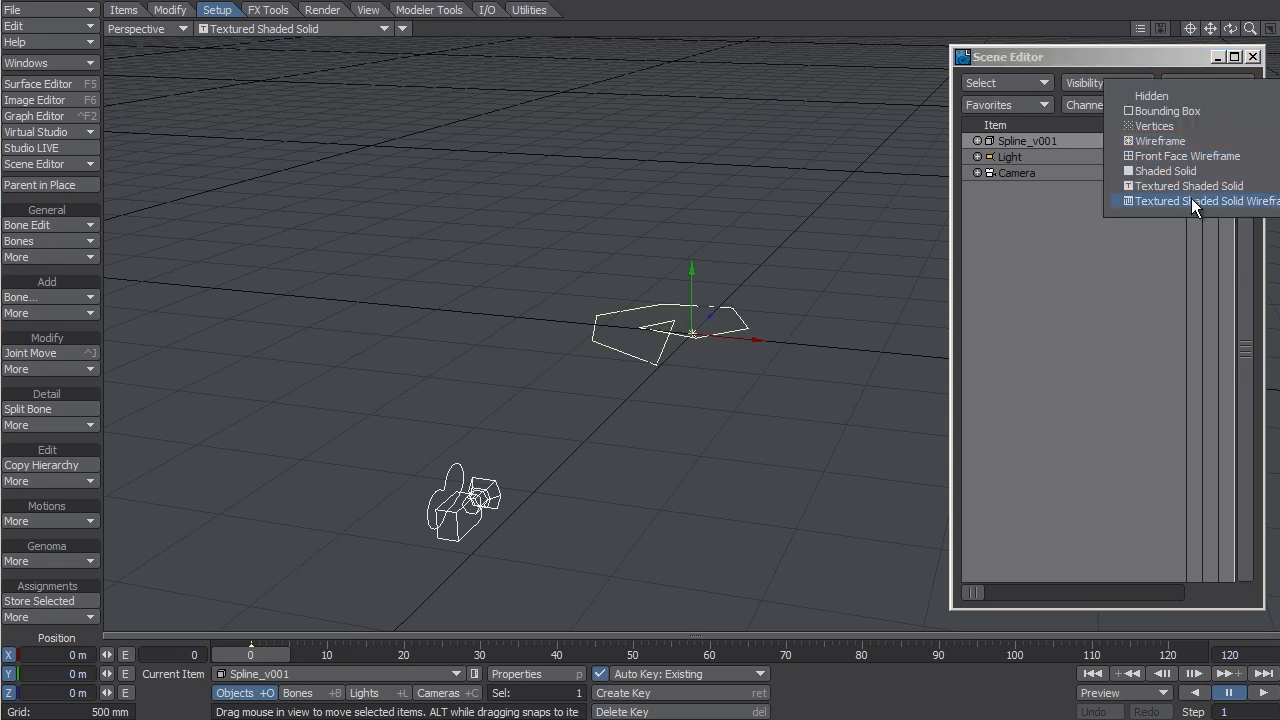
left_click(1188, 200)
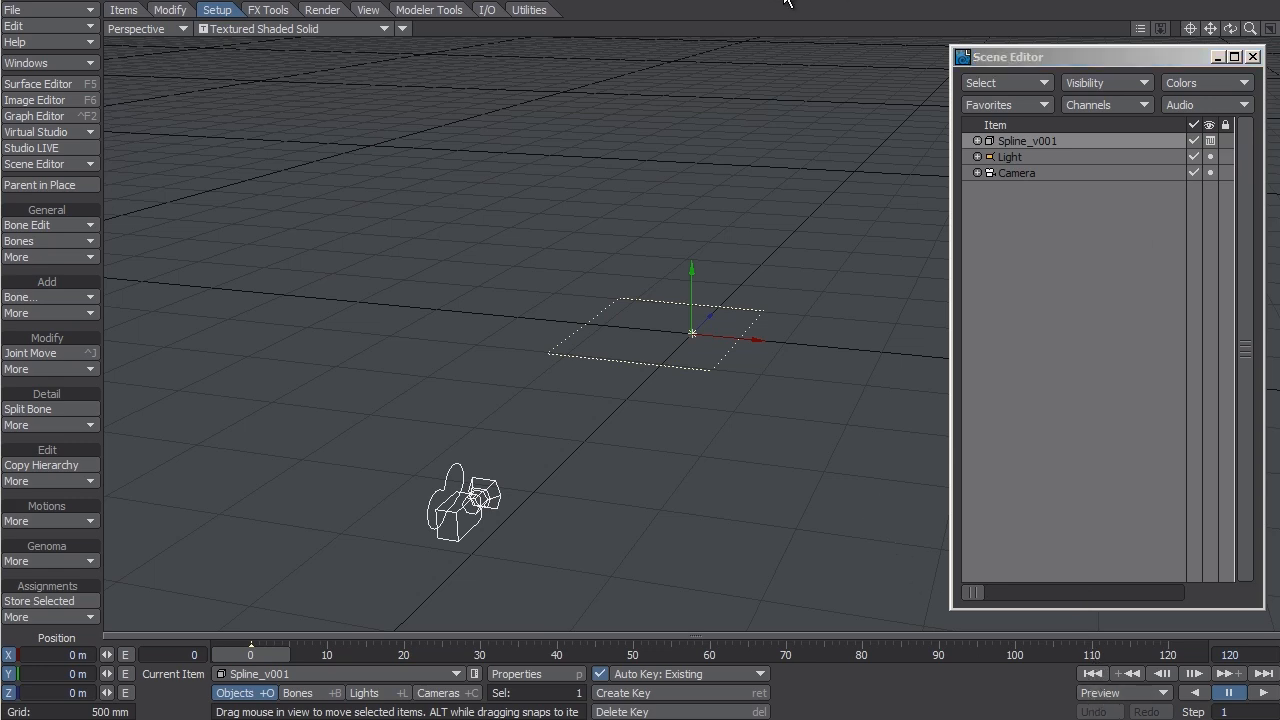
mouse_move(760, 248)
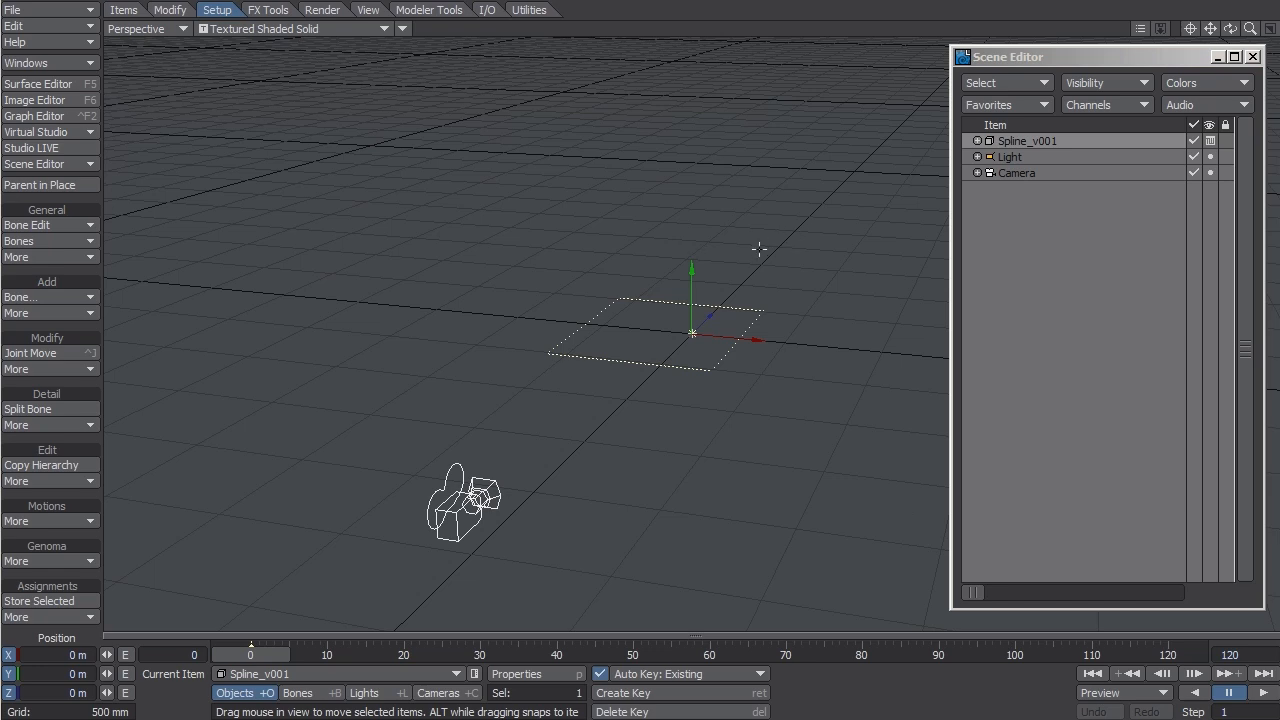
mouse_move(240, 14)
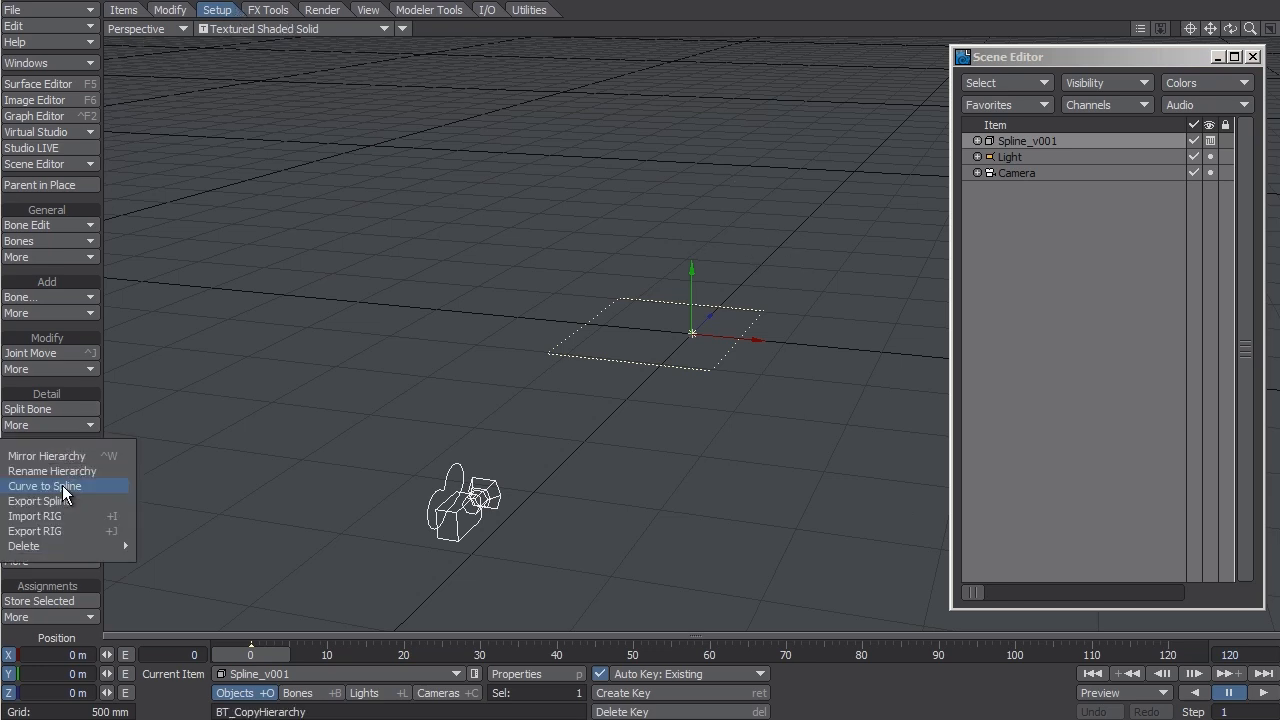
mouse_move(104, 492)
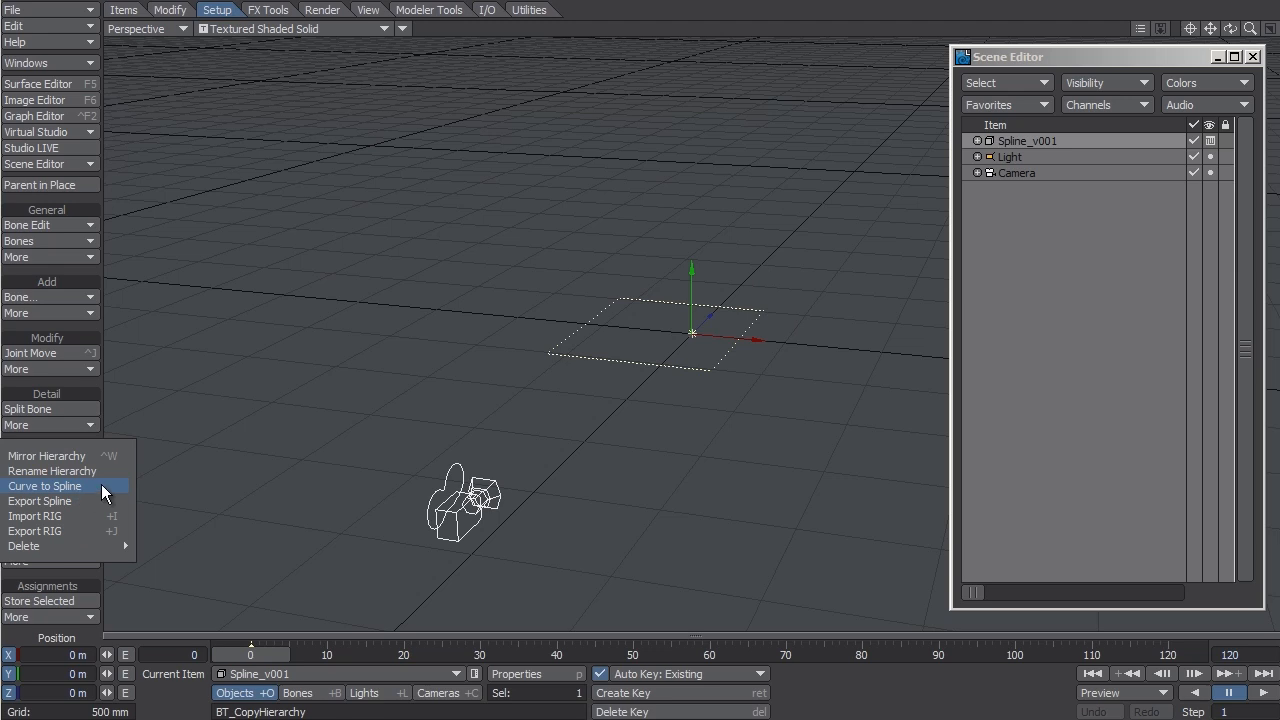
Step: Convert the Spline_v001 curve into editable nodes and inspect several of them
left_click(44, 486)
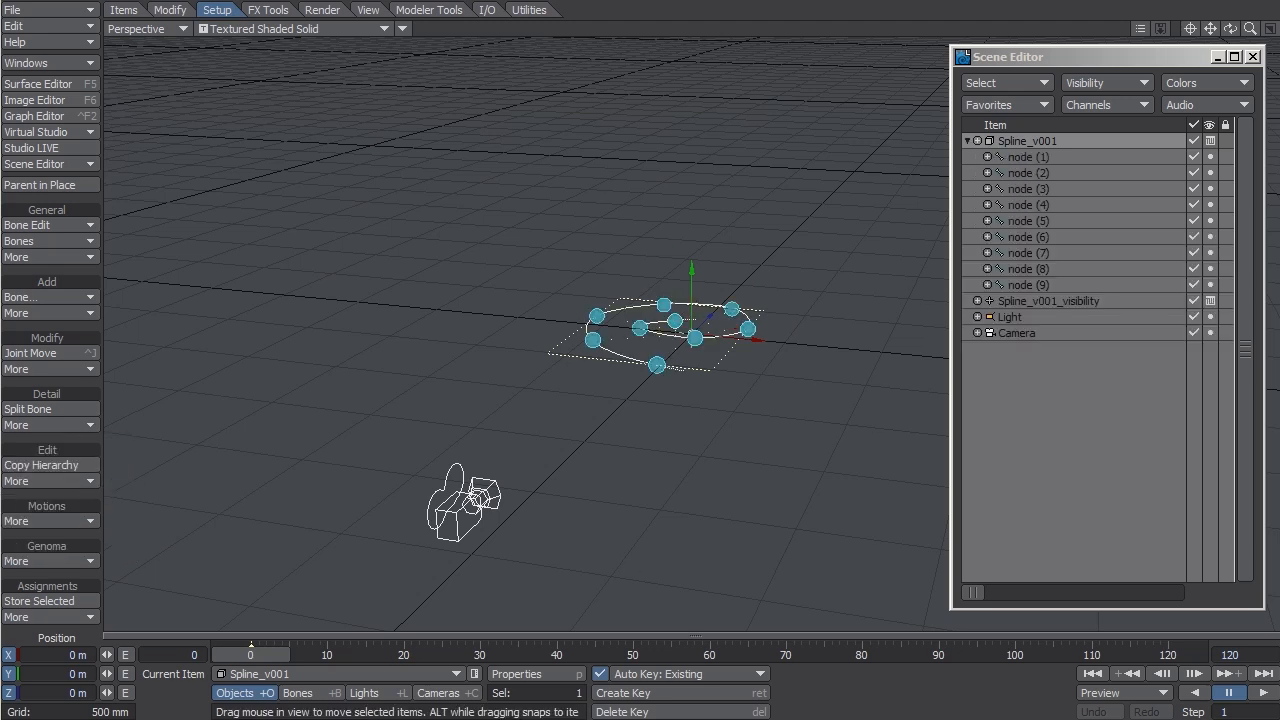
mouse_move(1036, 140)
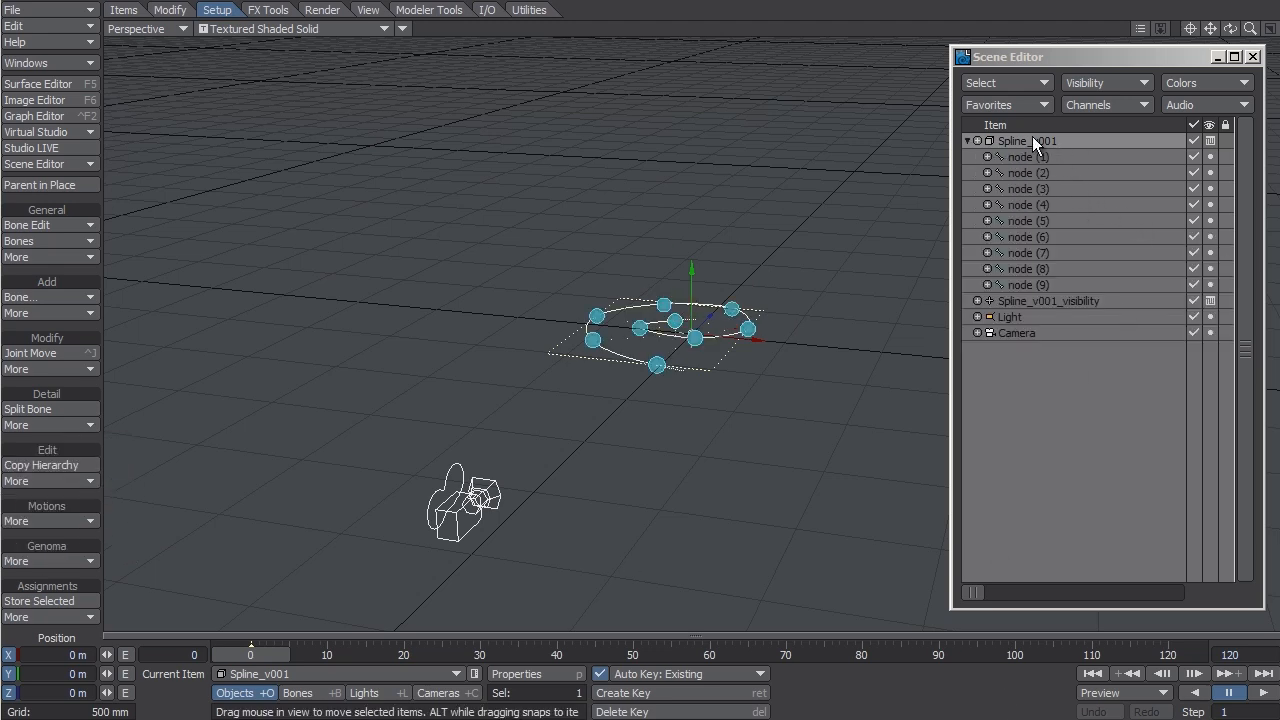
mouse_move(1070, 152)
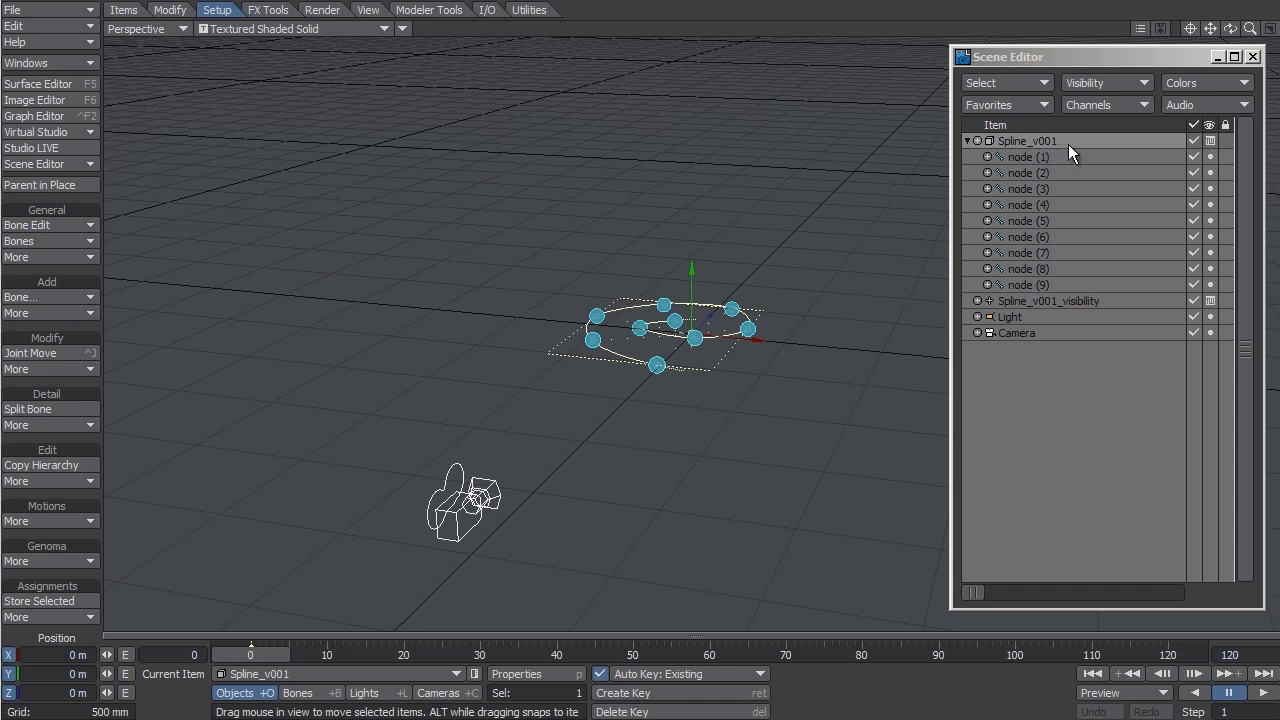
mouse_move(1048, 156)
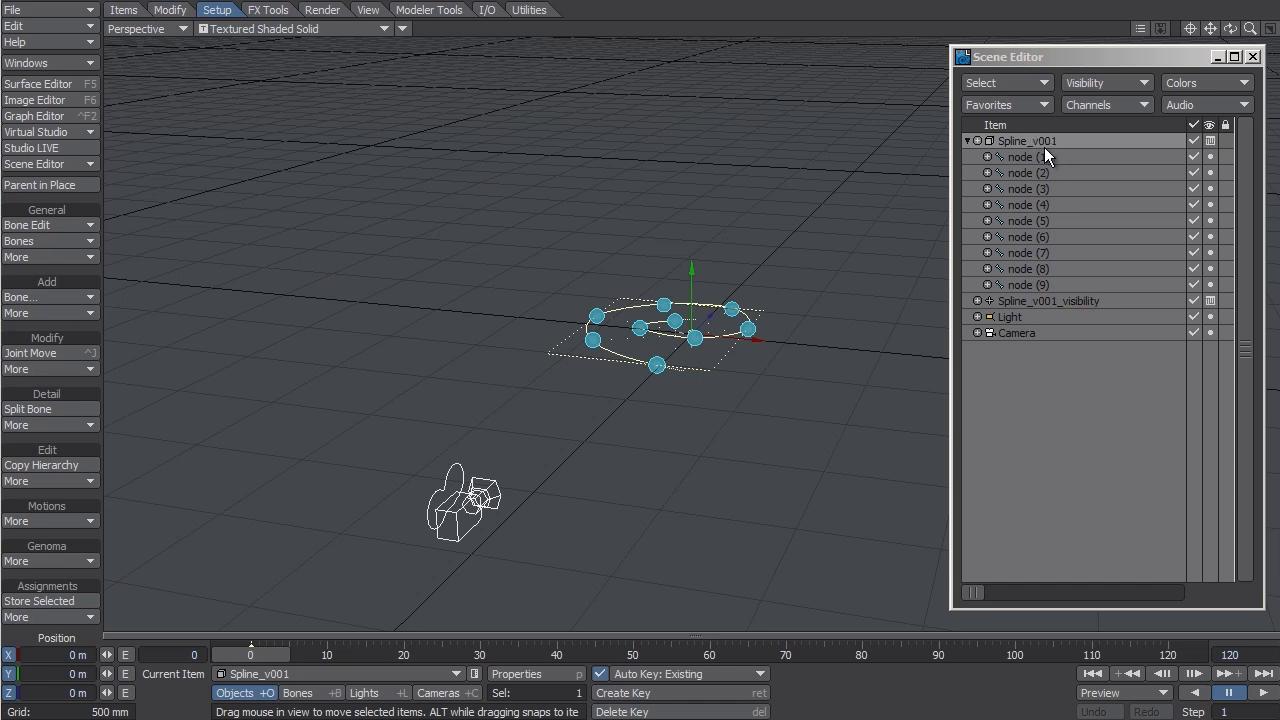
mouse_move(1058, 164)
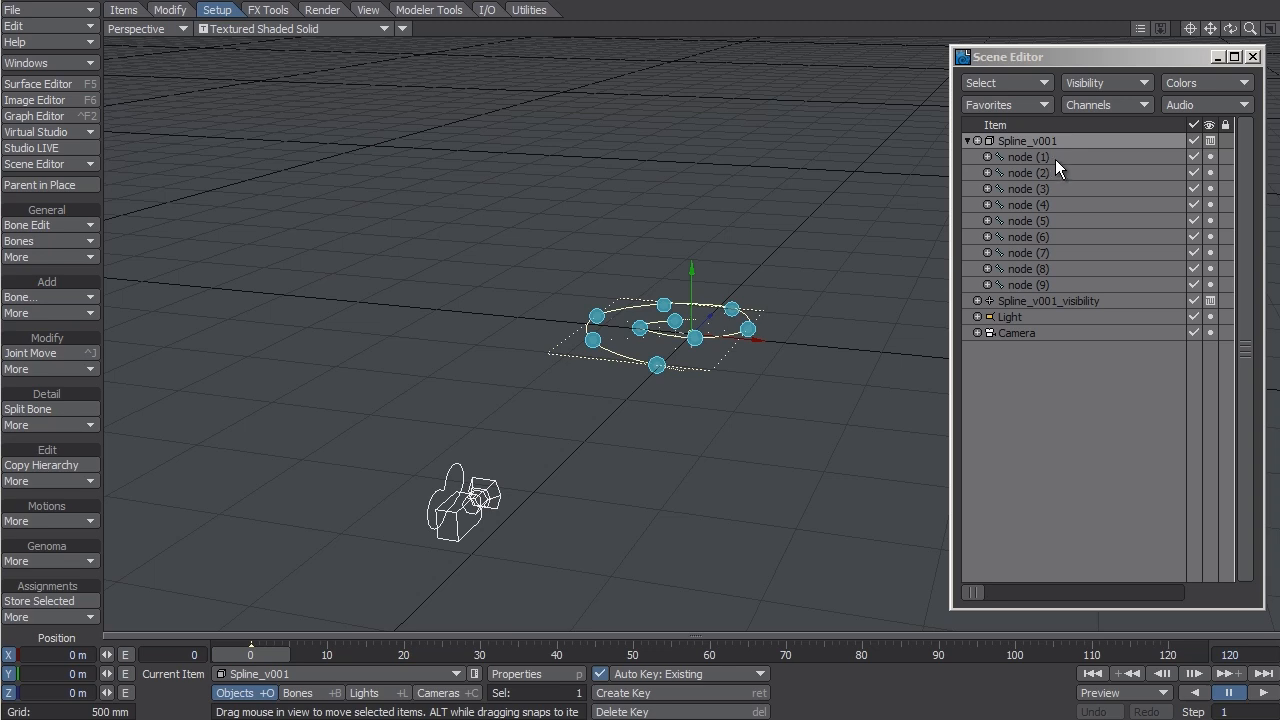
left_click(1030, 188)
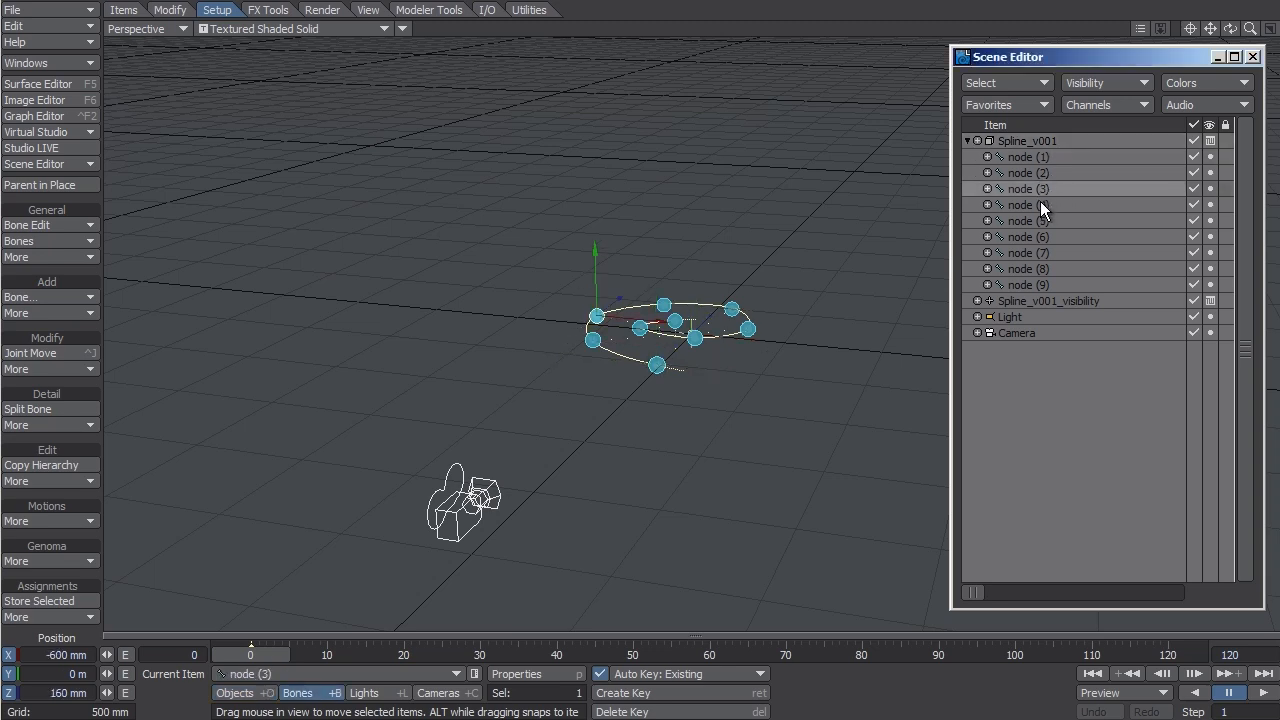
left_click(1028, 236)
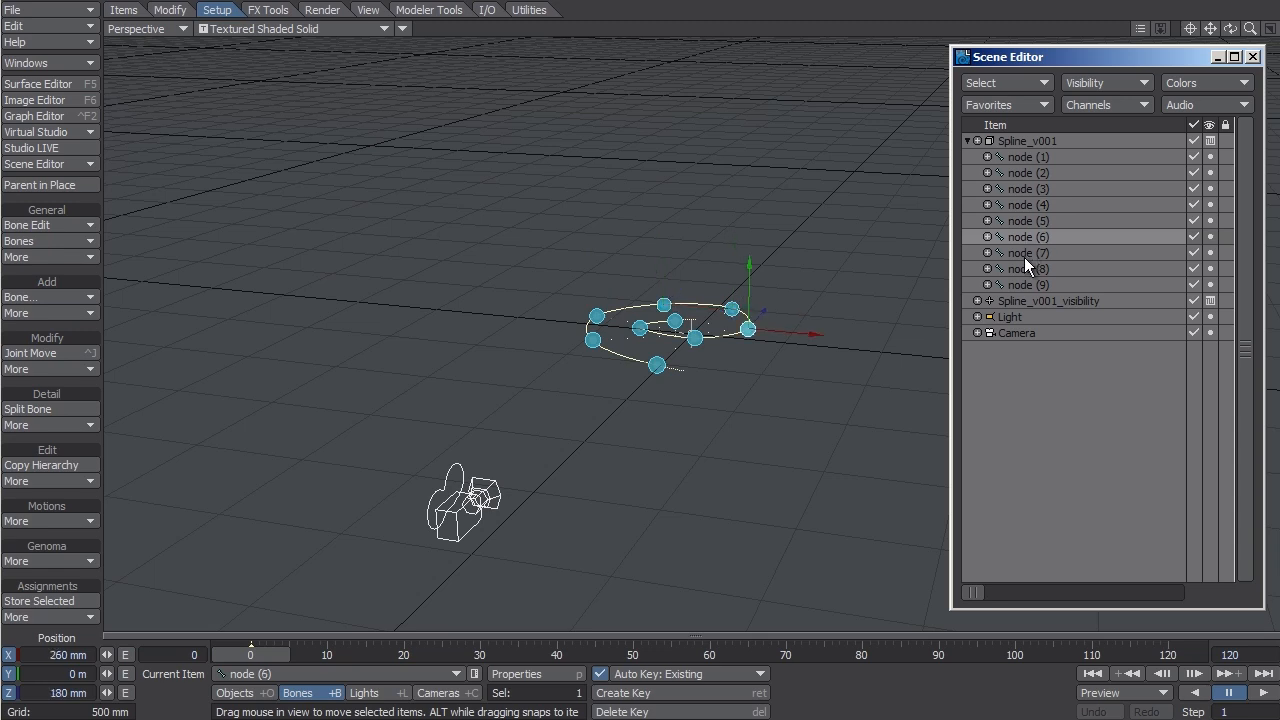
left_click(1030, 284)
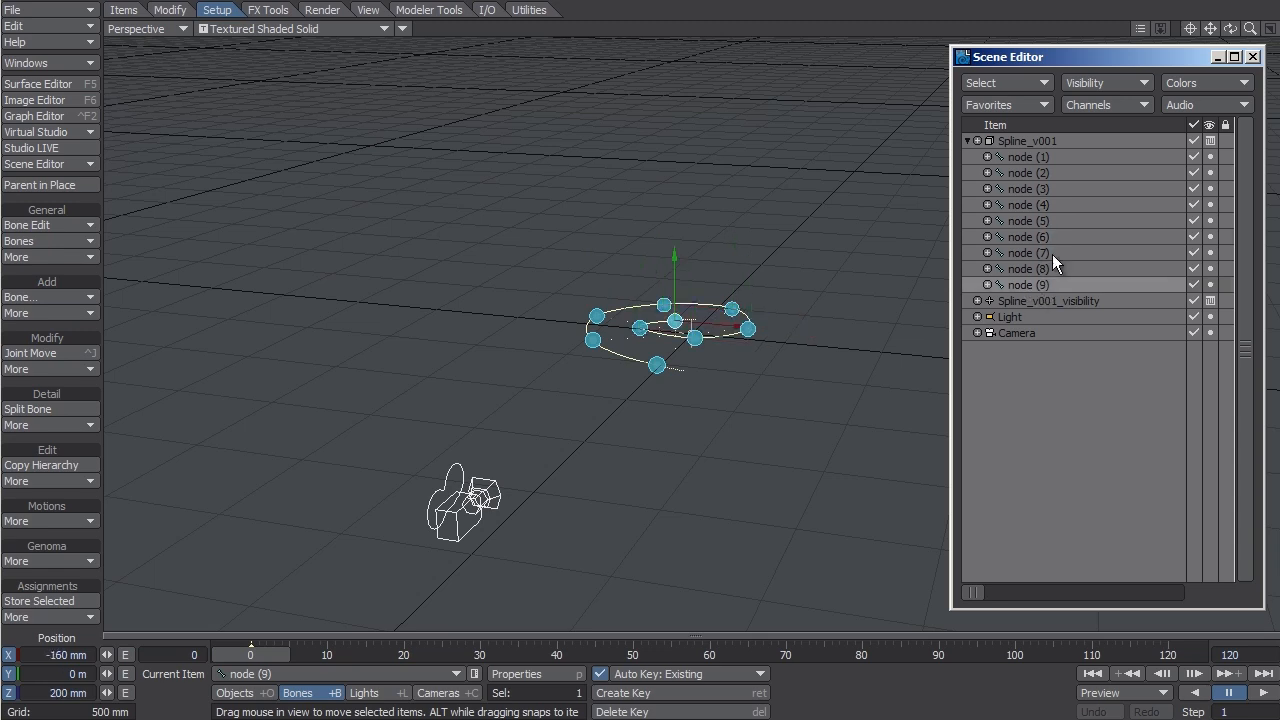
mouse_move(1056, 152)
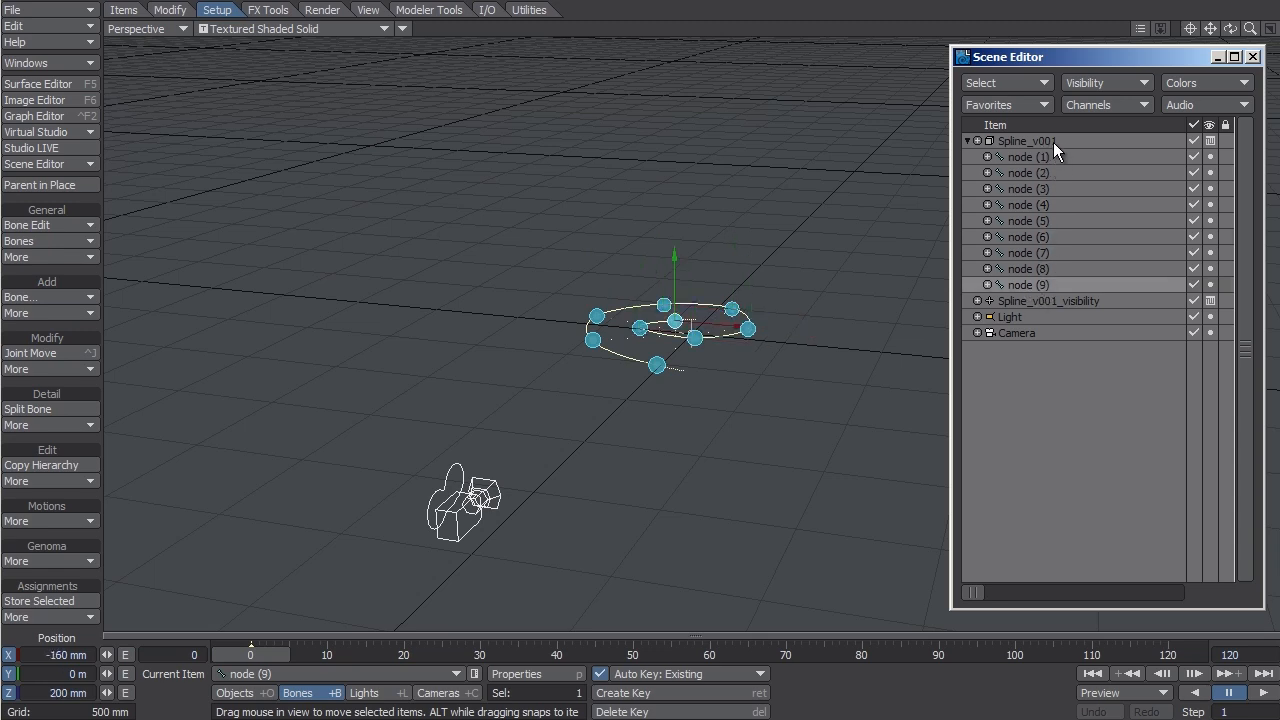
Step: Select Spline_v001, then Spline_v001_visibility to view its motion options
left_click(1026, 140)
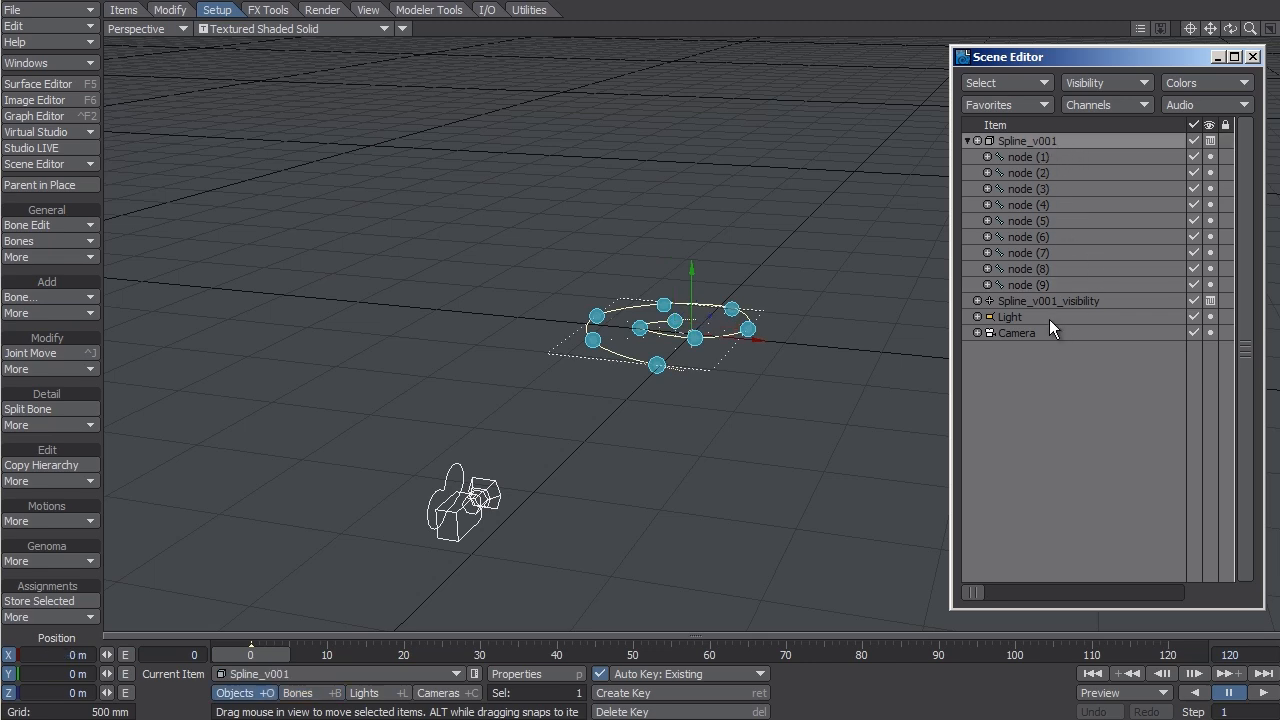
mouse_move(1092, 304)
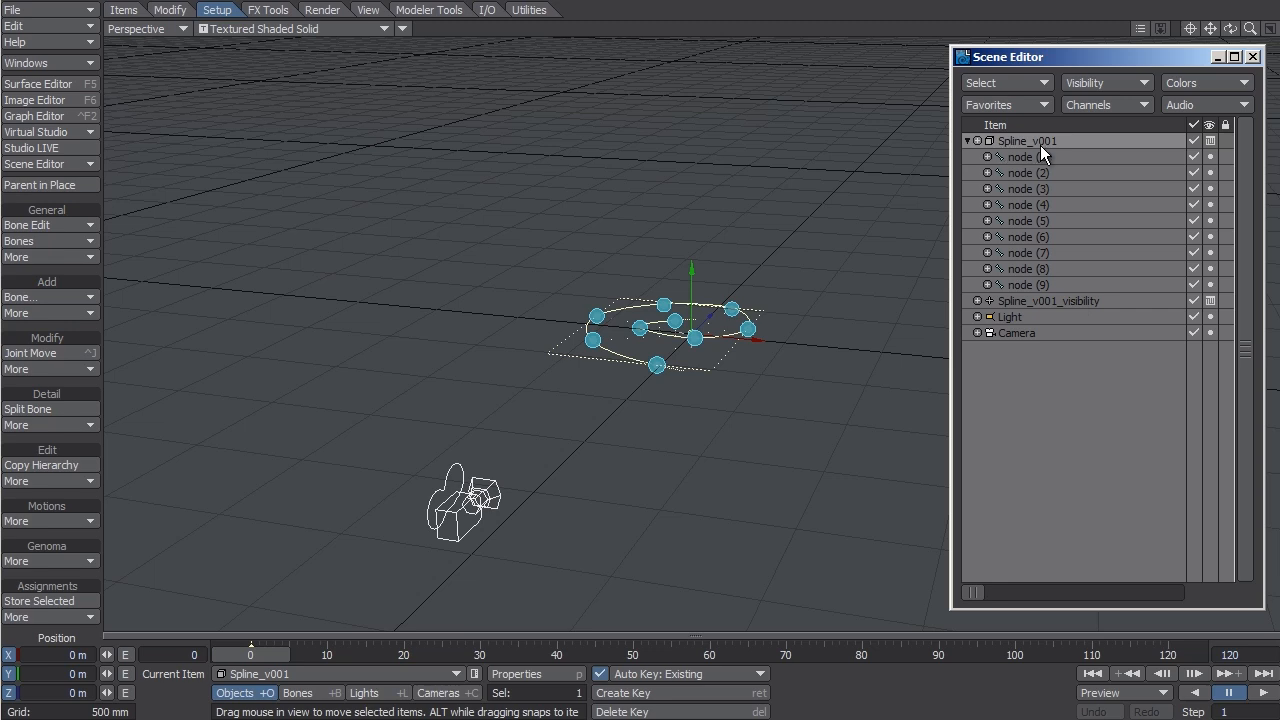
mouse_move(1062, 204)
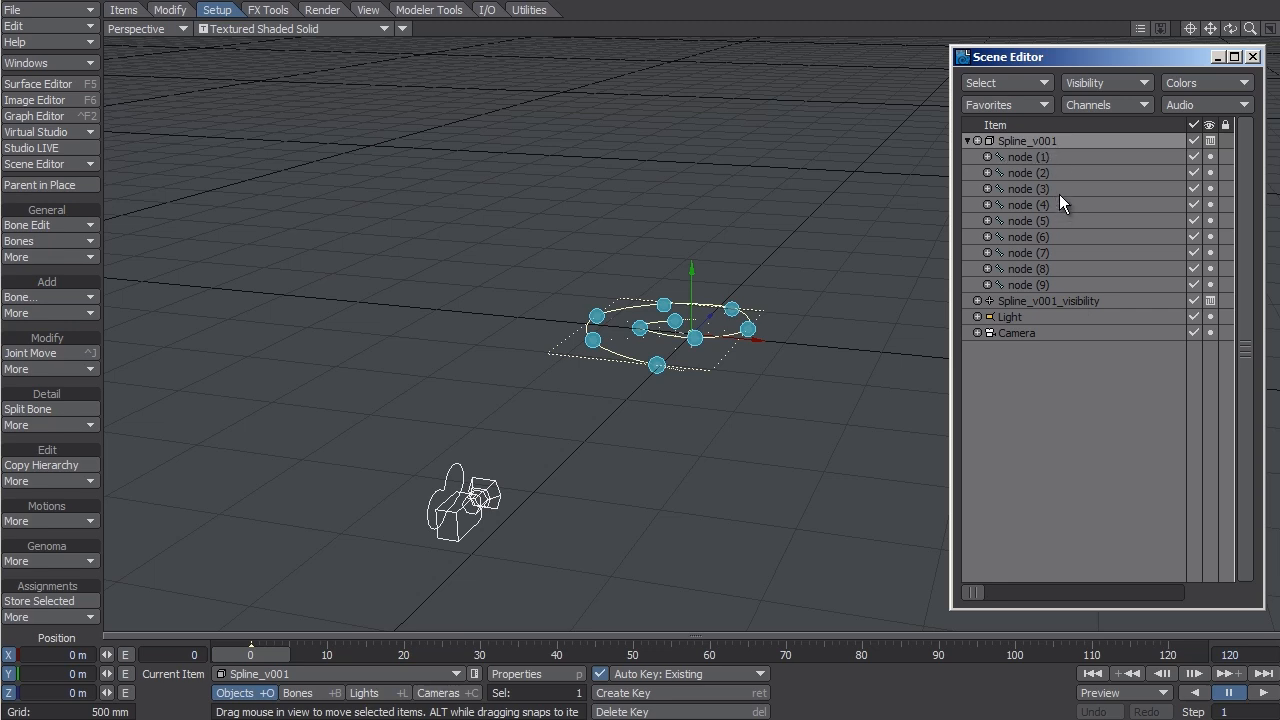
mouse_move(1052, 262)
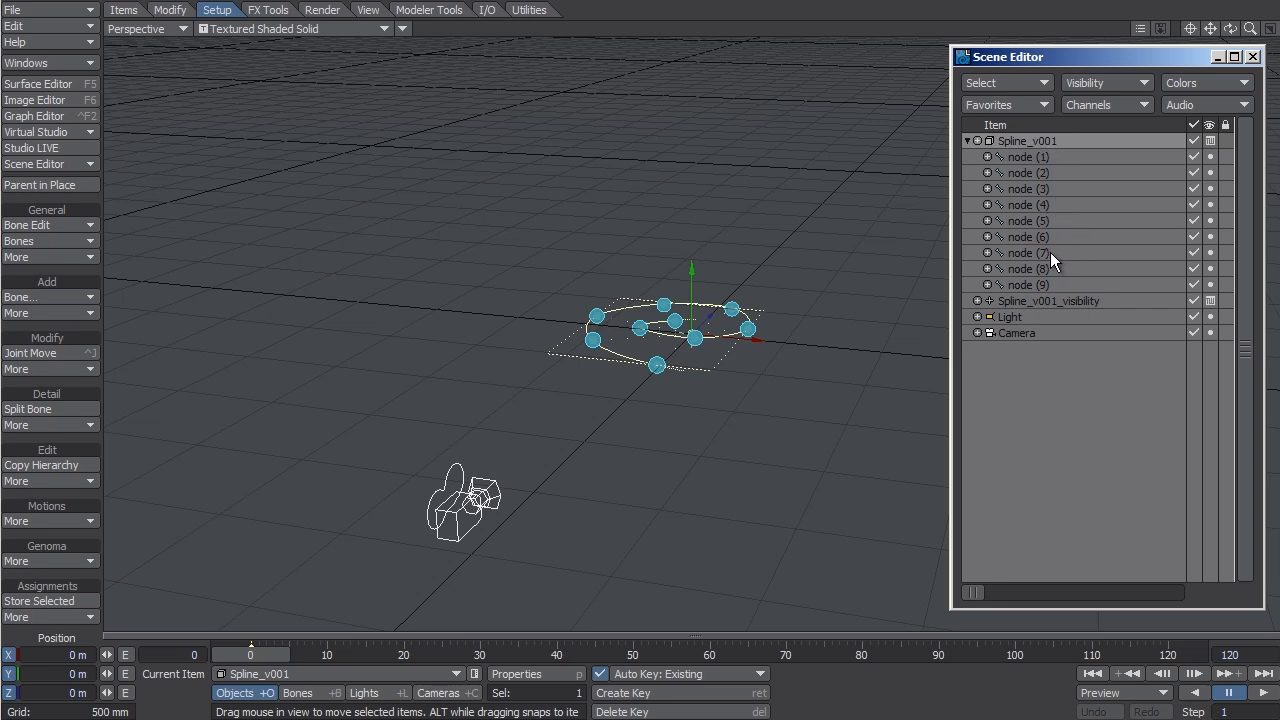
mouse_move(1016, 310)
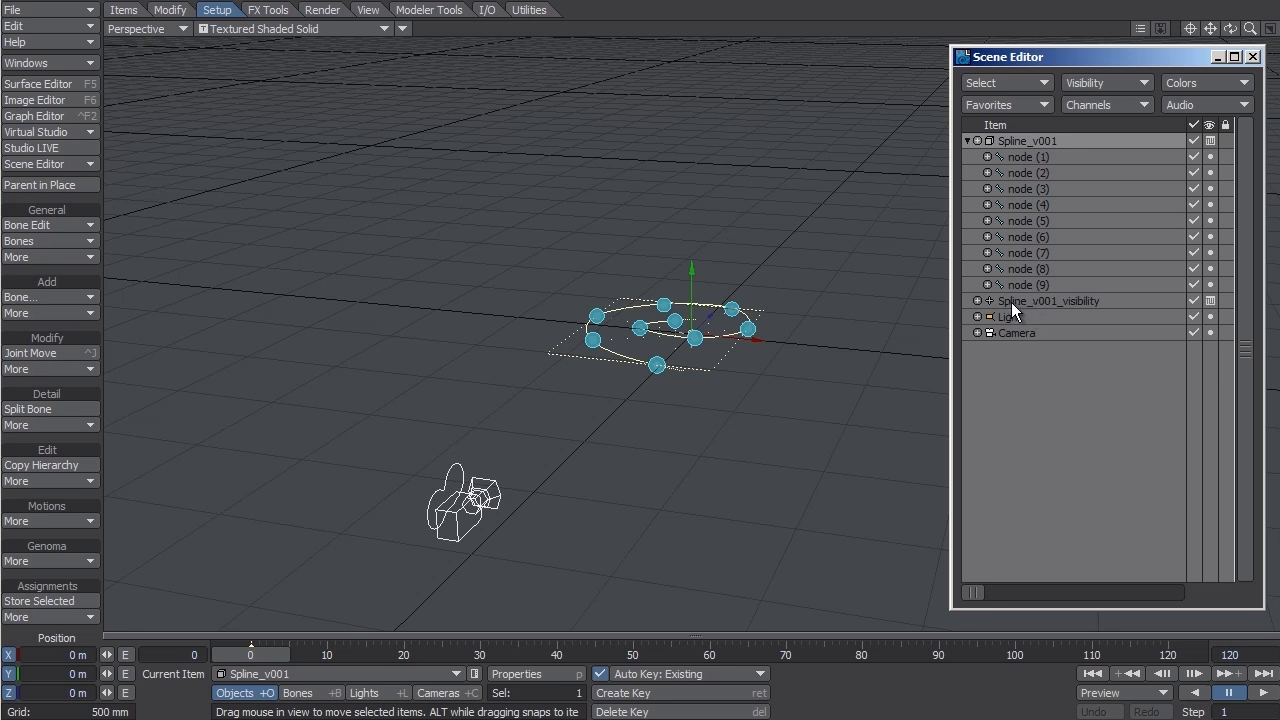
left_click(1048, 300)
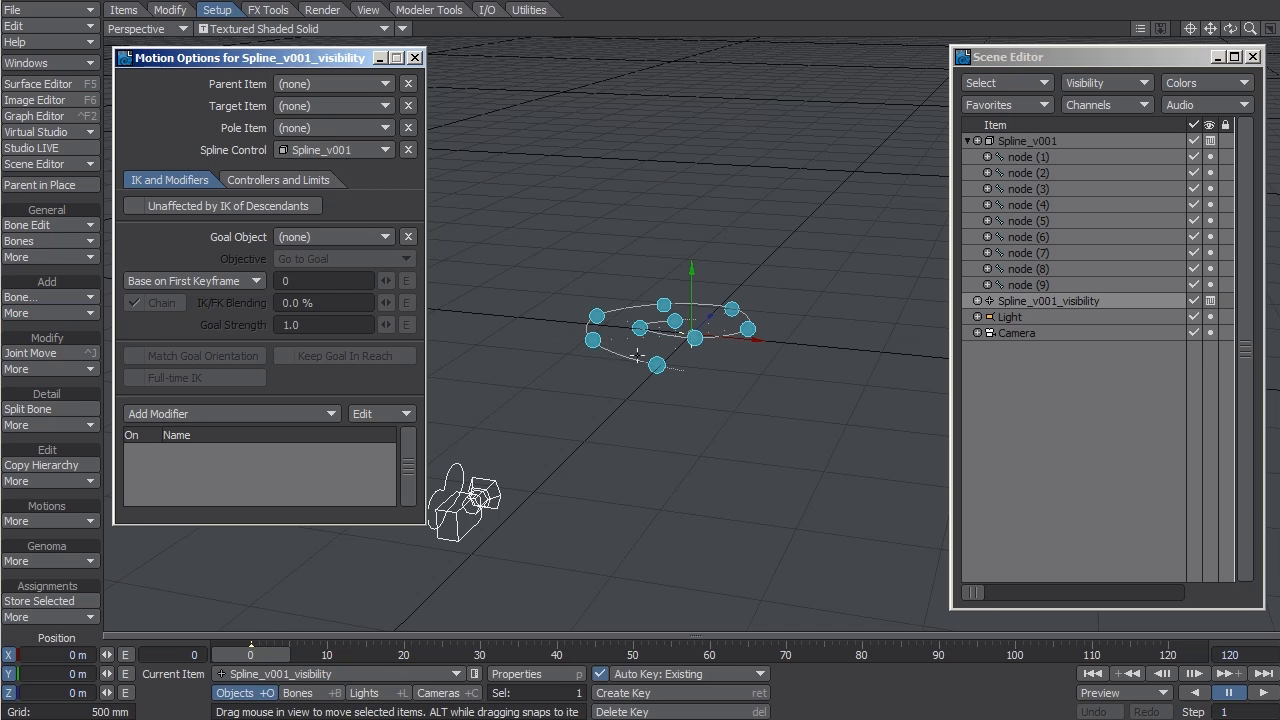
mouse_move(1030, 144)
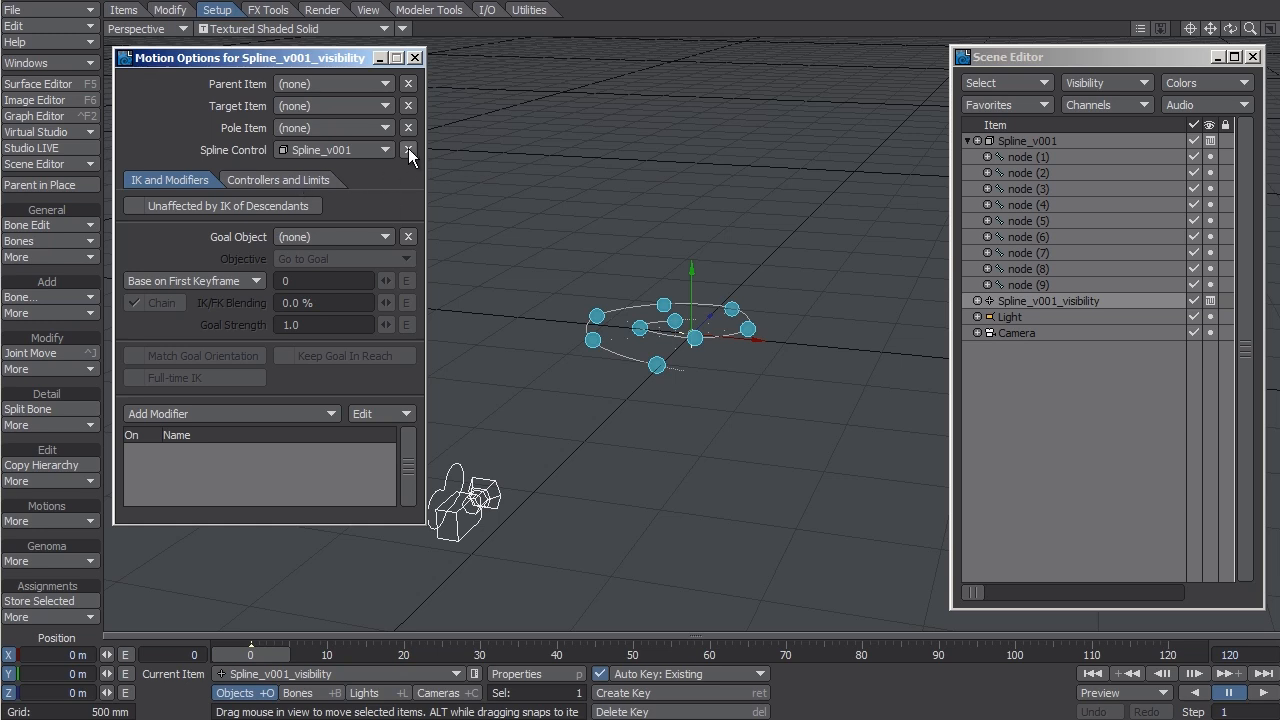
Step: Clear and reselect Spline_v001 as spline control for Spline_v001_visibility
left_click(408, 150)
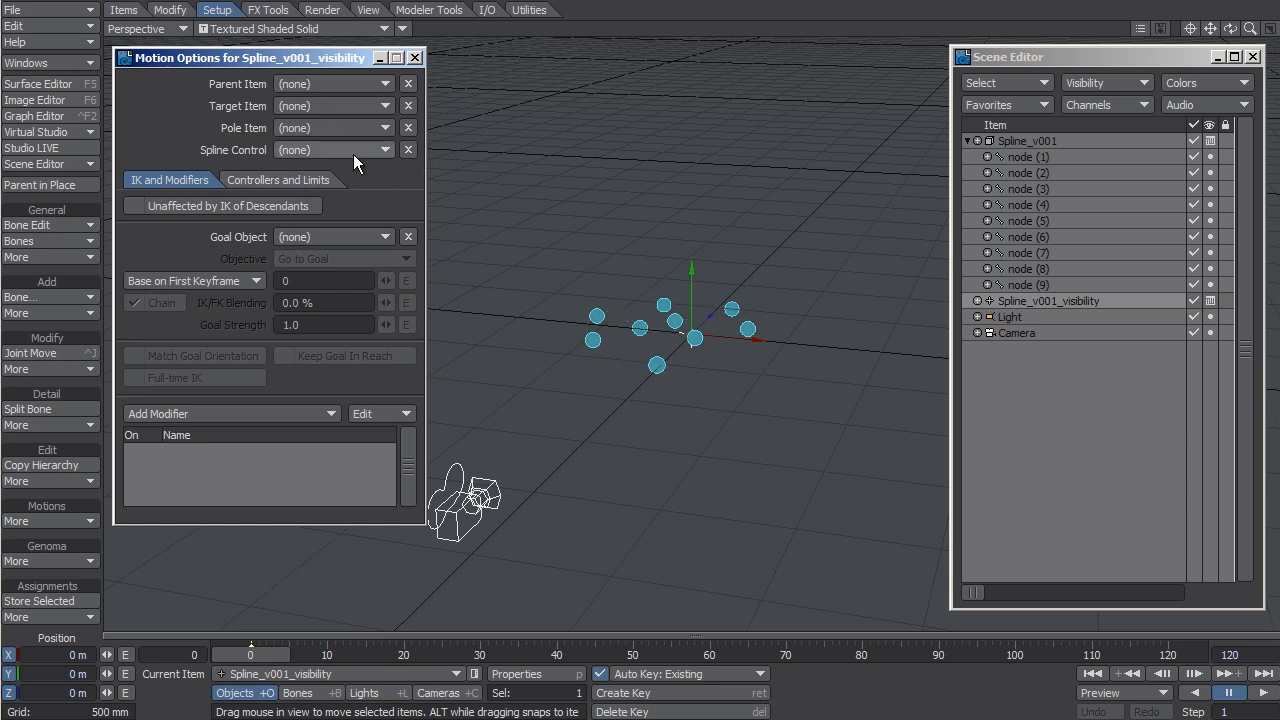
left_click(332, 148)
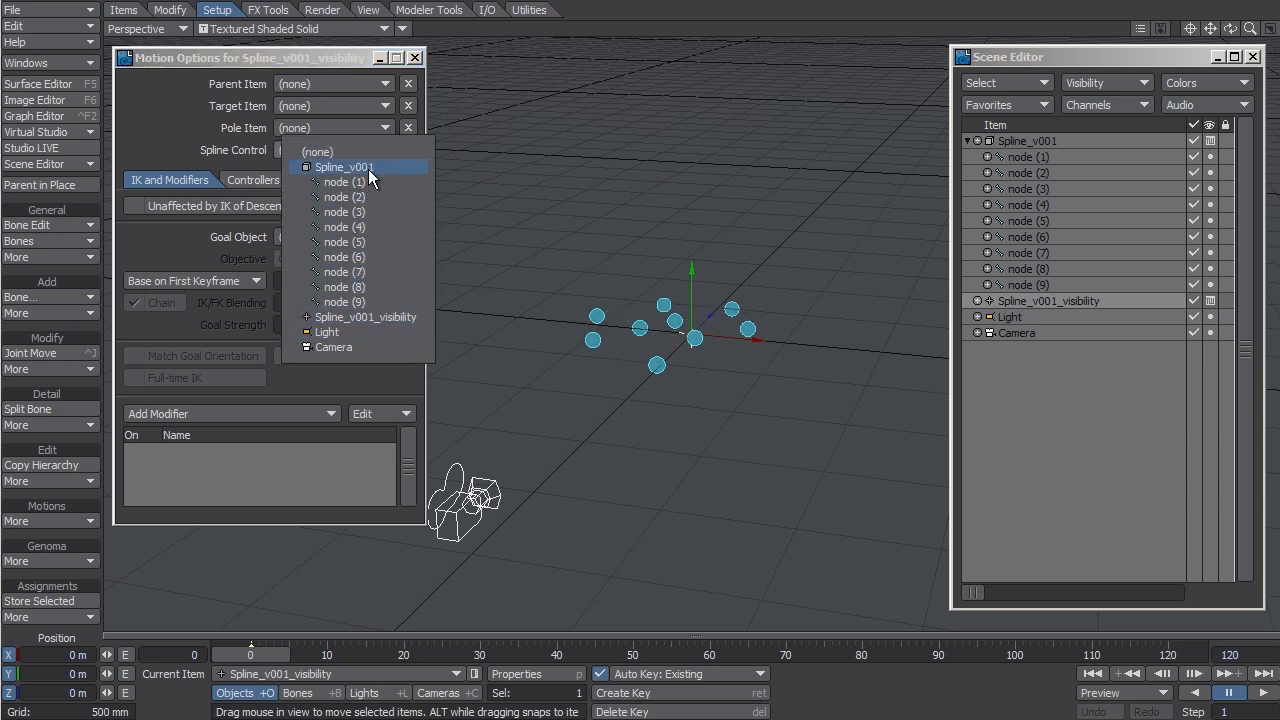
left_click(344, 168)
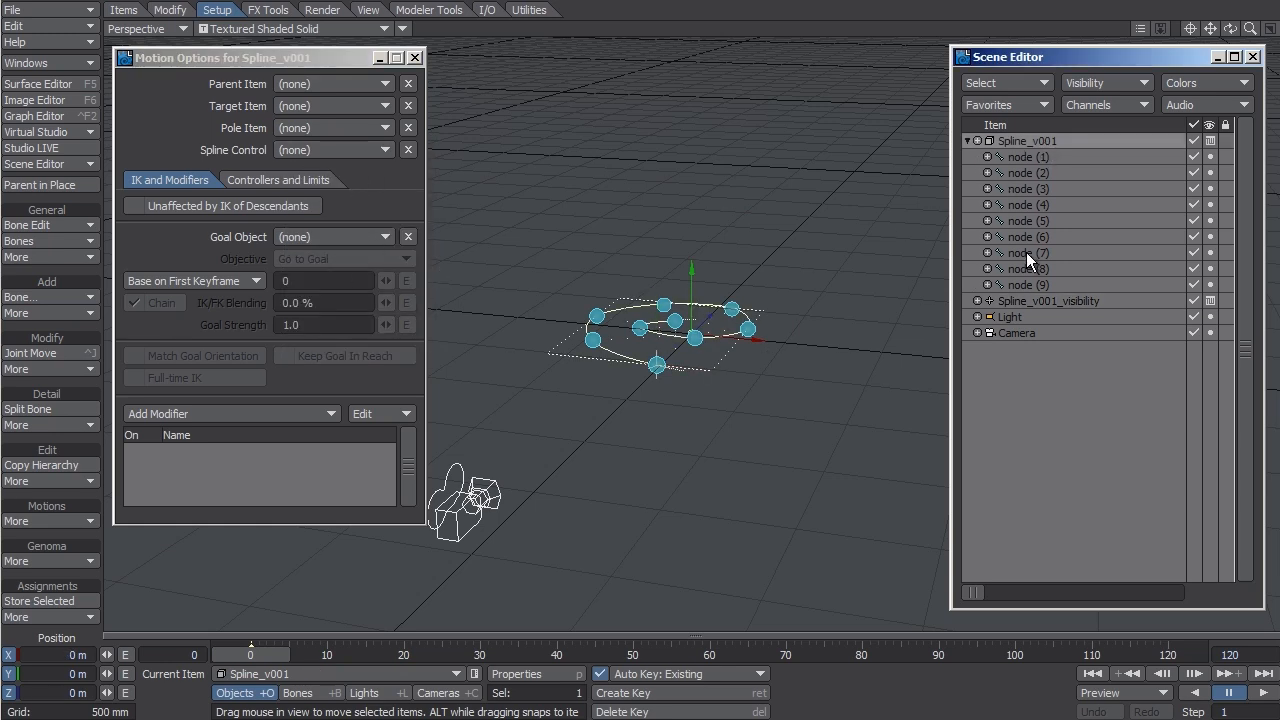
Step: Switch to the Camera item to edit its motion options
left_click(1048, 300)
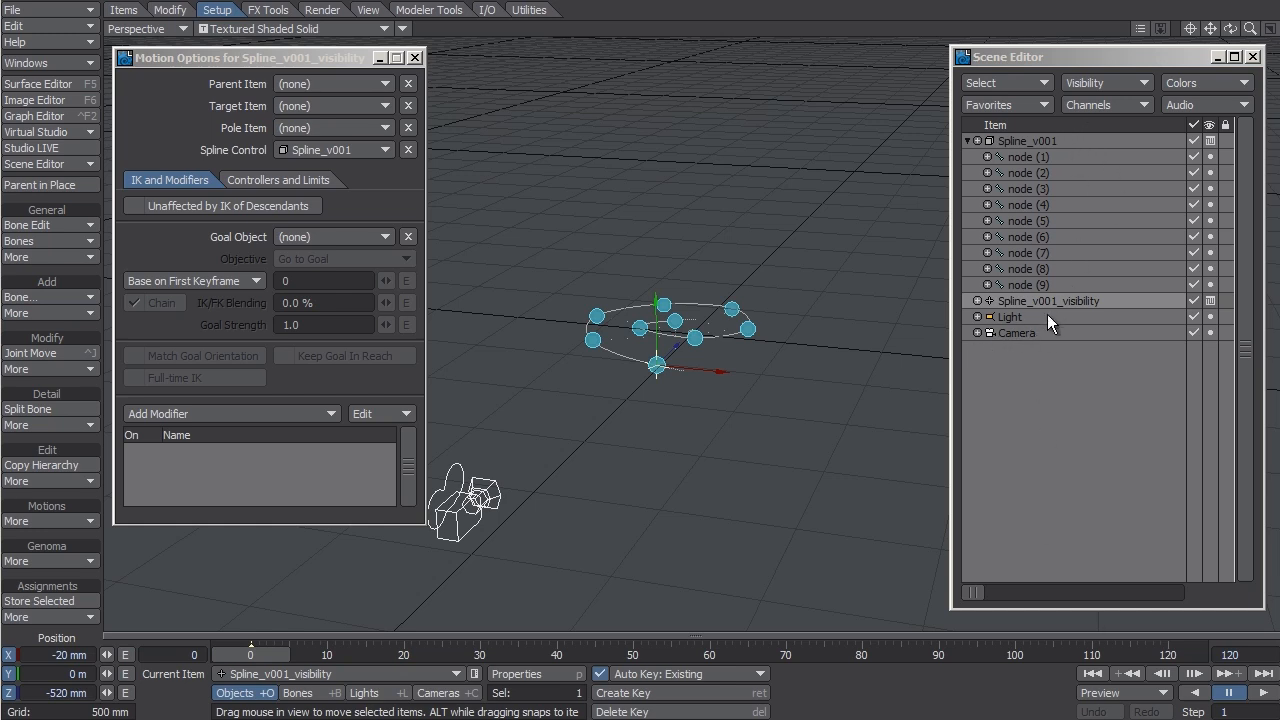
left_click(1016, 332)
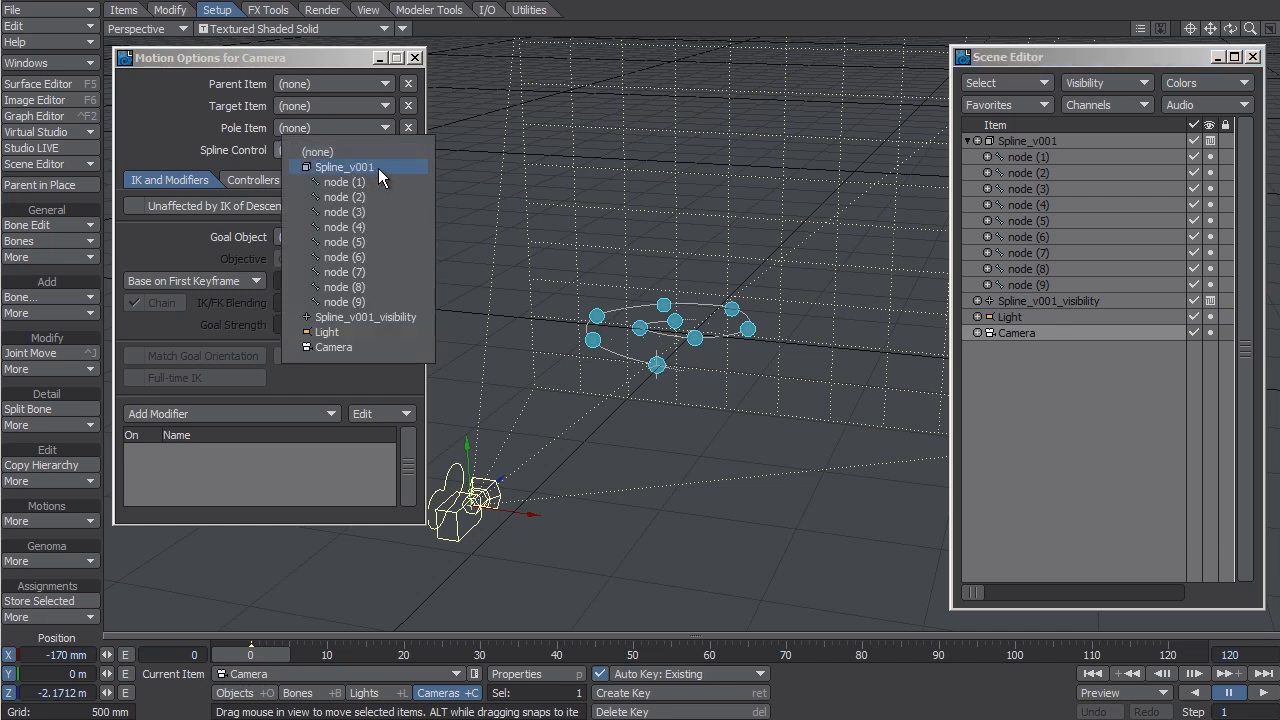
Step: Make Spline_v001 the camera's spline control and key Camera.Position.Z to 1m at frame 60 with a post behavior
left_click(344, 168)
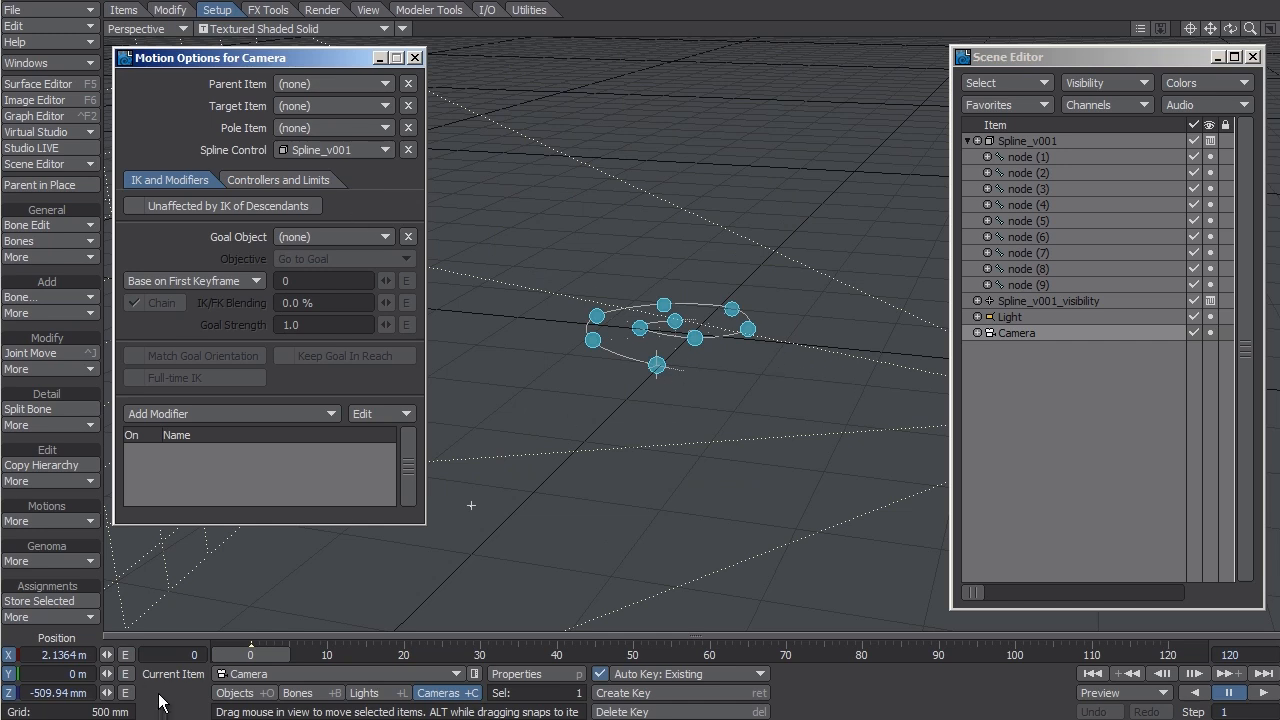
left_click(36, 114)
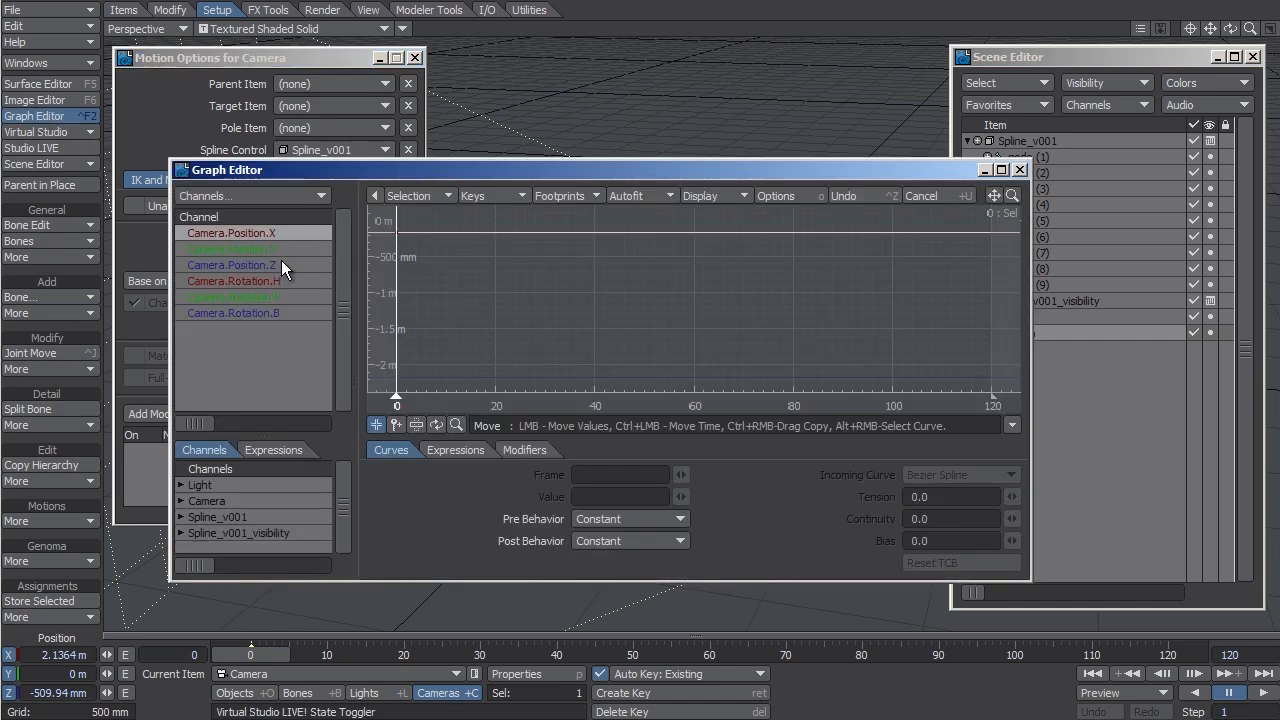
left_click(230, 264)
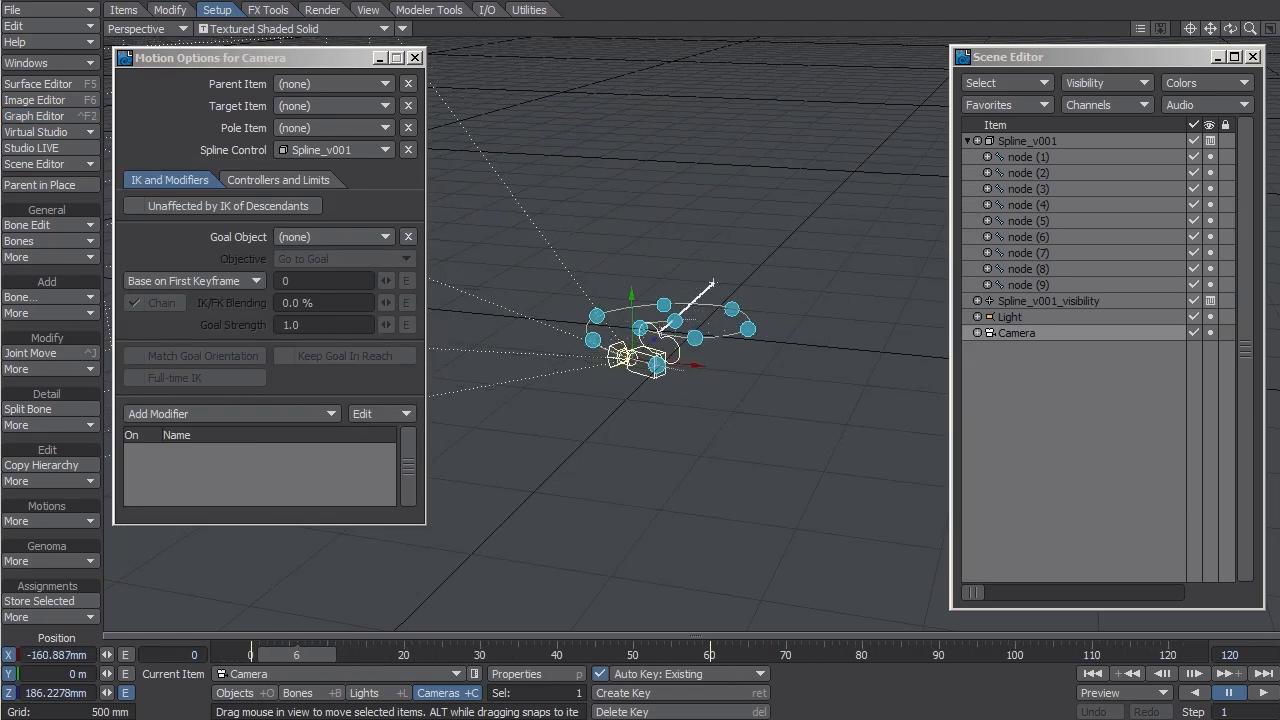
left_click(36, 114)
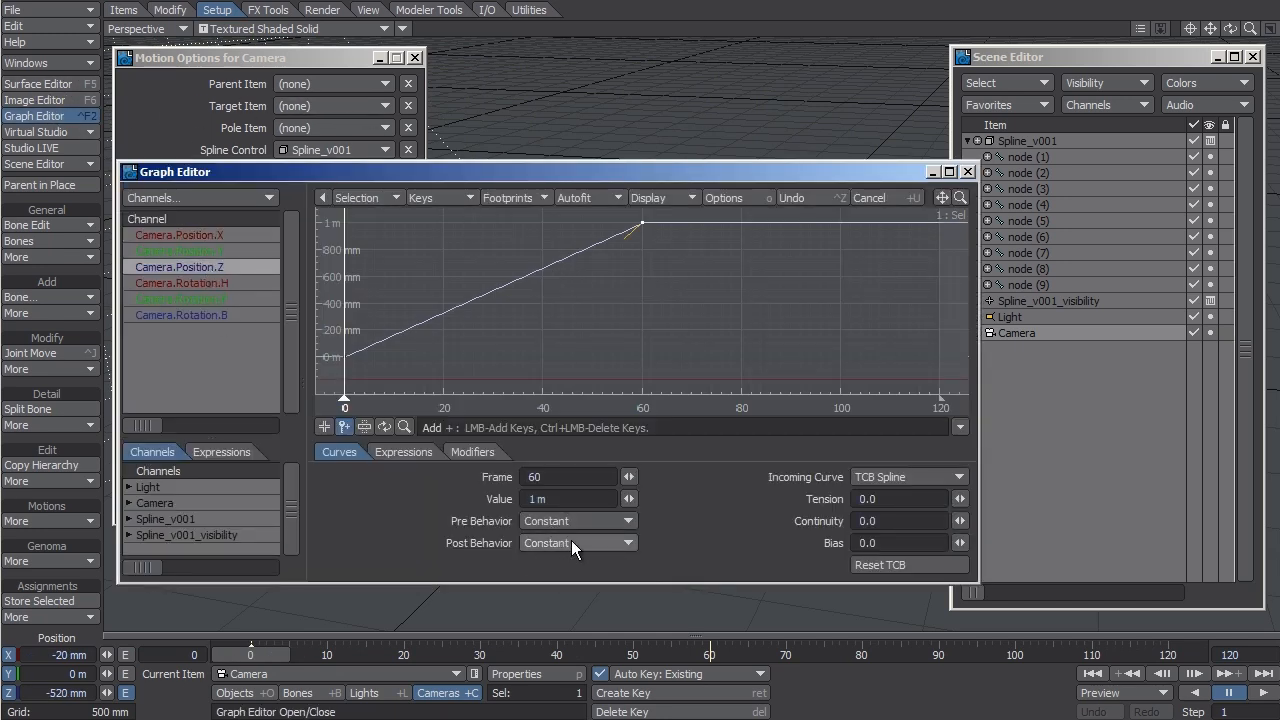
left_click(578, 542)
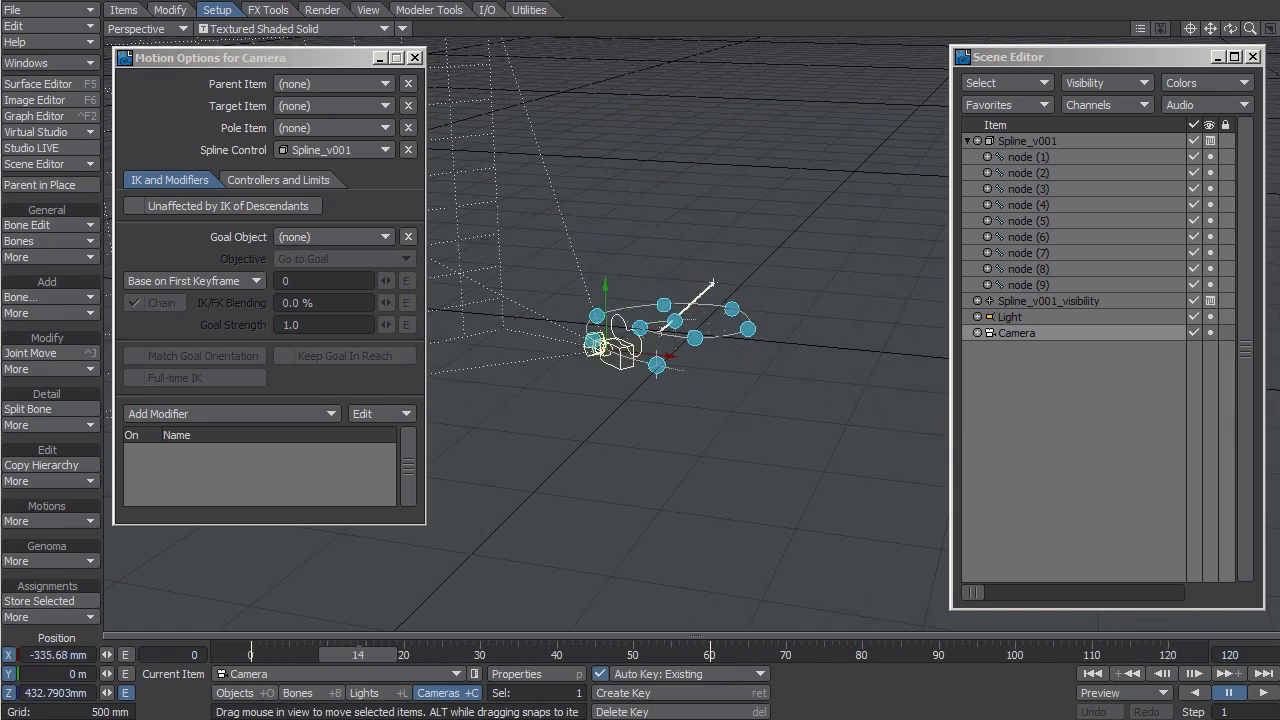
Step: Remove Spline_v001_visibility from the scene and set the node label colour to red
left_click(1028, 188)
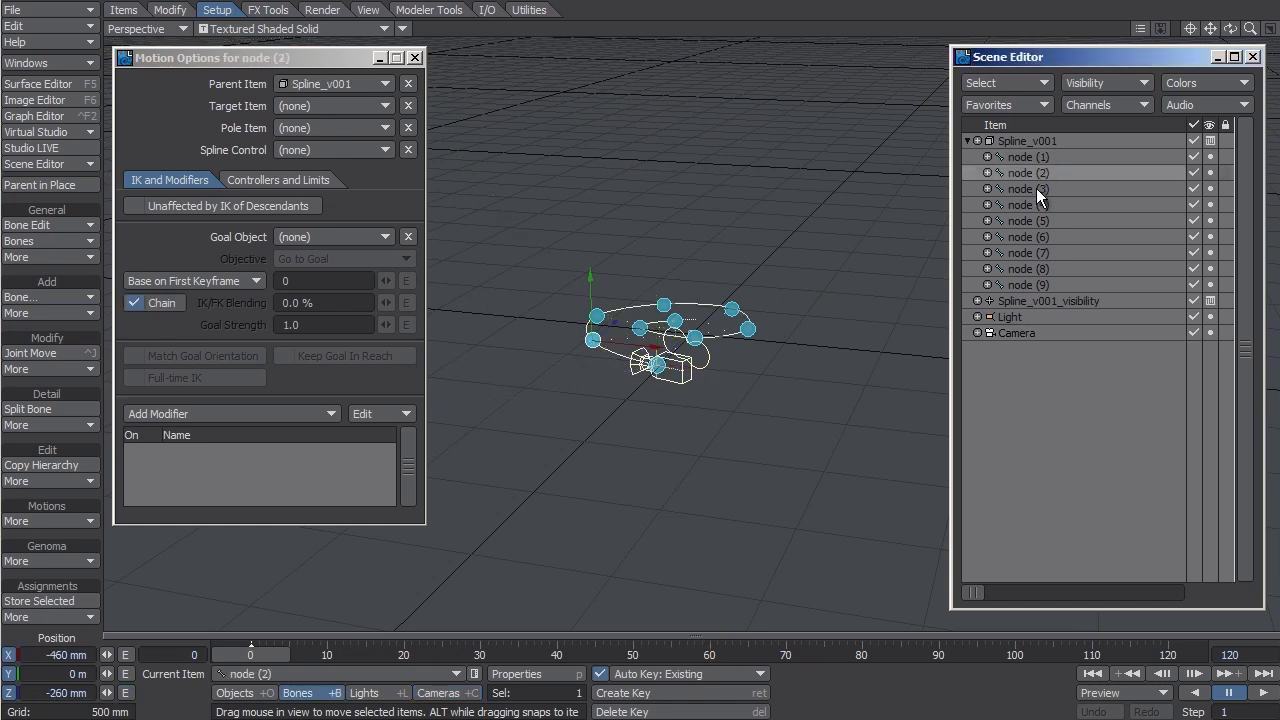
left_click(1028, 236)
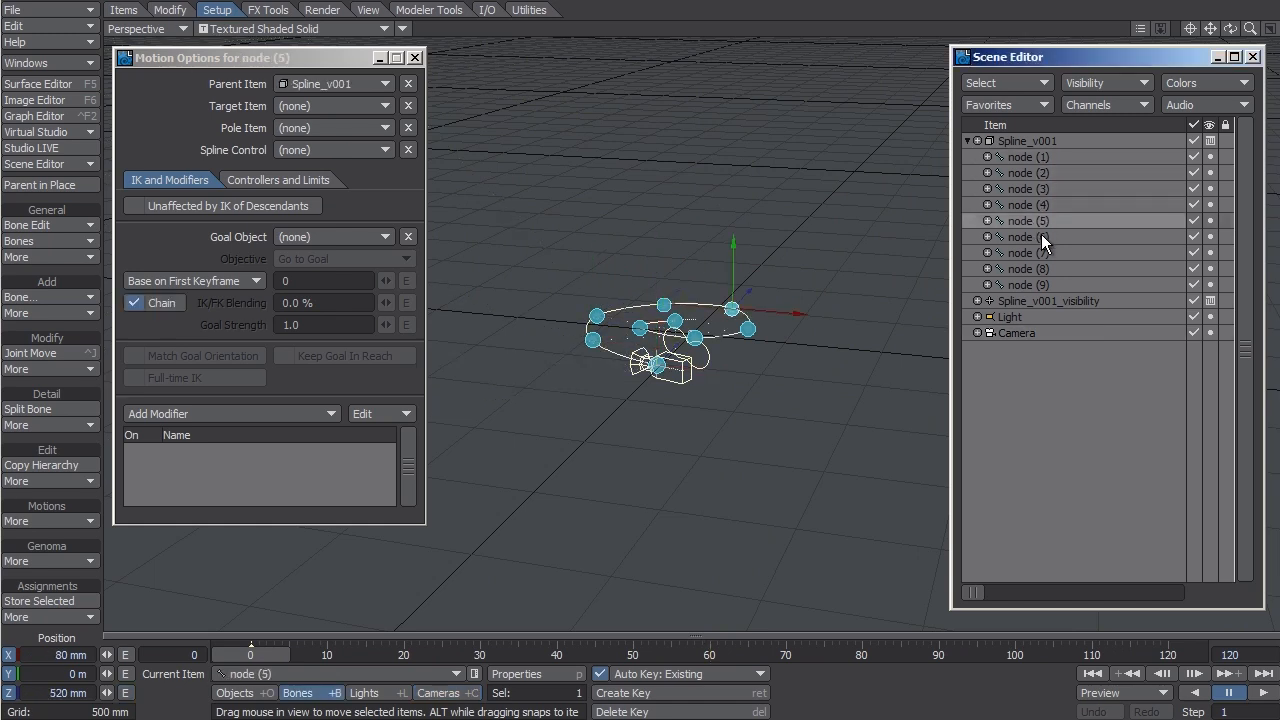
left_click(1016, 332)
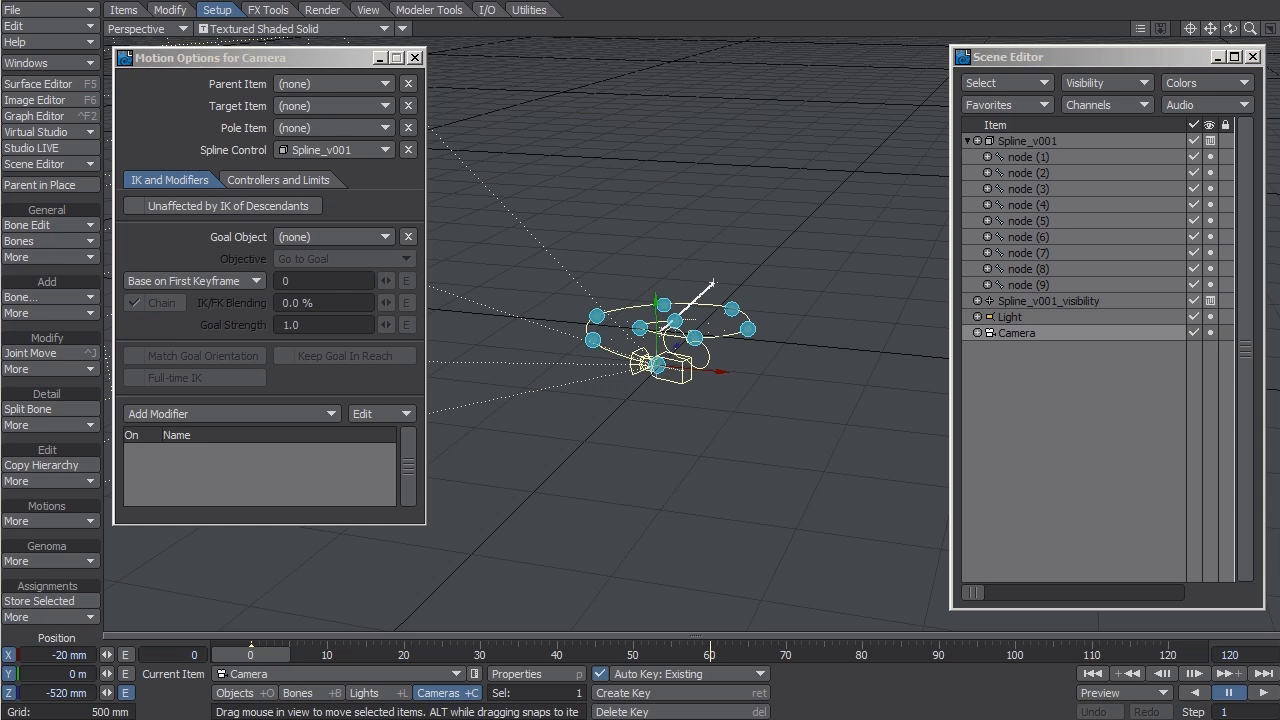
mouse_move(1100, 318)
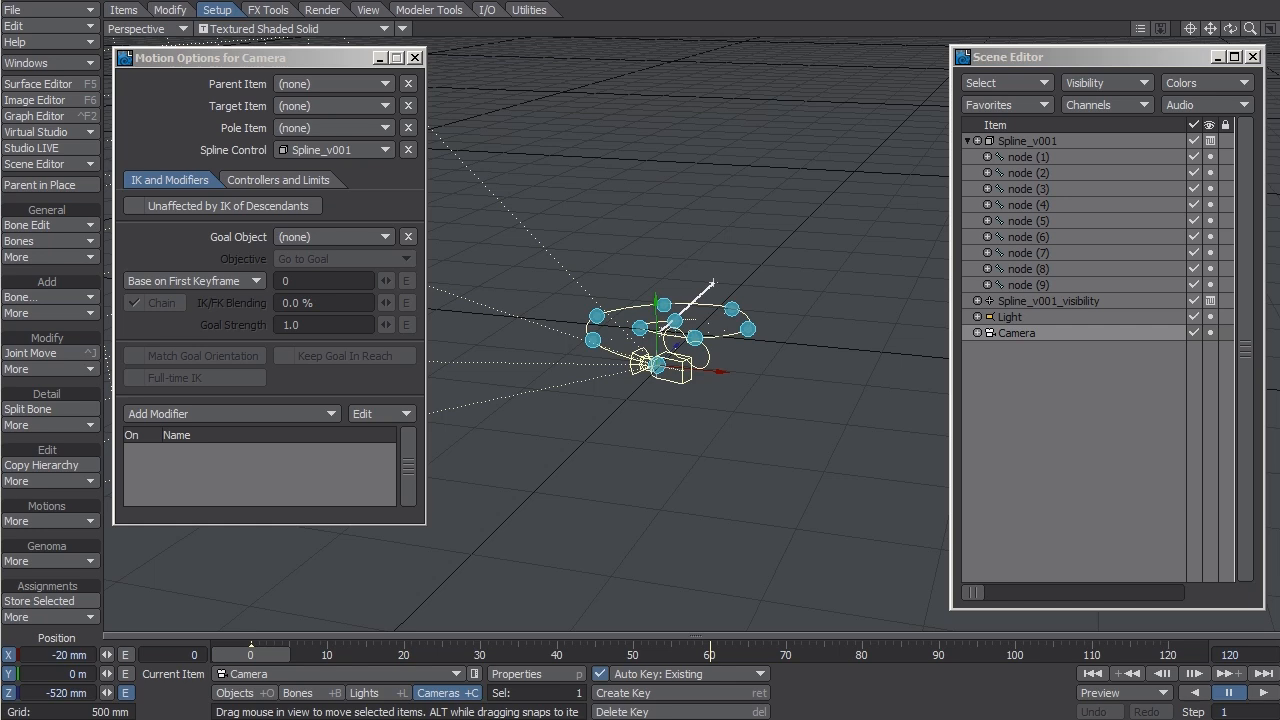
mouse_move(1068, 324)
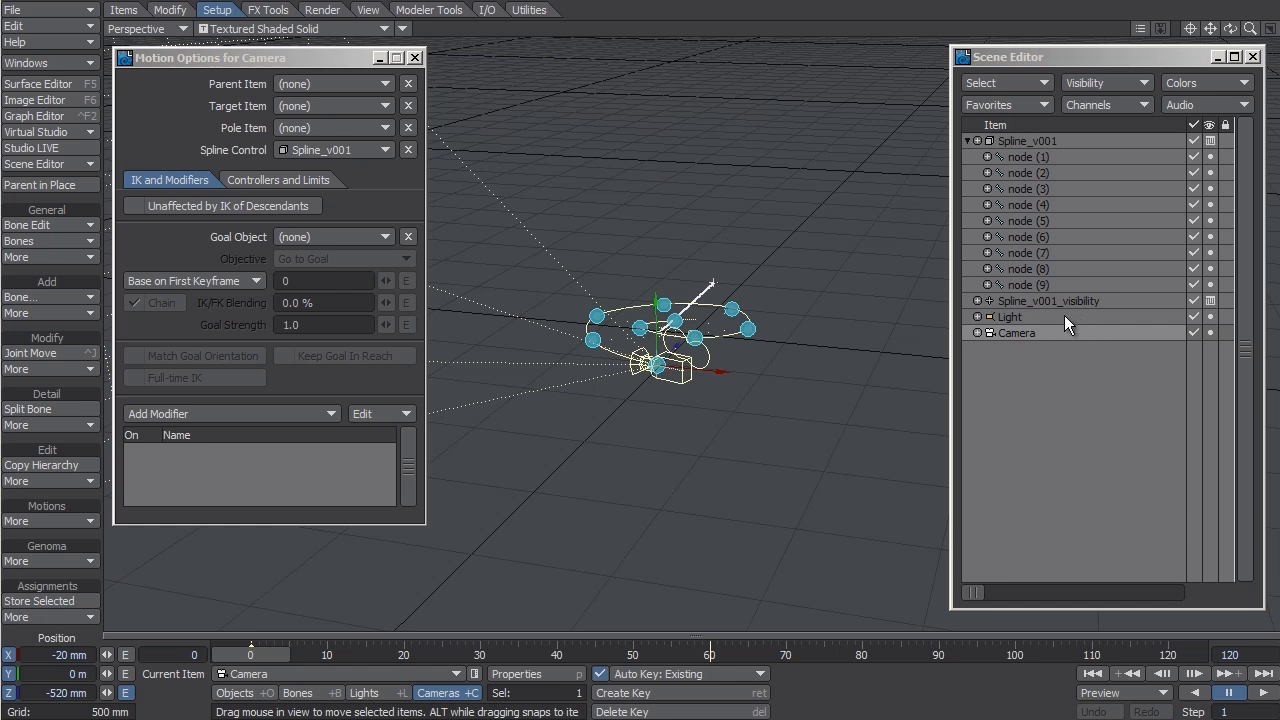
left_click(1048, 300)
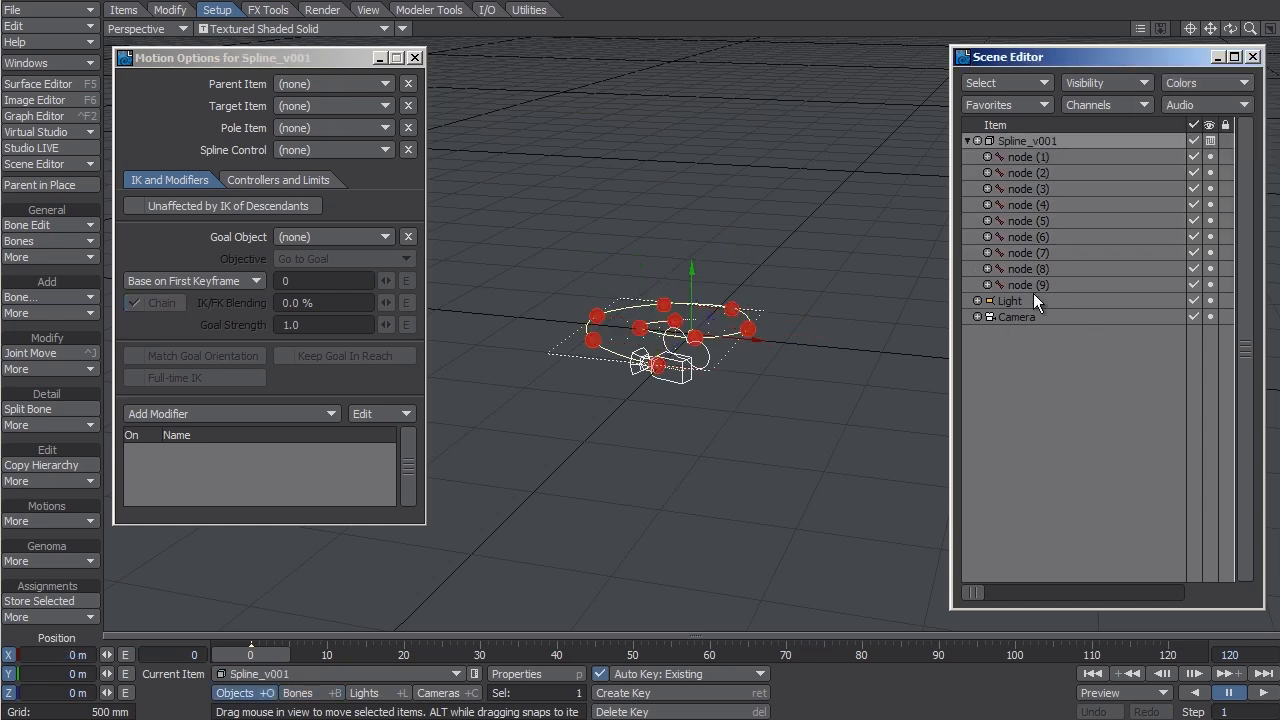
mouse_move(1068, 234)
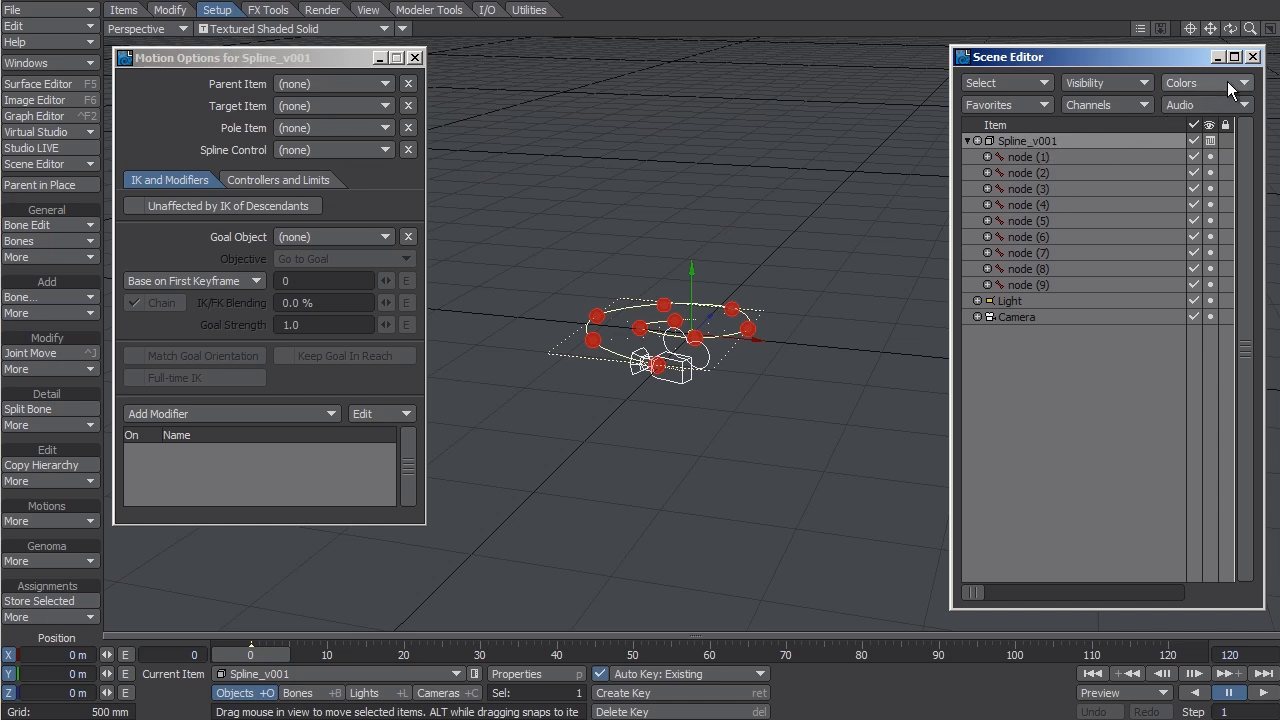
left_click(1200, 82)
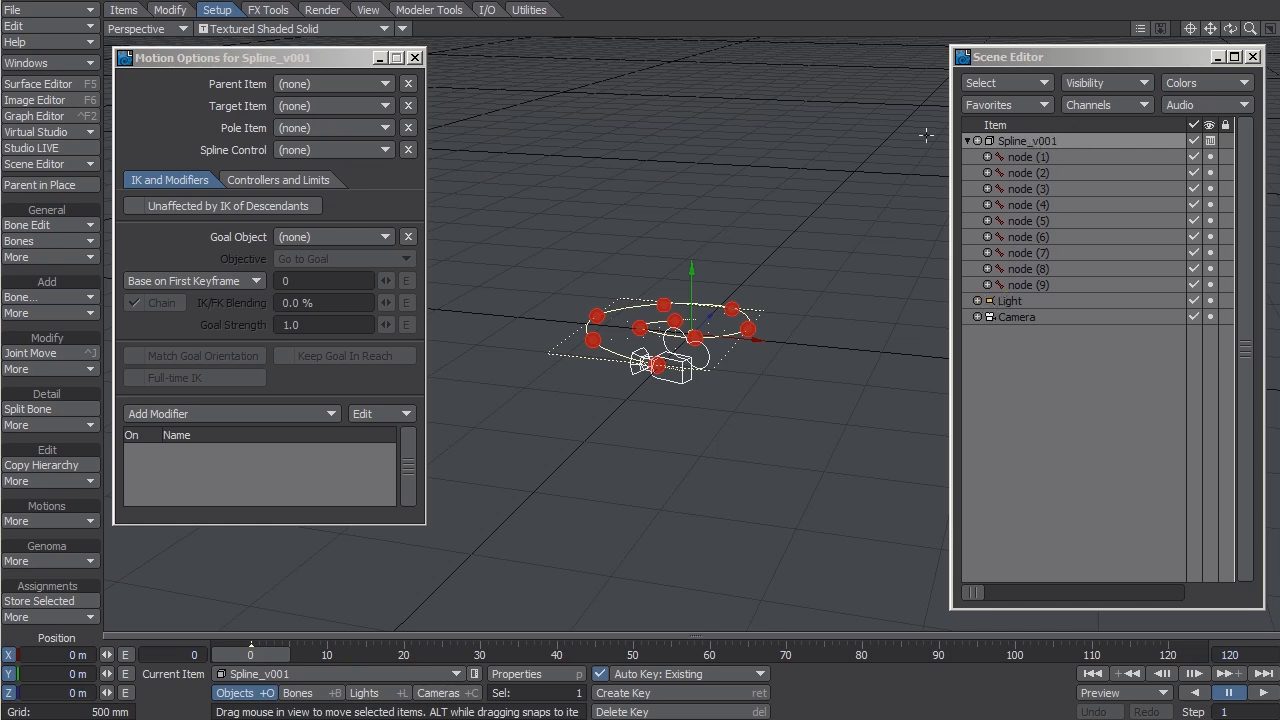
Step: Clone the spline with its objects to create Spline_v002 and select it
left_click(124, 8)
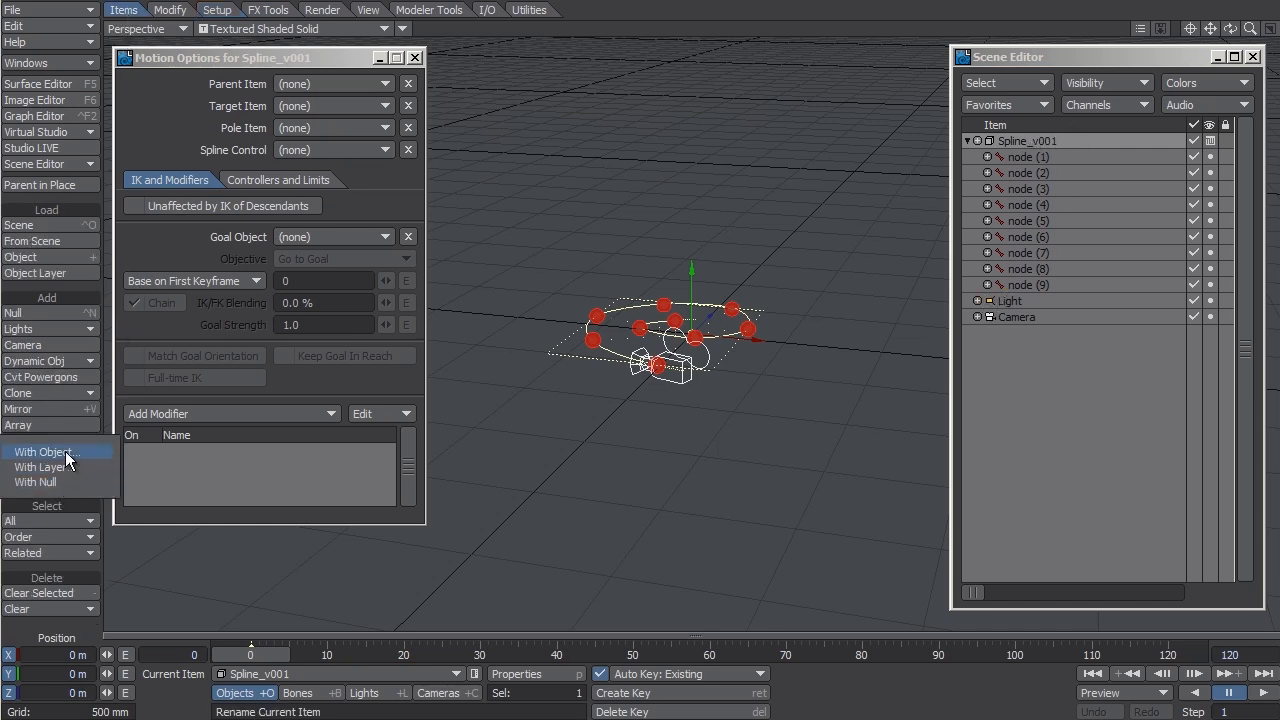
left_click(44, 452)
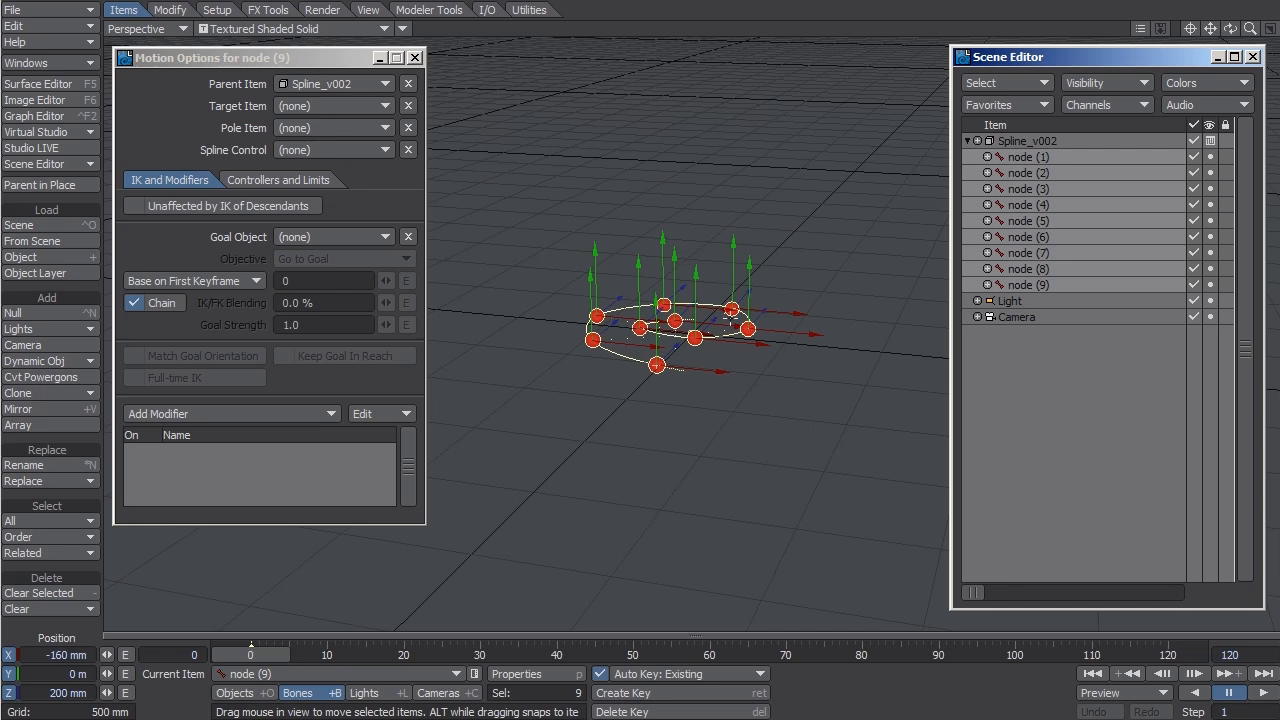
left_click(1028, 140)
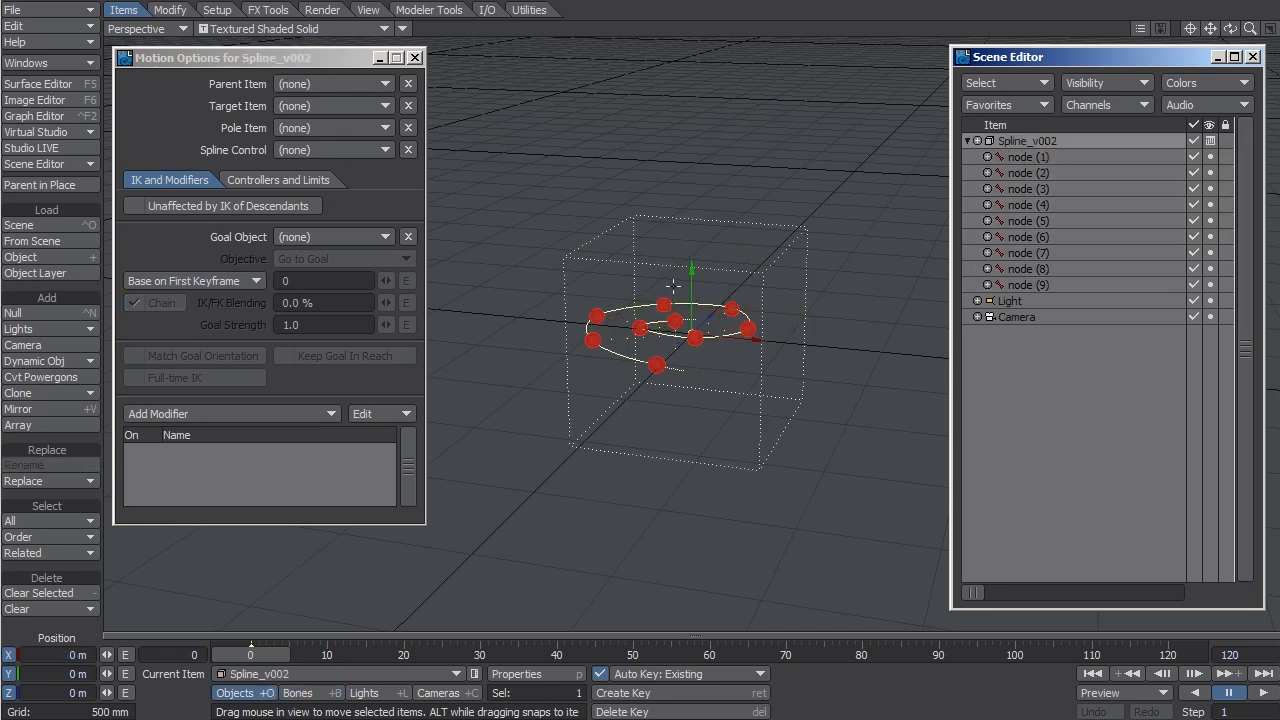
mouse_move(564, 360)
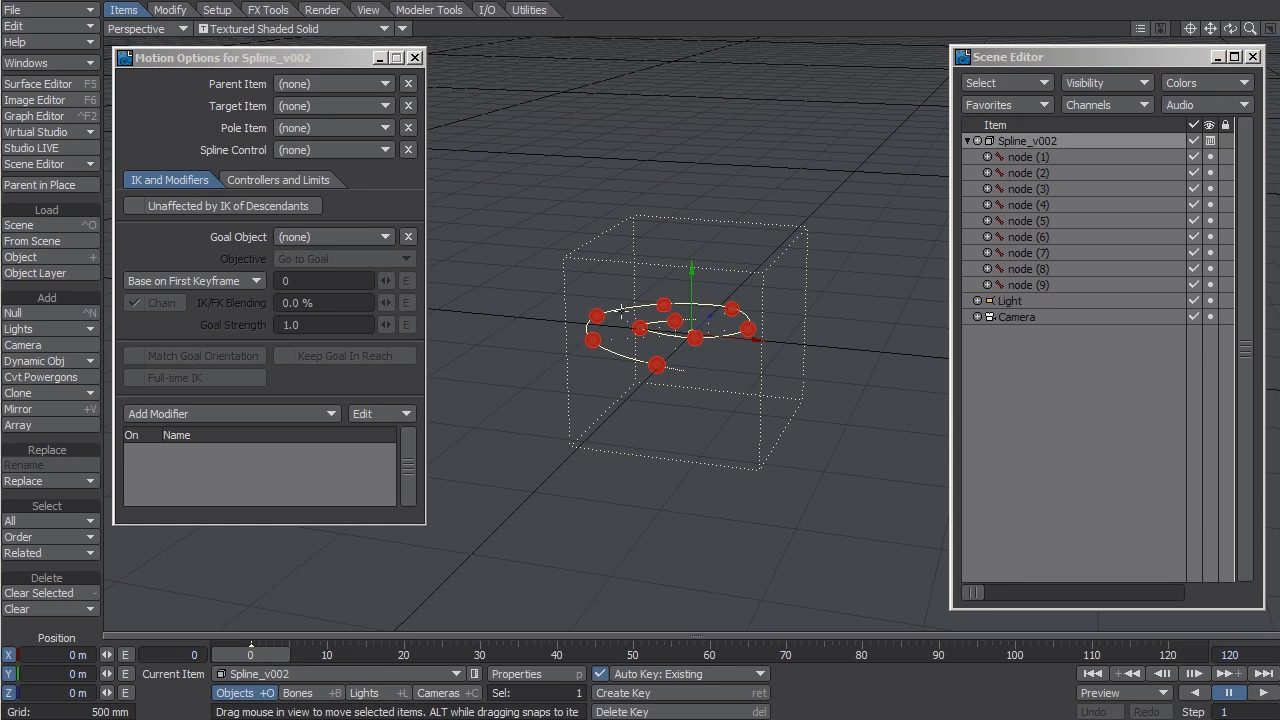
mouse_move(1172, 228)
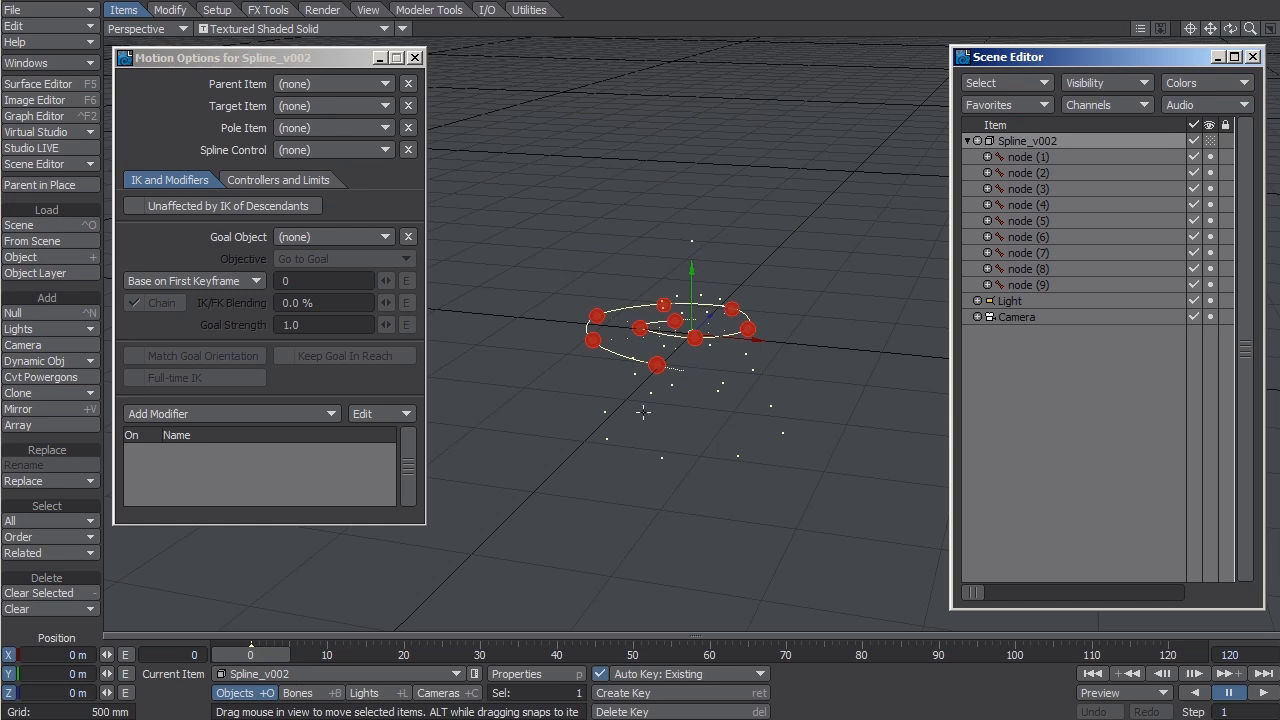
mouse_move(1056, 204)
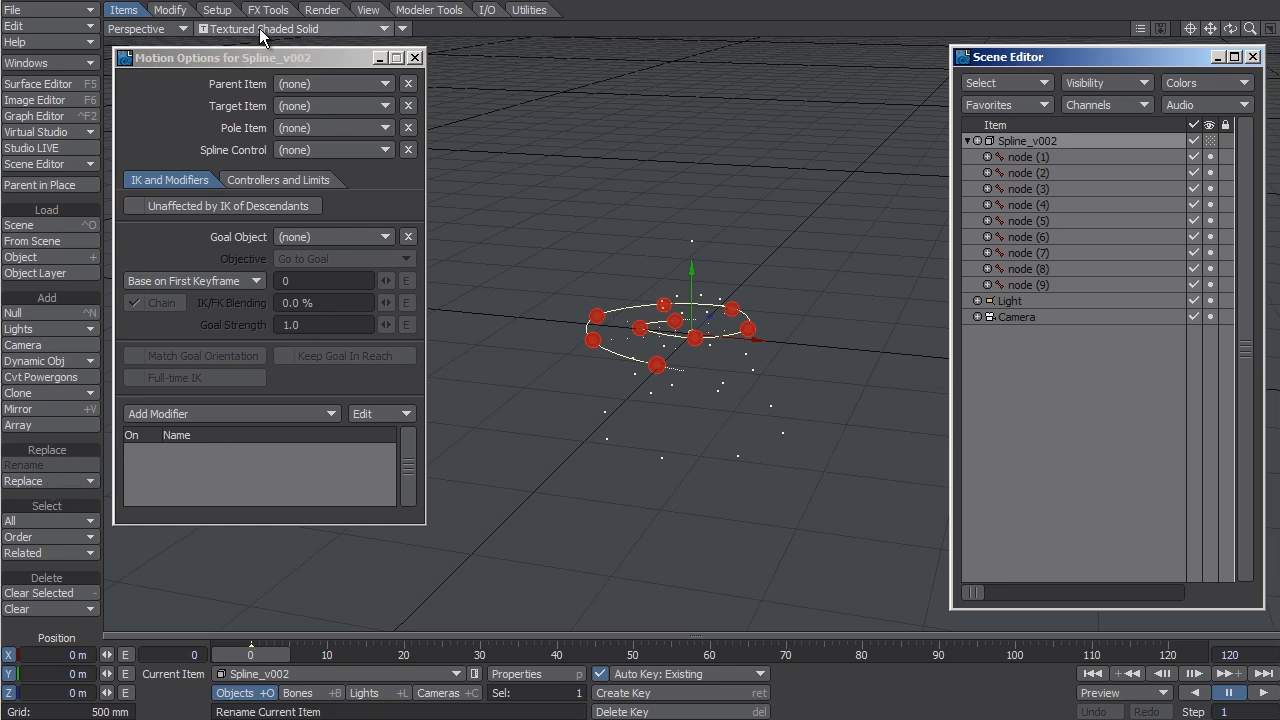
Step: Run Curve to Spline on Spline_v002, confirming the update to 25 nodes
left_click(216, 8)
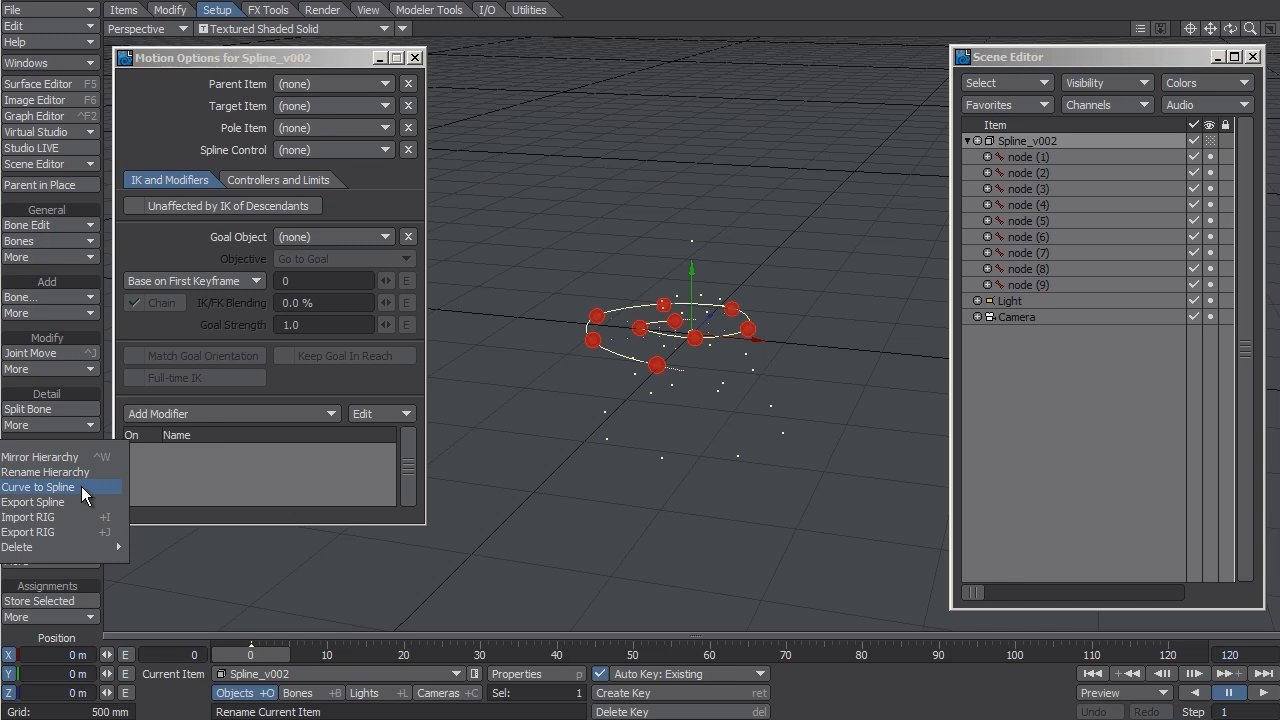
left_click(38, 488)
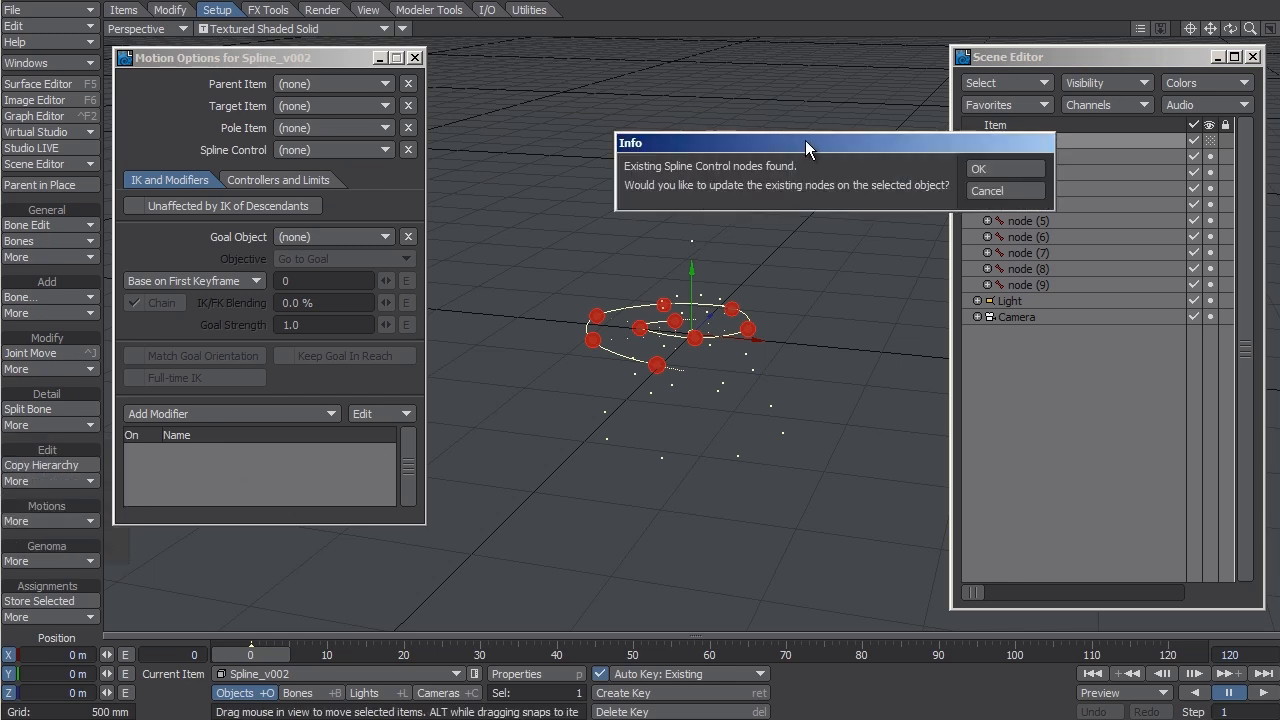
left_click_drag(836, 144, 716, 150)
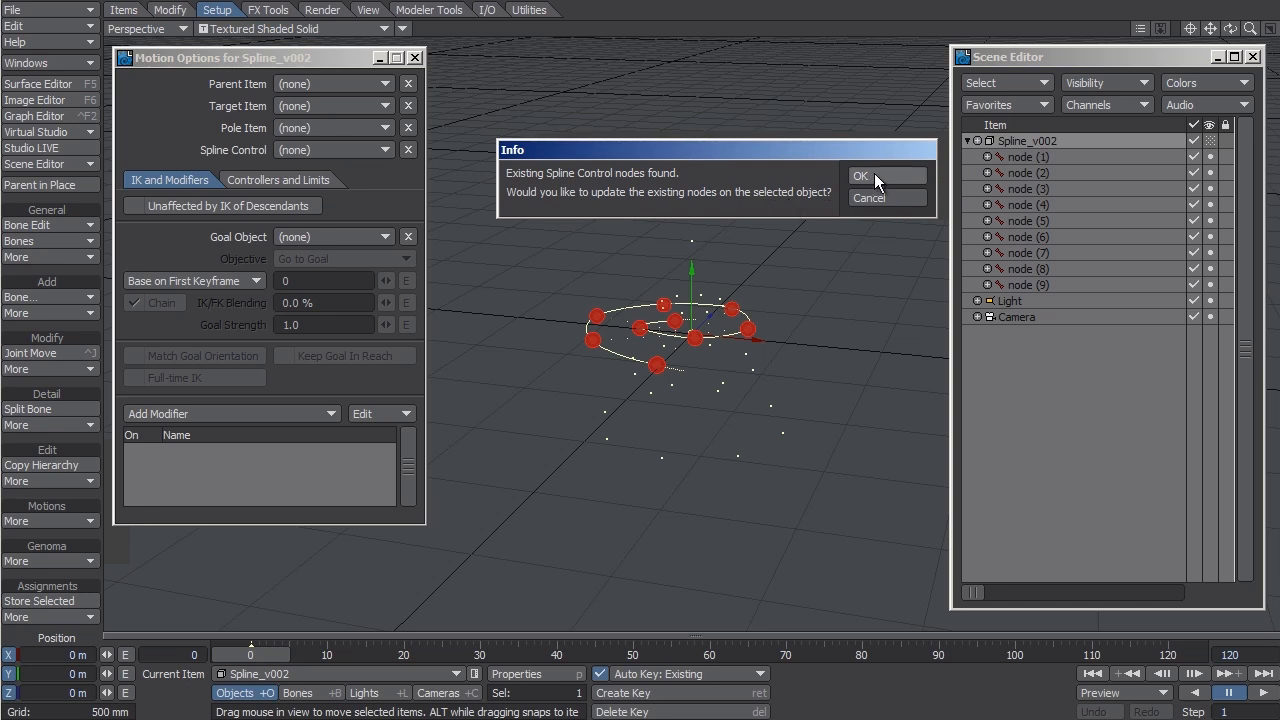
left_click(860, 176)
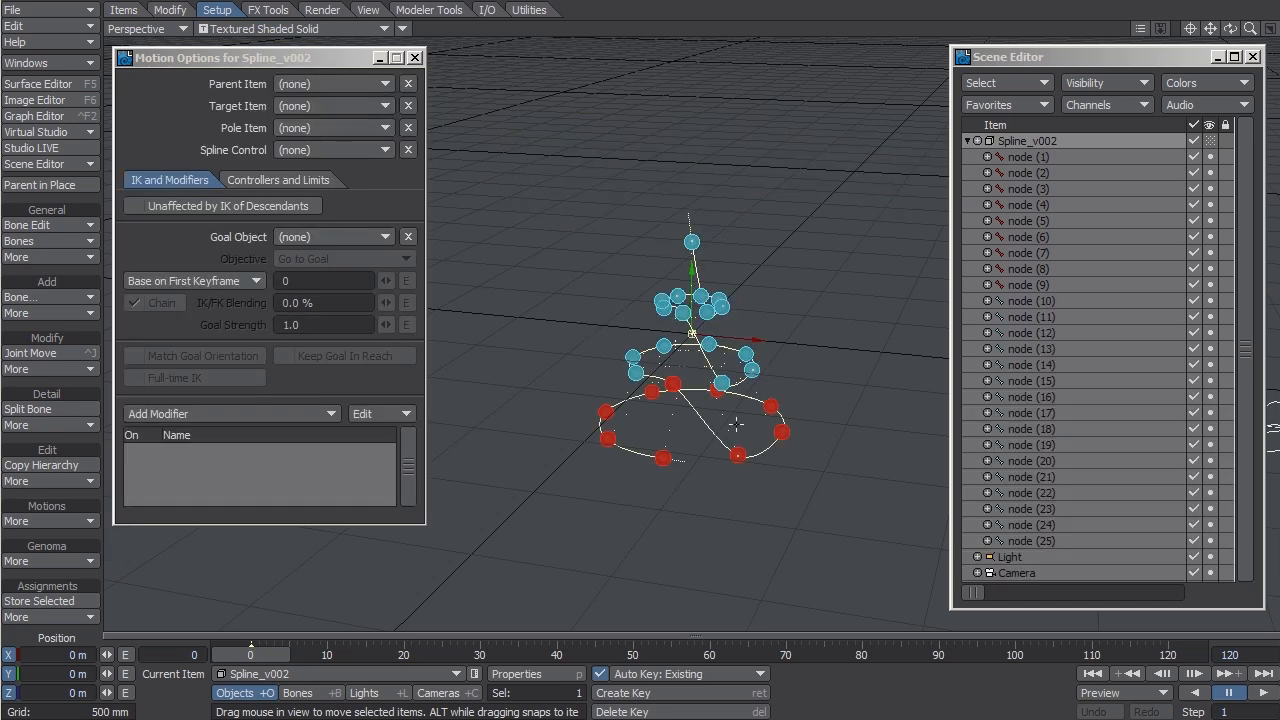
Step: Inspect various of the 25 new nodes, including nodes 10 through 25 together
left_click(1028, 156)
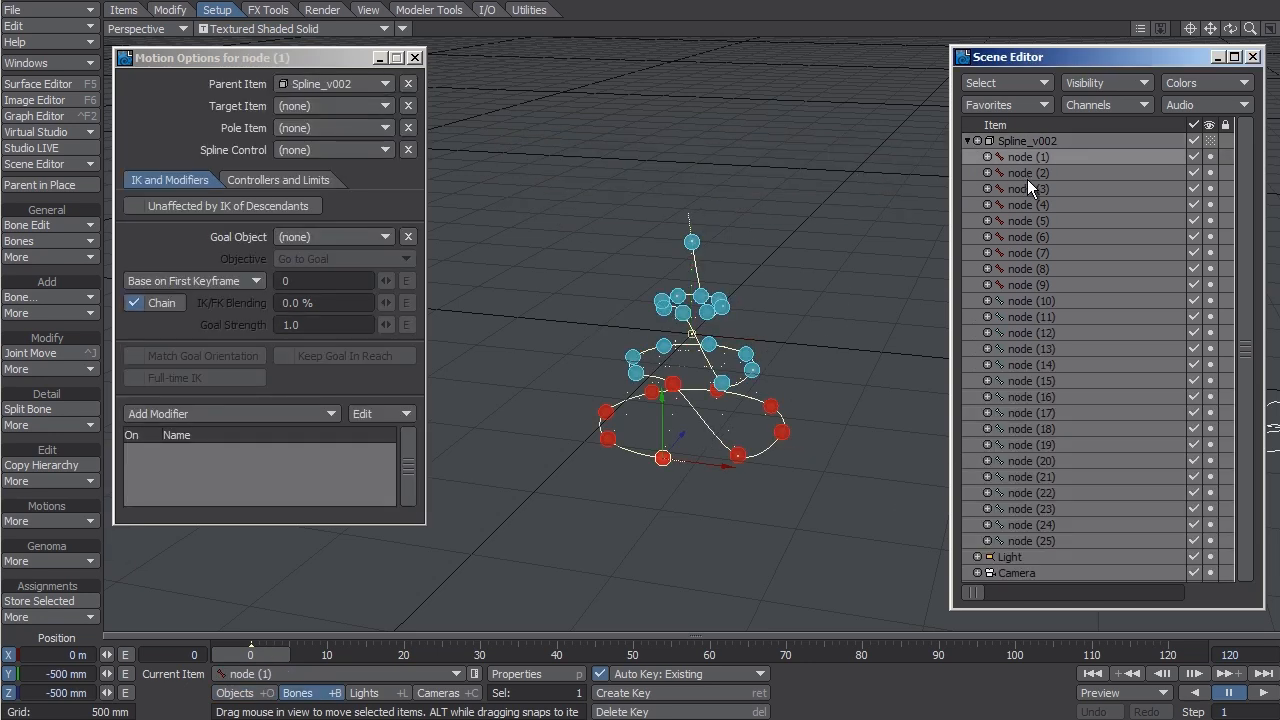
left_click(1024, 204)
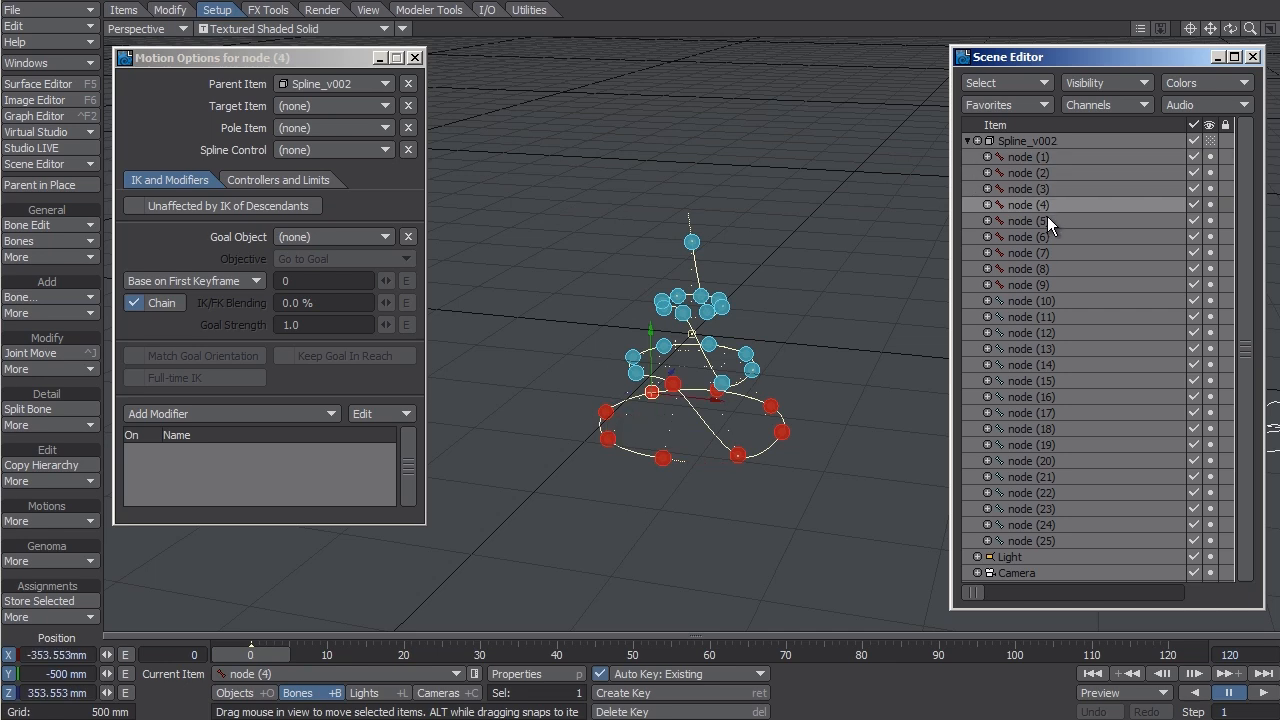
left_click(1030, 268)
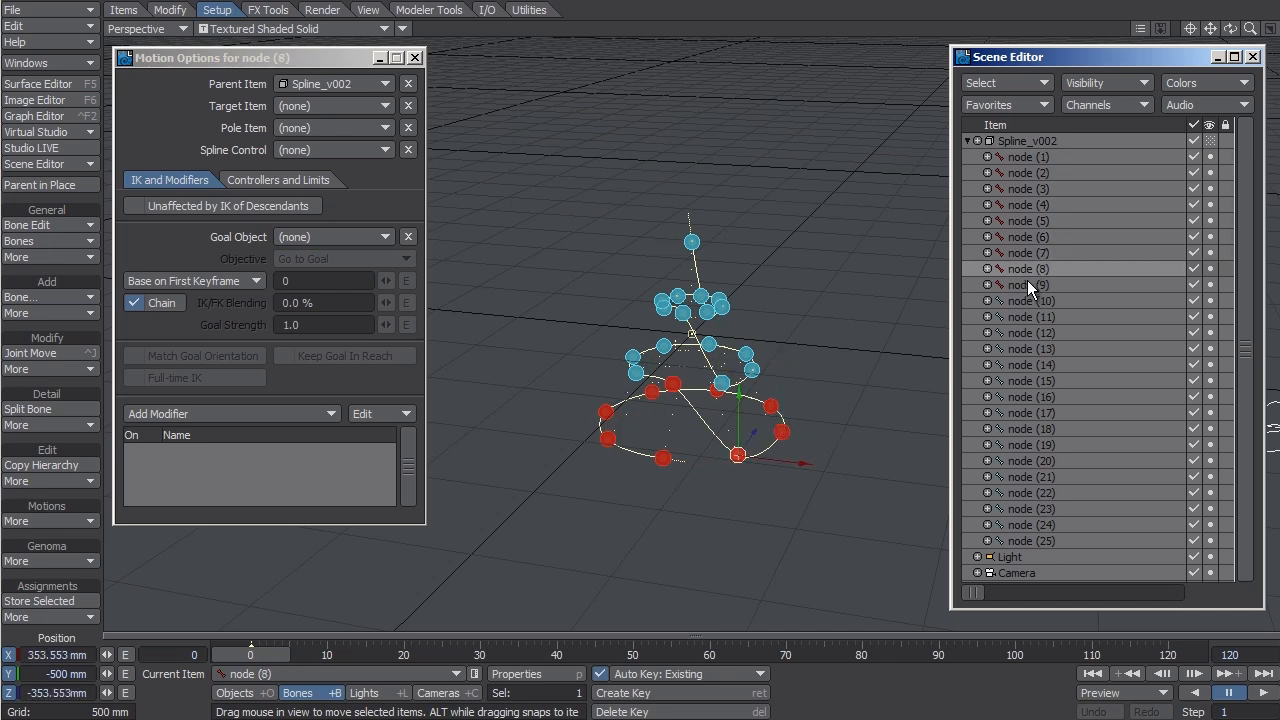
left_click(1024, 284)
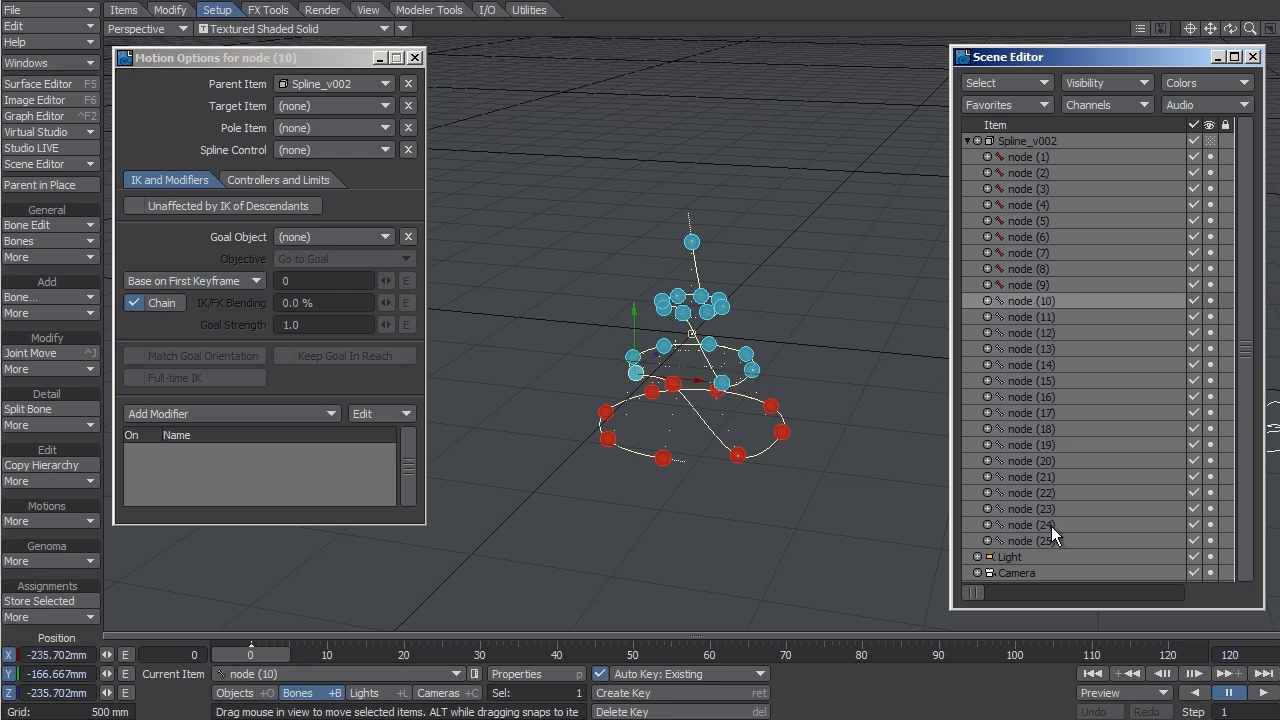
left_click(1030, 540)
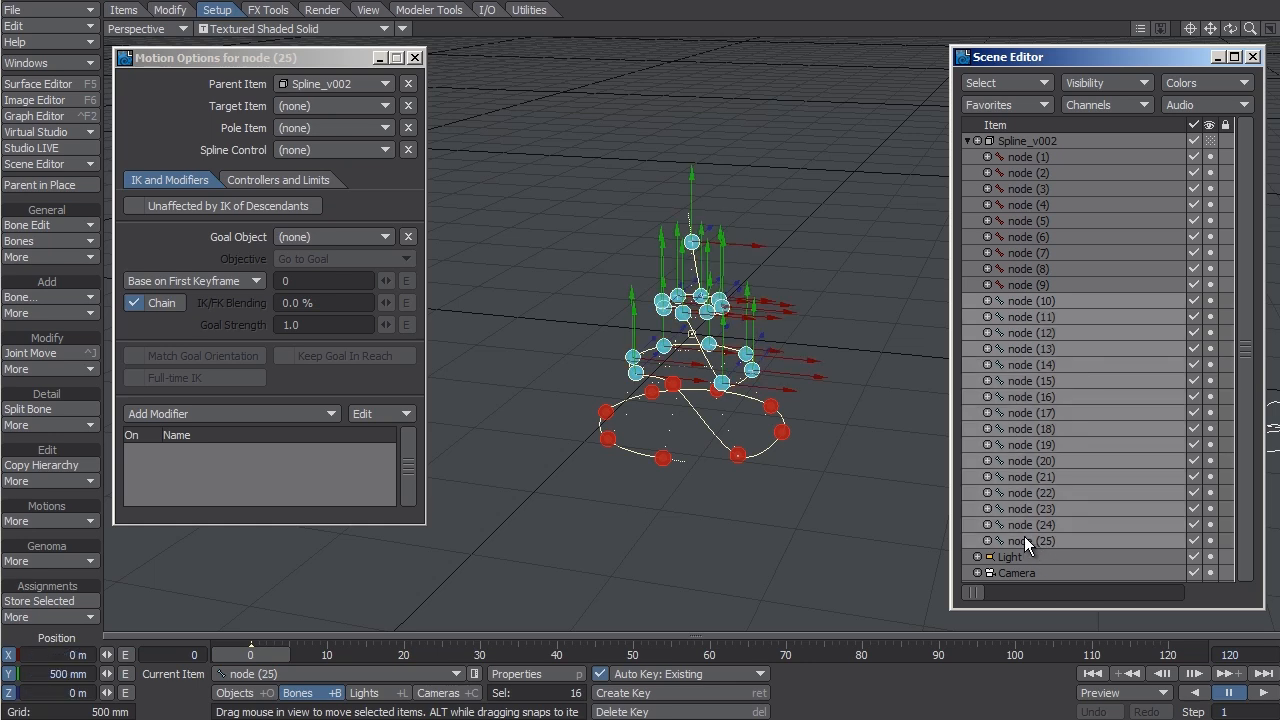
left_click(1024, 316)
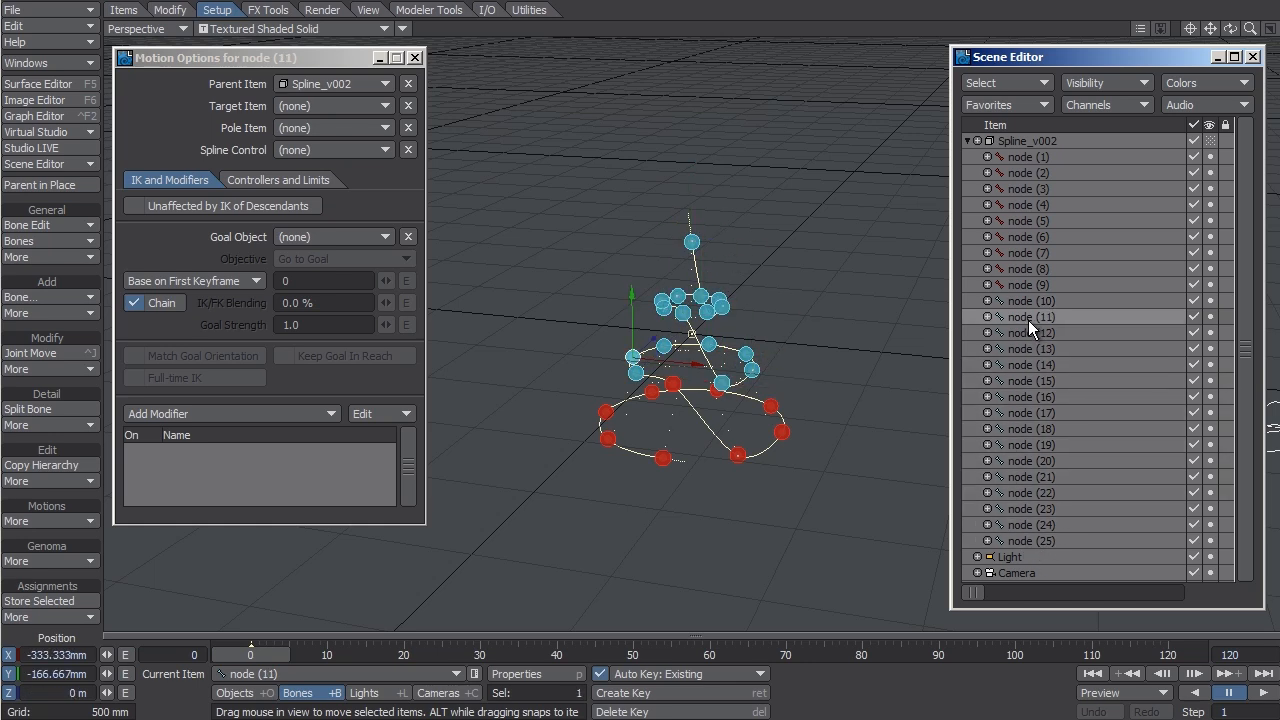
left_click(1024, 380)
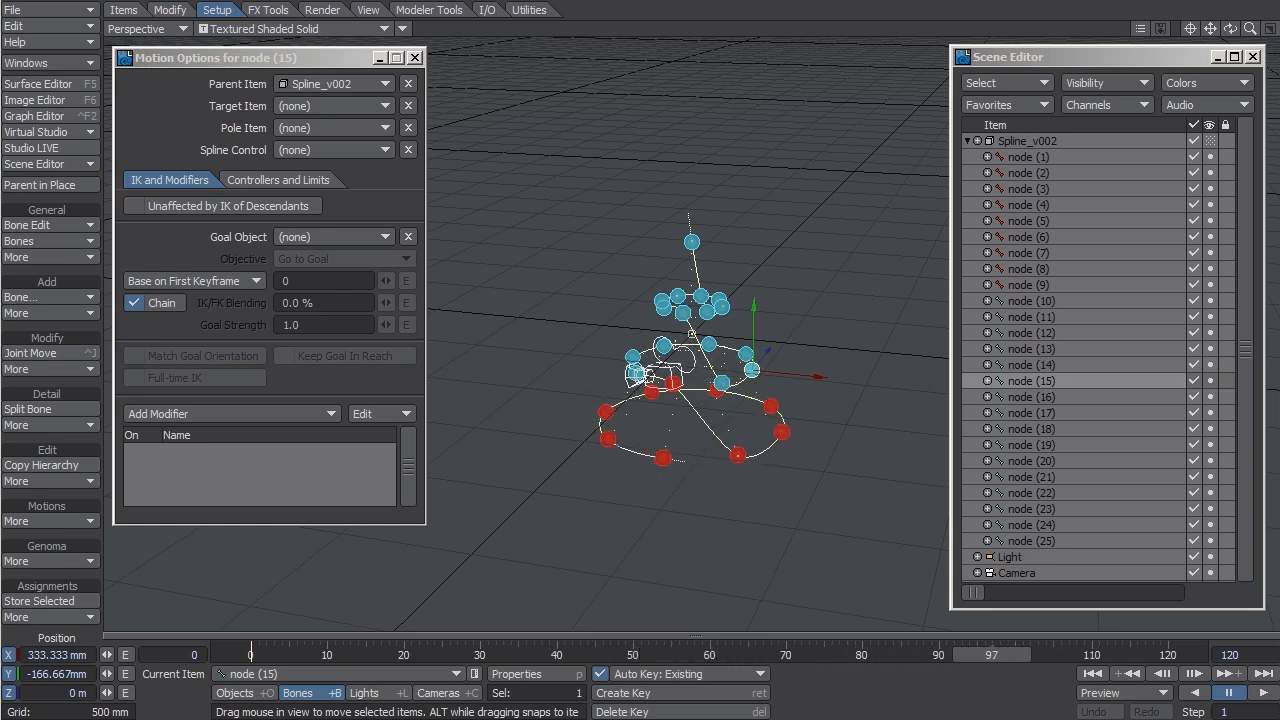
Step: Scrub the timeline through the animation and select the camera
left_click_drag(990, 656, 970, 656)
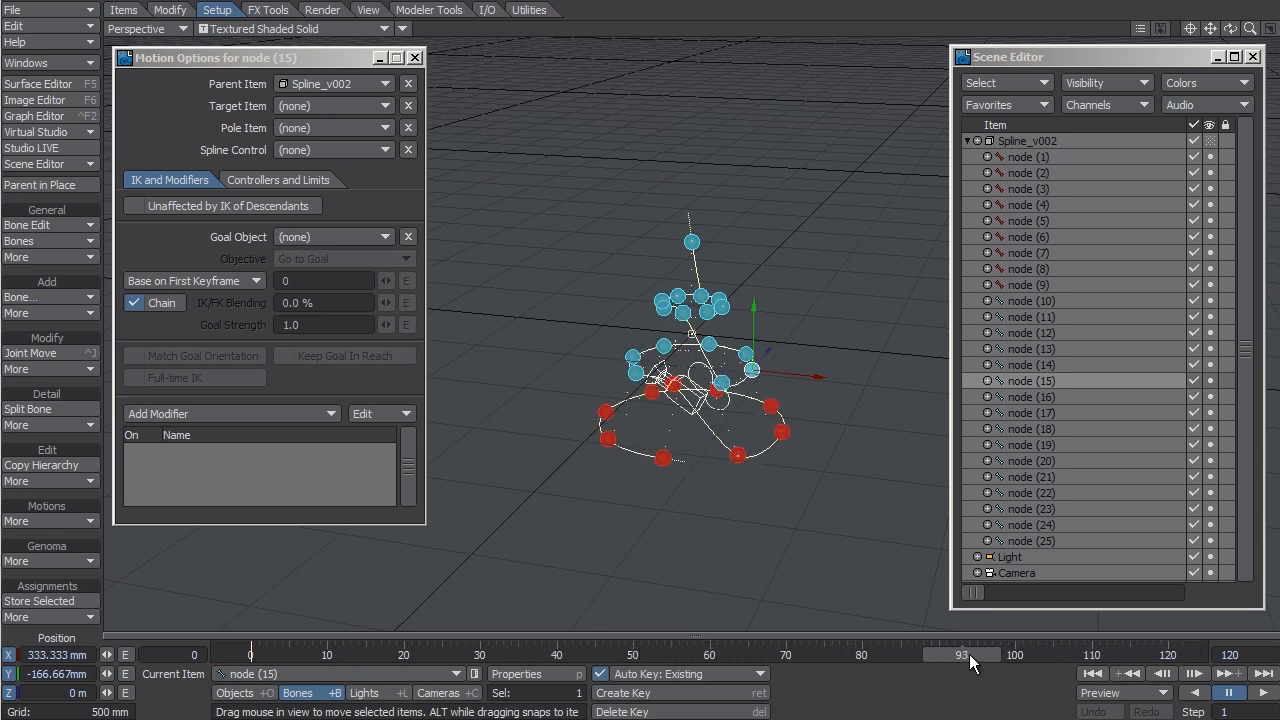
left_click_drag(976, 656, 620, 656)
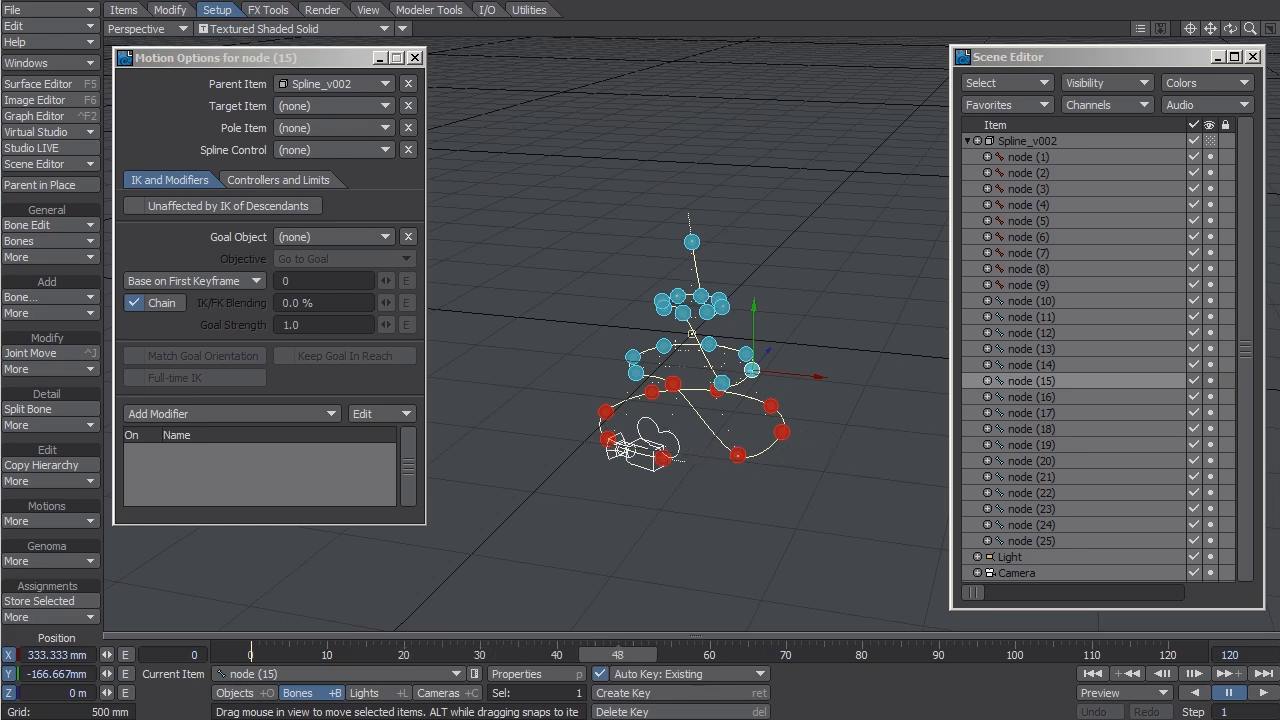
left_click(1016, 572)
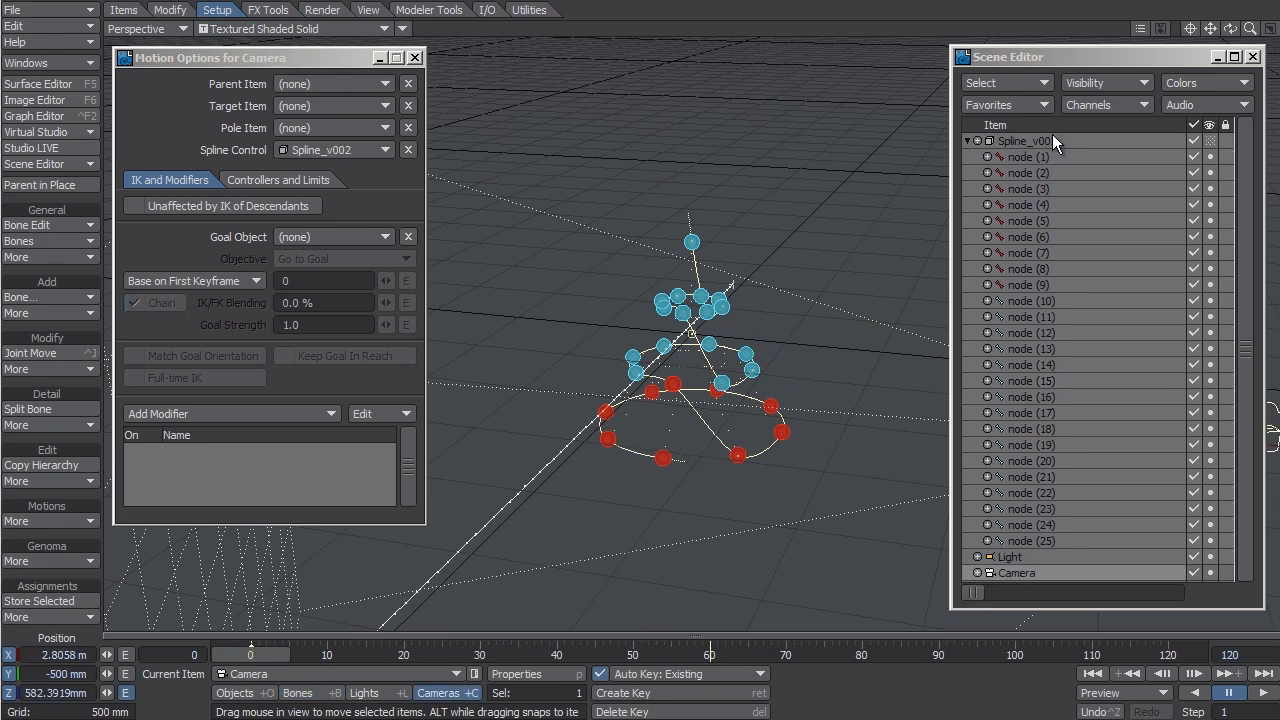
left_click(1022, 140)
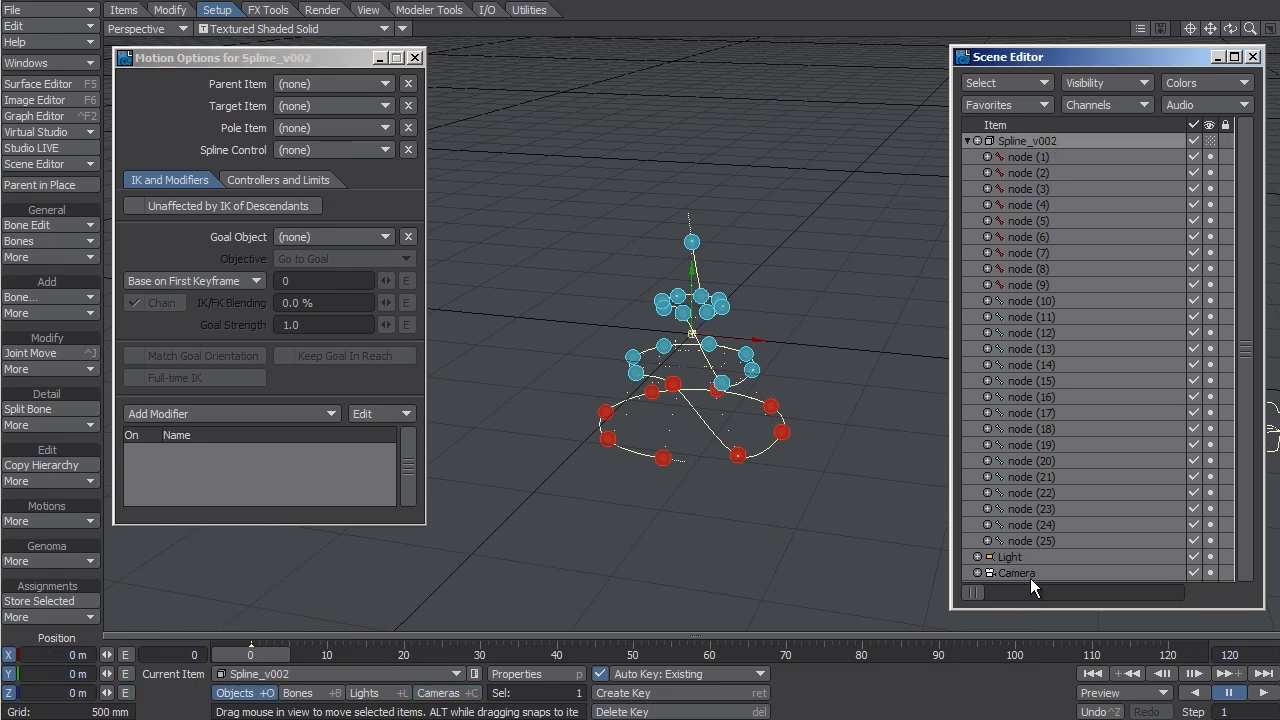
left_click(1018, 572)
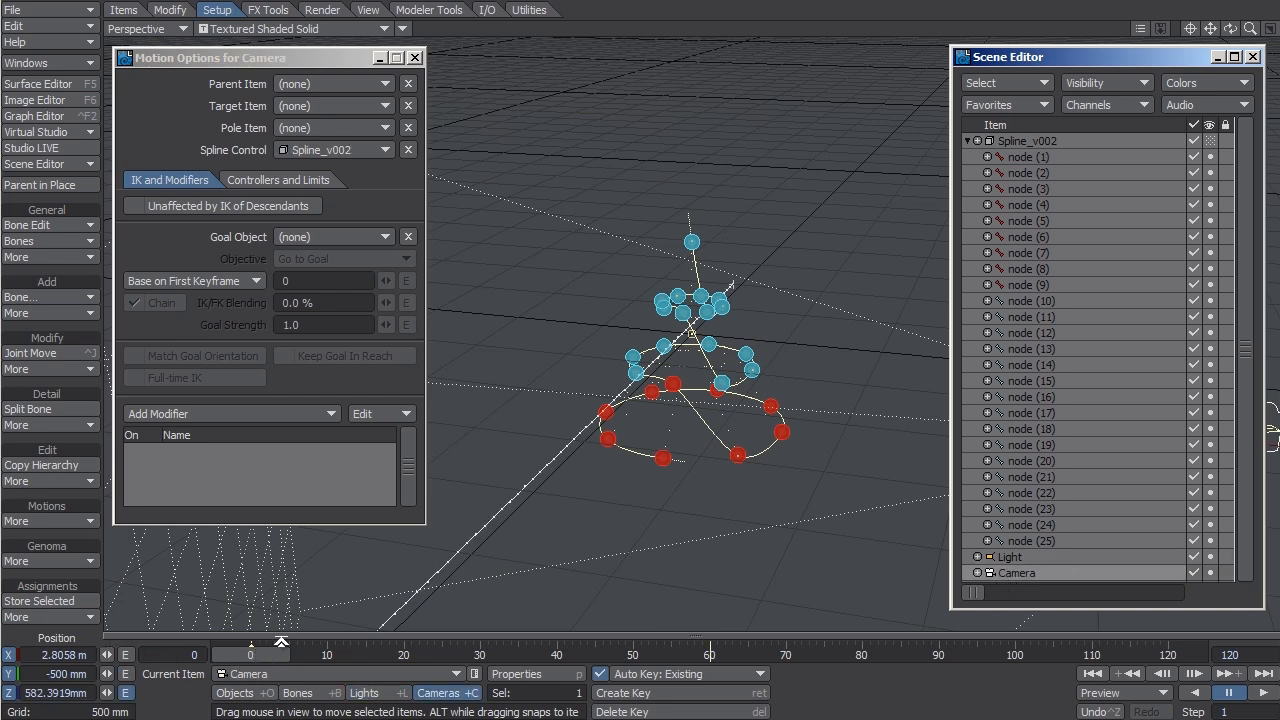
mouse_move(198, 470)
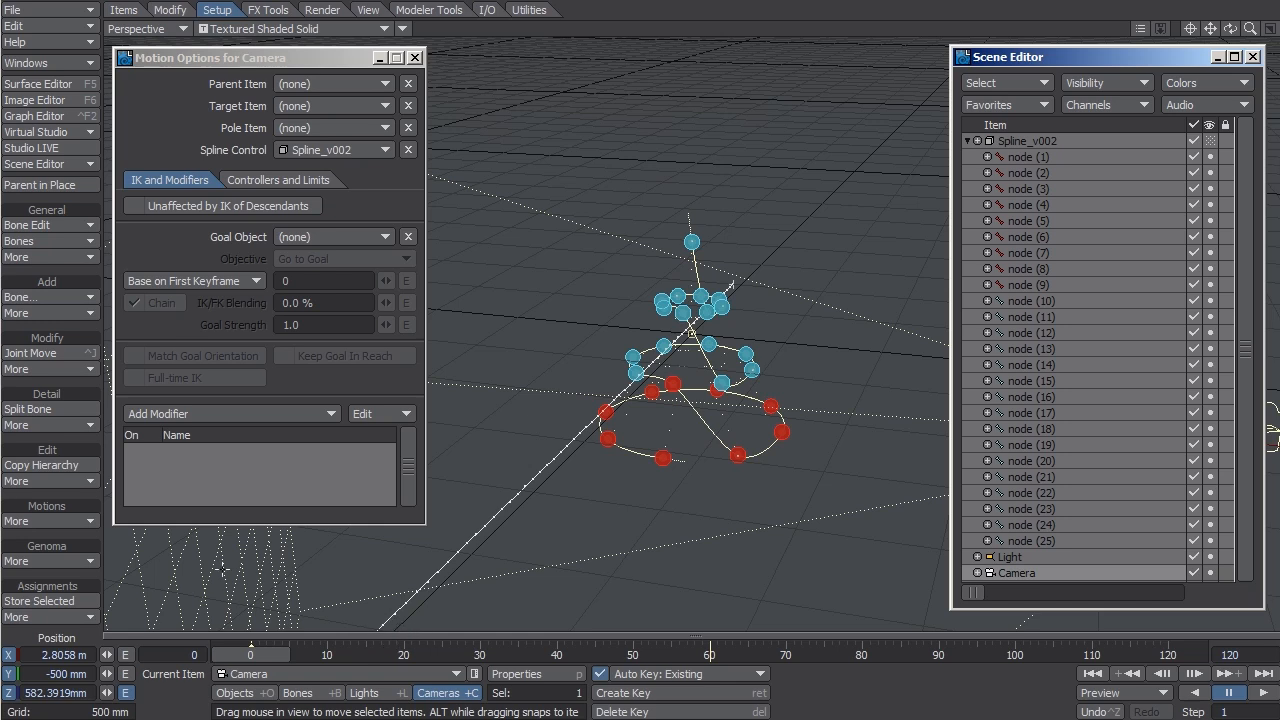
left_click(622, 692)
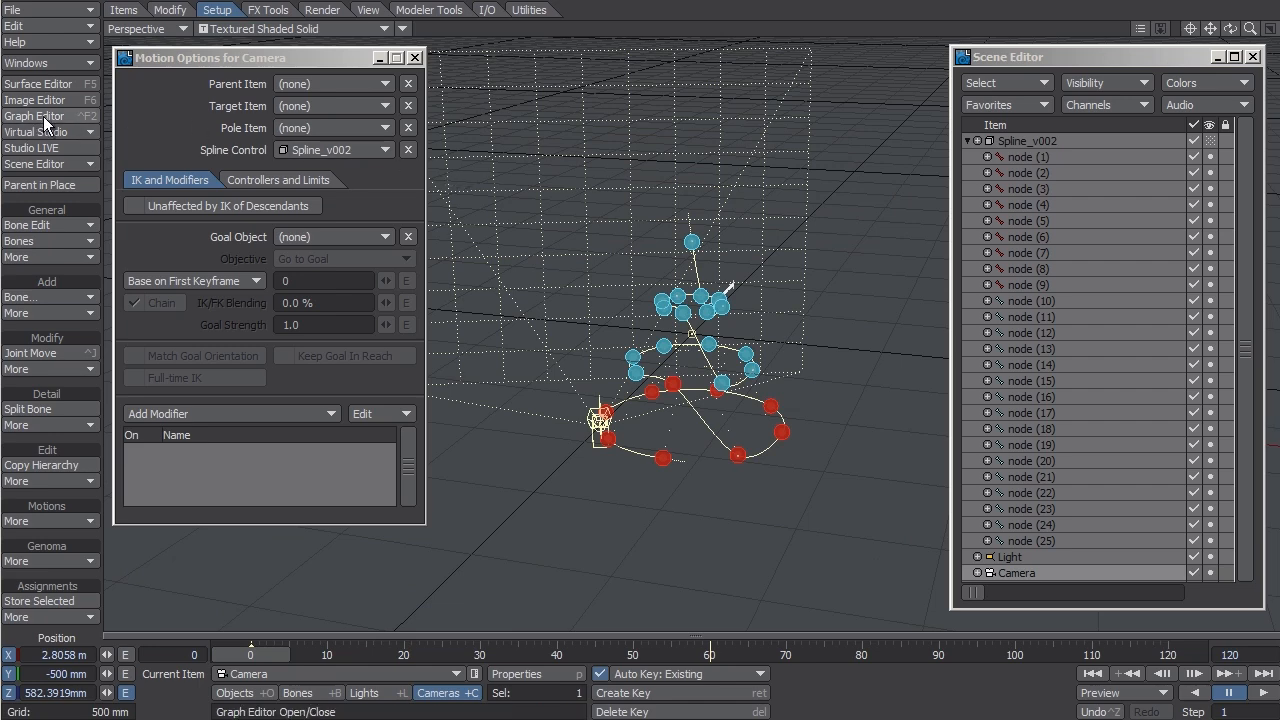
left_click(36, 116)
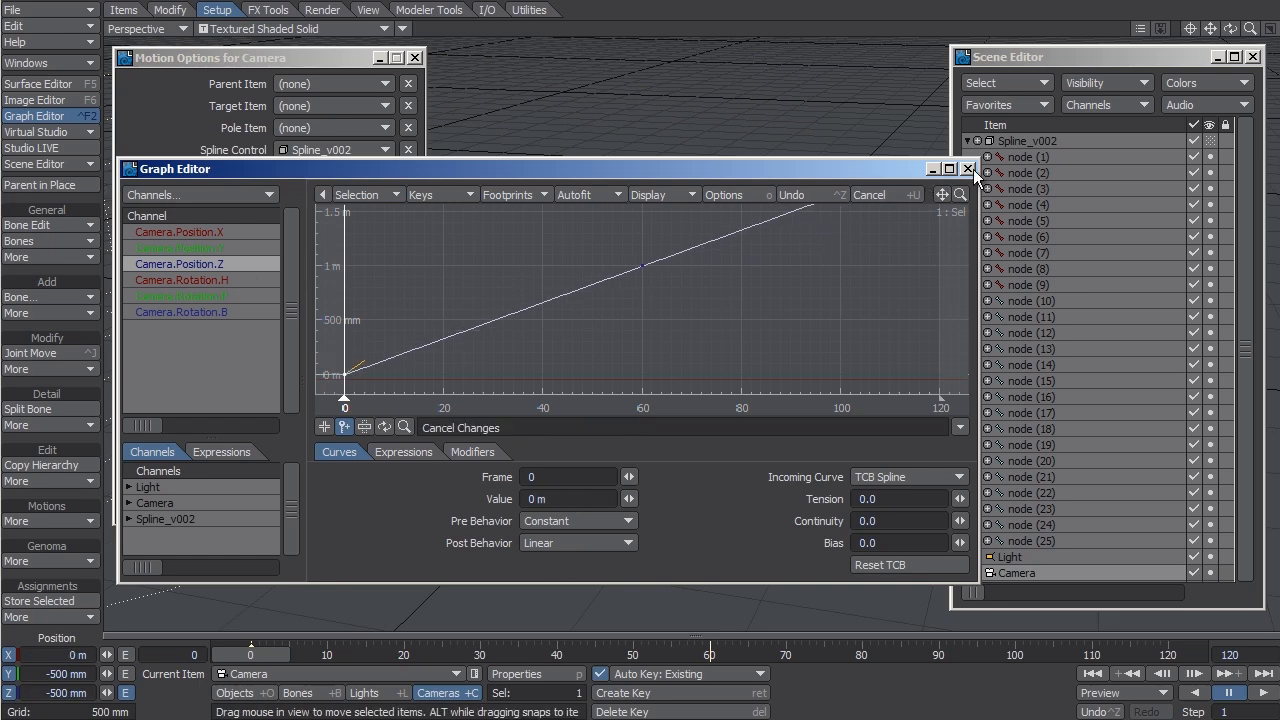
left_click(968, 168)
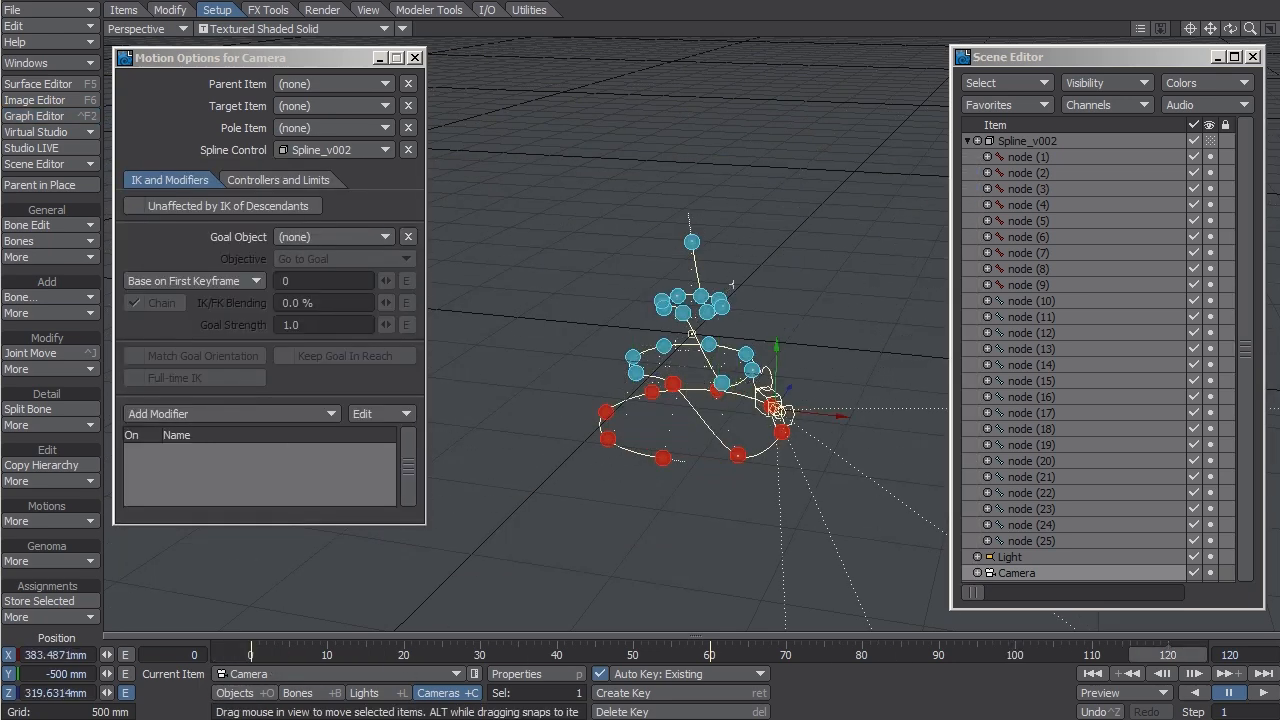
left_click(1032, 140)
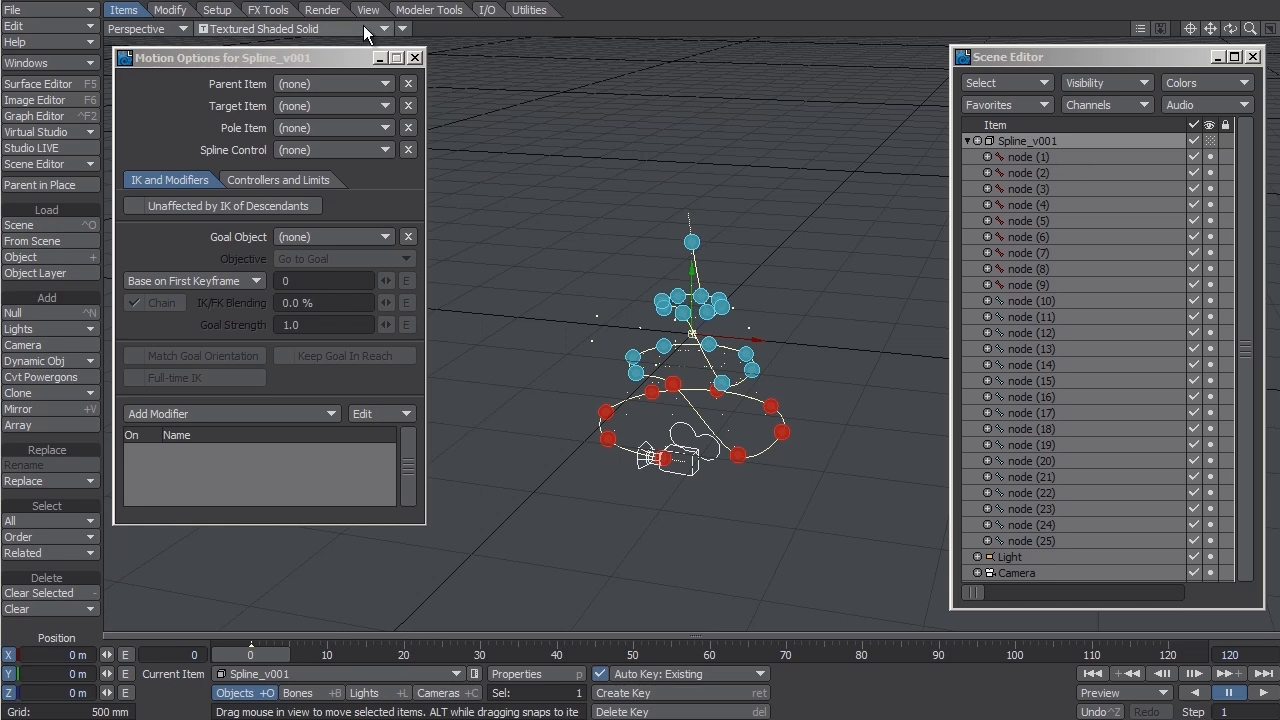
Step: Run Curve to Spline on Spline_v002, first declining then confirming the node update
left_click(216, 8)
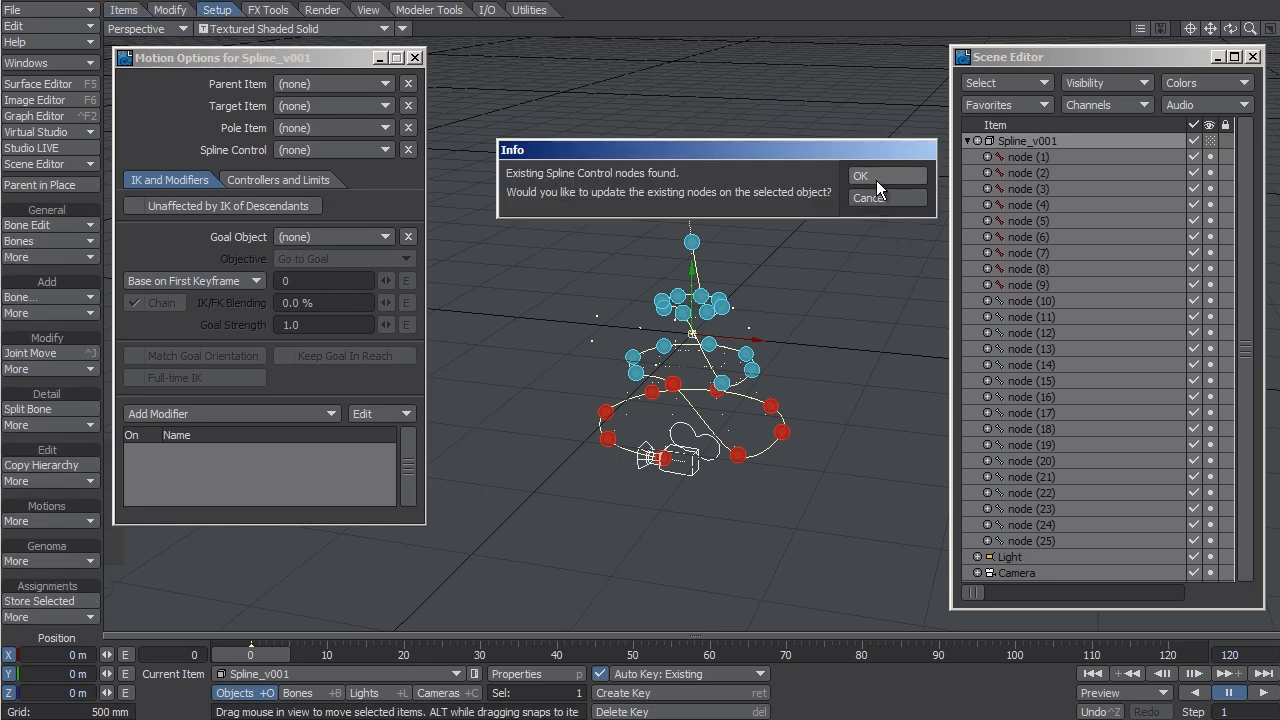
left_click(860, 176)
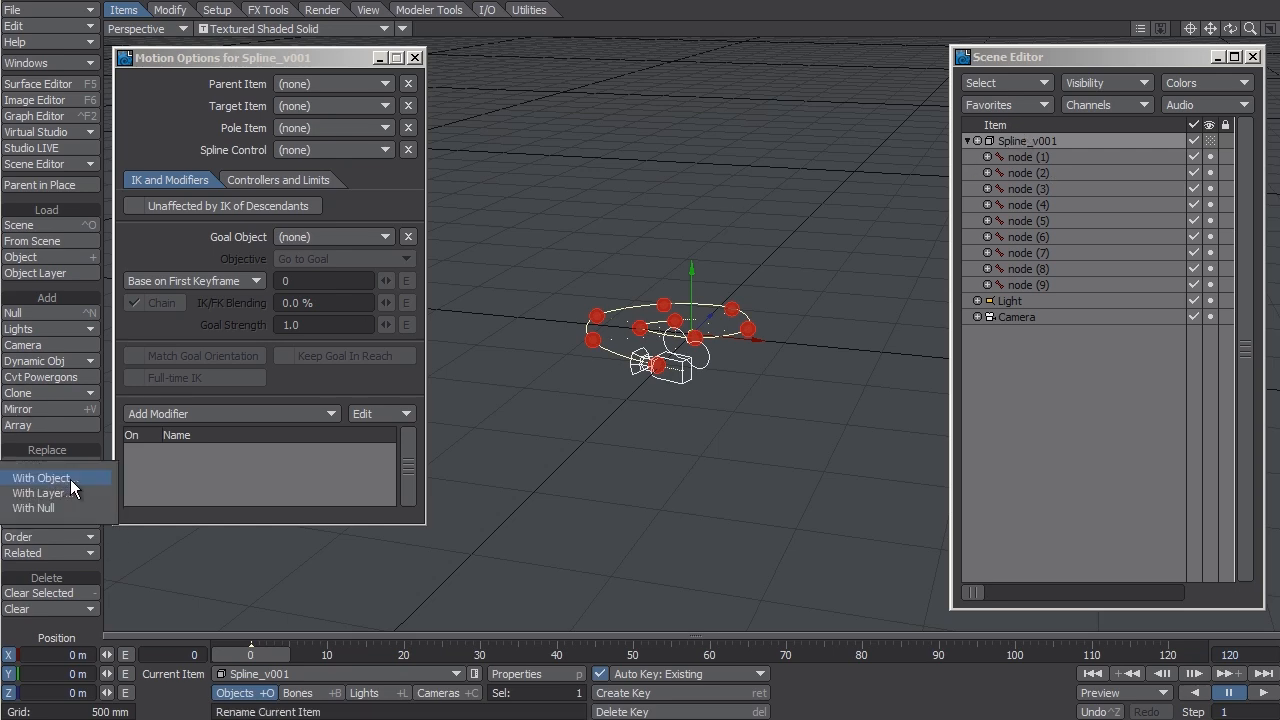
left_click(40, 476)
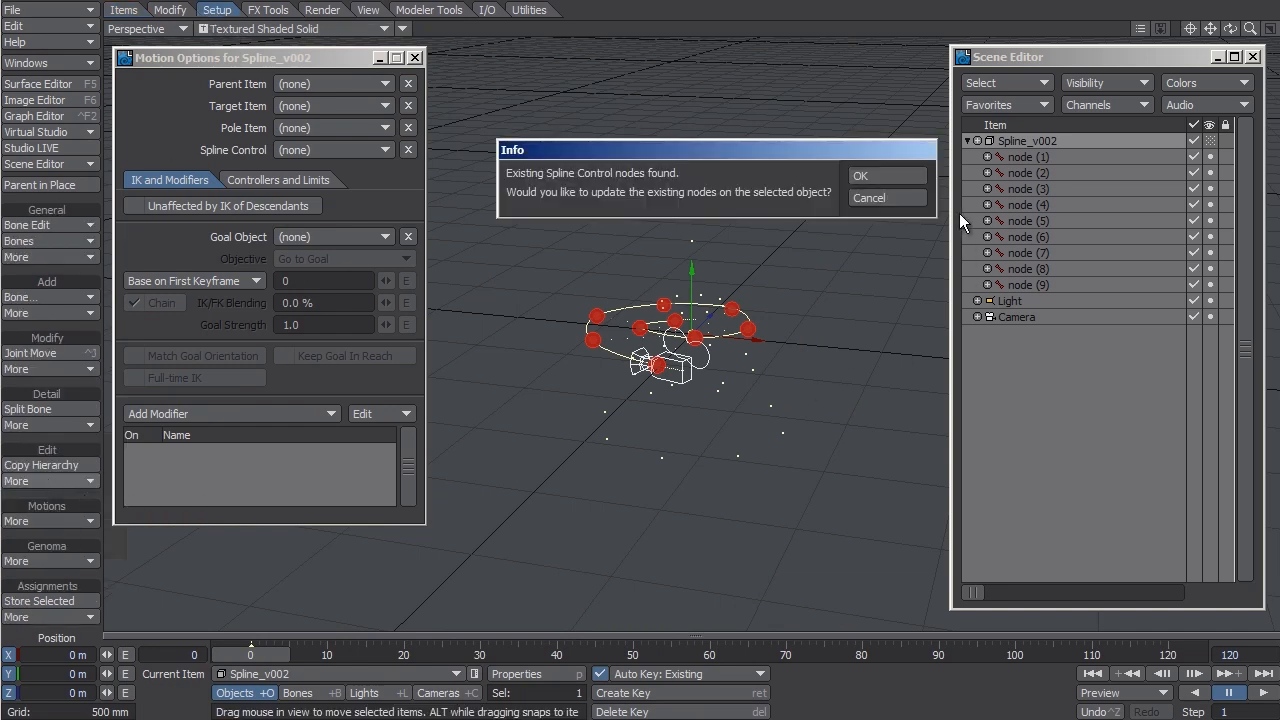
left_click(858, 176)
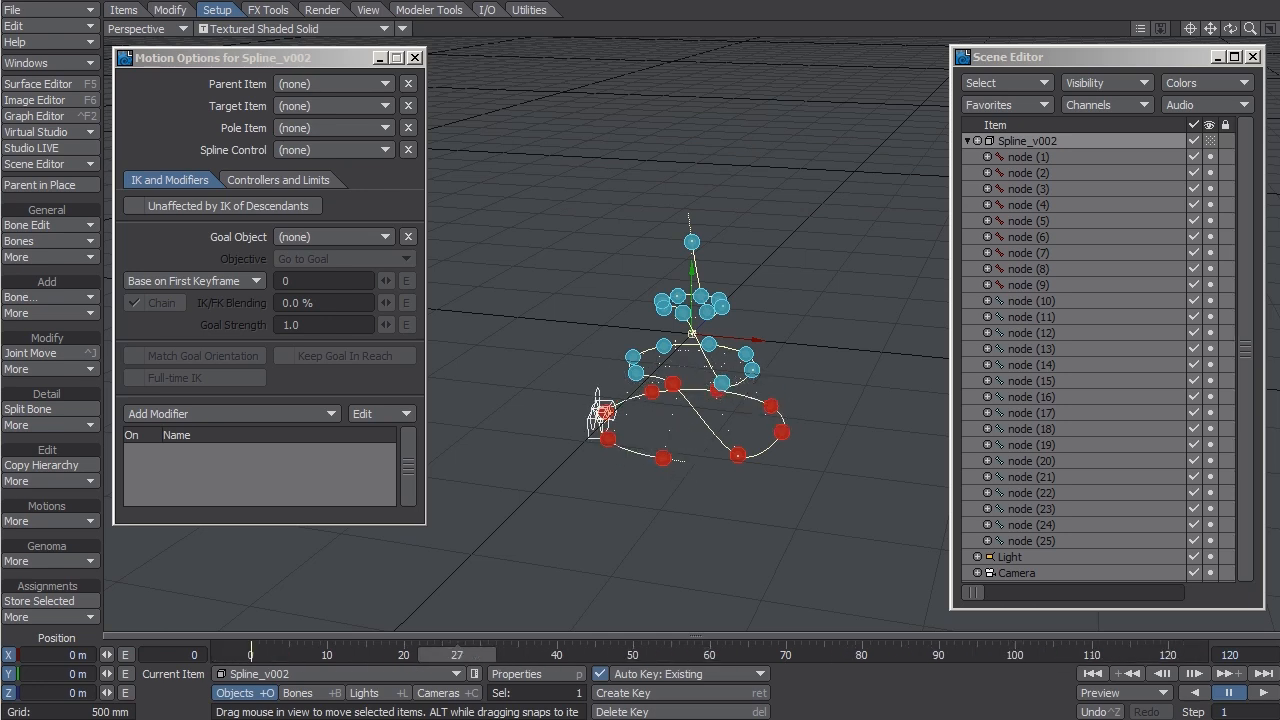
left_click(1016, 572)
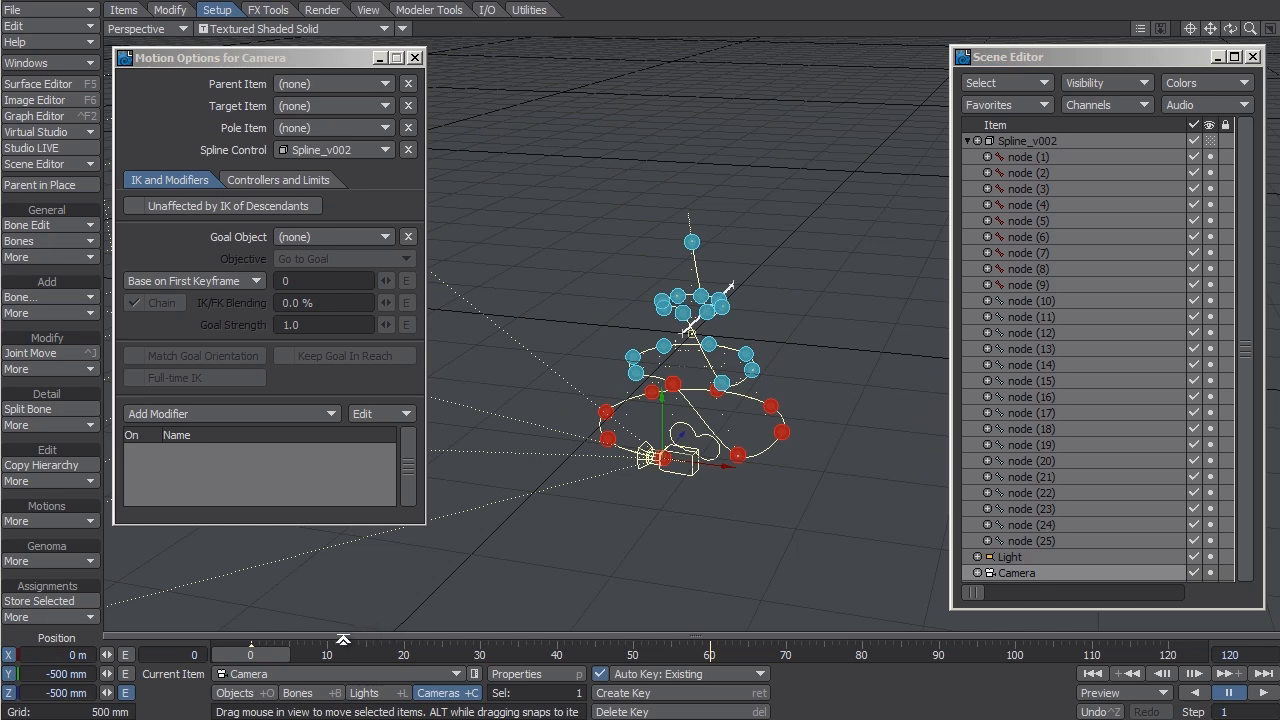
mouse_move(352, 648)
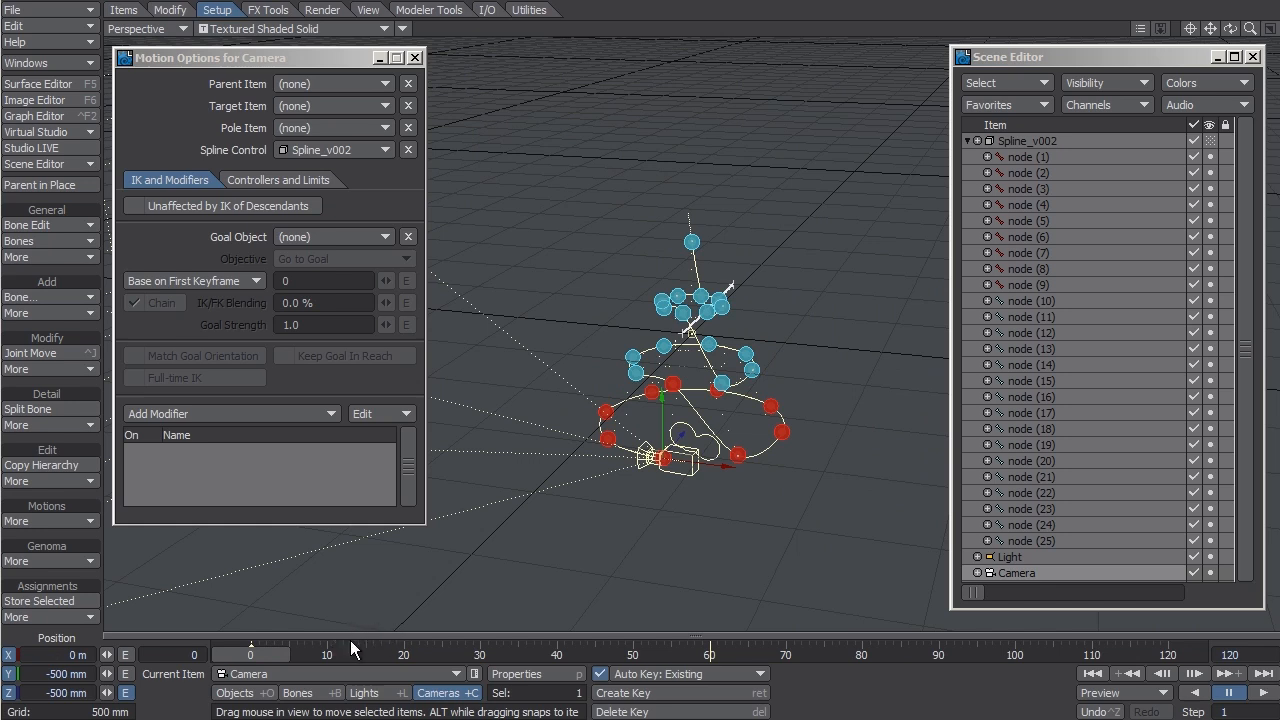
mouse_move(388, 650)
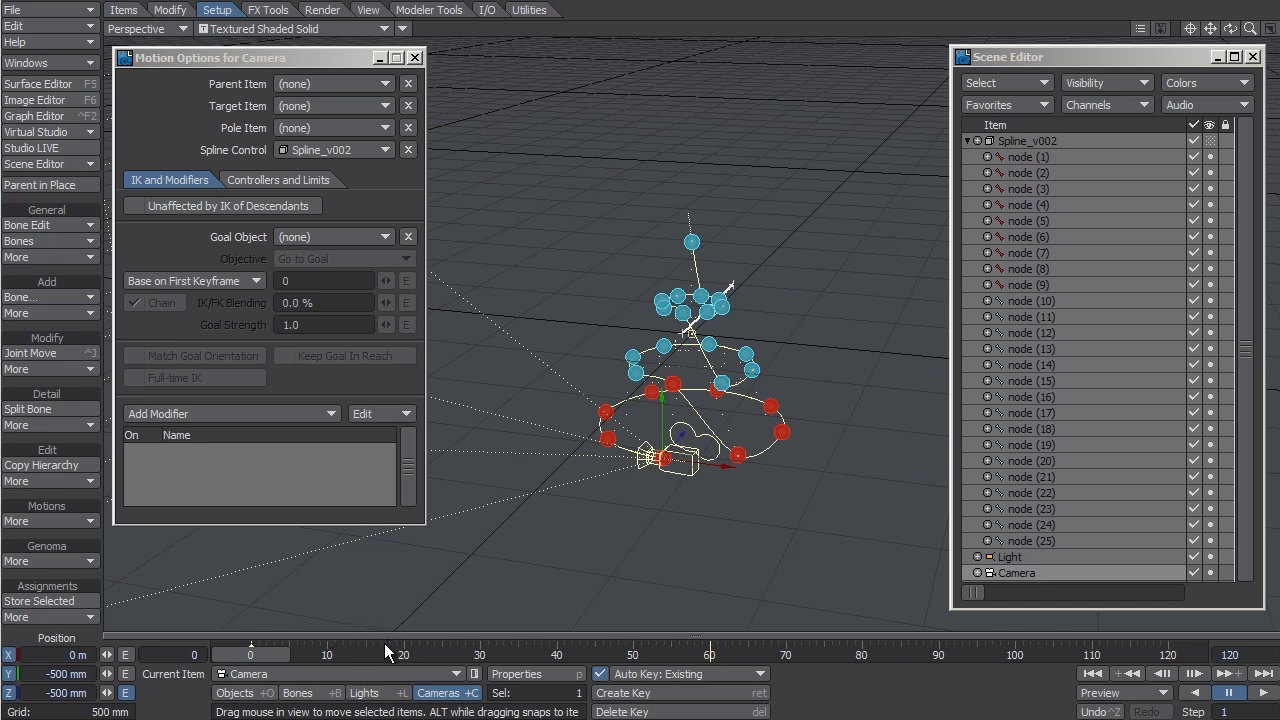
mouse_move(380, 656)
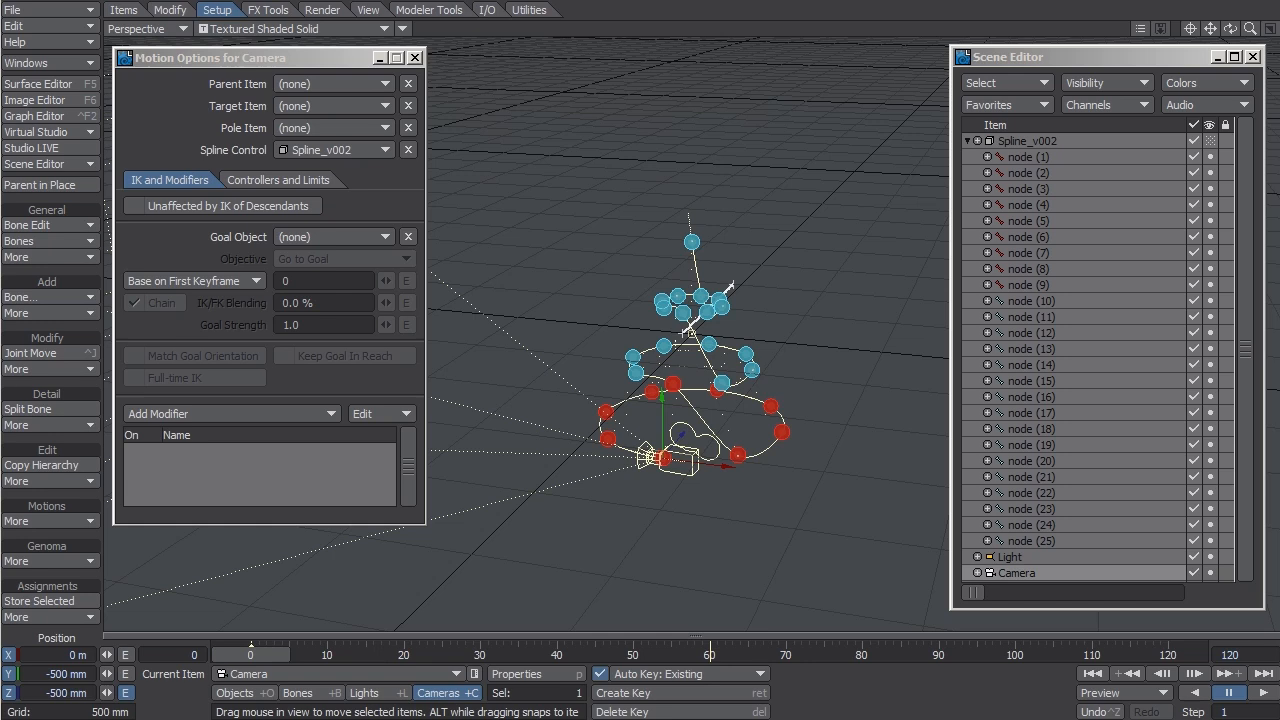
Step: Collapse the spline's node list and switch selection between Spline_v002 and the camera
left_click(966, 140)
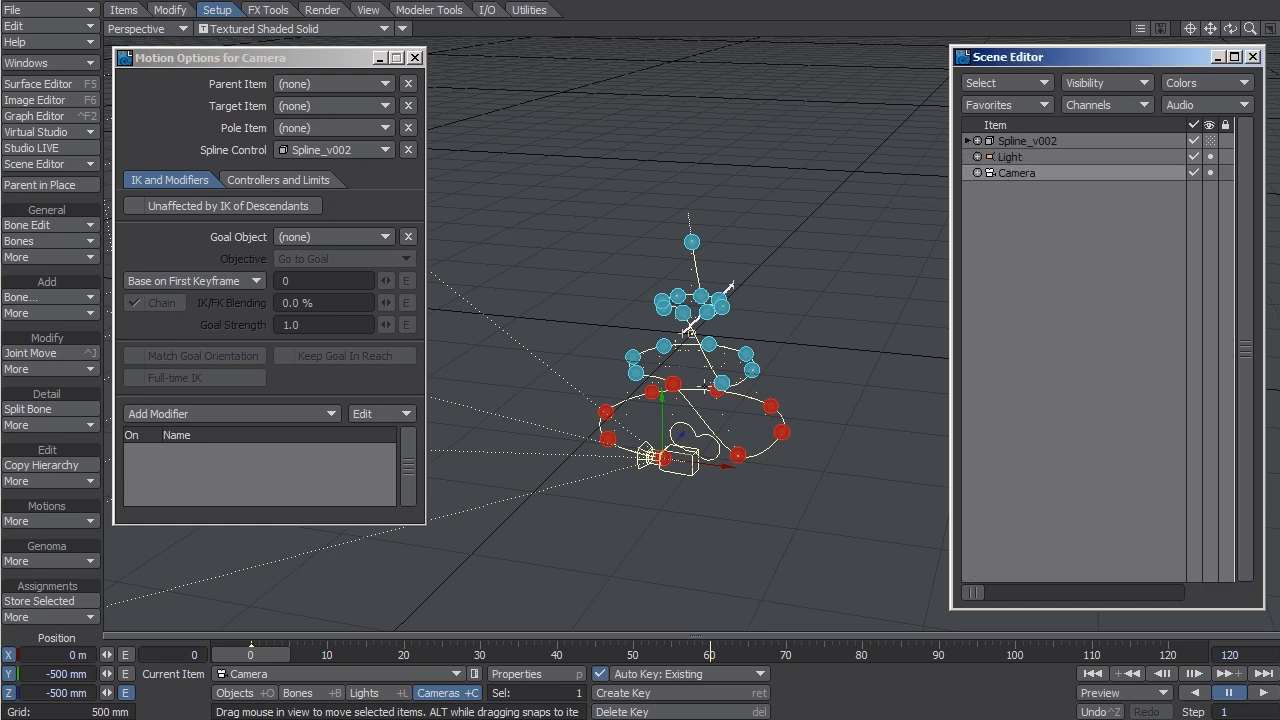
left_click(1026, 140)
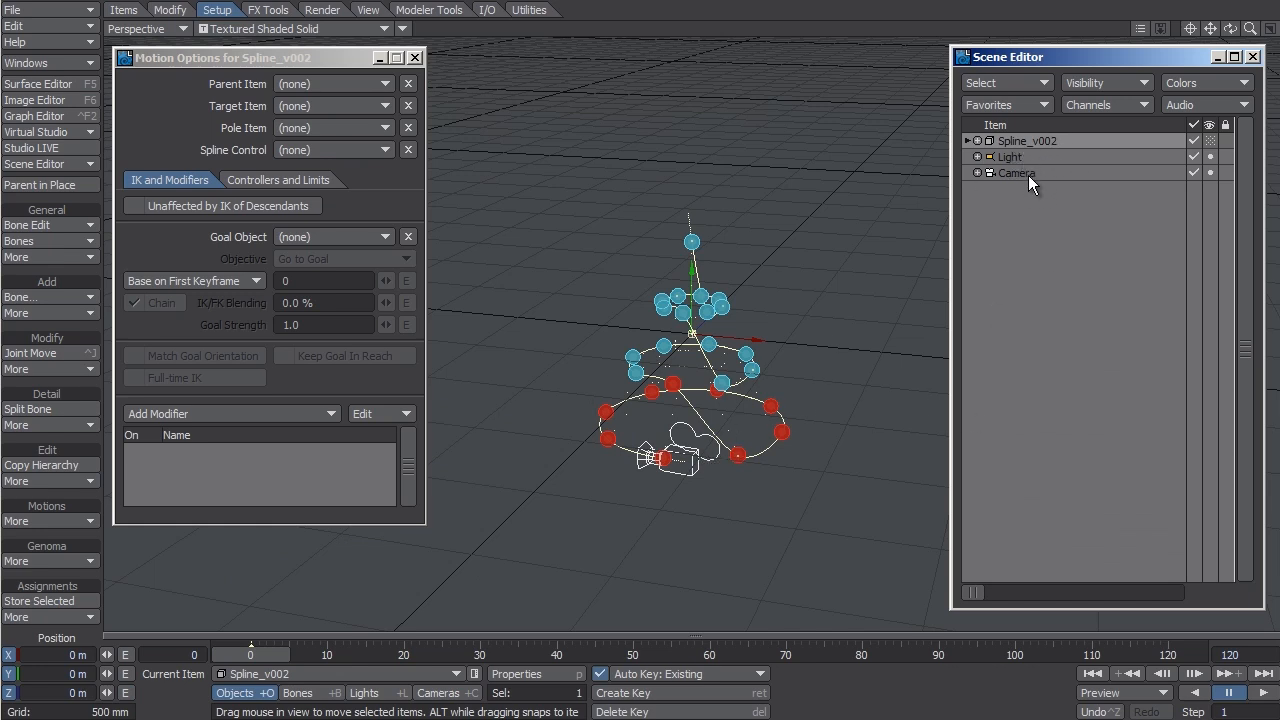
left_click(1016, 172)
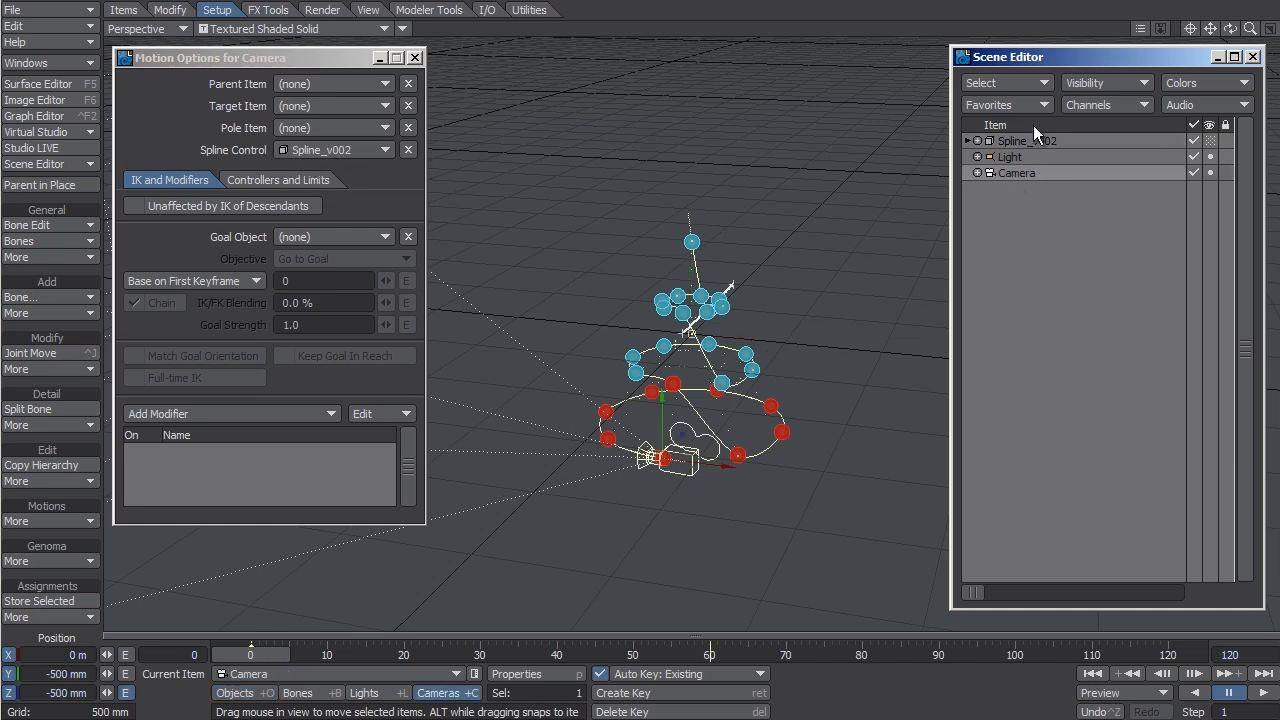
left_click(1026, 140)
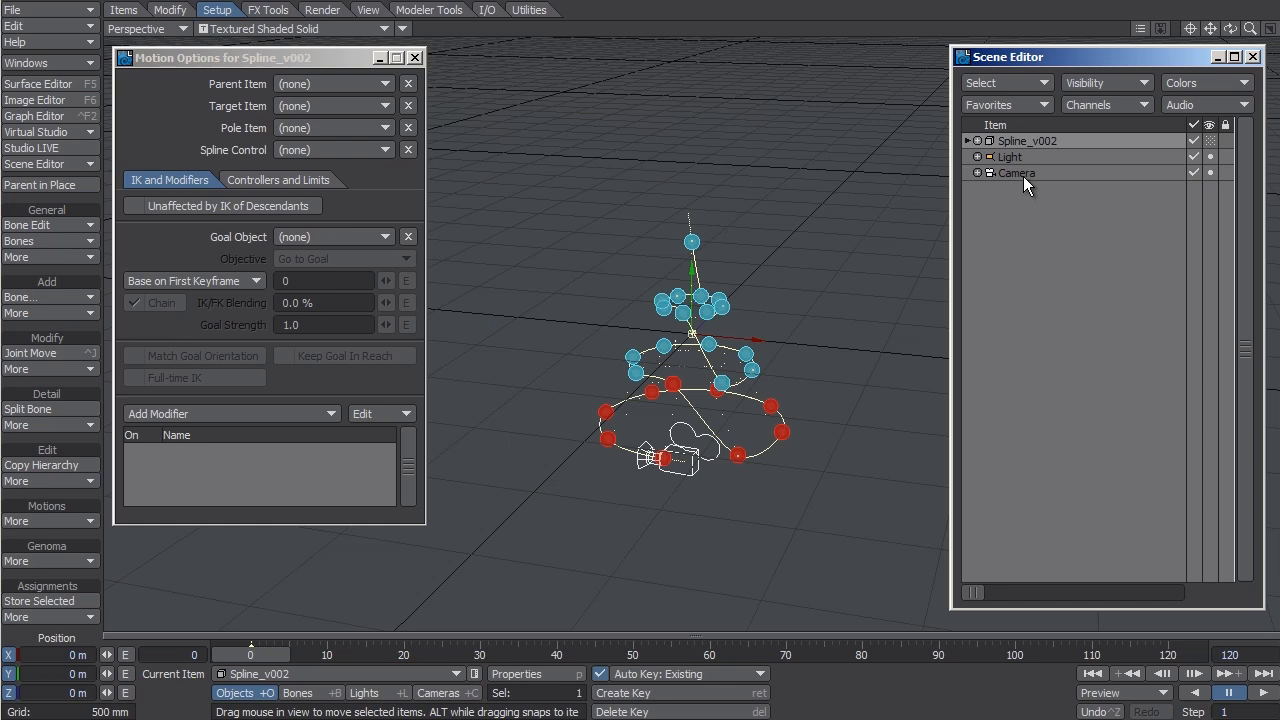
left_click(1016, 172)
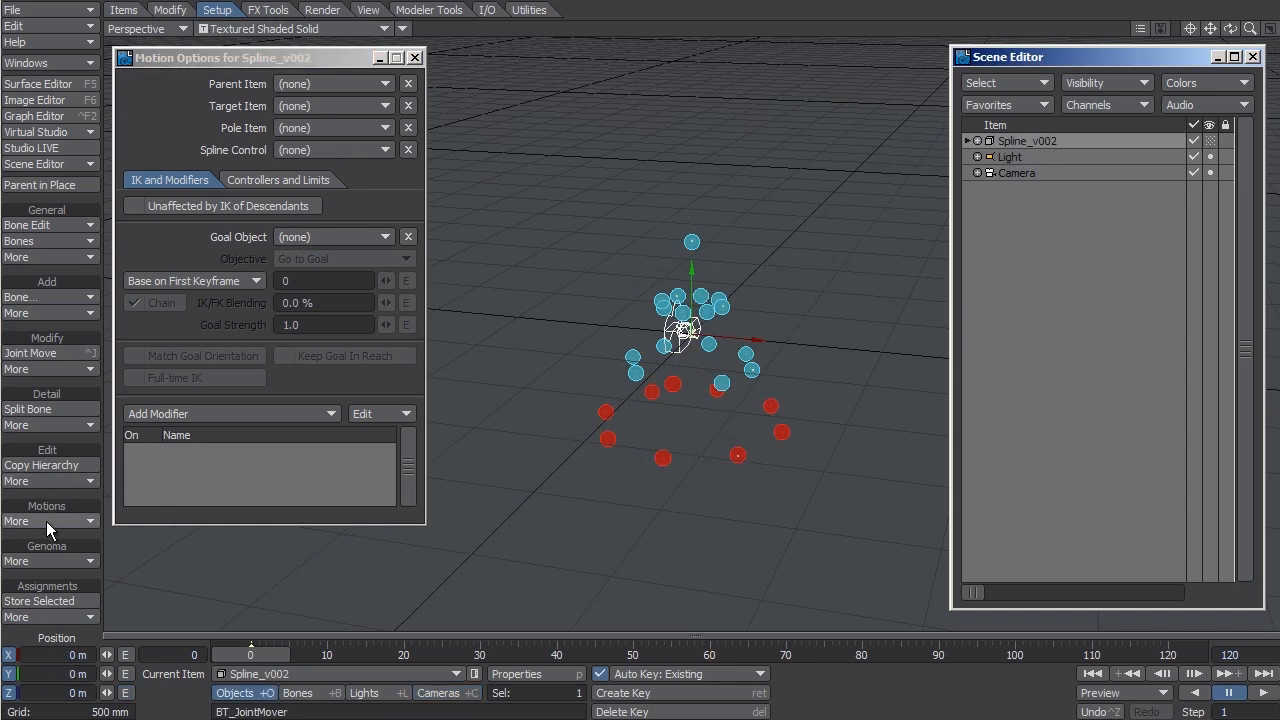
Step: Rerun More > Curve to Spline and update the existing Spline Control nodes
left_click(16, 424)
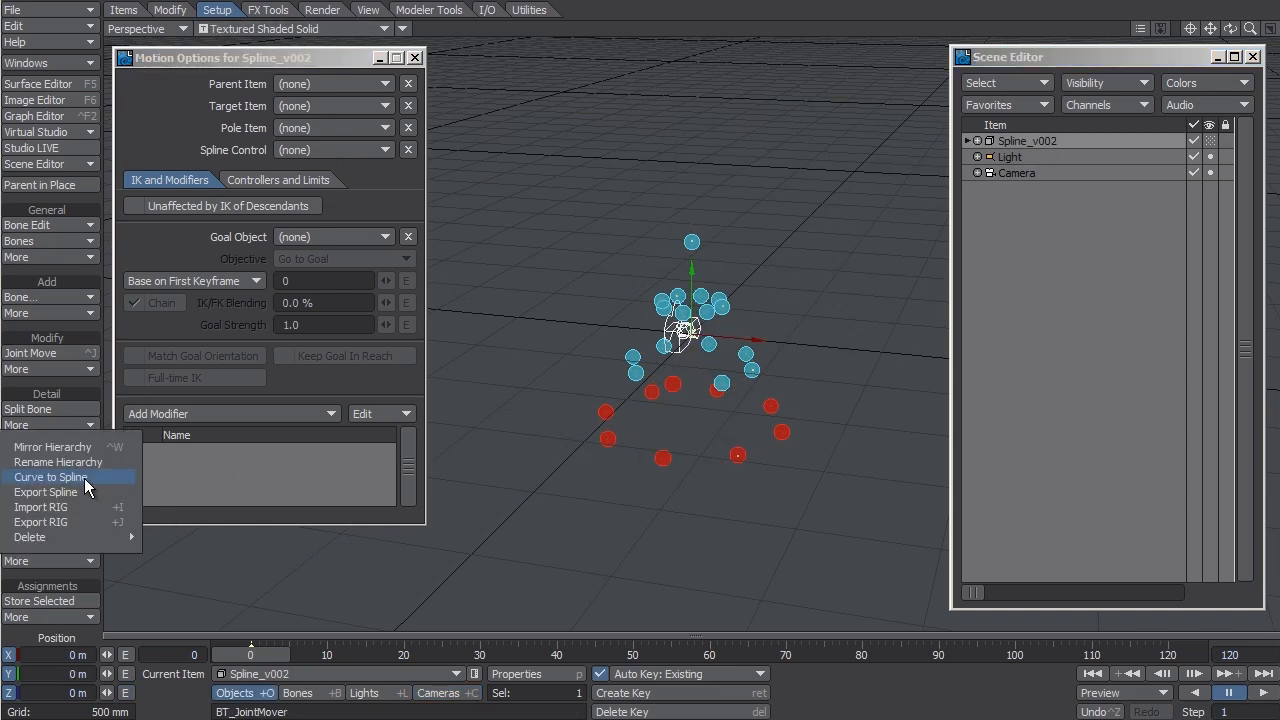
left_click(50, 476)
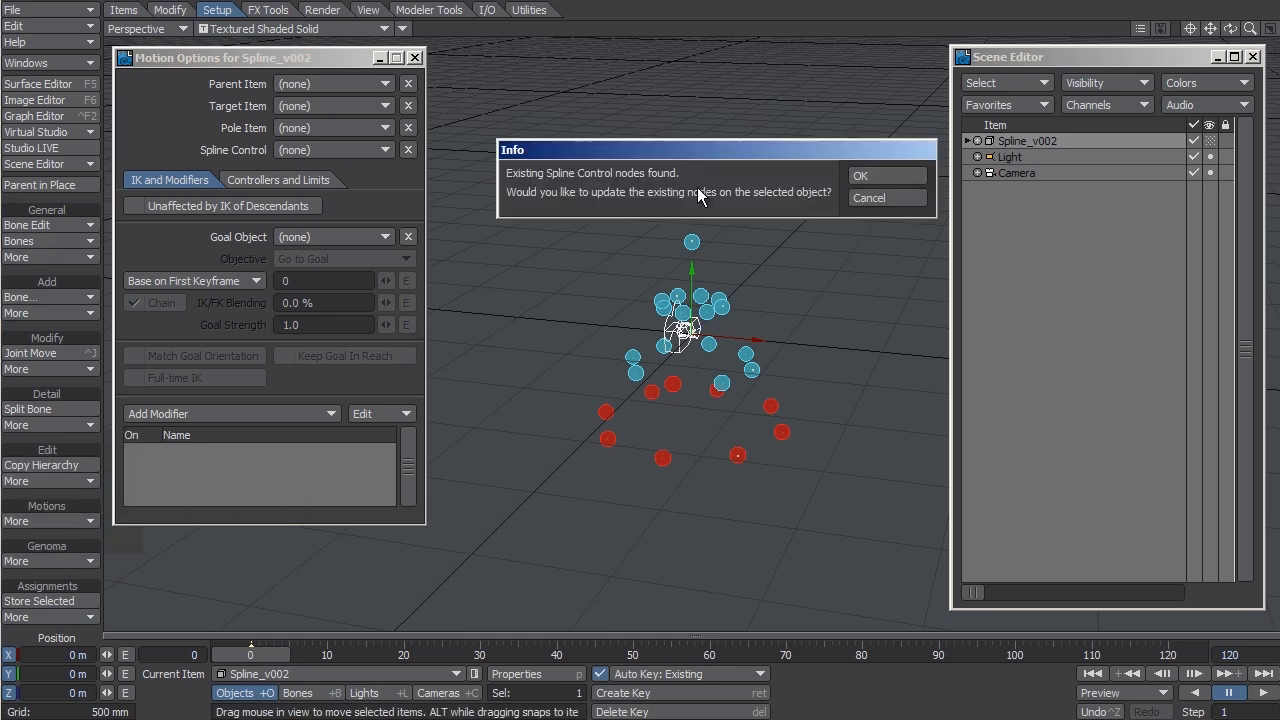
left_click(860, 176)
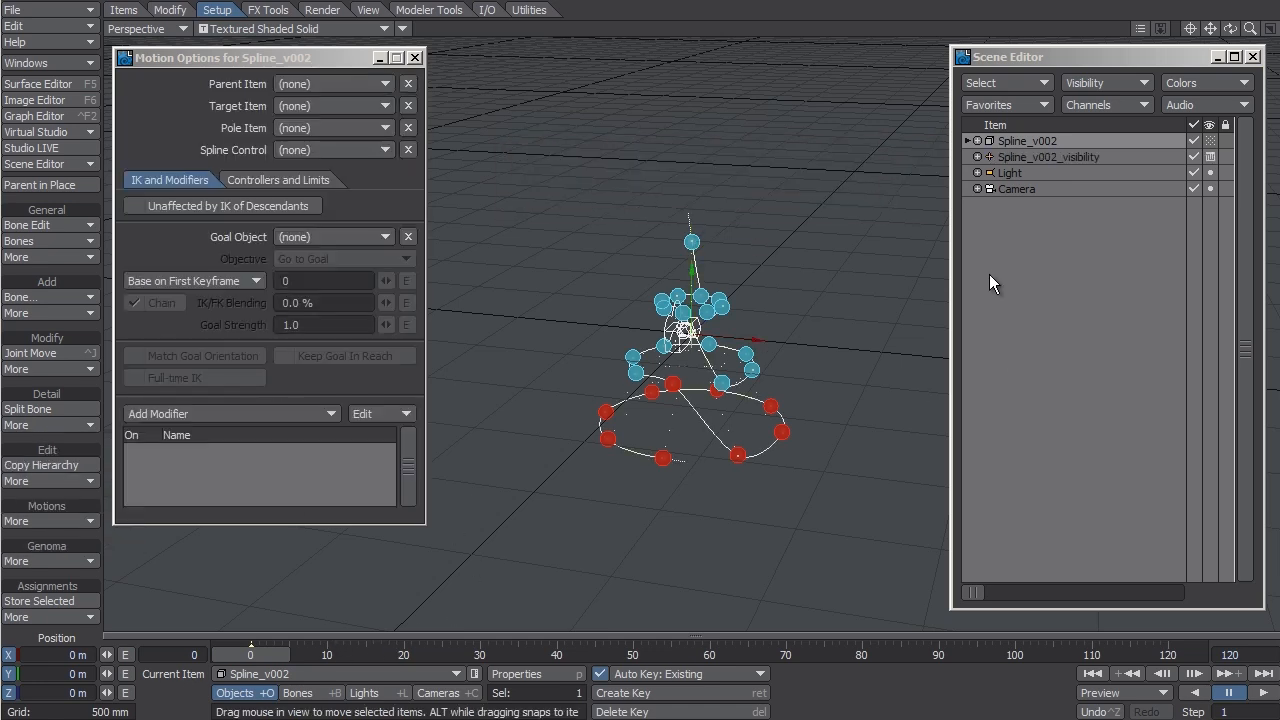
left_click(1048, 156)
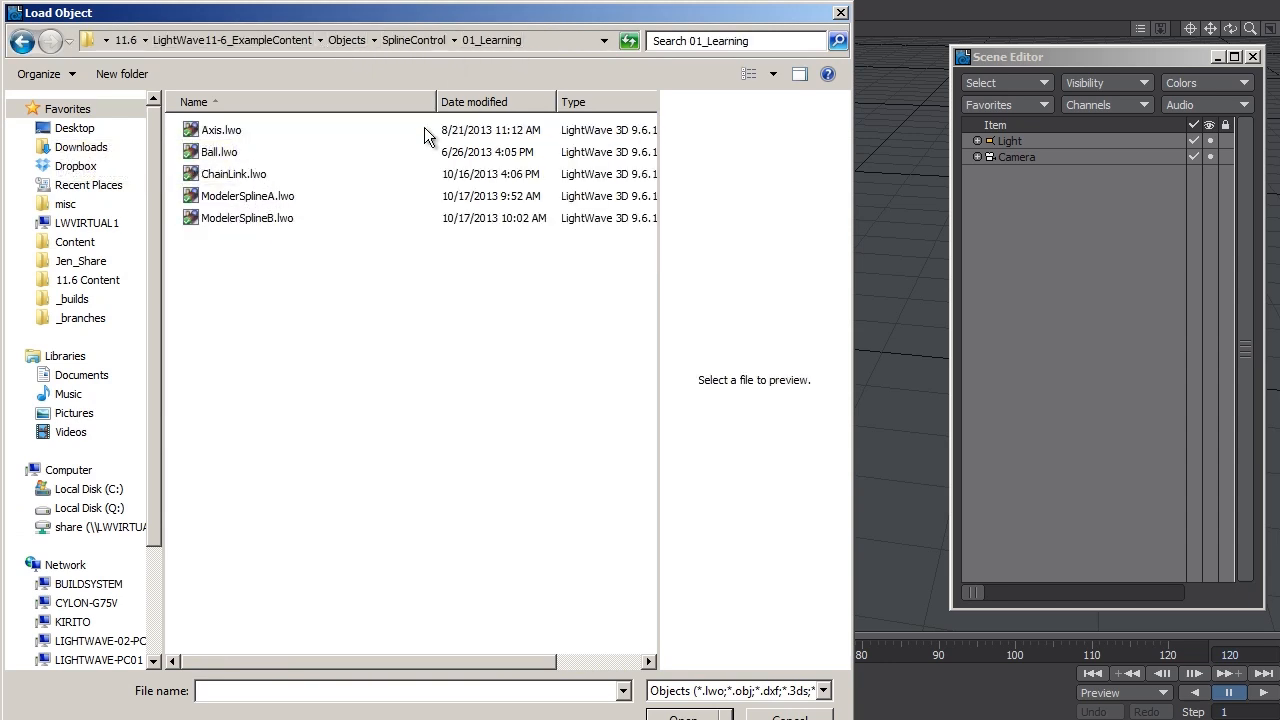
Step: Load ModelerSplineA.lwo, convert its curves to spline nodes, and reselect the object with its node list collapsed
double_click(248, 196)
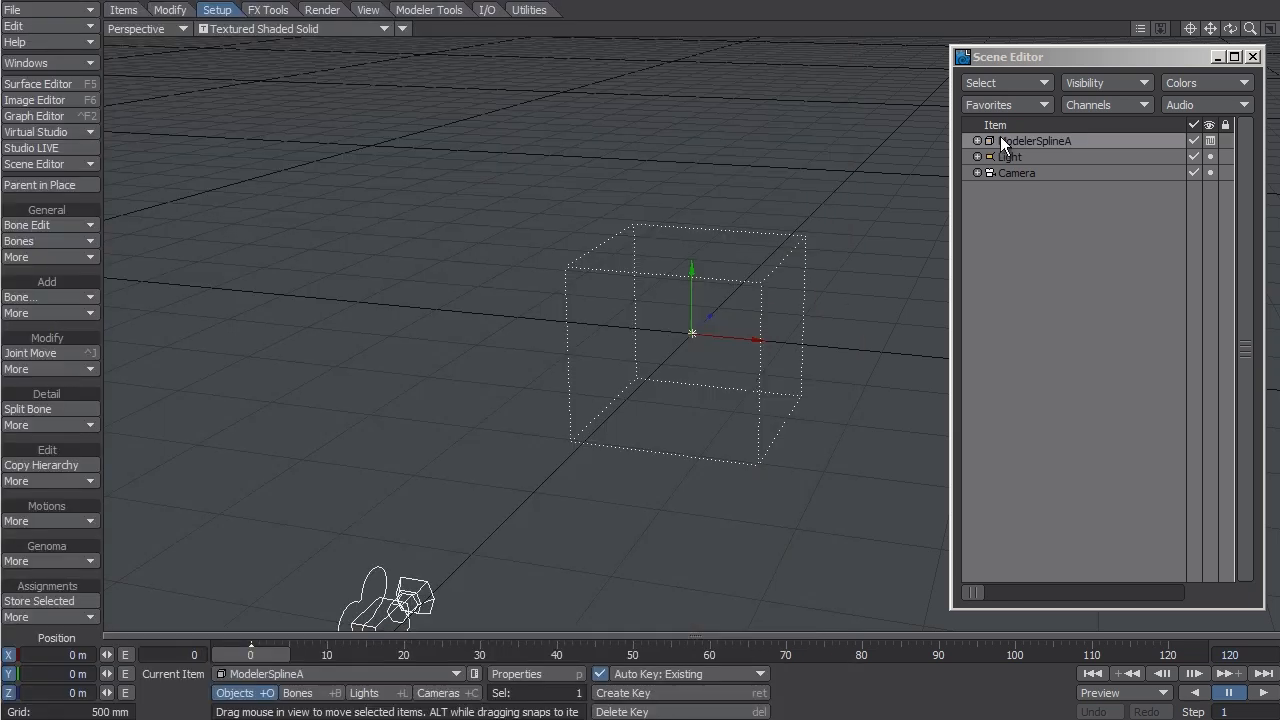
mouse_move(216, 10)
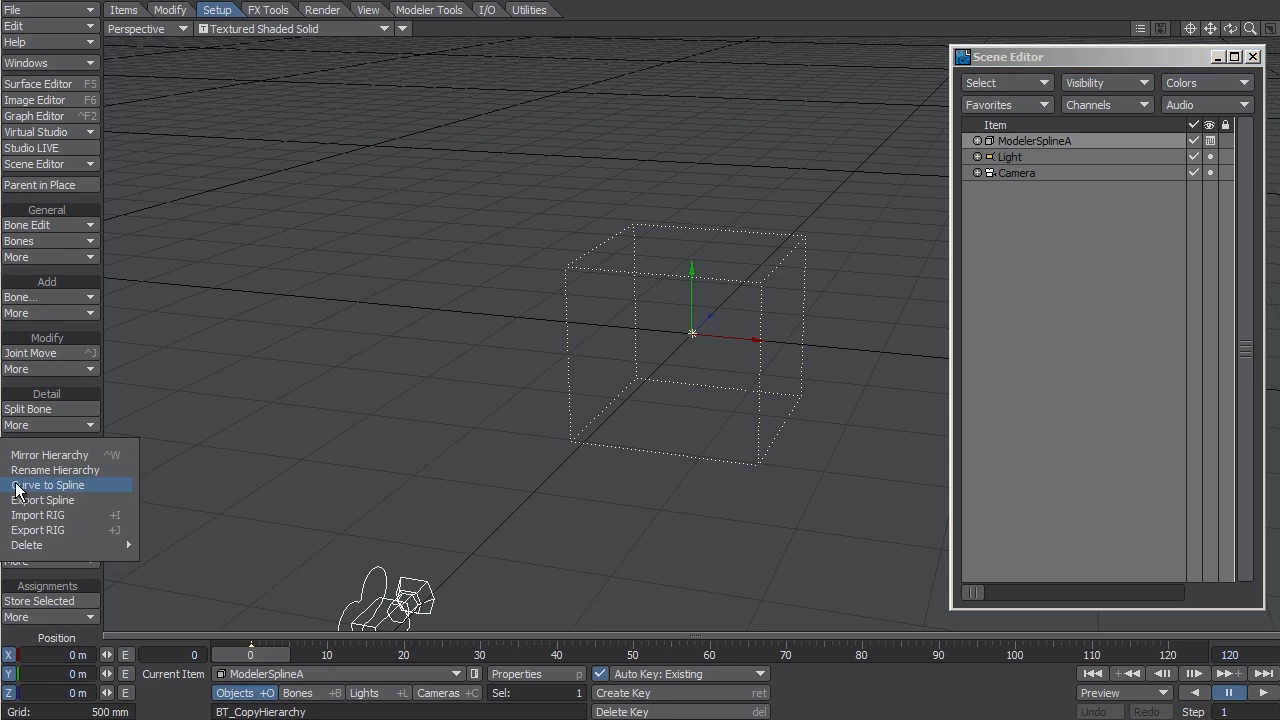
left_click(48, 486)
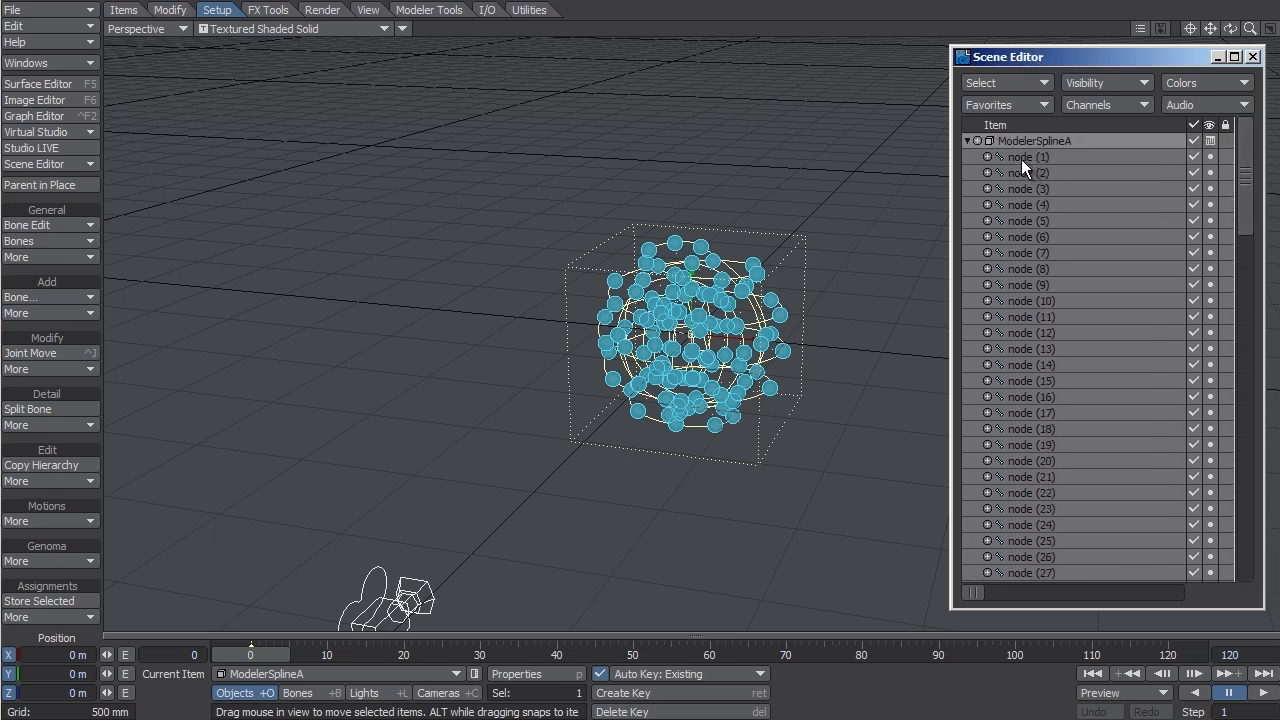
mouse_move(1000, 130)
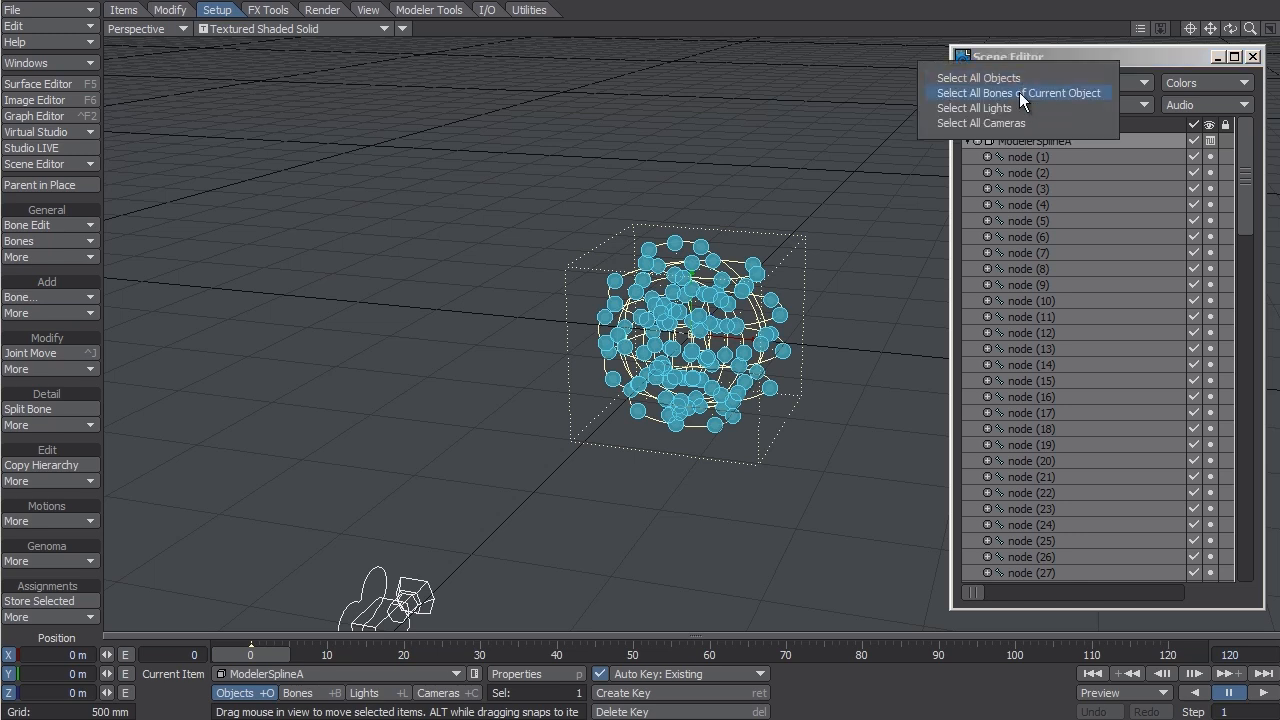
left_click(1000, 82)
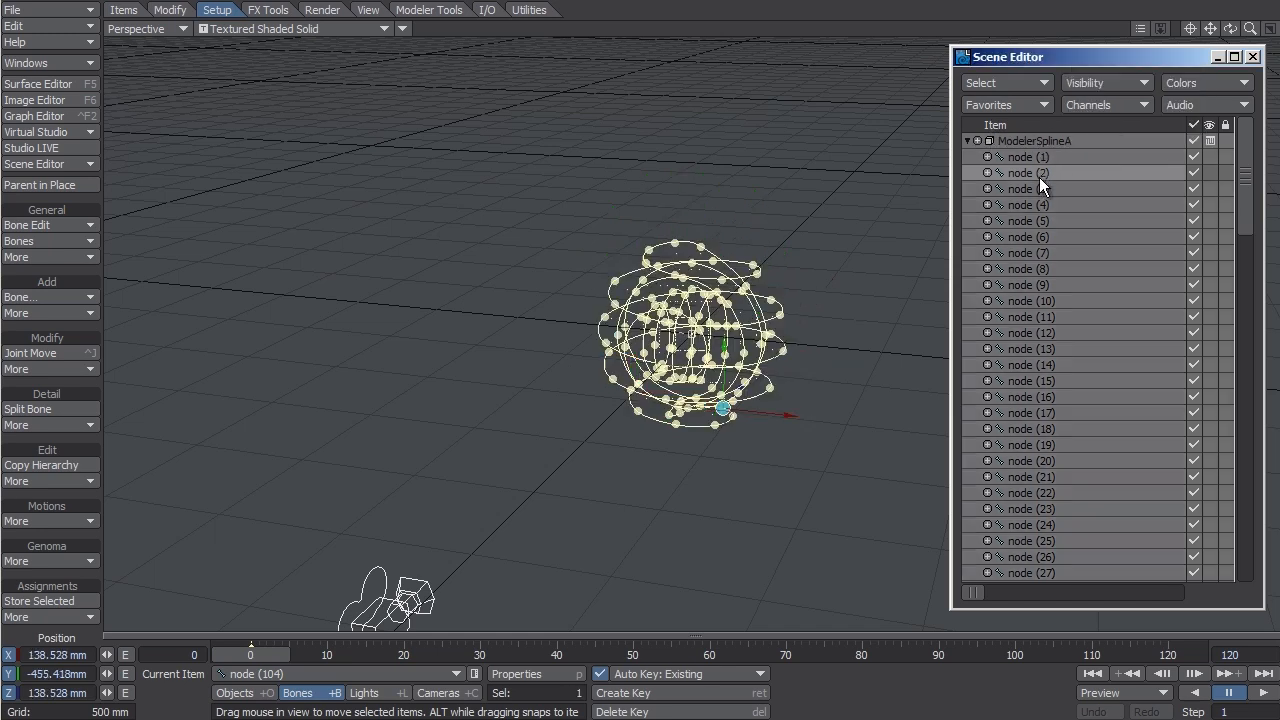
left_click(1028, 268)
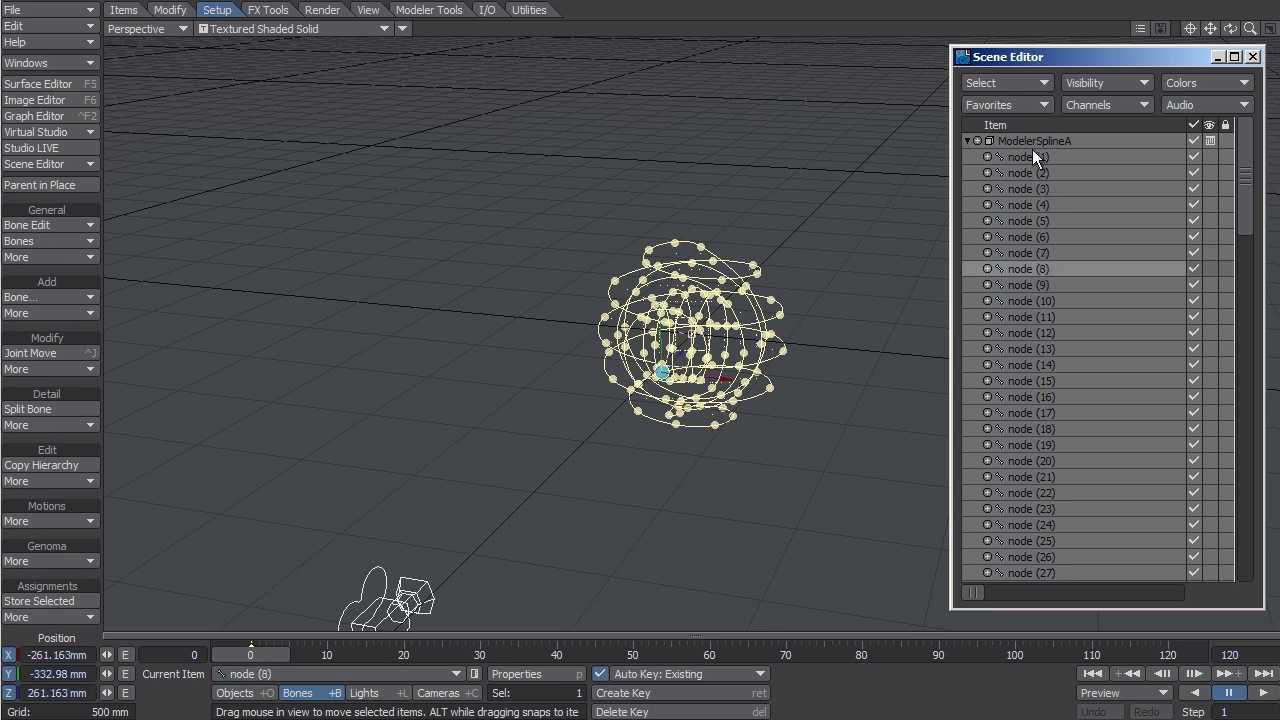
left_click(1032, 140)
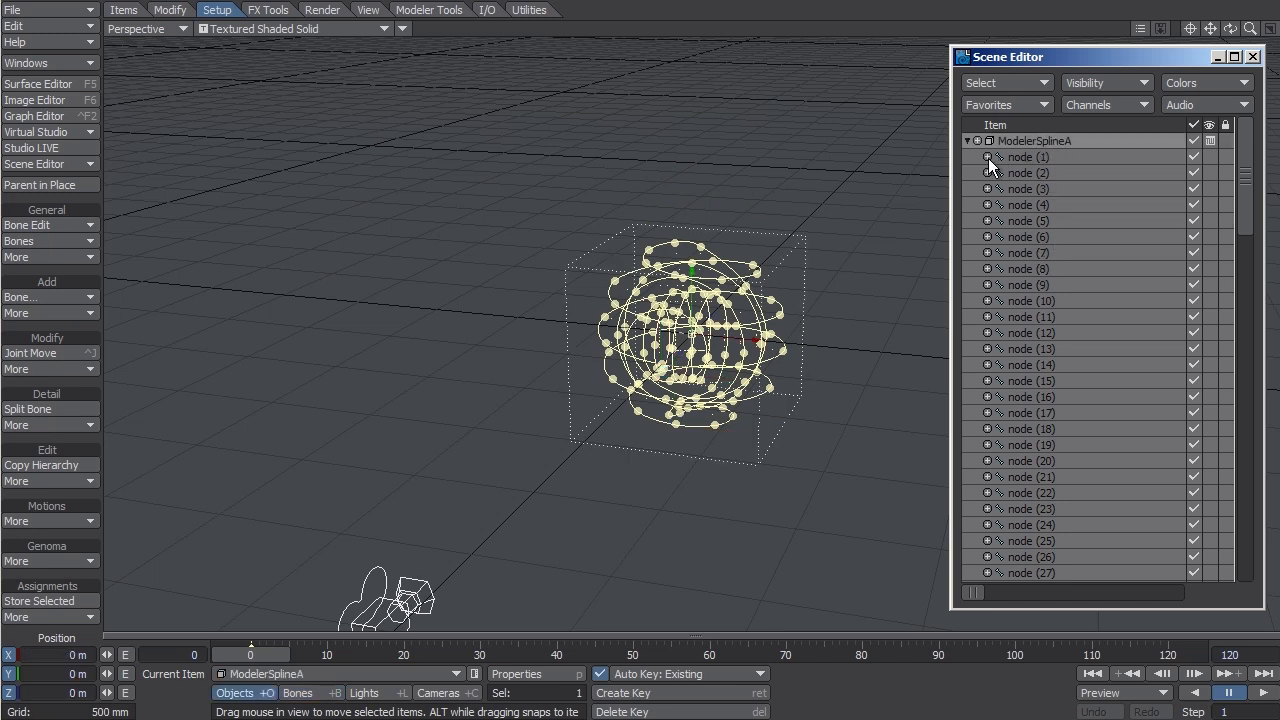
left_click(968, 140)
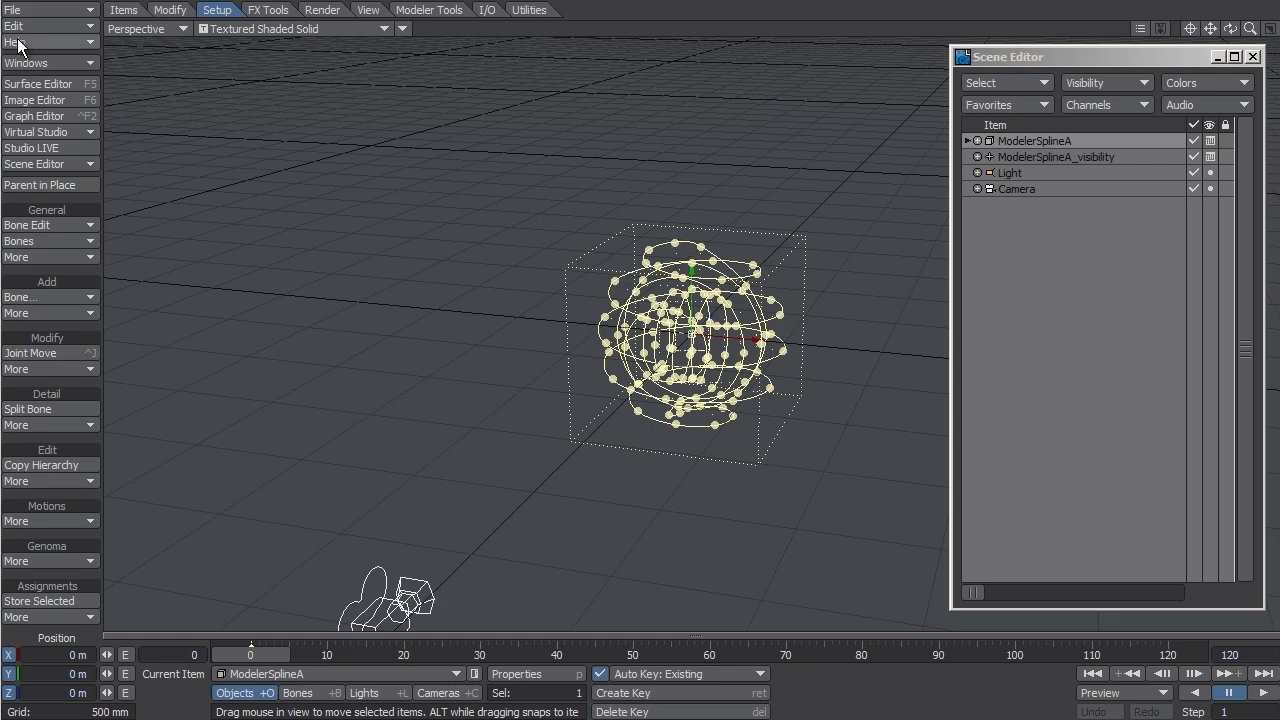
Step: Load ChainLink.lwo into the scene and select ModelerSplineA in the Scene Editor
left_click(12, 8)
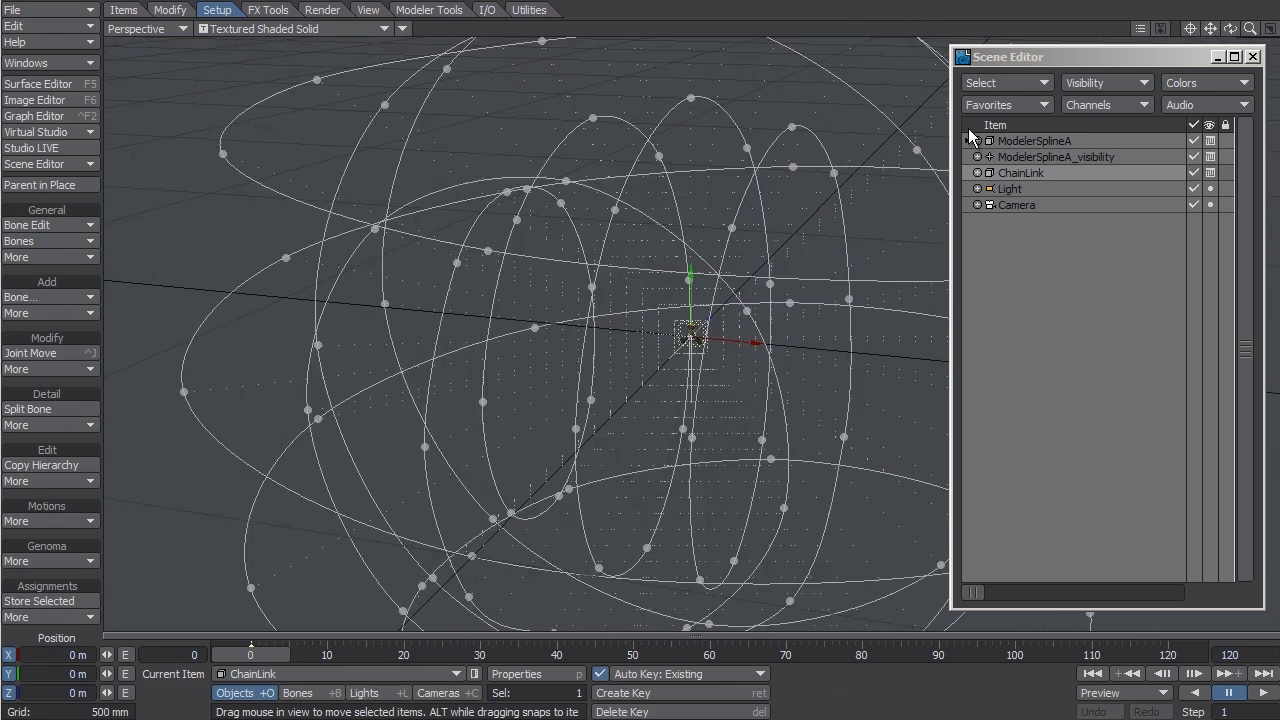
left_click(1036, 140)
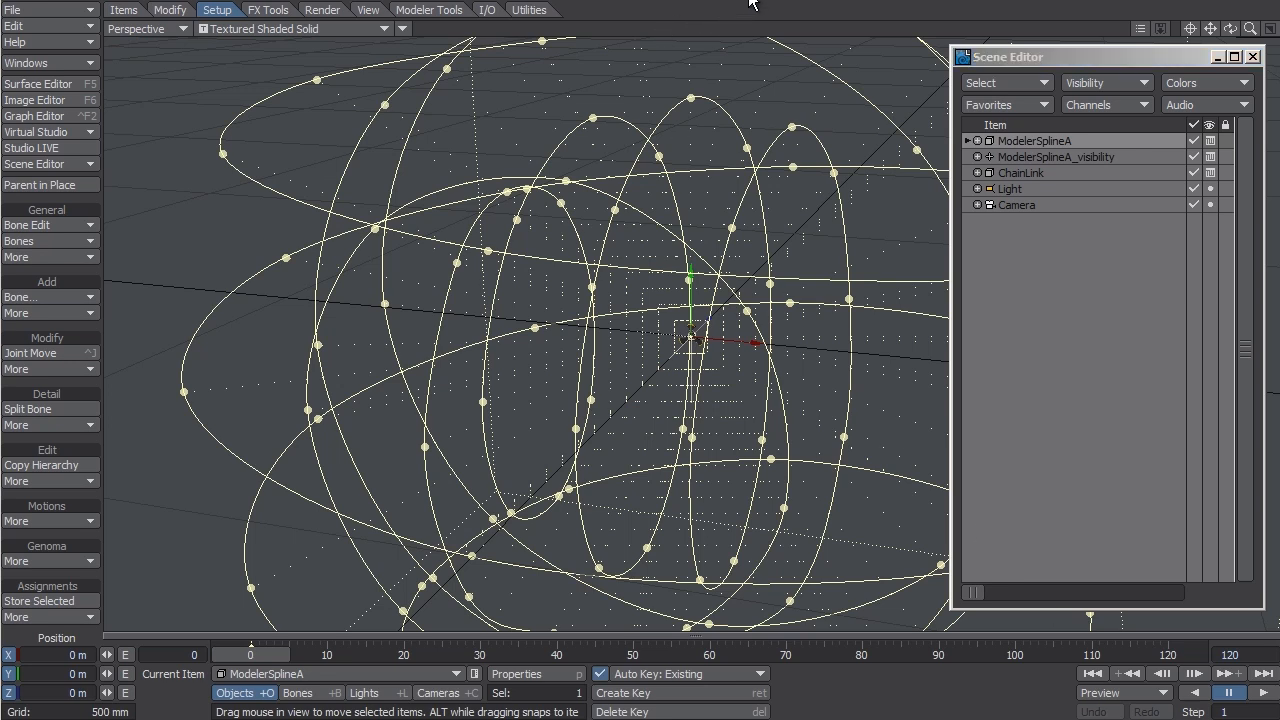
mouse_move(744, 8)
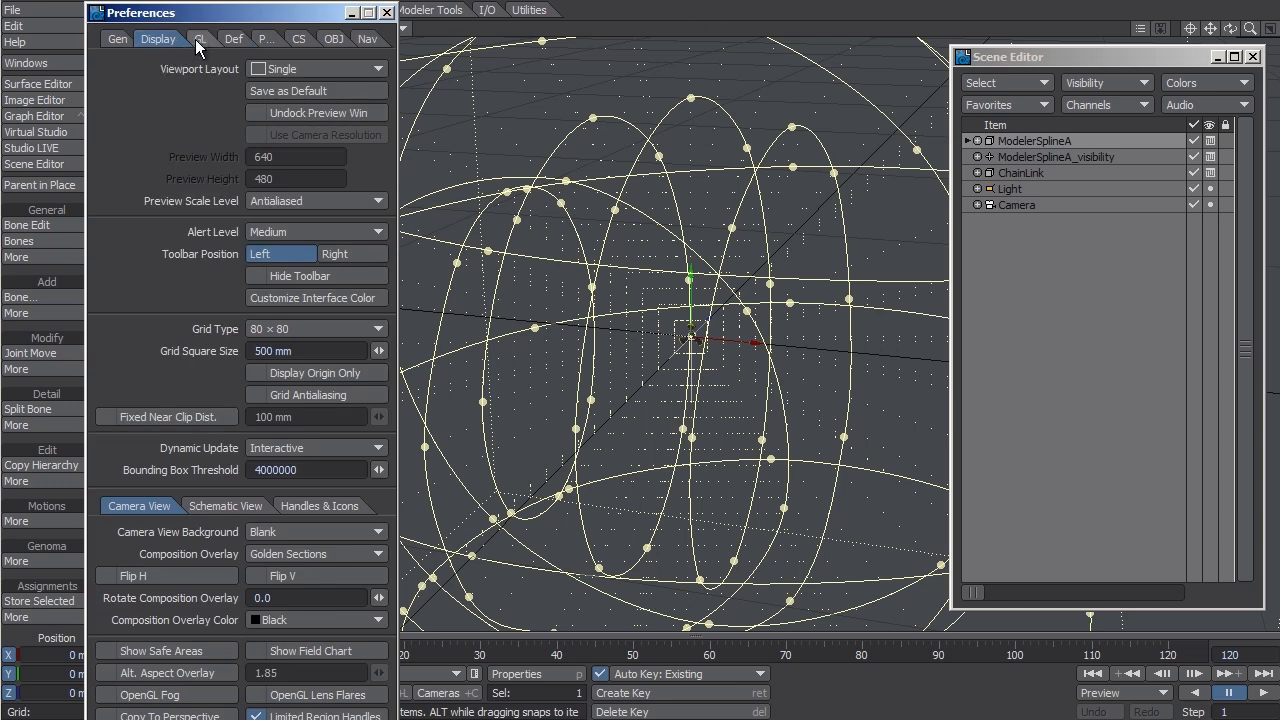
left_click(188, 38)
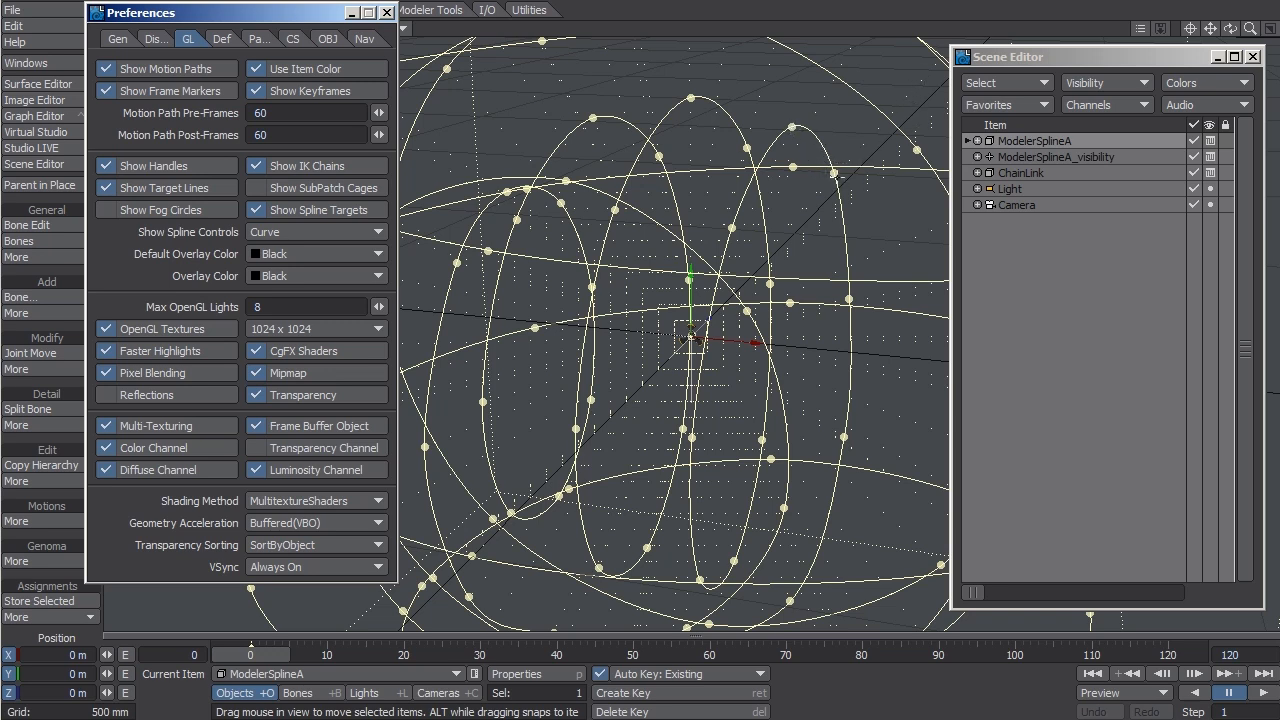
left_click(968, 140)
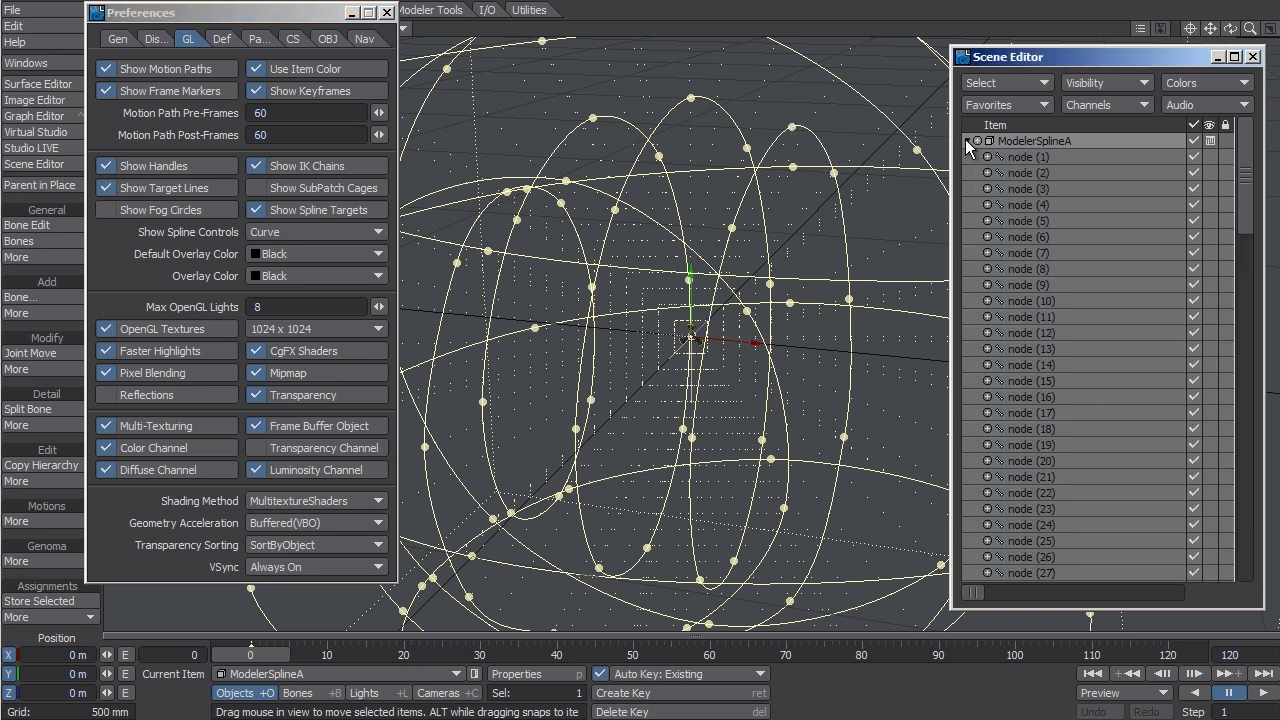
left_click(972, 140)
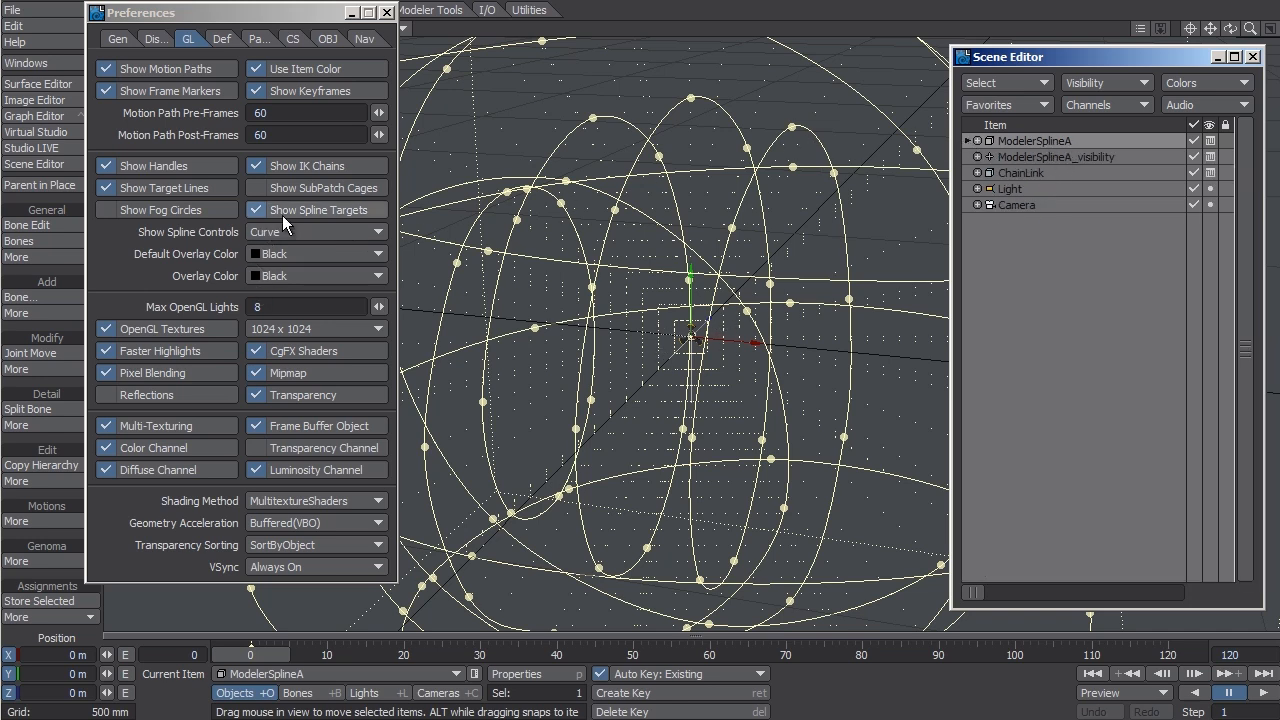
left_click(256, 210)
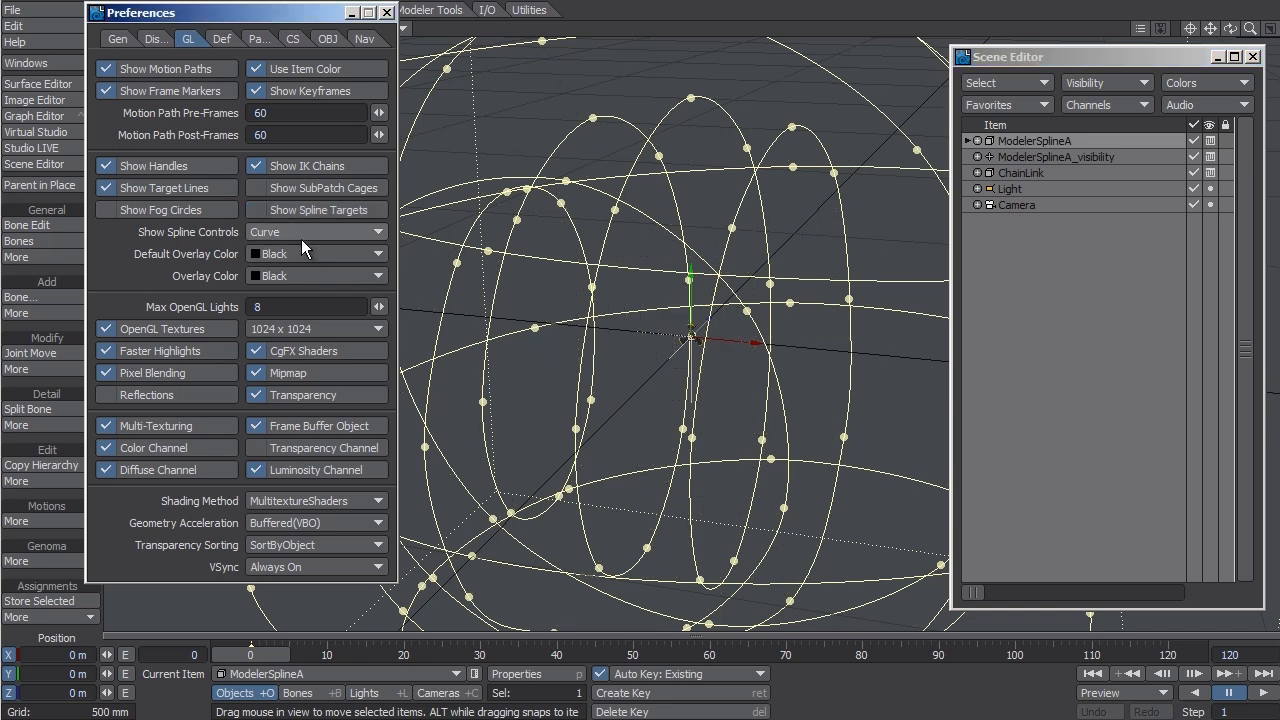
left_click(316, 232)
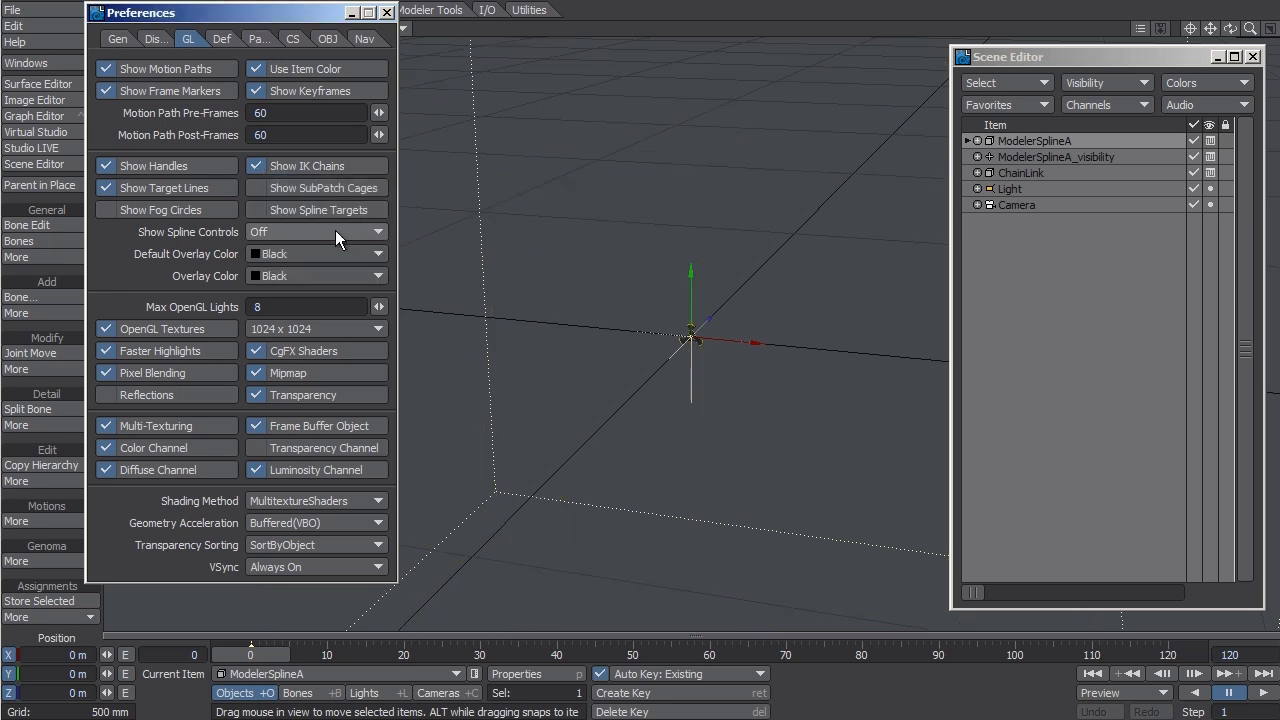
left_click(316, 232)
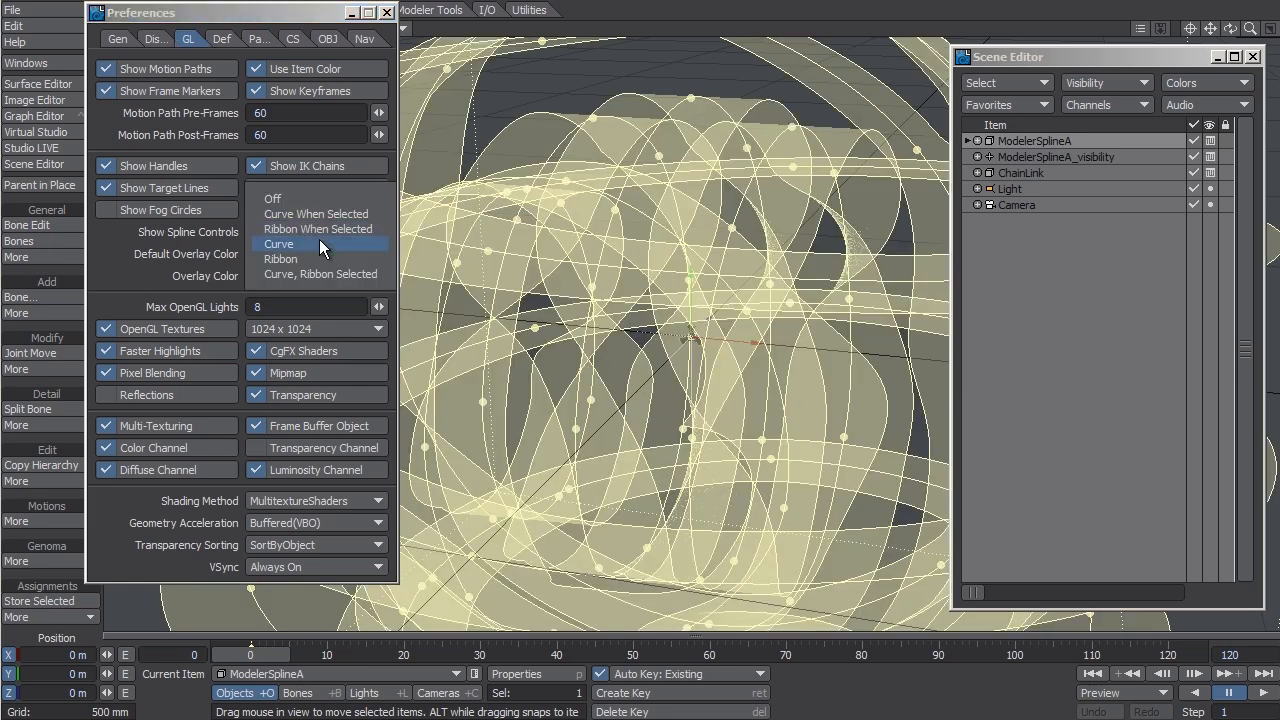
left_click(280, 260)
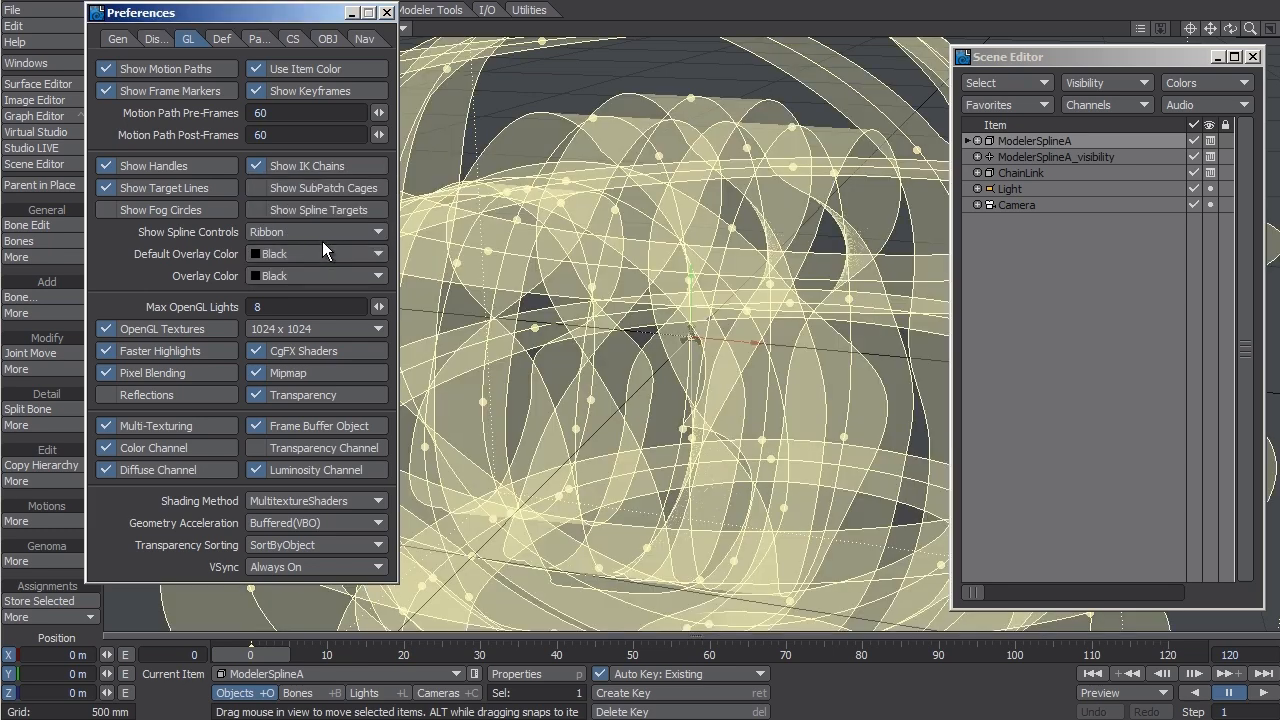
left_click(316, 232)
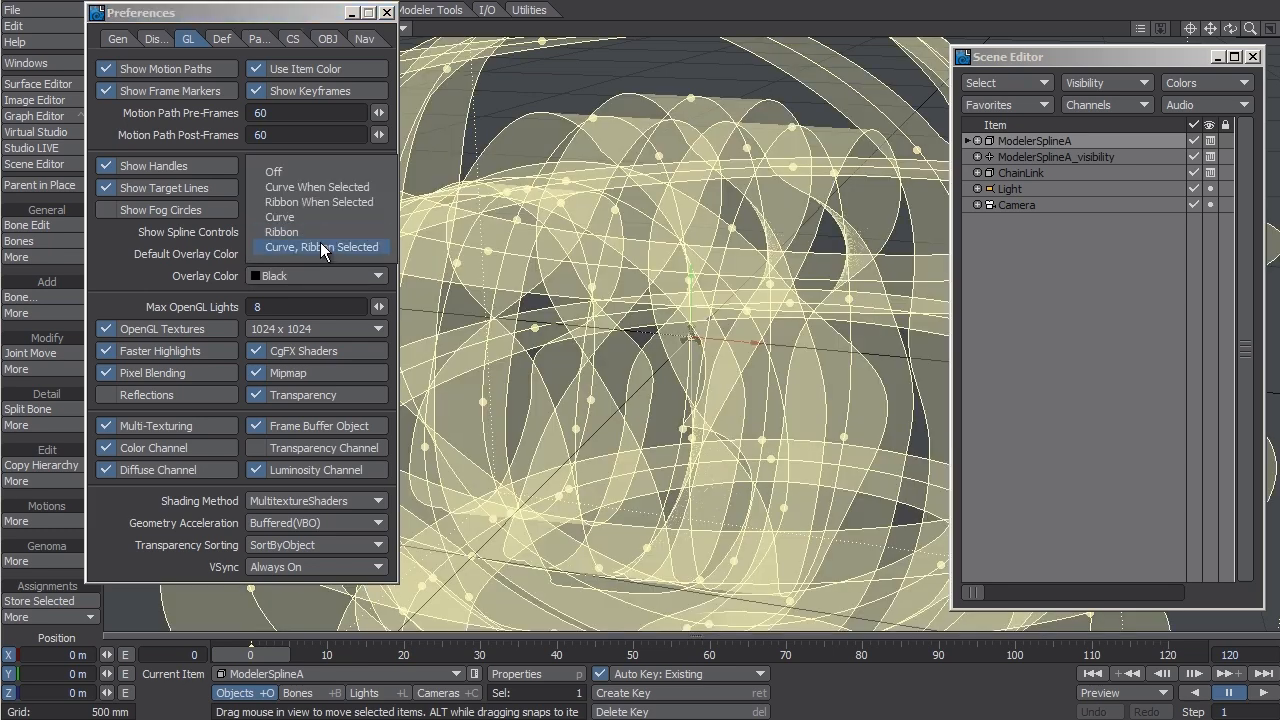
left_click(320, 248)
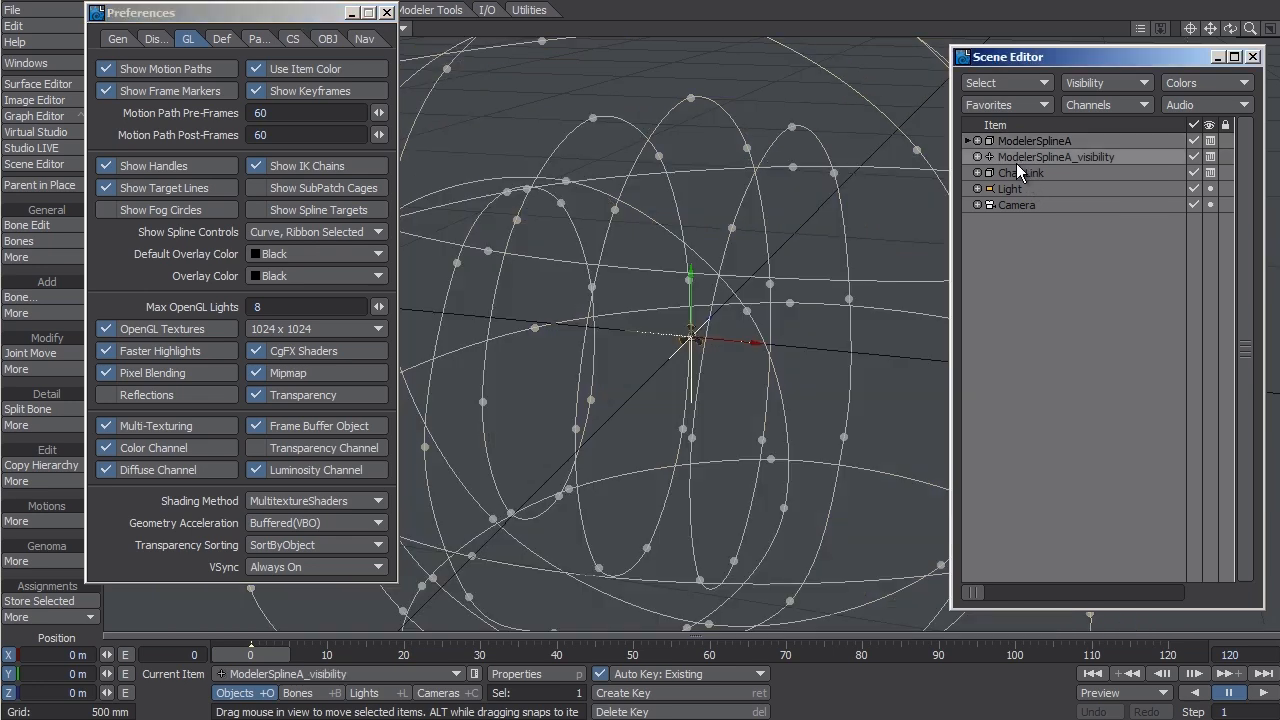
left_click(316, 232)
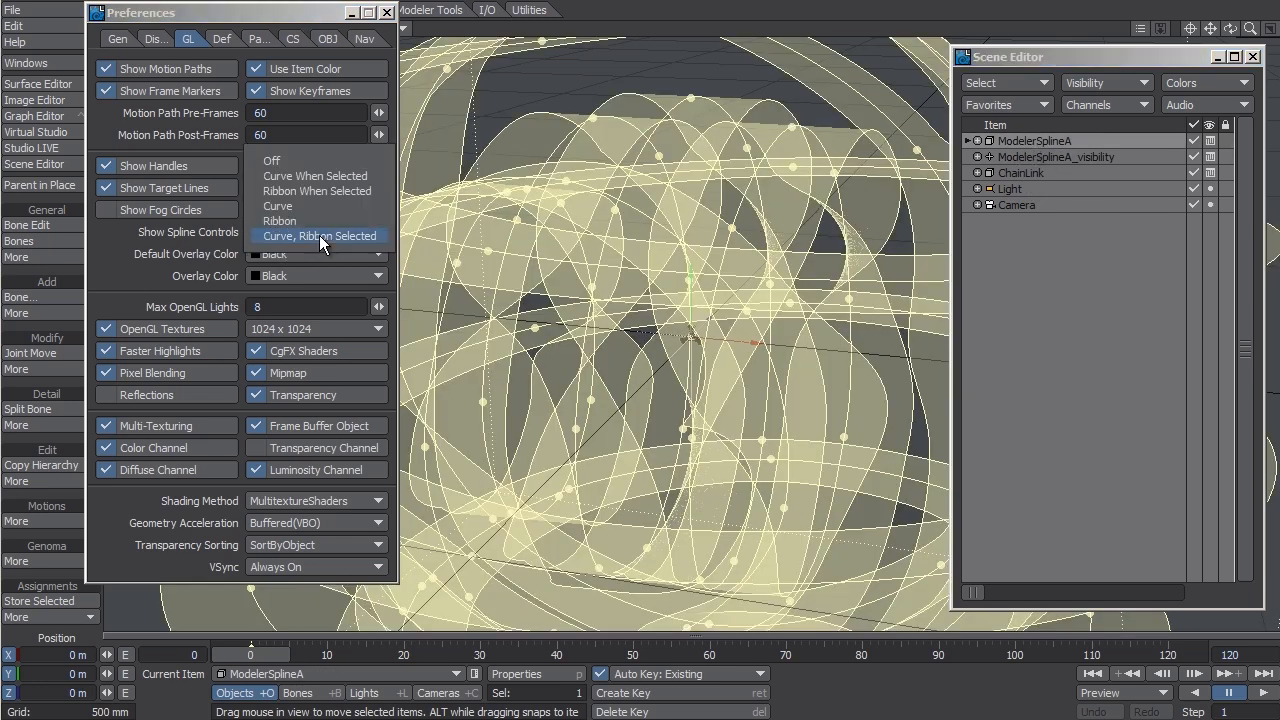
mouse_move(336, 206)
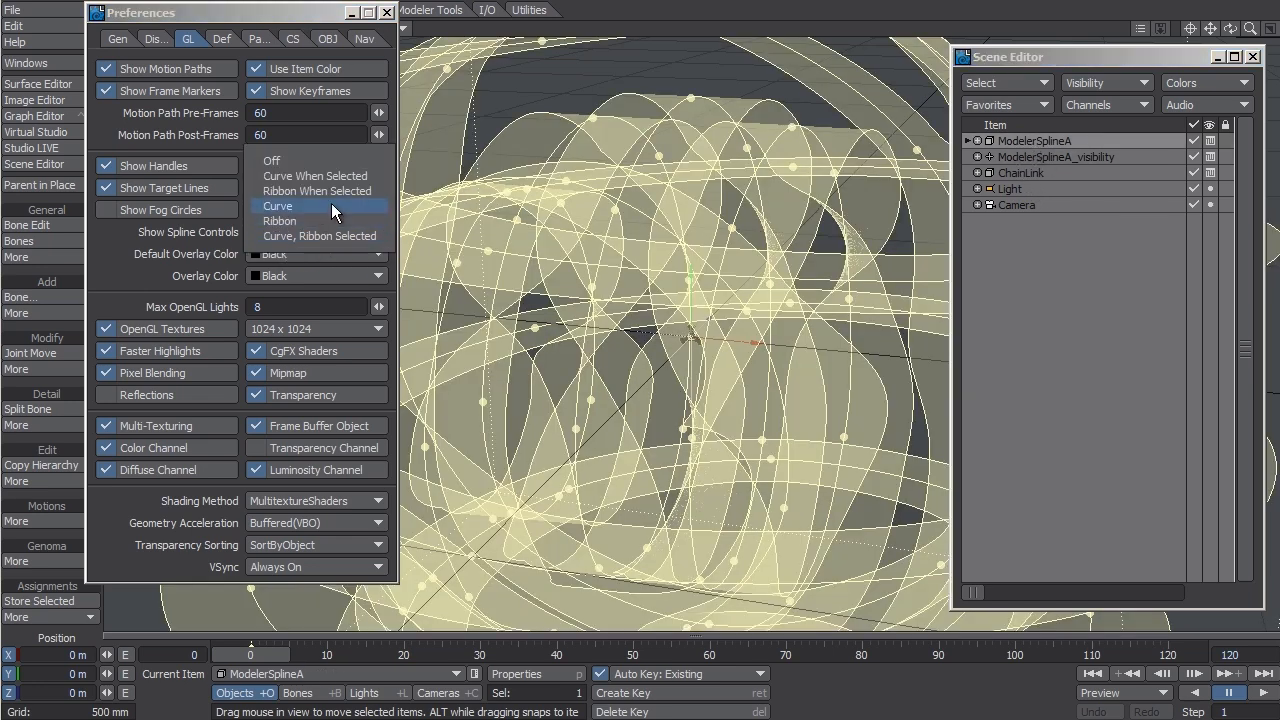
left_click(276, 204)
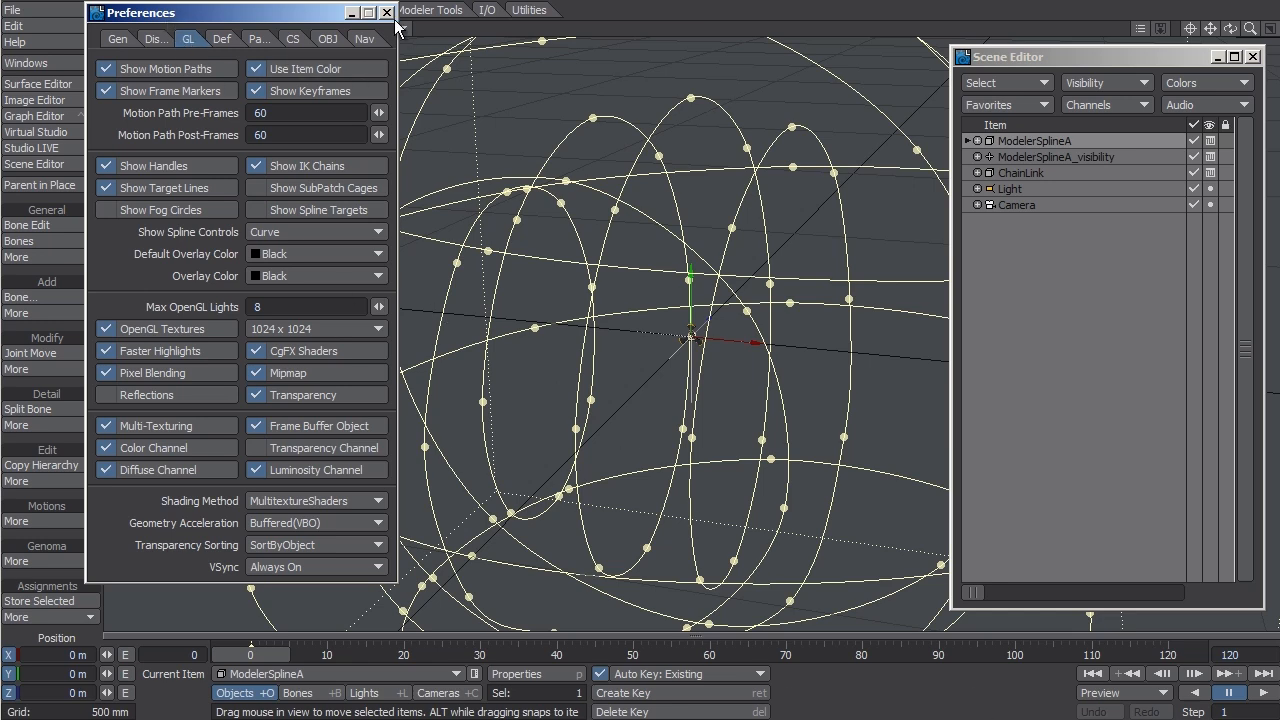
left_click(388, 12)
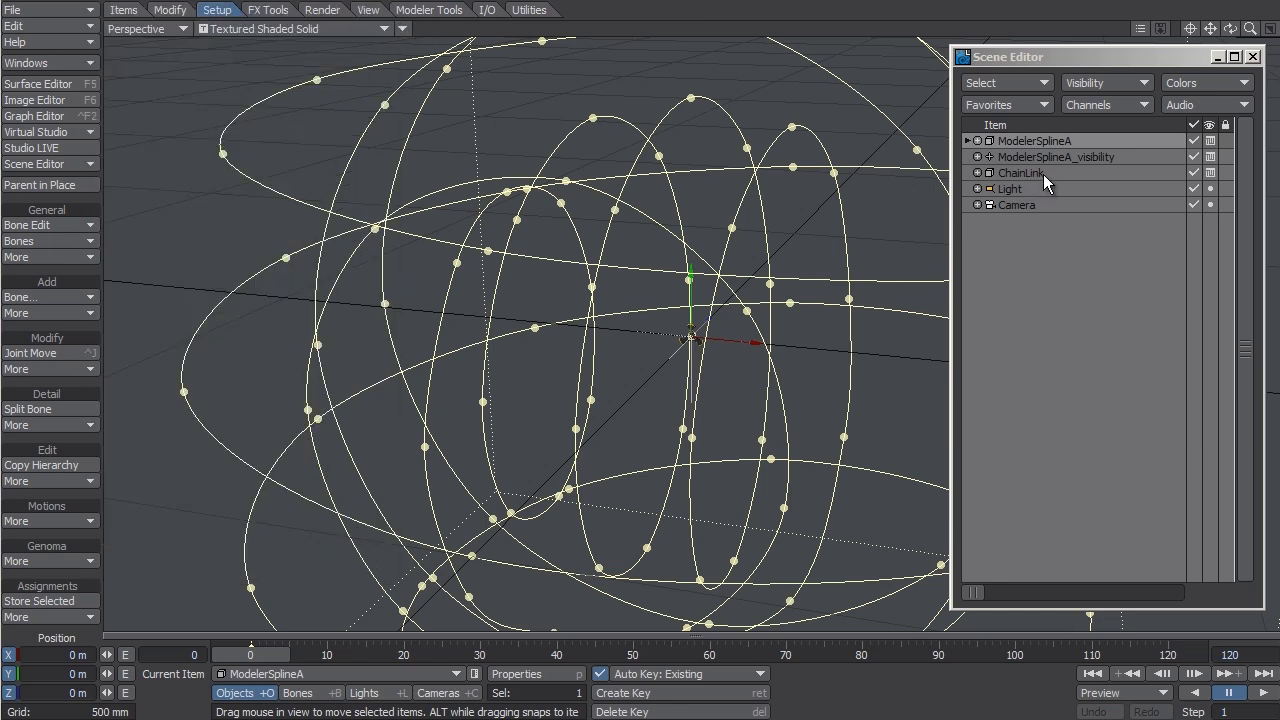
left_click(1020, 172)
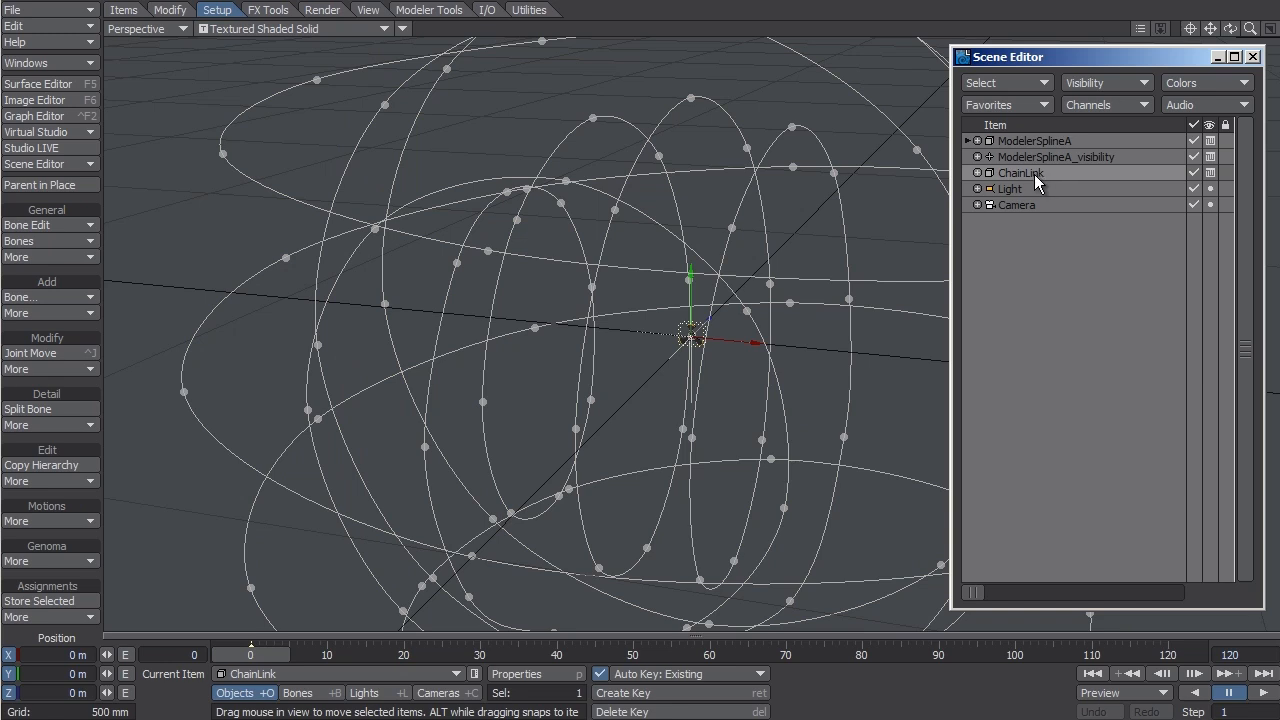
left_click(1036, 140)
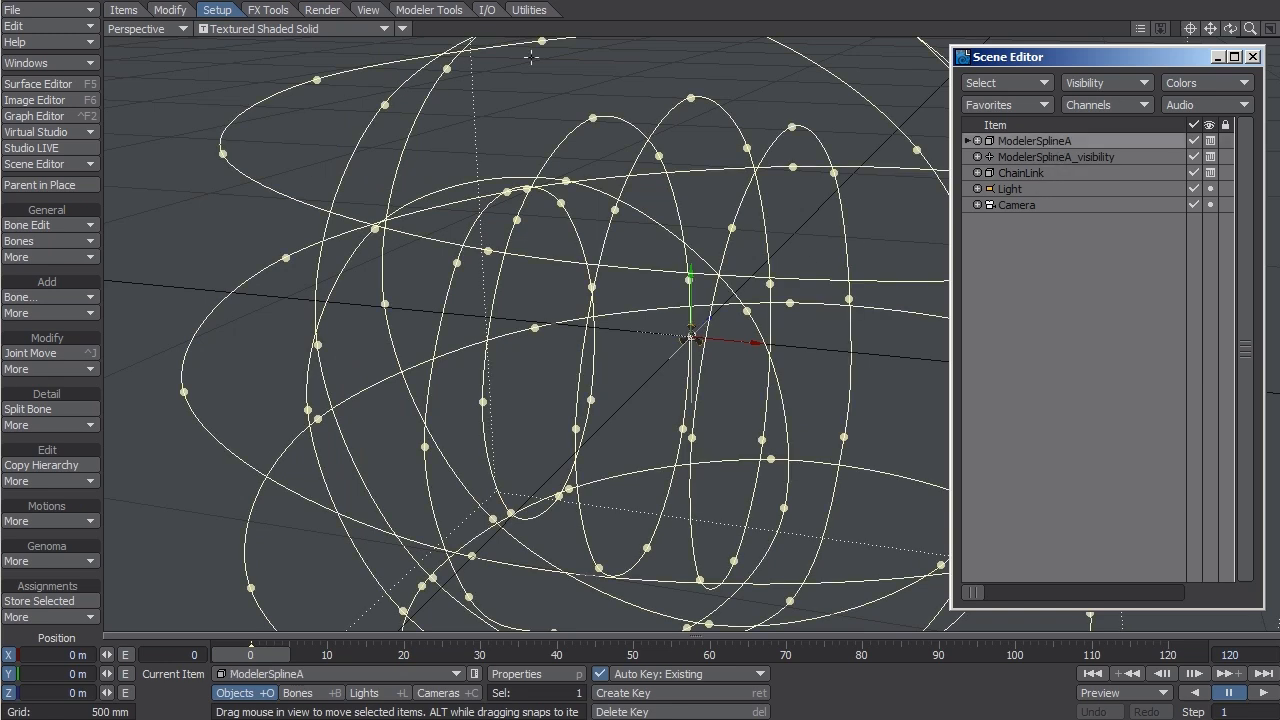
mouse_move(664, 288)
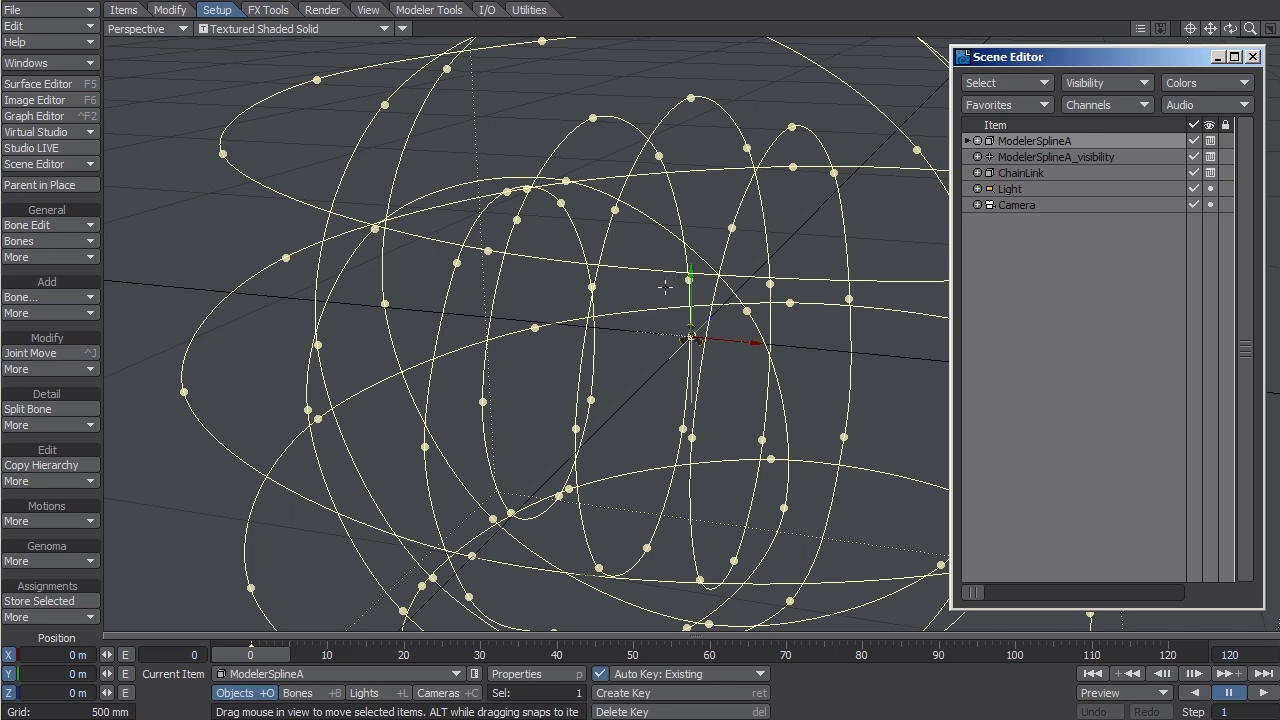
mouse_move(724, 232)
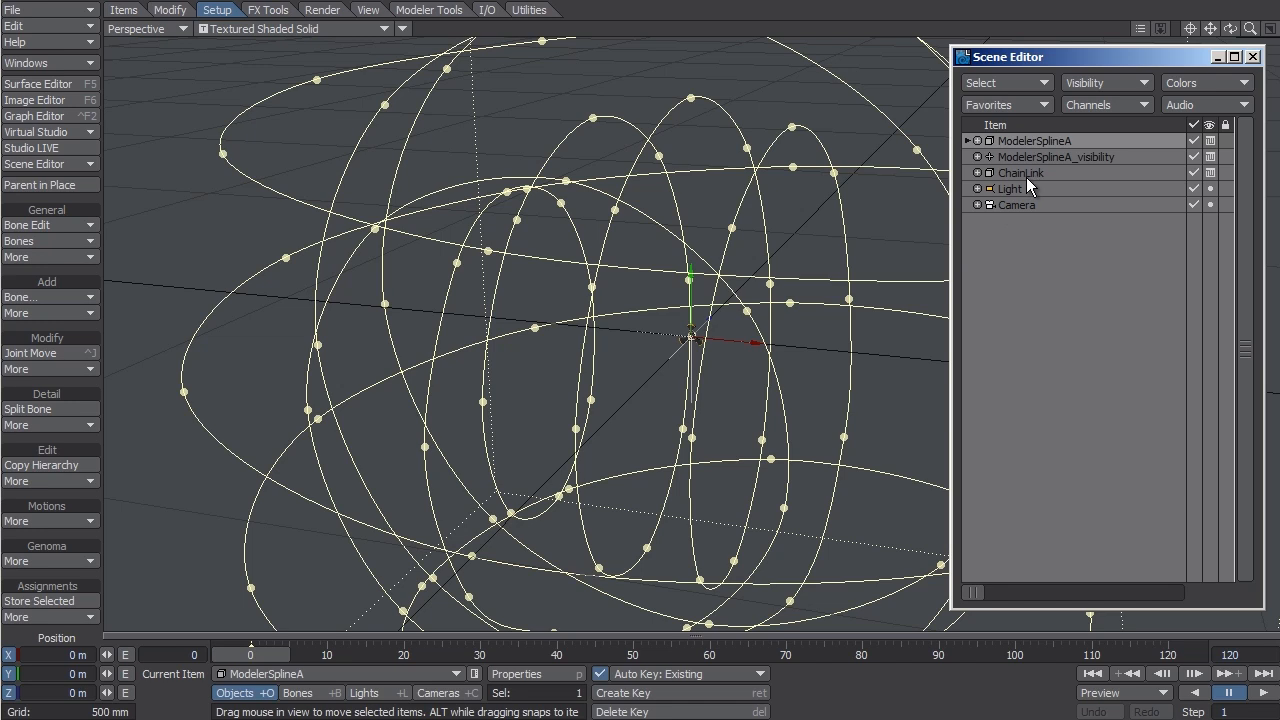
left_click(1056, 156)
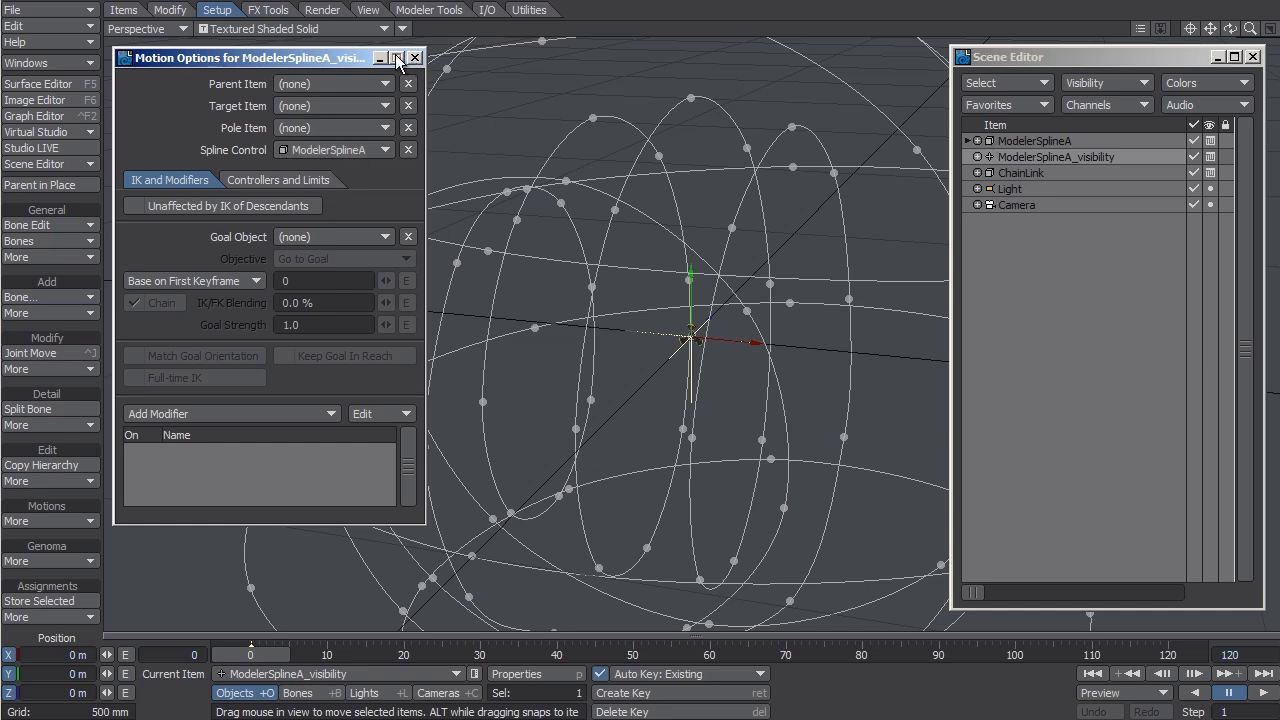
left_click(414, 56)
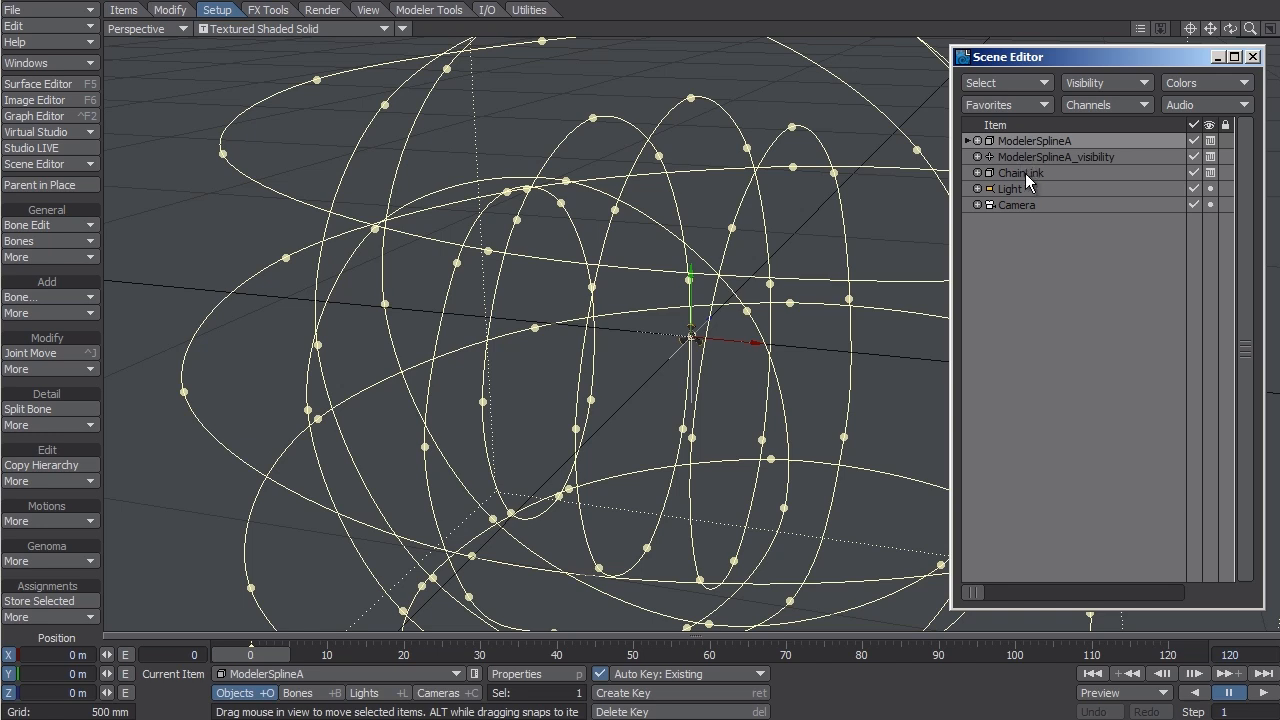
mouse_move(1000, 184)
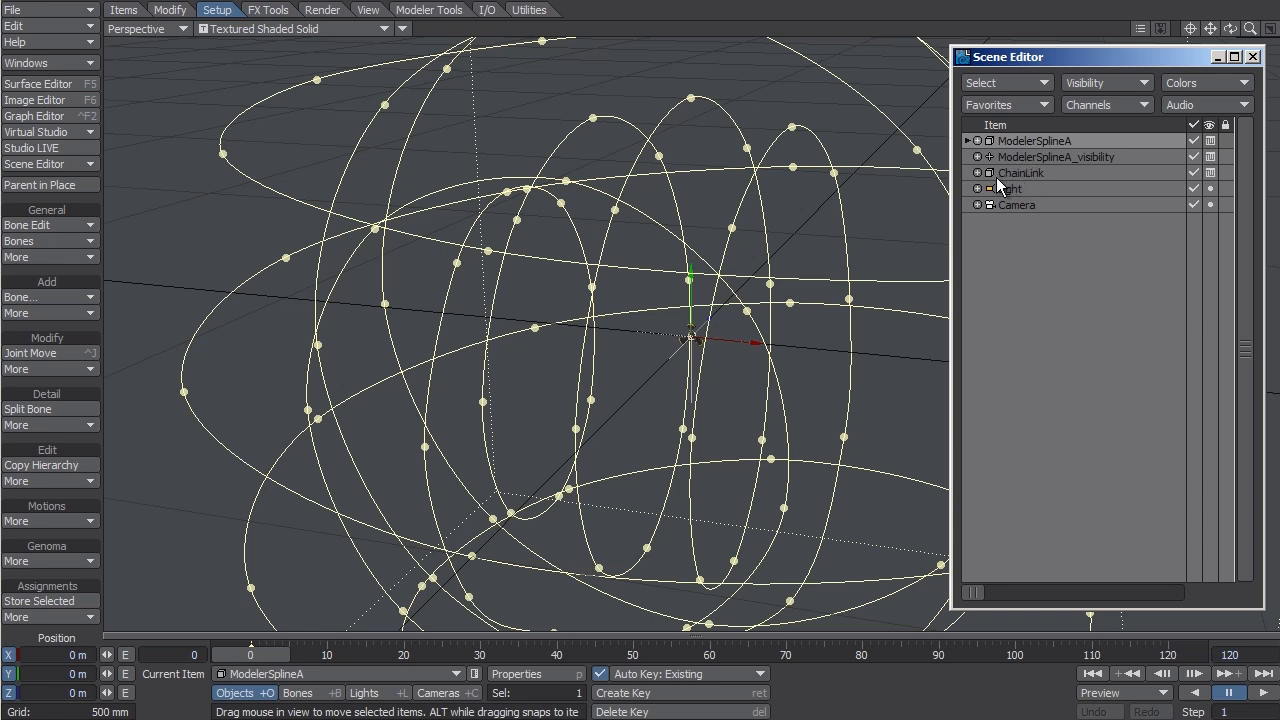
mouse_move(1048, 184)
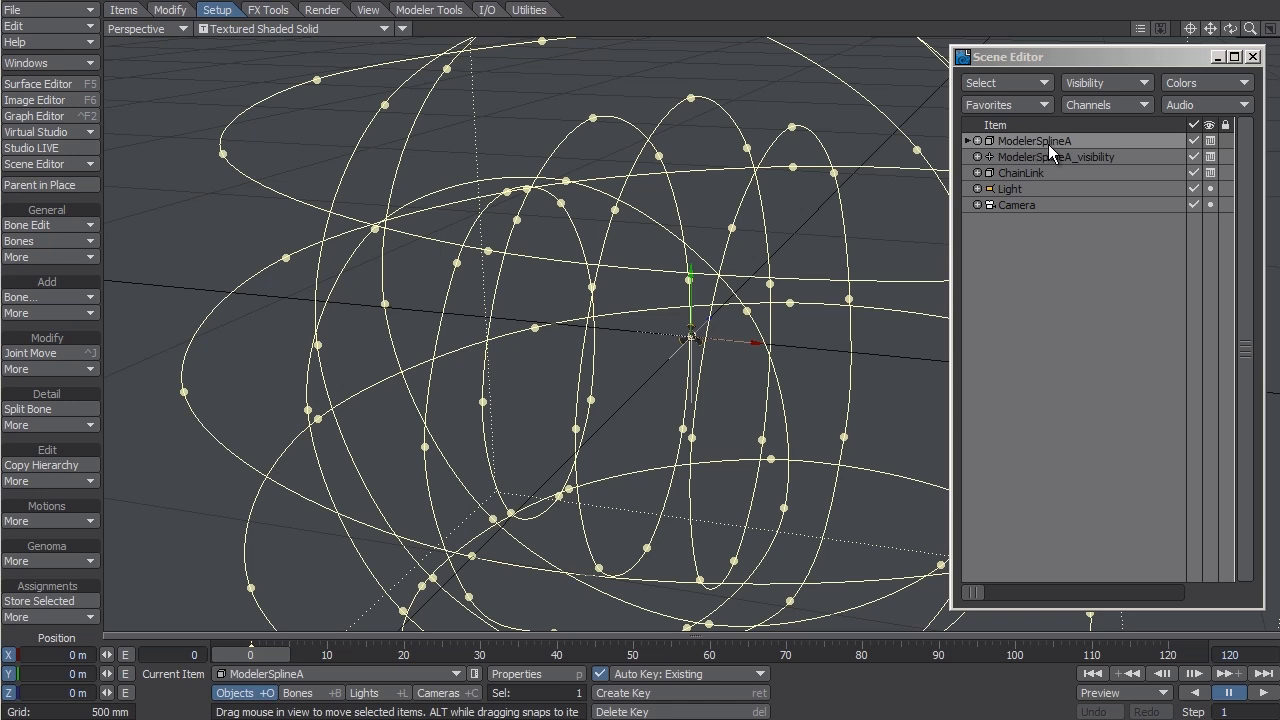
mouse_move(1028, 162)
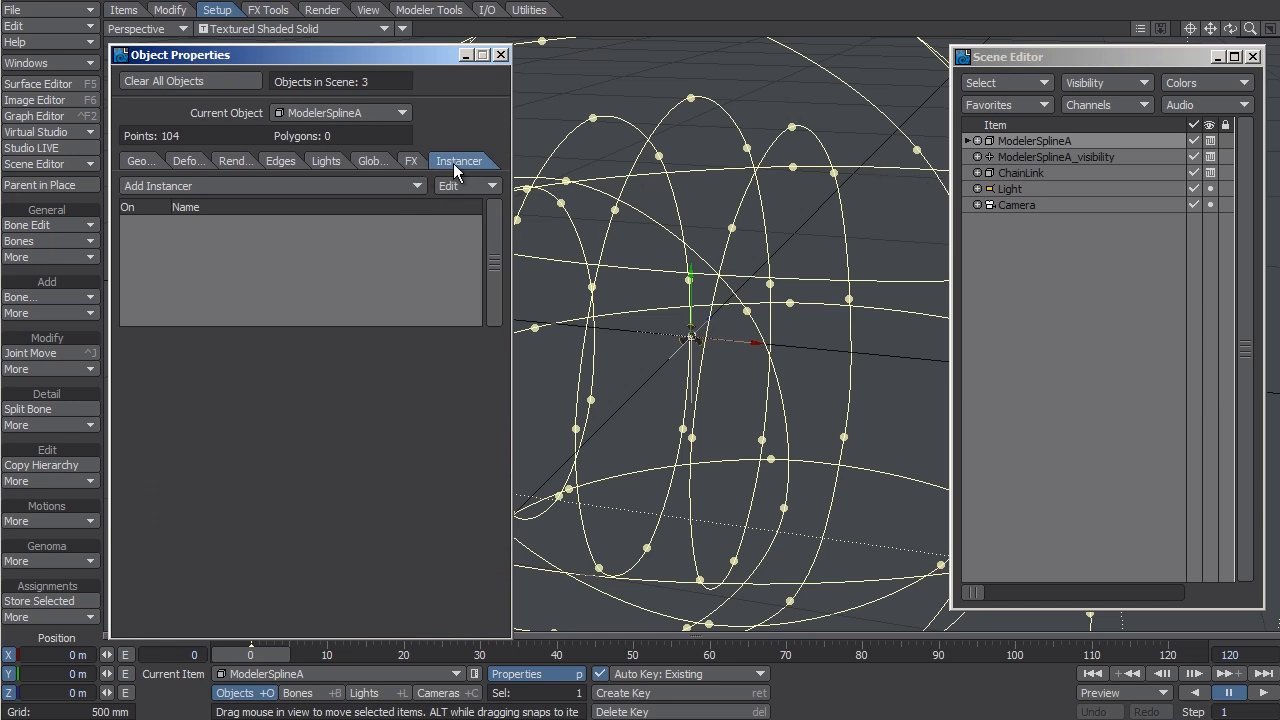
Step: Add an Instance Generator to ModelerSplineA with ChainLink as the instanced object
left_click(156, 184)
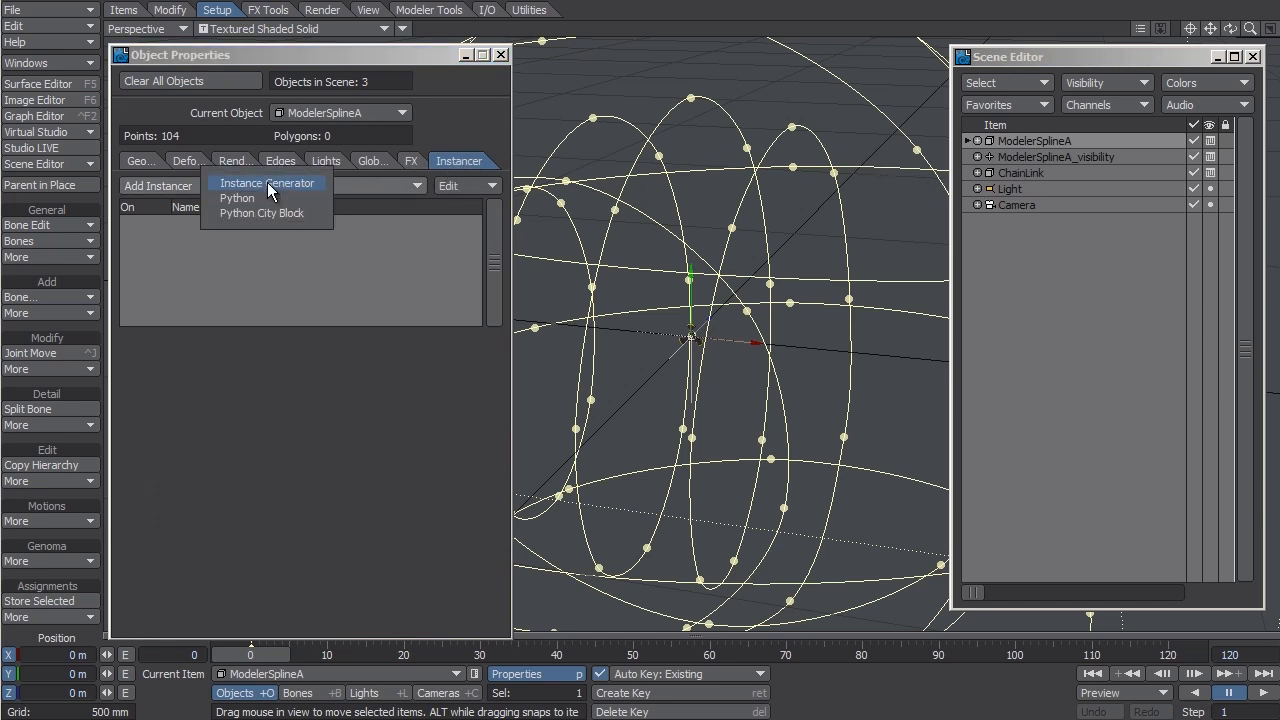
left_click(268, 184)
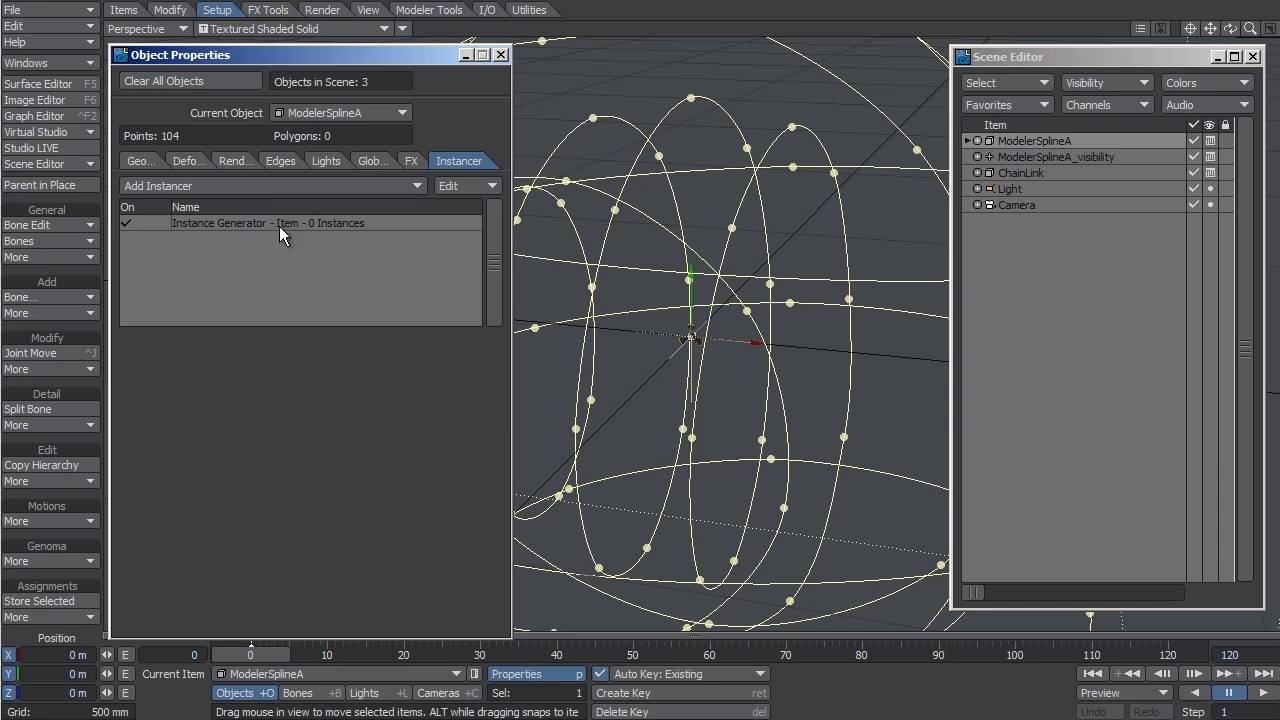
double_click(268, 222)
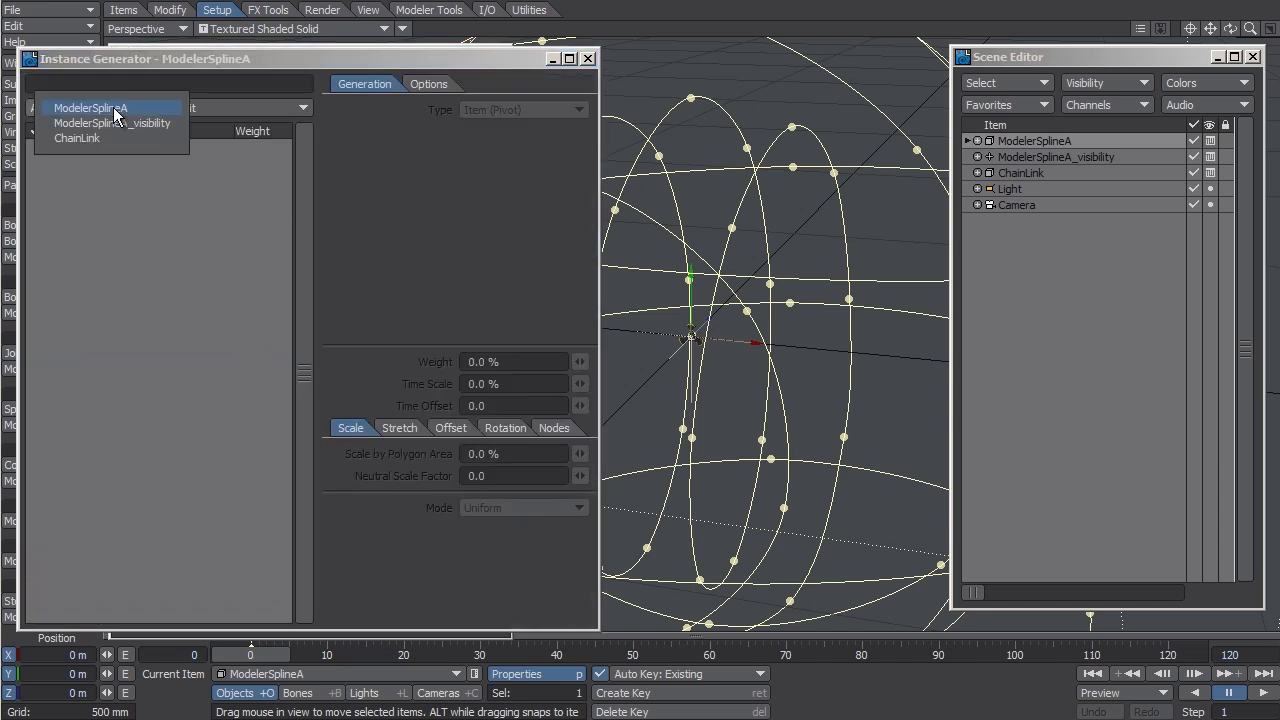
left_click(90, 108)
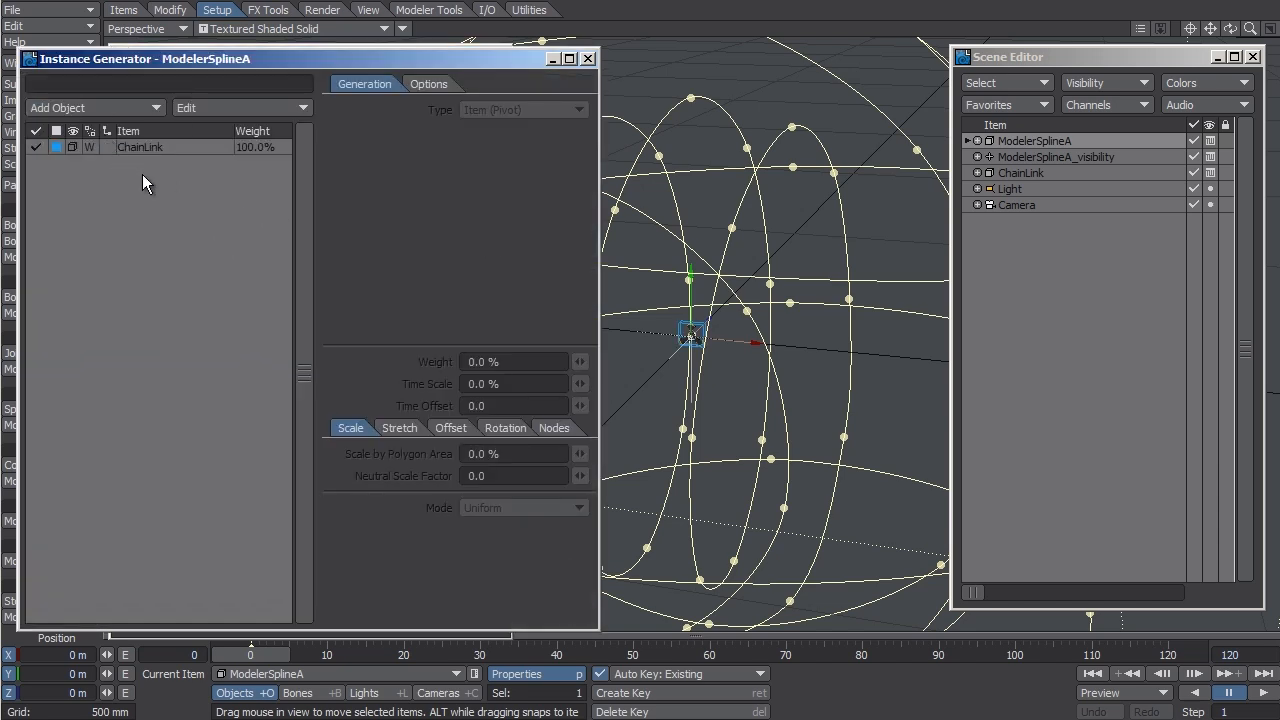
mouse_move(360, 218)
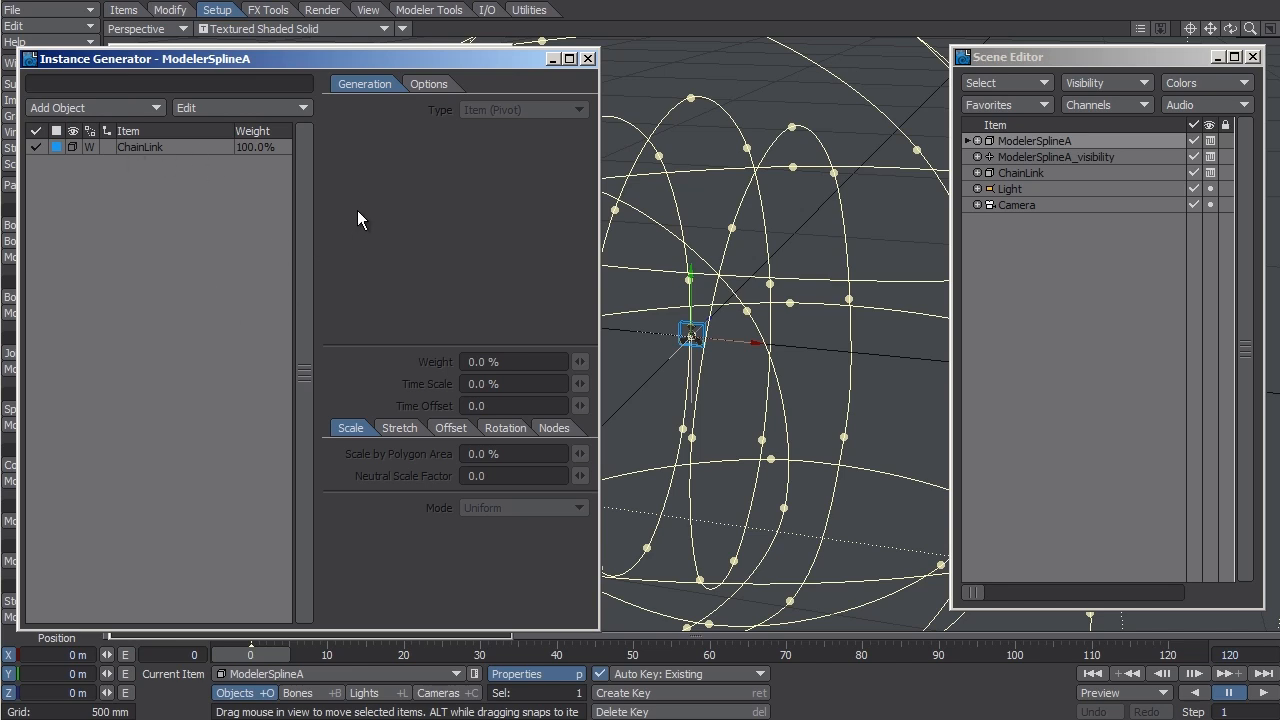
mouse_move(256, 152)
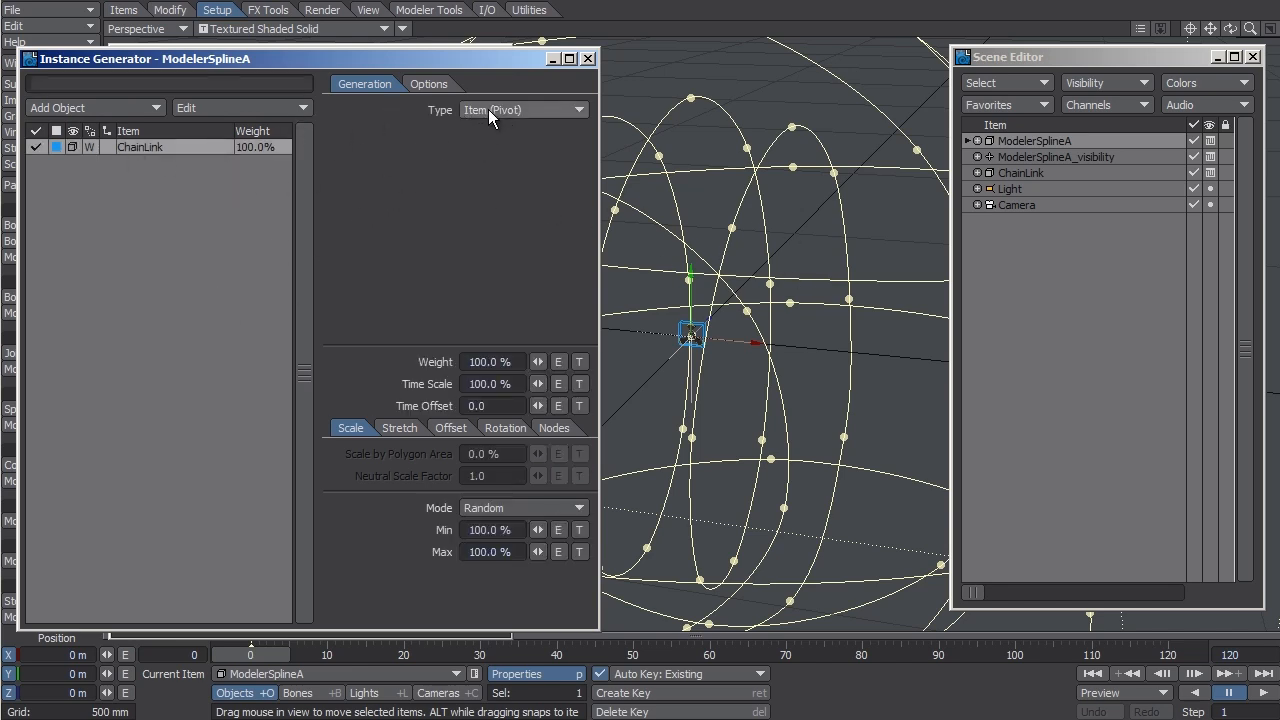
Step: Set Type Spline, 2000 instances, separation 0.01, with Distribute enabled
left_click(524, 110)
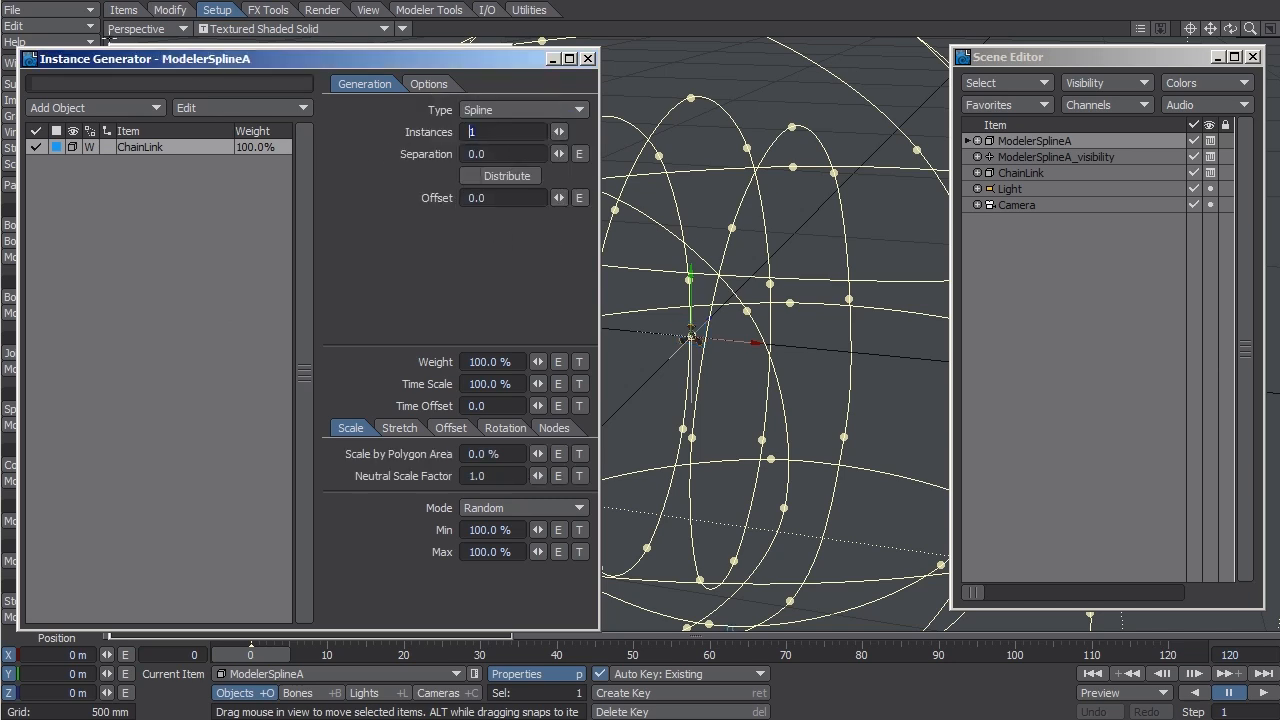
type("2000")
left_click(504, 154)
type(".")
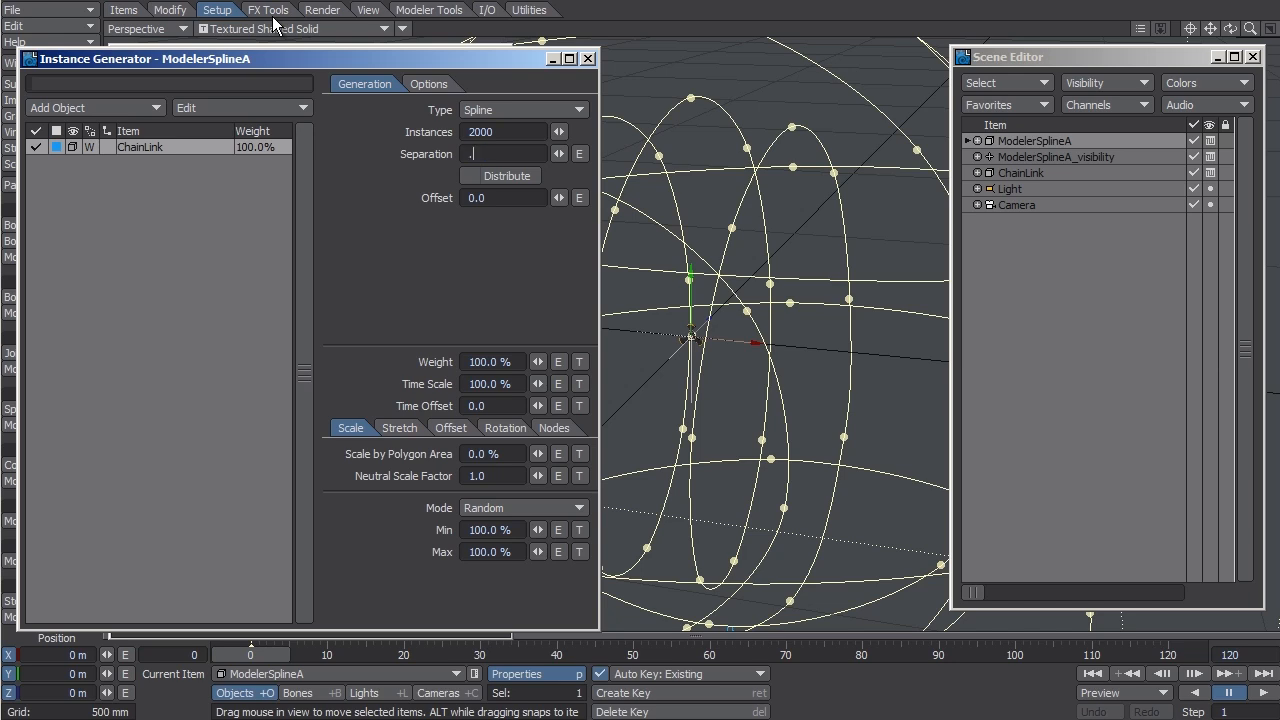
type("01")
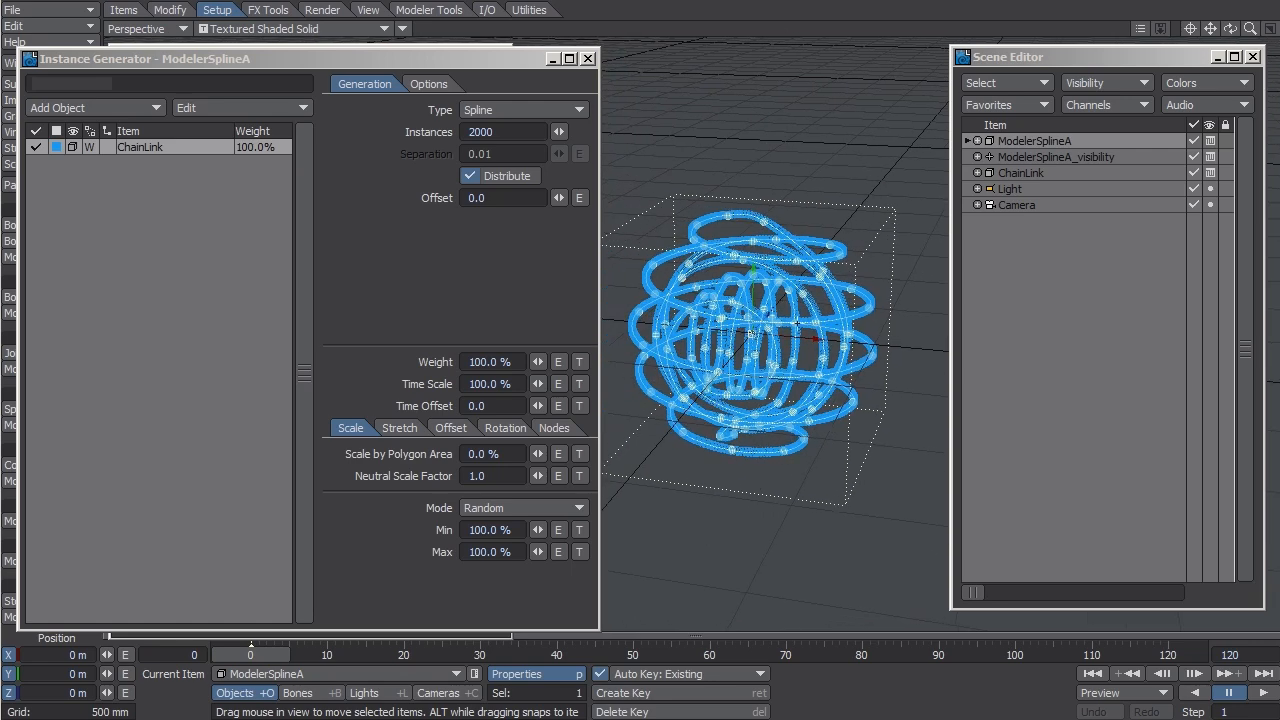
left_click(472, 176)
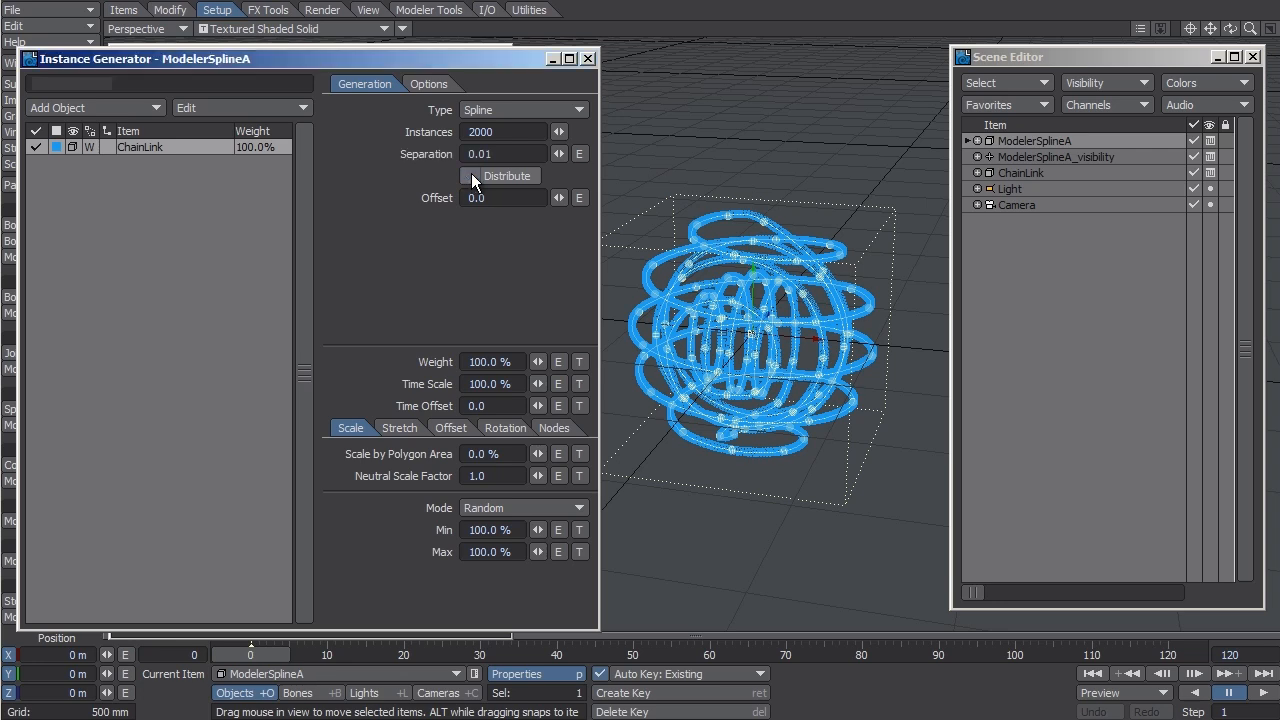
left_click(506, 176)
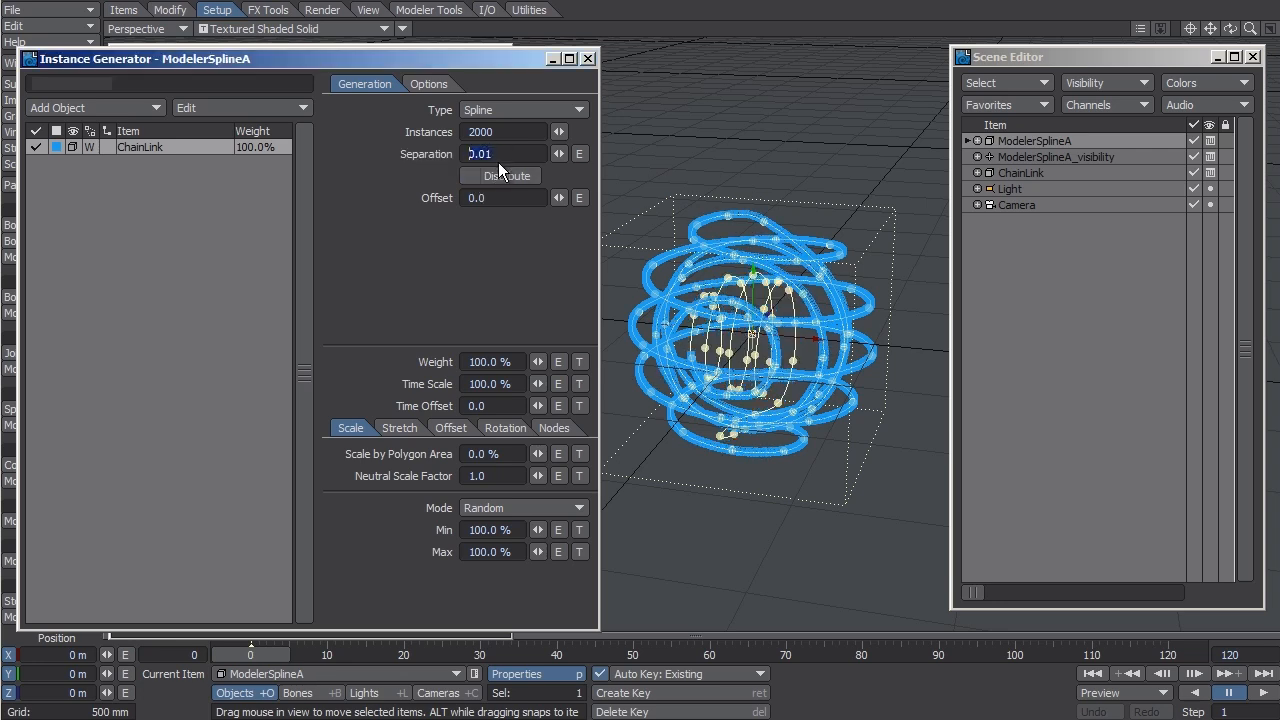
left_click(504, 176)
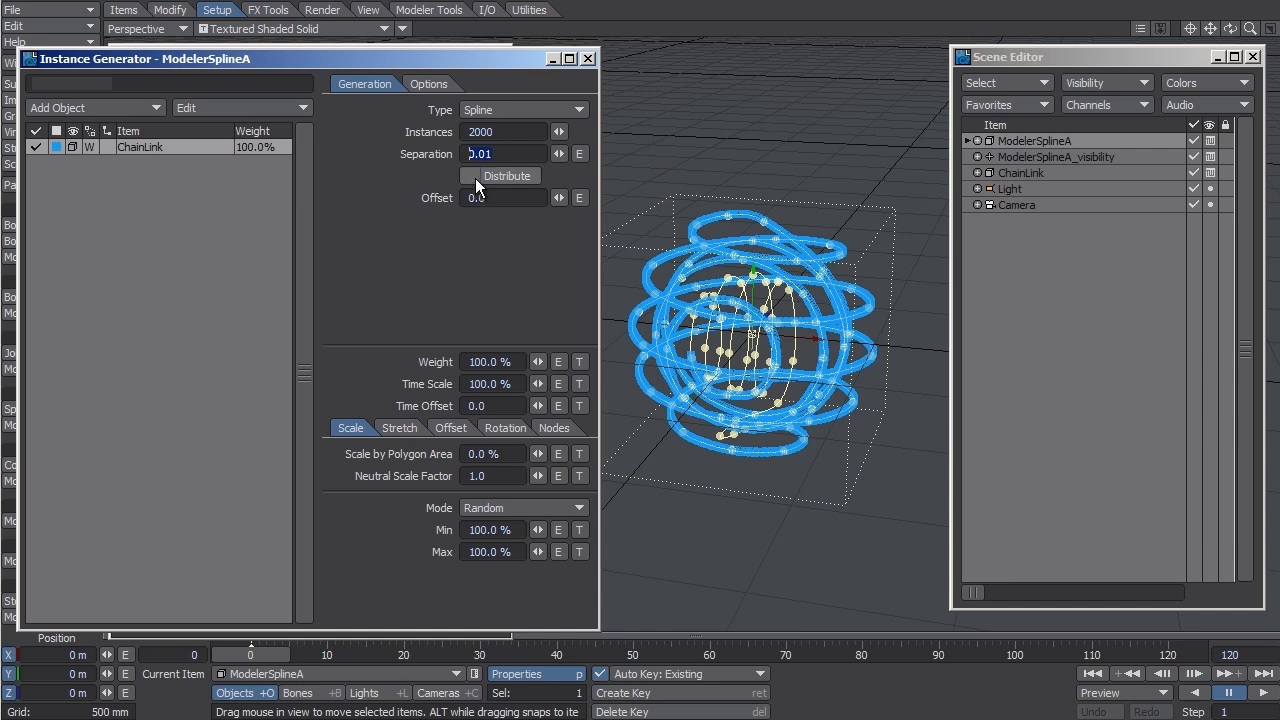
left_click(508, 176)
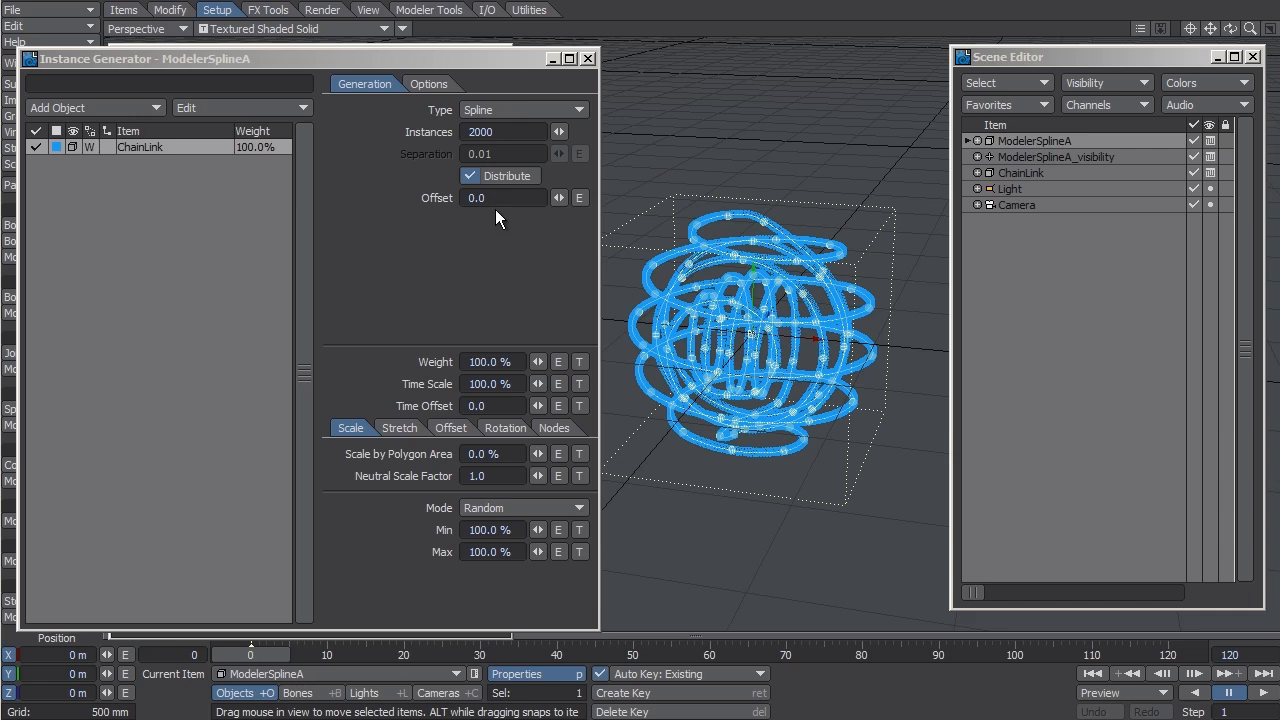
mouse_move(496, 202)
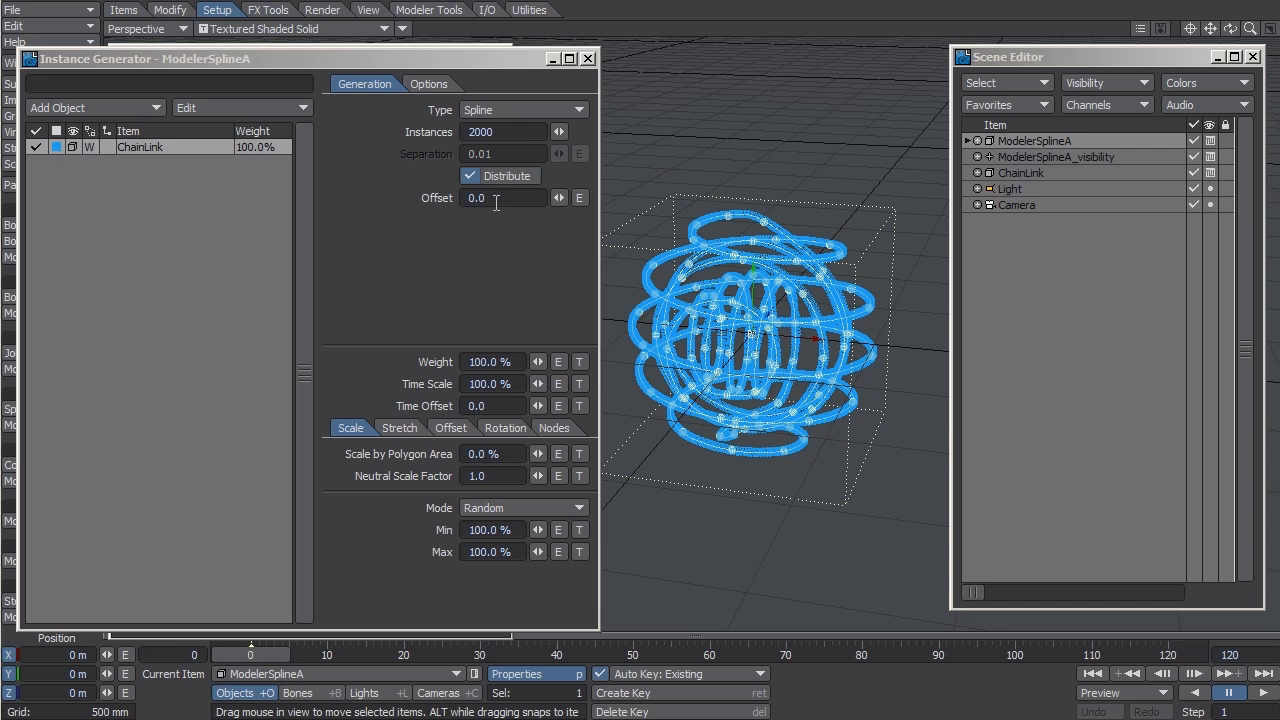
Step: Adjust the instance Offset value, leaving it at 0
left_click(504, 198)
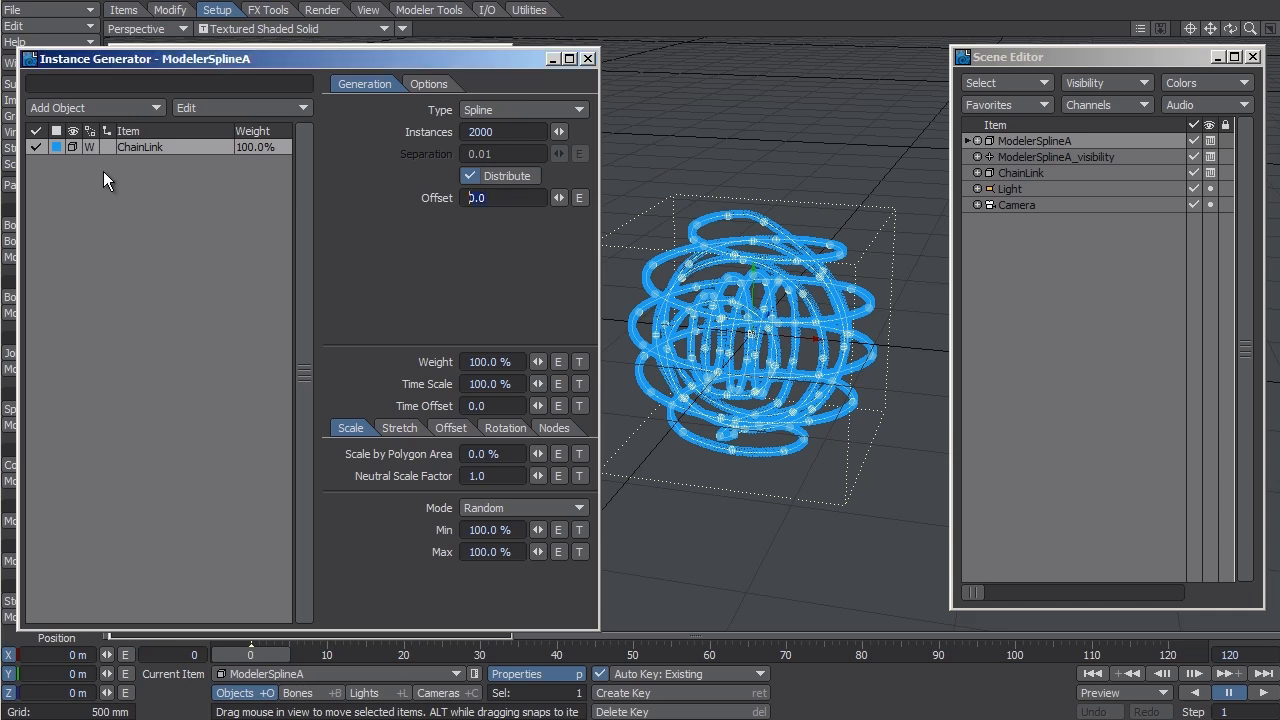
type("1")
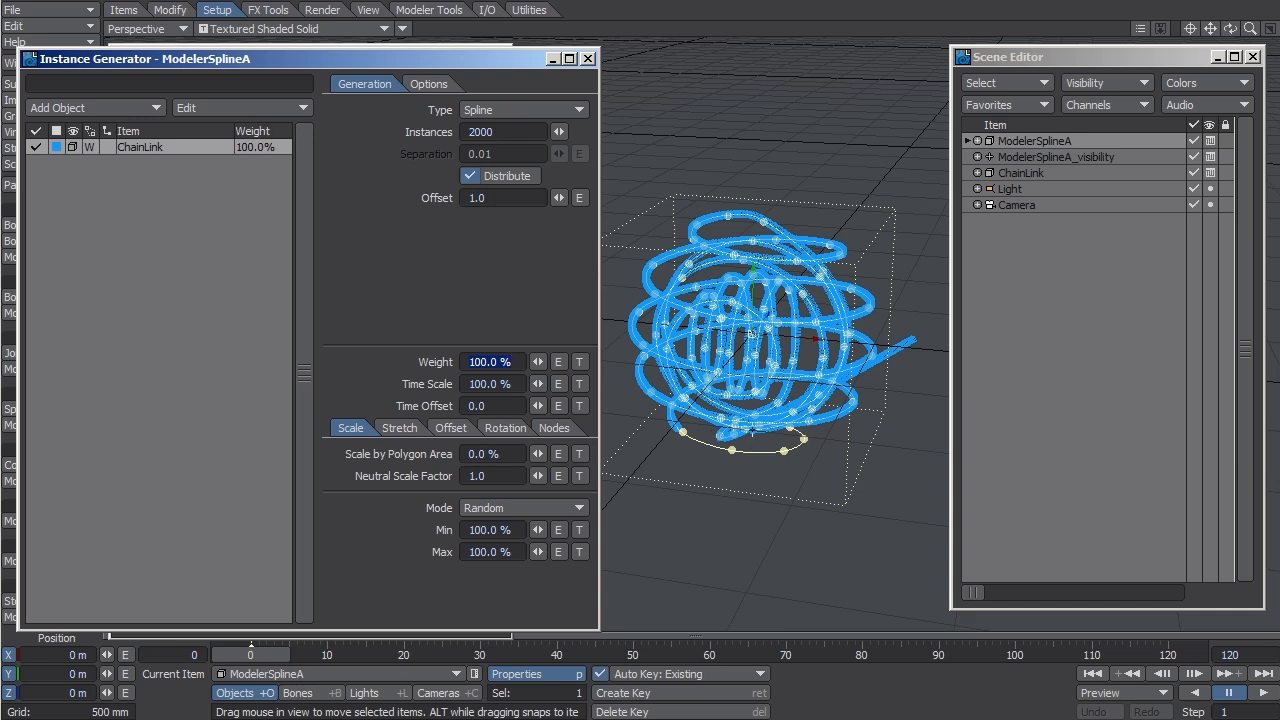
left_click(492, 360)
type("0")
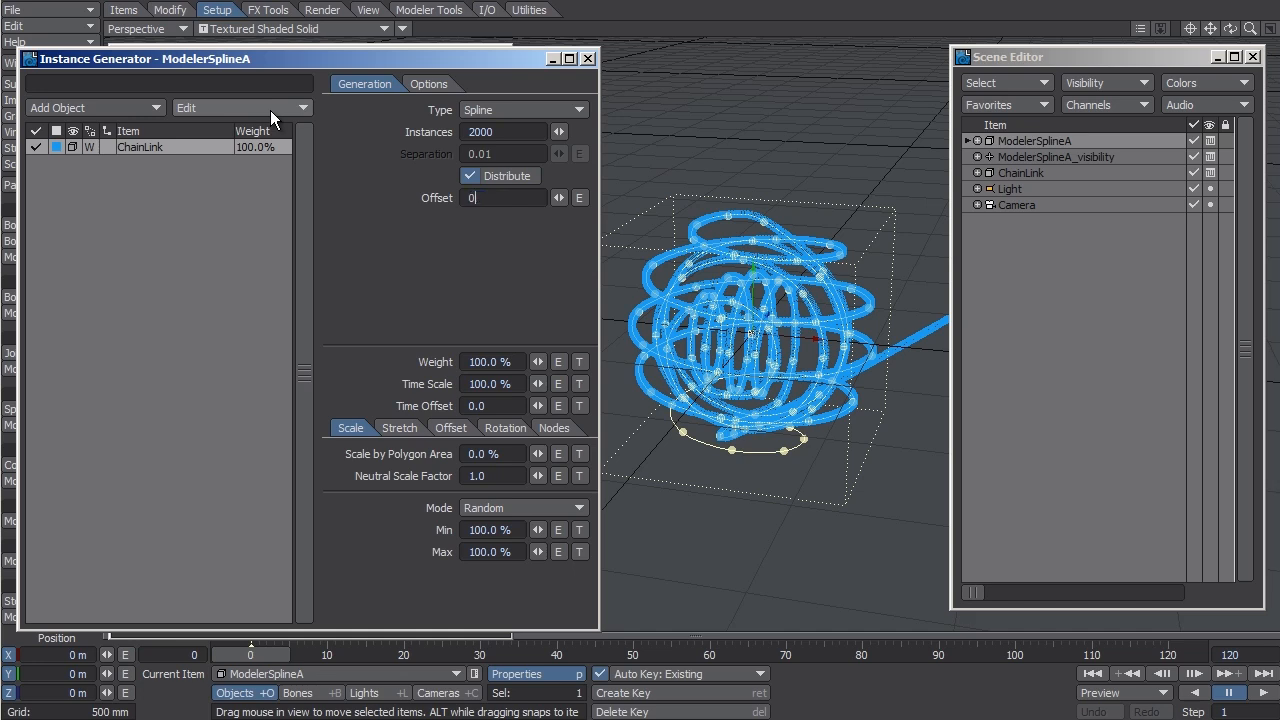
type(".0")
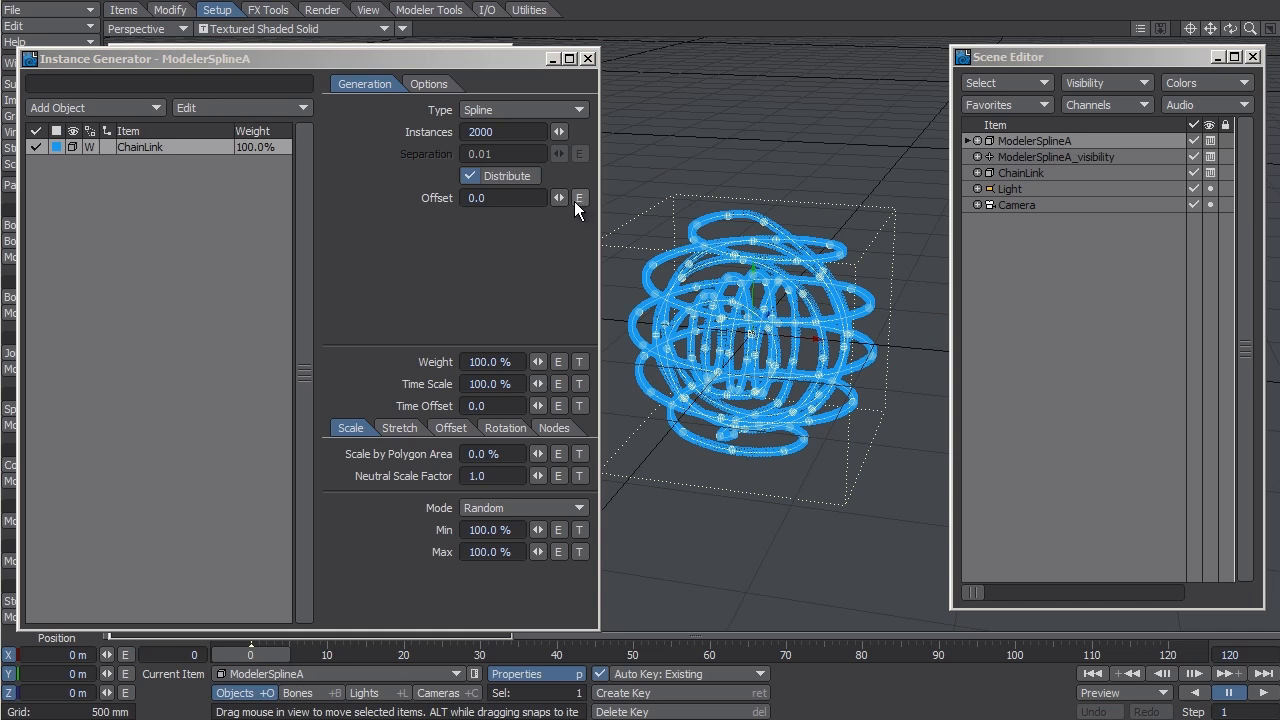
Step: Give Offset an envelope keyed 0.1 at frame 24 with Linear post behavior
left_click(580, 198)
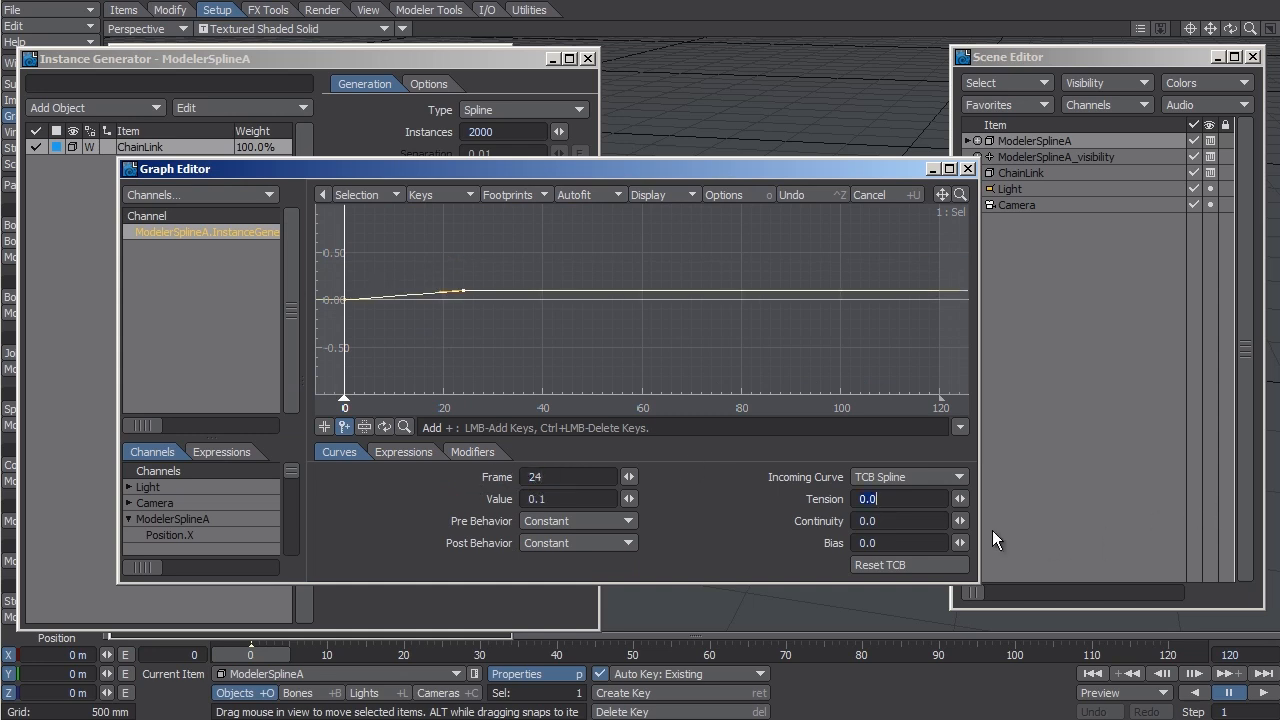
left_click(578, 542)
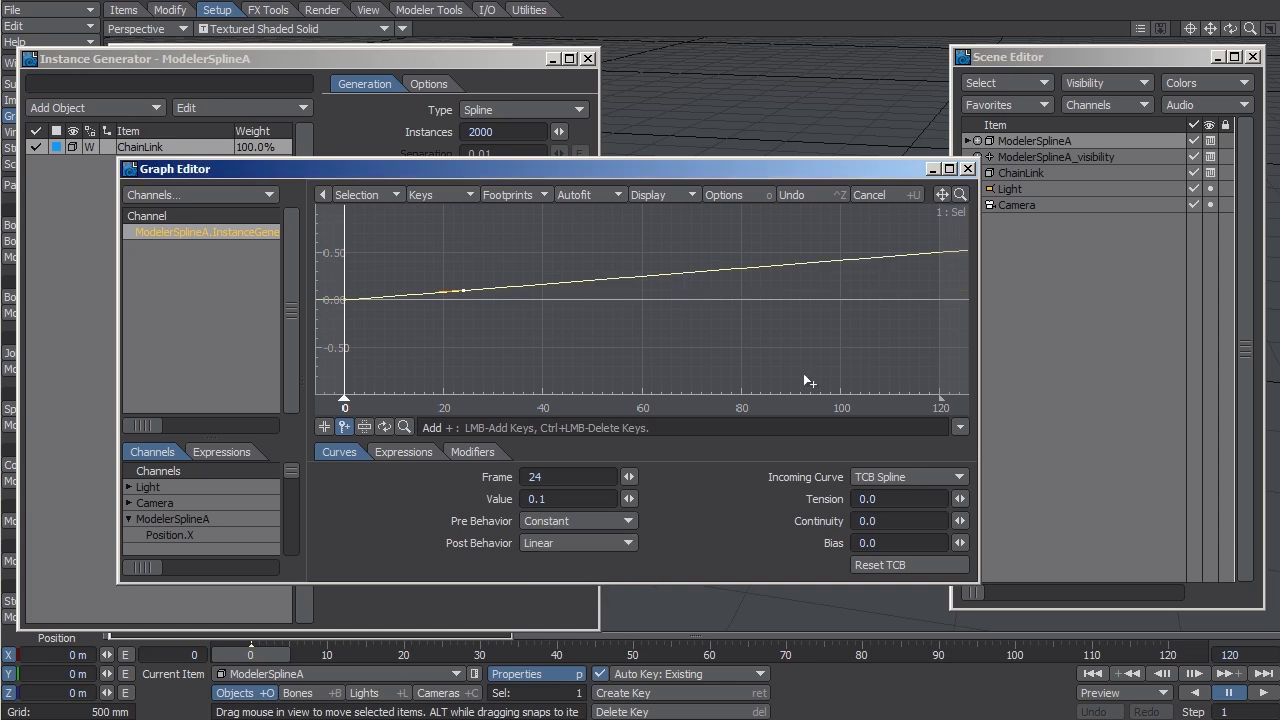
mouse_move(572, 284)
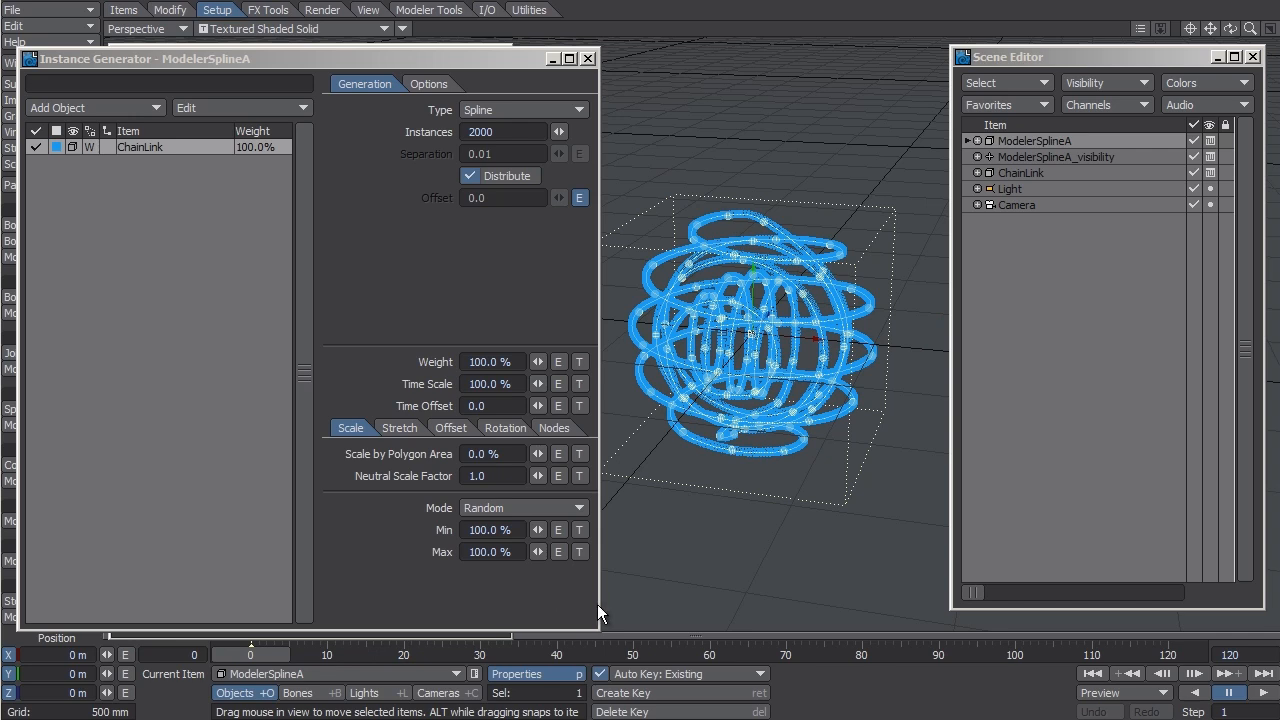
mouse_move(380, 648)
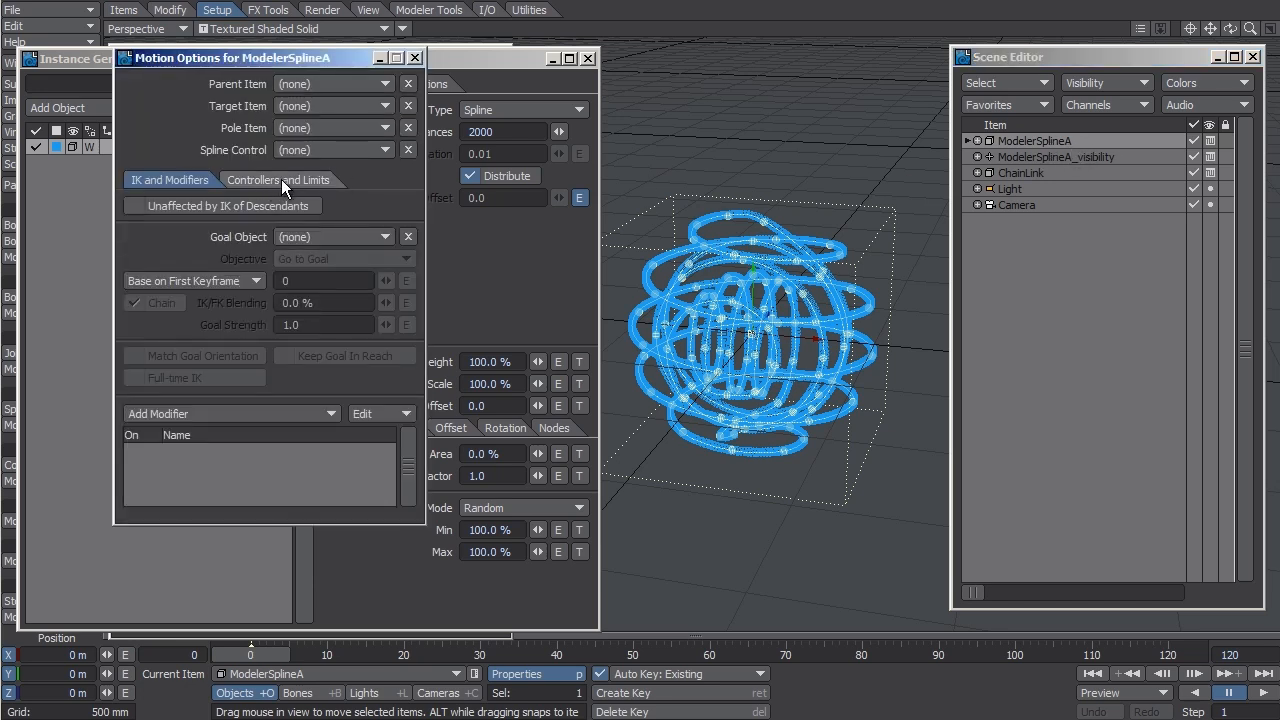
Step: In ModelerSplineA's Controllers and Limits, scrub to a later frame and toggle Closed Spline
left_click(278, 180)
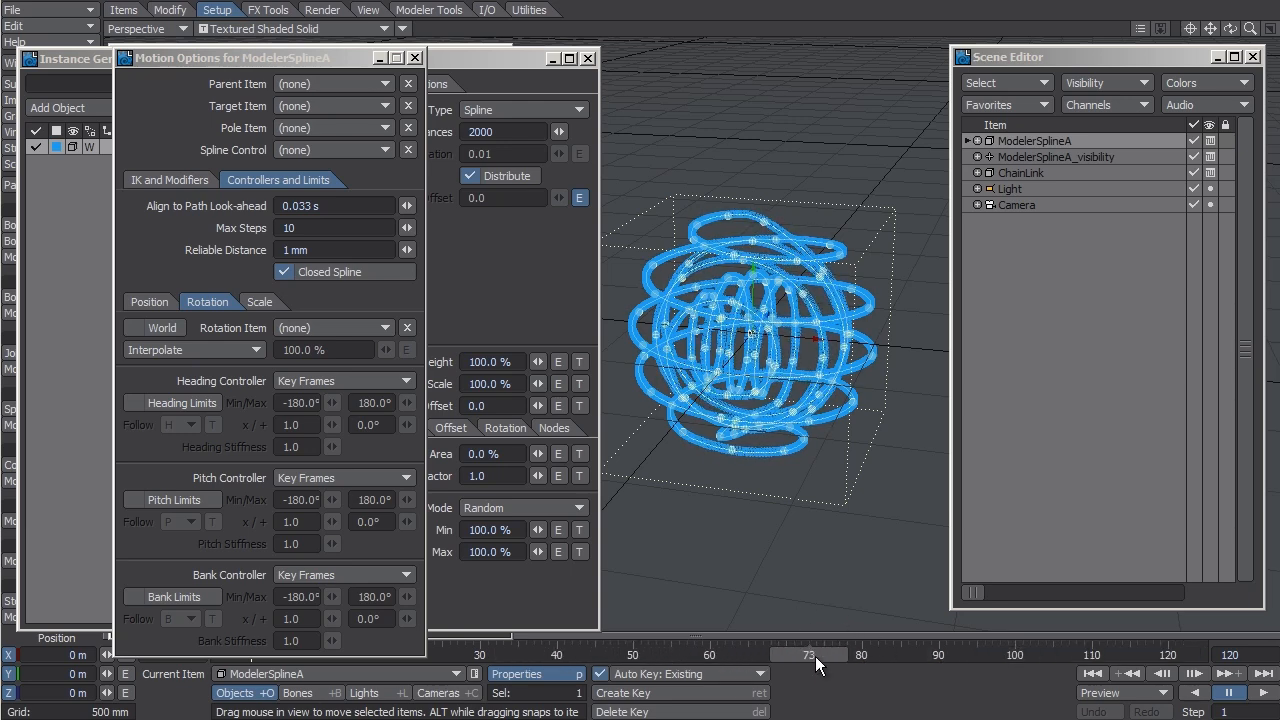
left_click(284, 272)
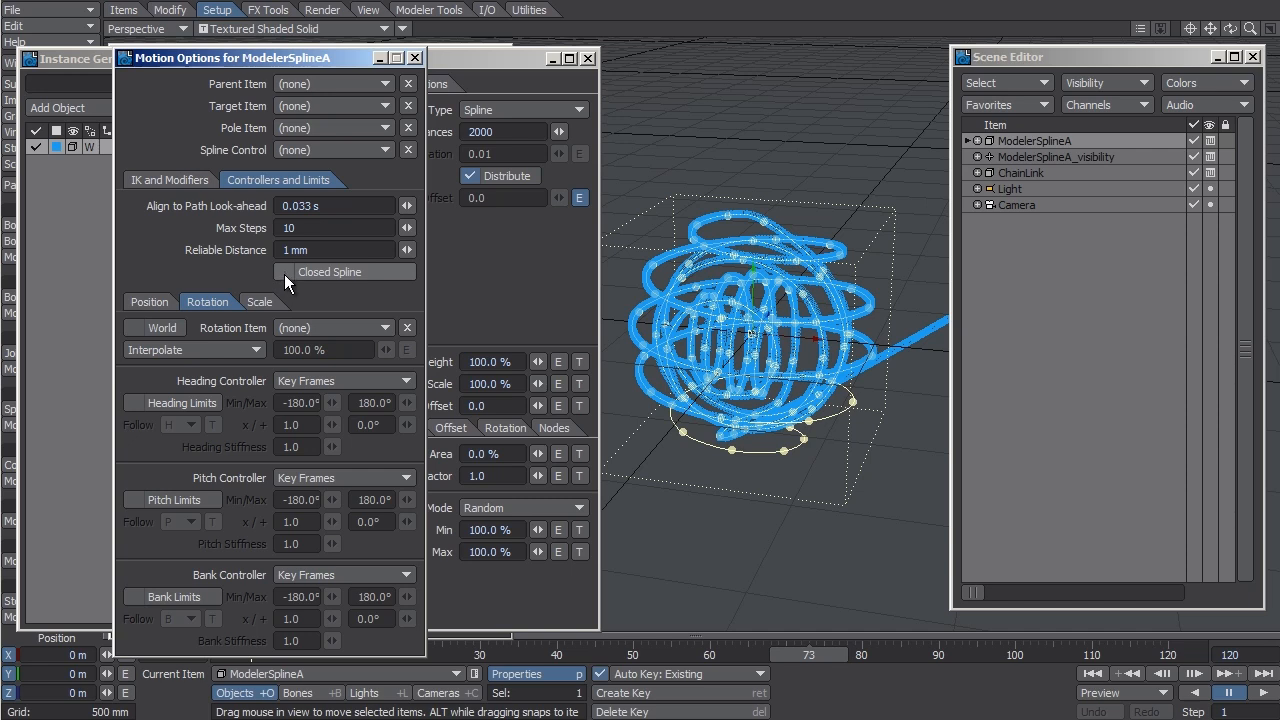
mouse_move(290, 284)
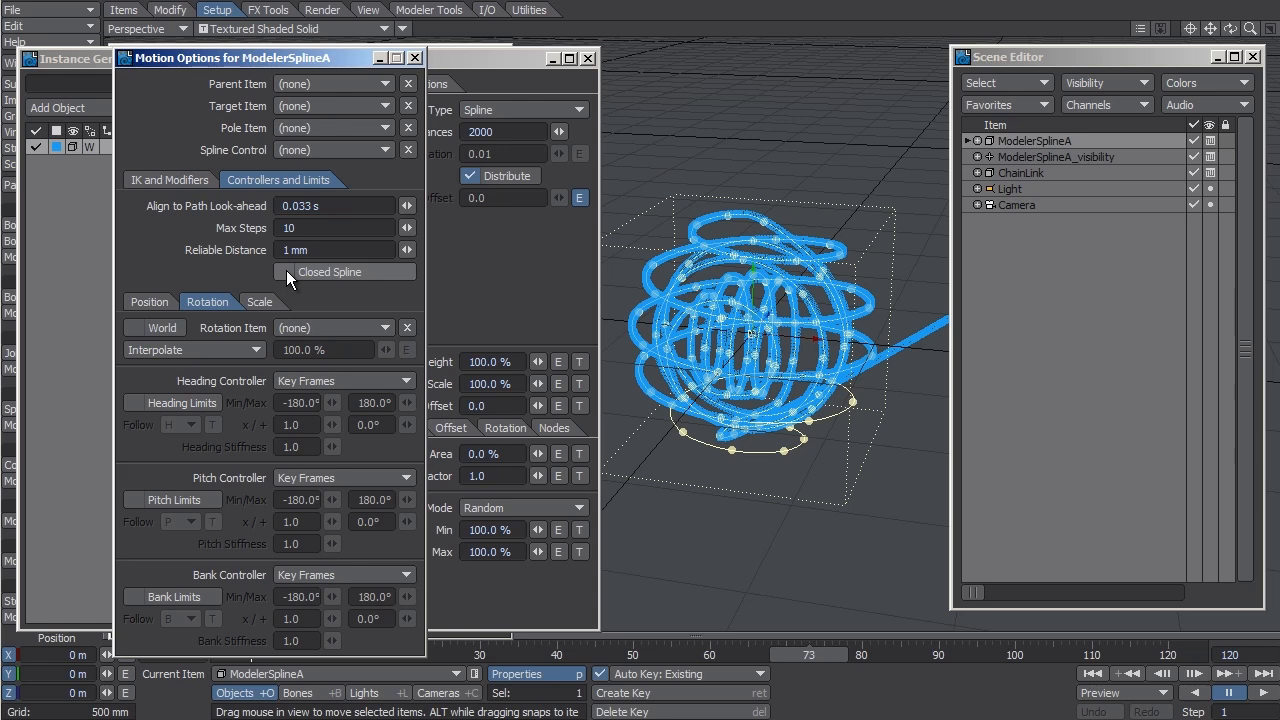
left_click(284, 272)
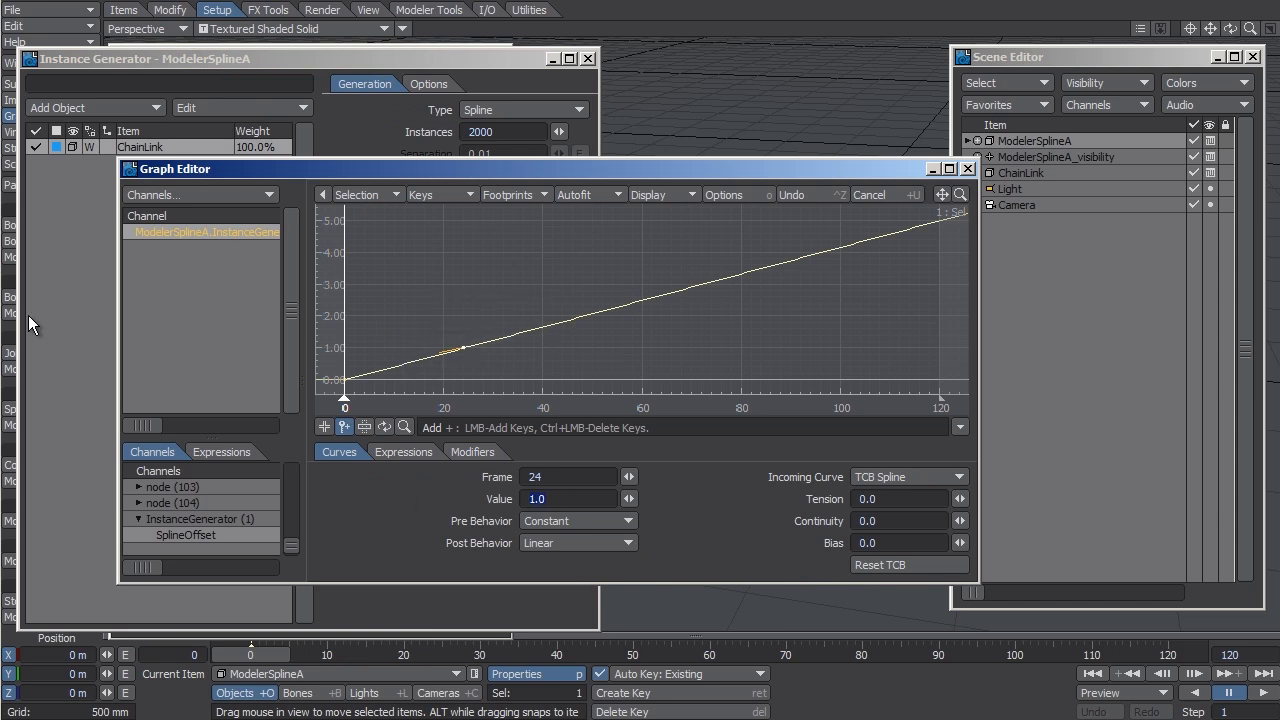
Step: Set the SplineOffset key at frame 24 to 0.1 and close the Graph Editor
type("0.1")
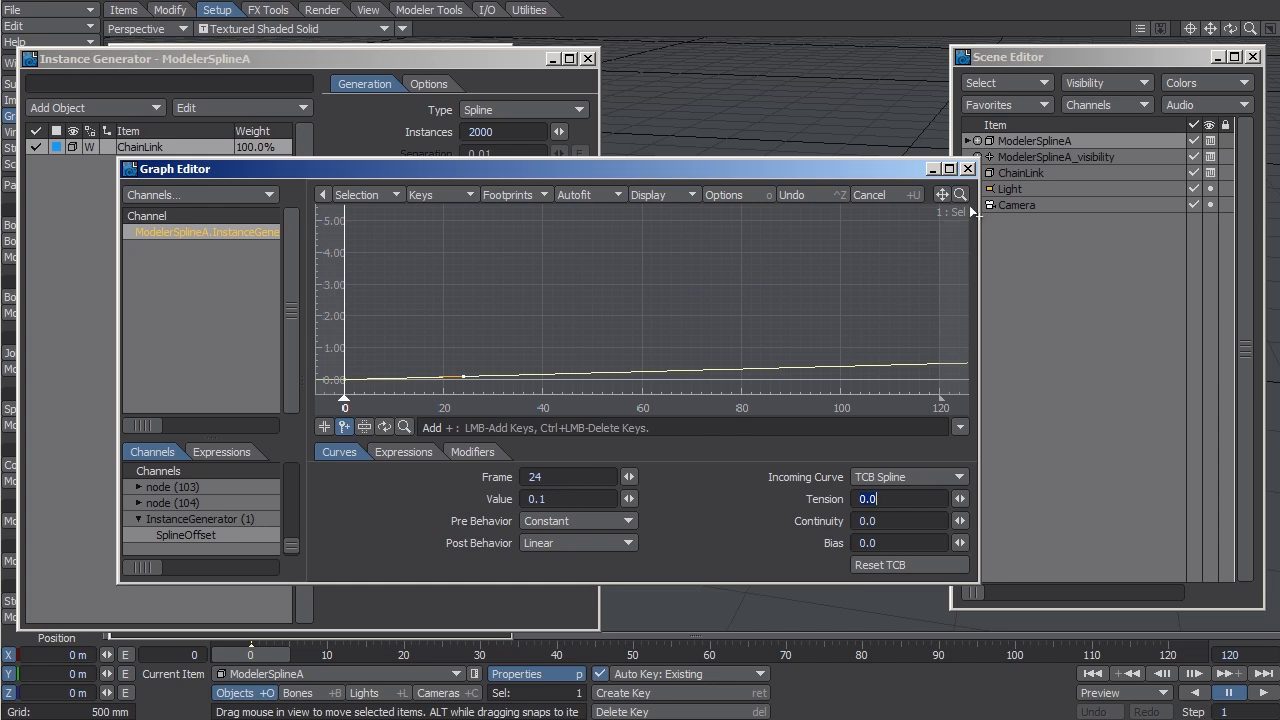
left_click(966, 168)
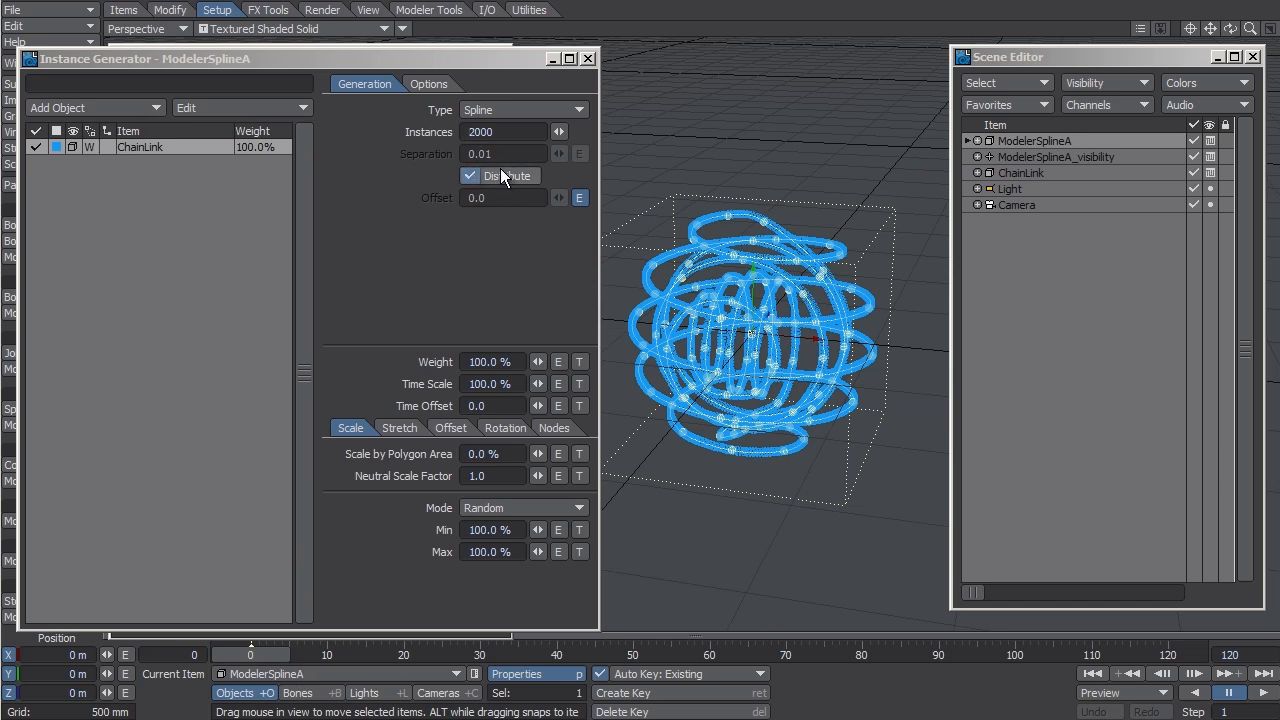
mouse_move(500, 218)
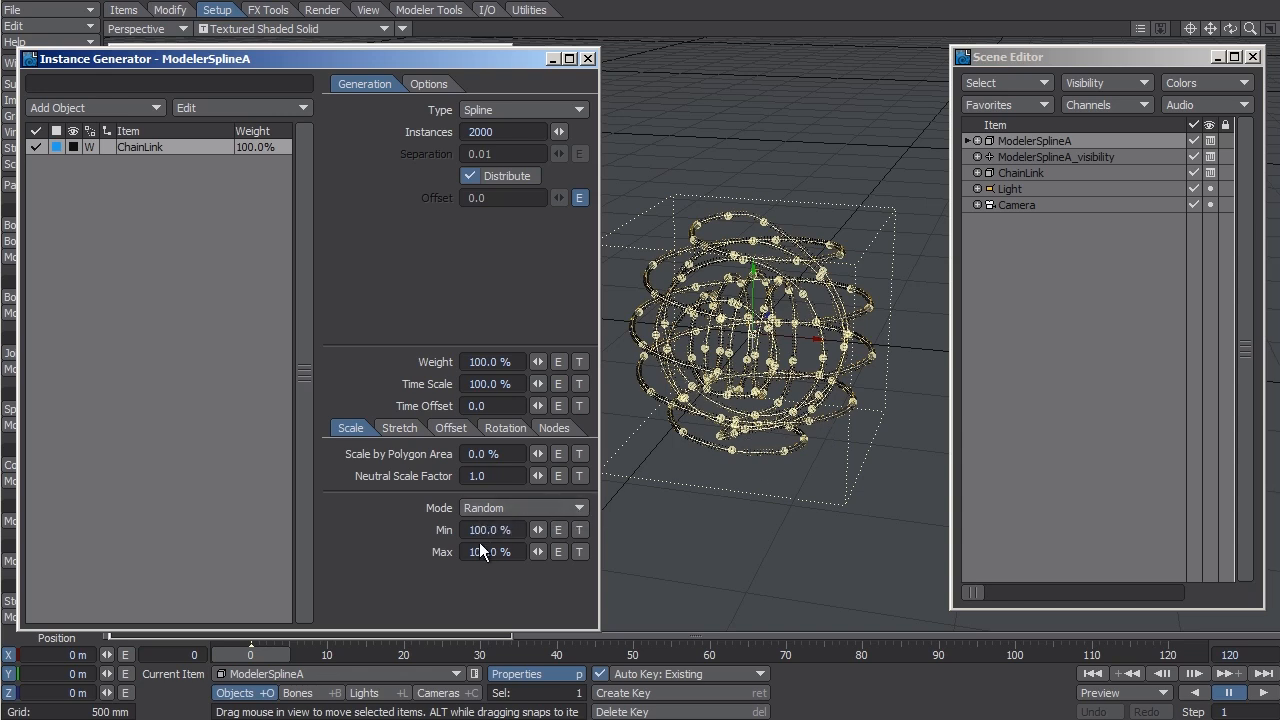
Step: Set instance scaling to Uniform mode at 400%
left_click(524, 508)
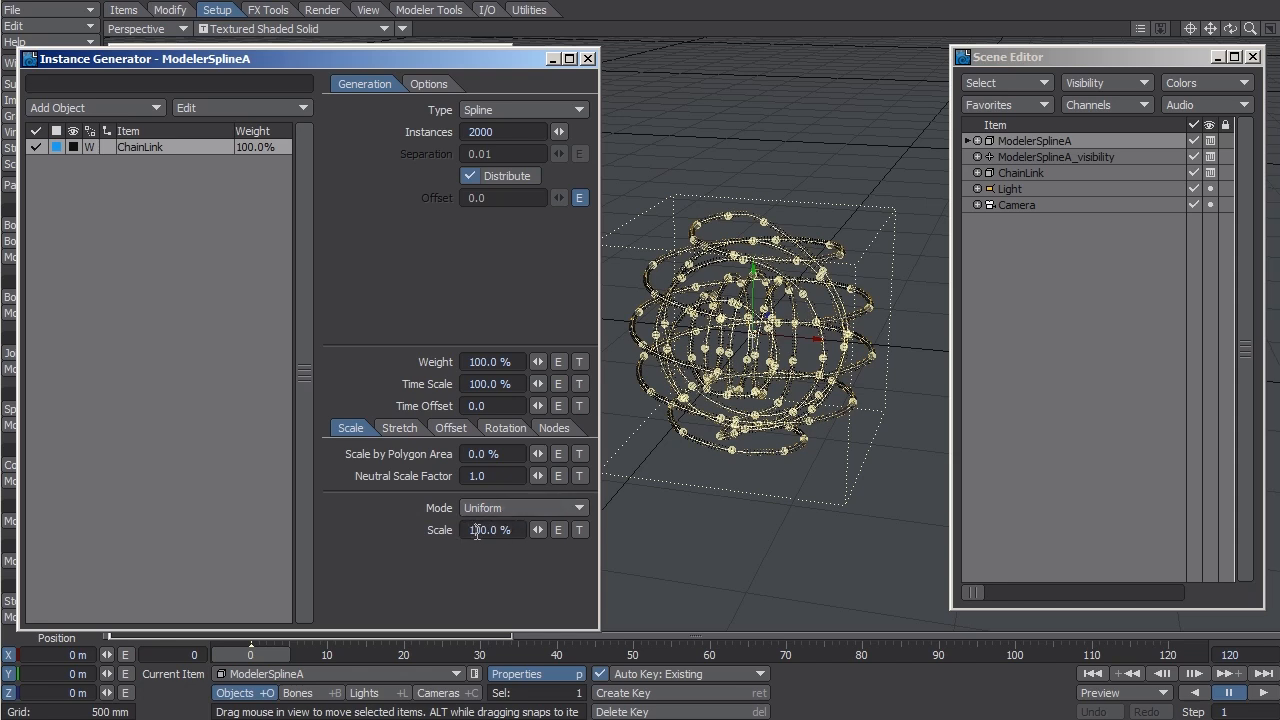
type("400.0")
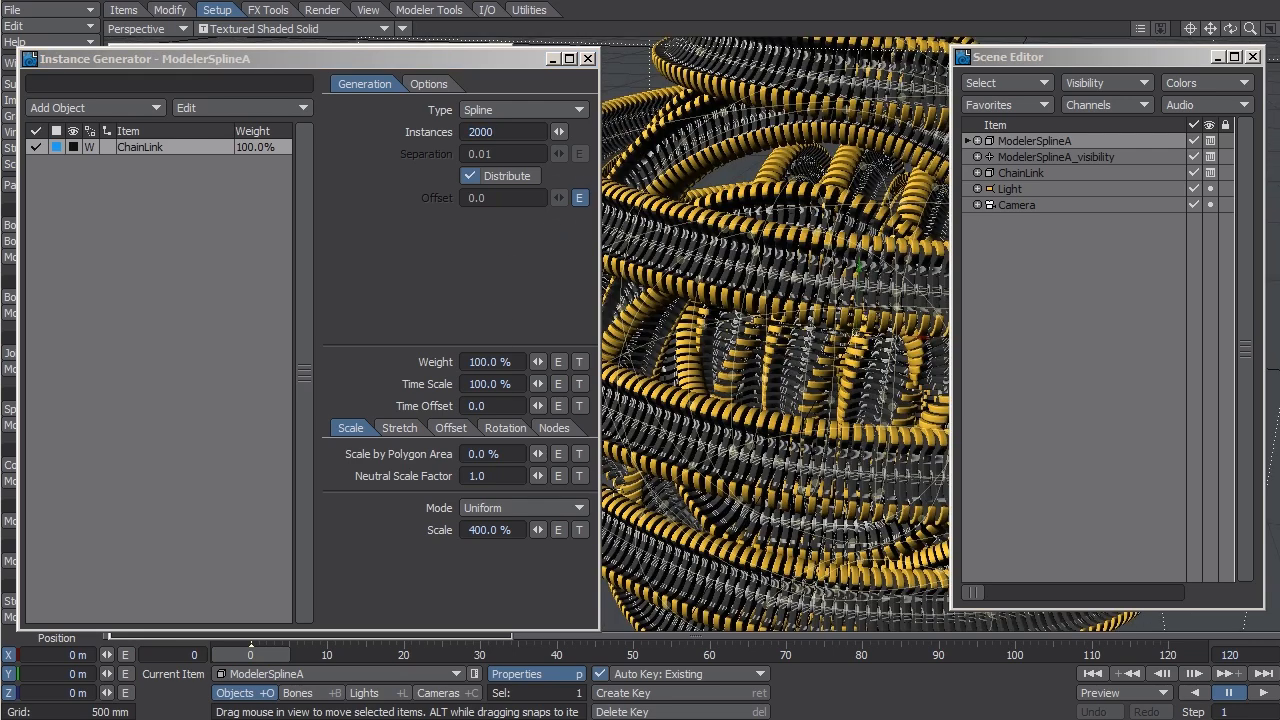
mouse_move(430, 628)
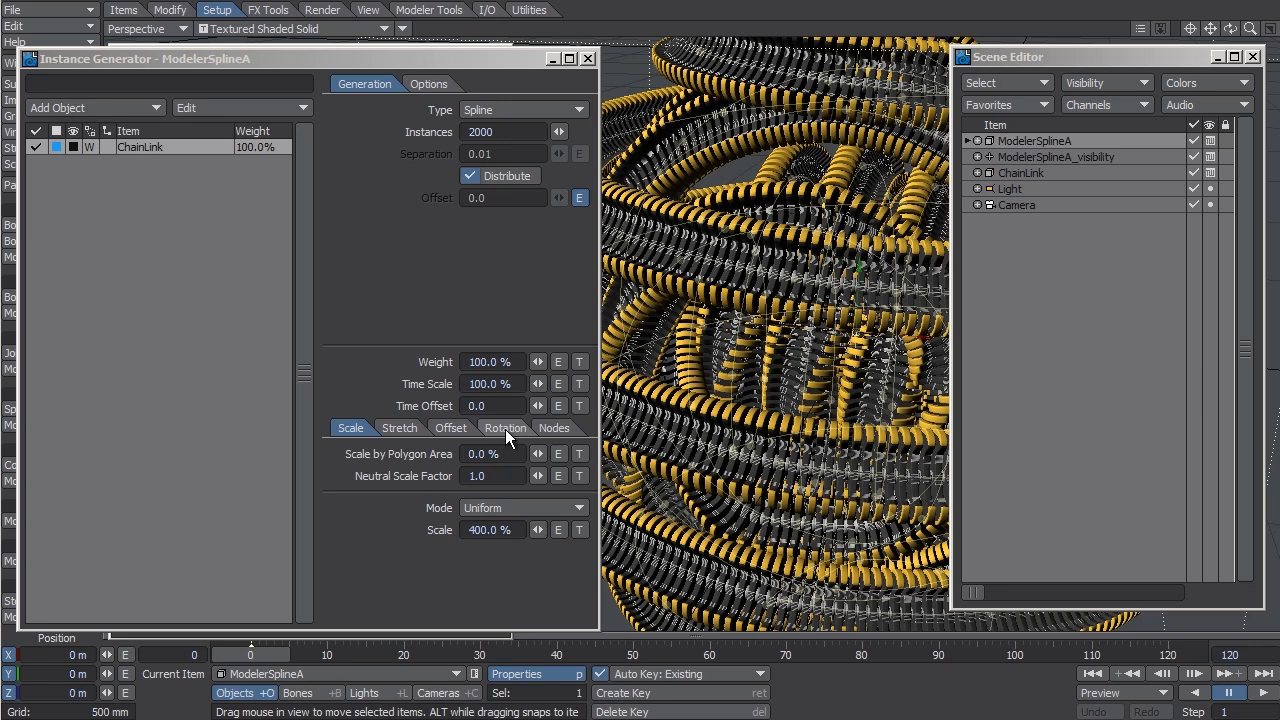
Step: Set random instance rotation Min H/P/B -2 and Max H/P/B 2
left_click(500, 428)
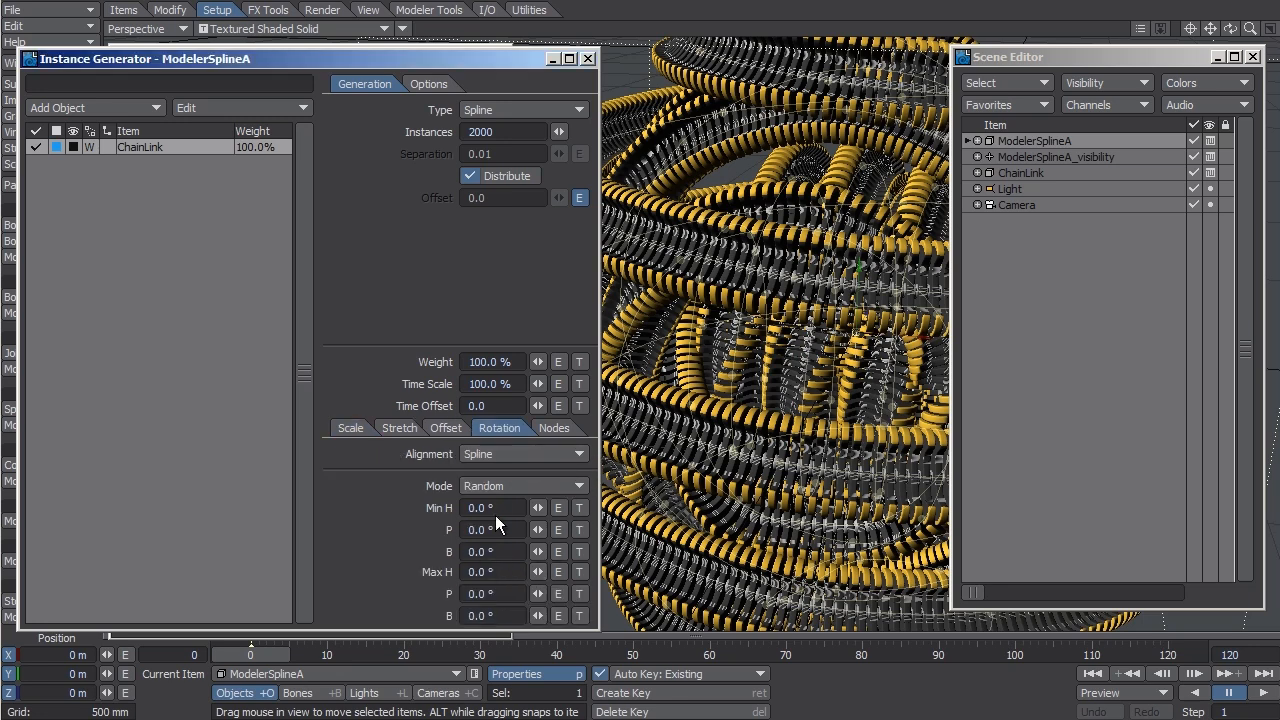
left_click(490, 508)
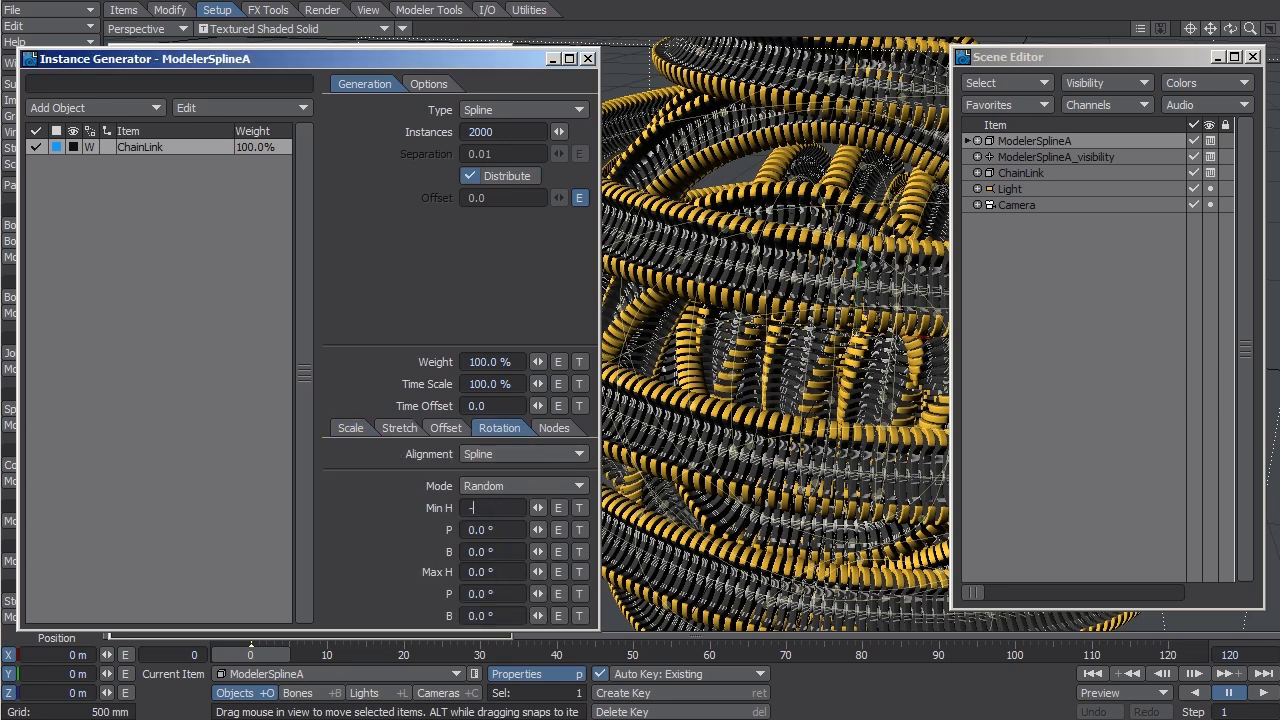
type("-2.0 °")
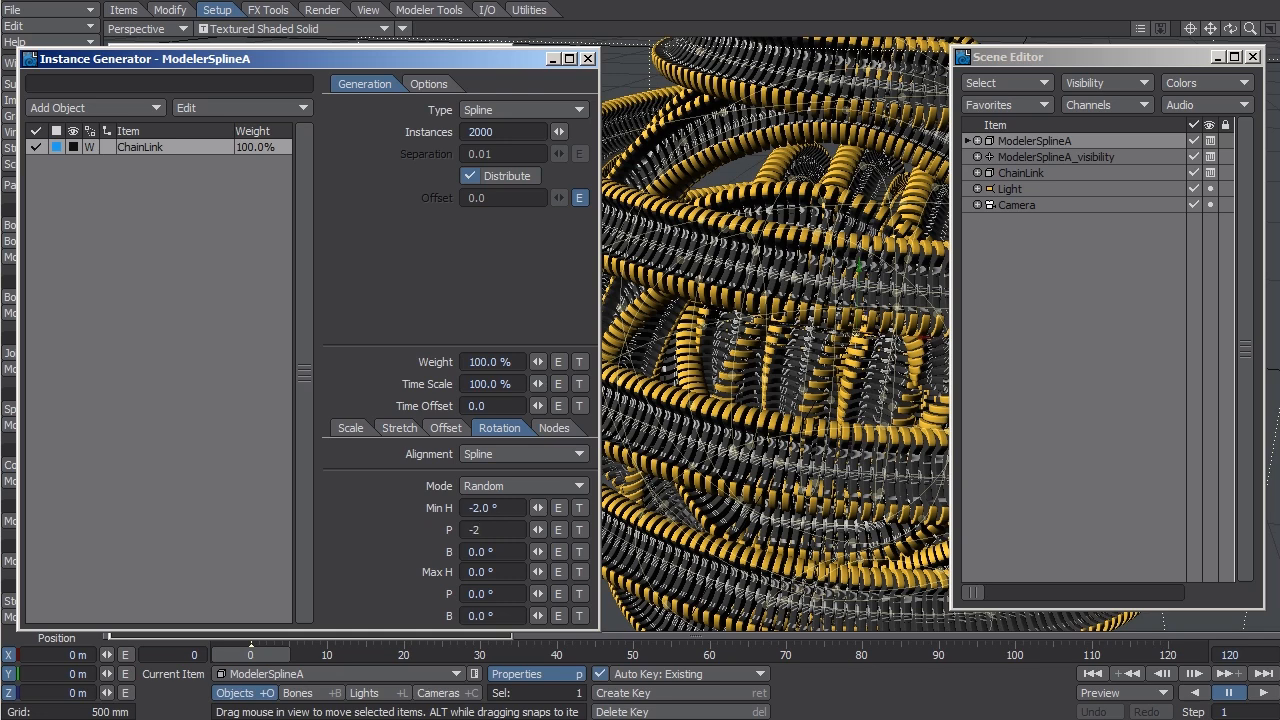
type("2")
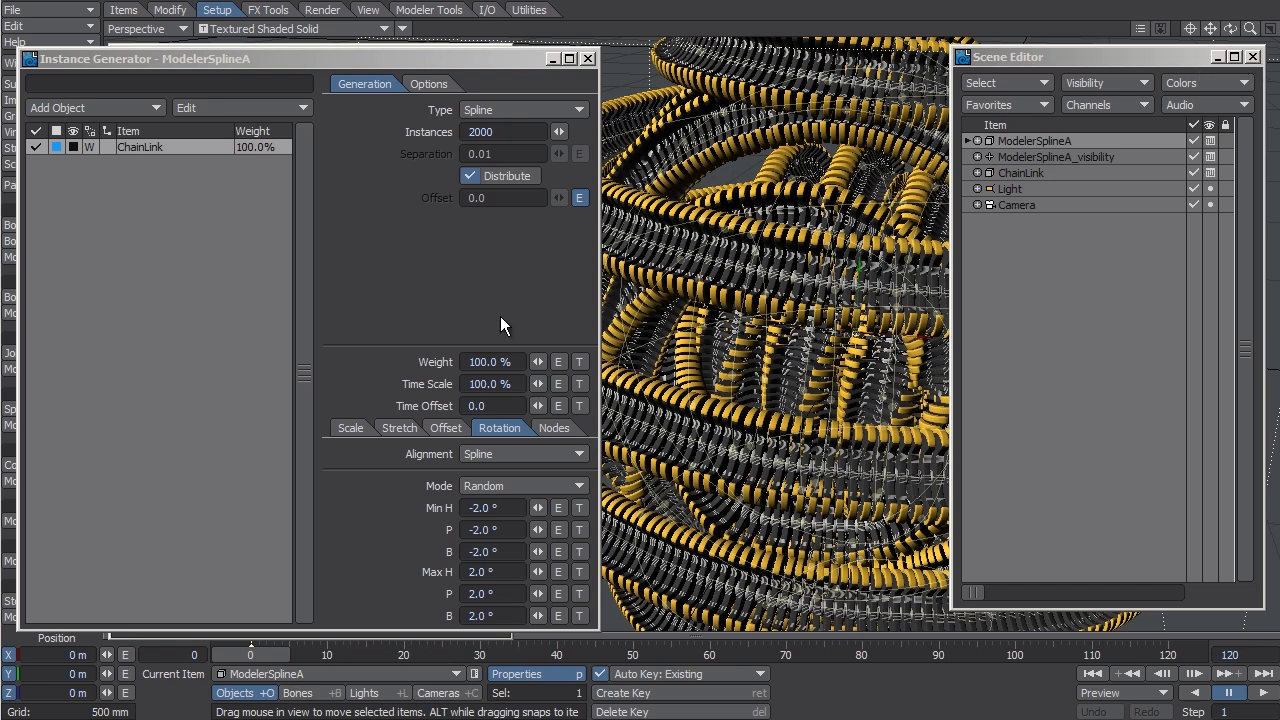
Step: Switch to the instance Offset settings and close the Scene Editor
left_click(444, 428)
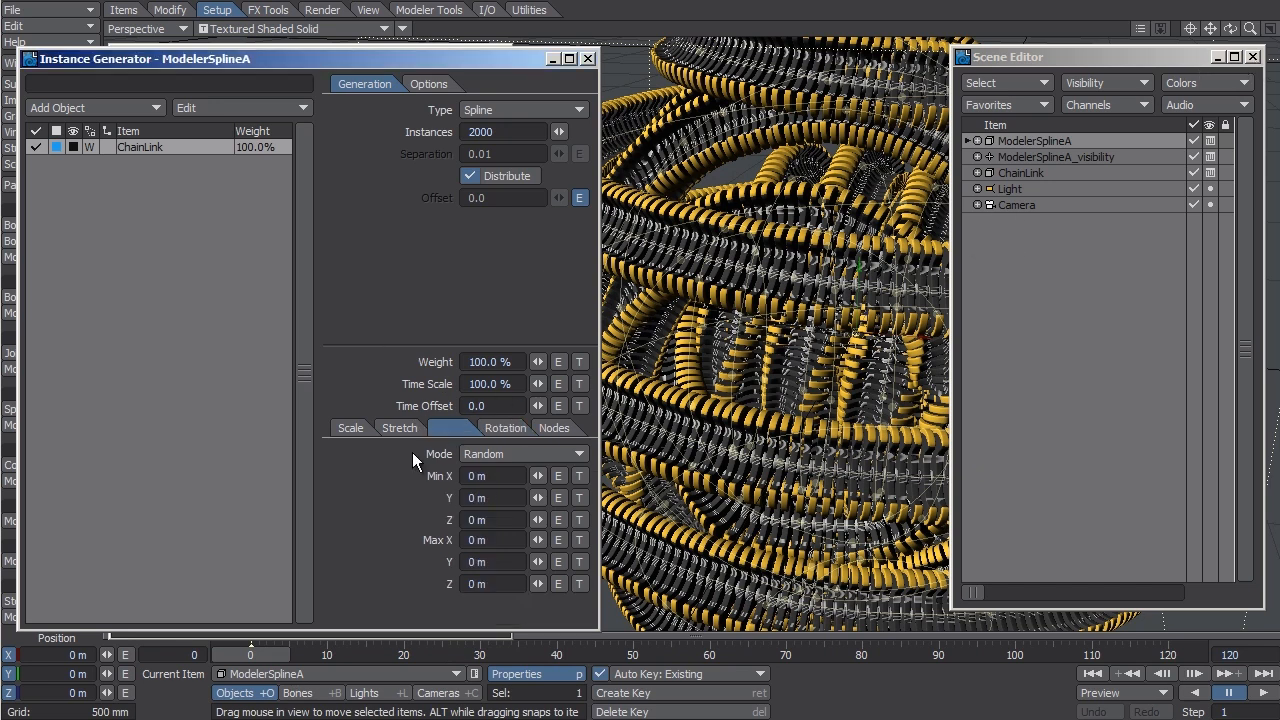
left_click(450, 428)
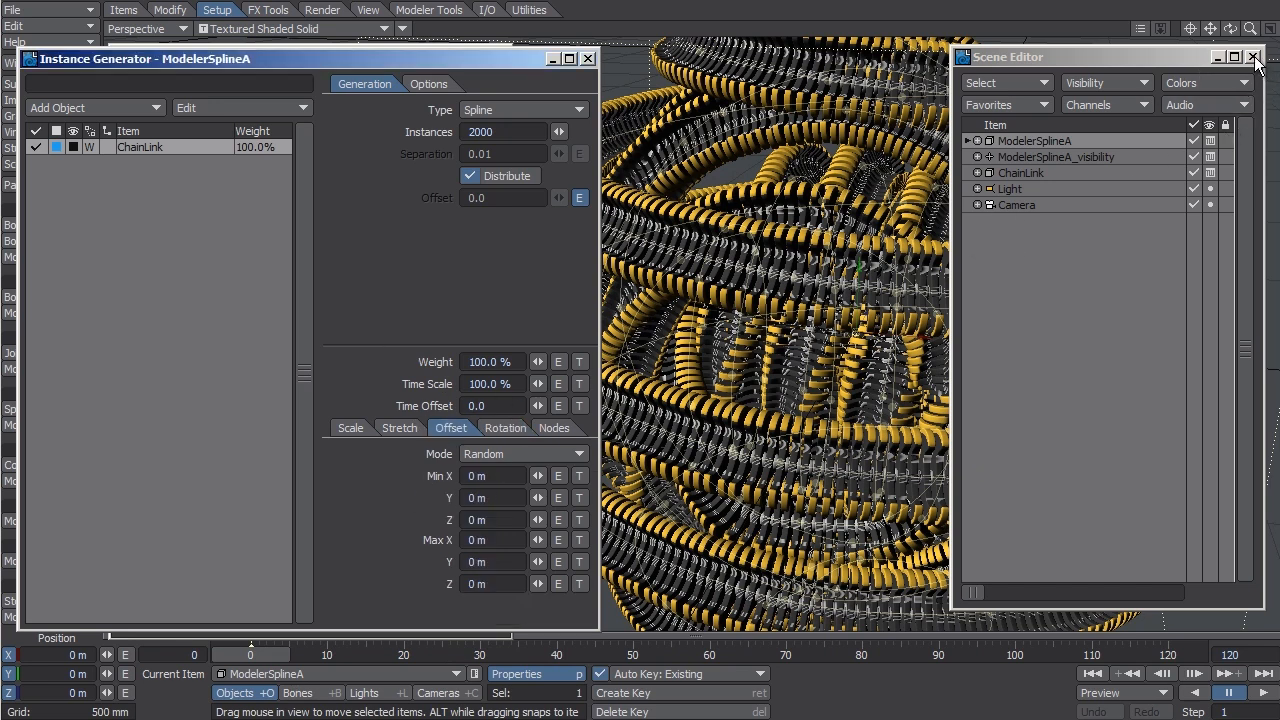
left_click(1252, 56)
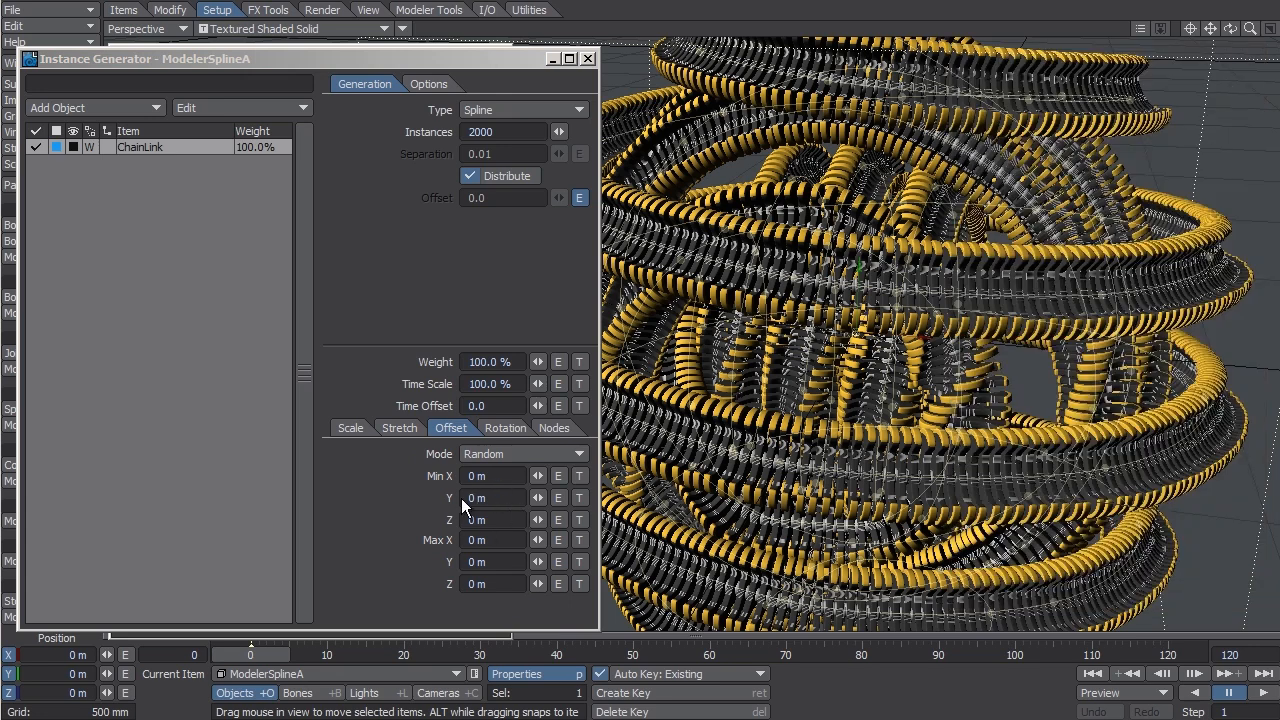
mouse_move(568, 518)
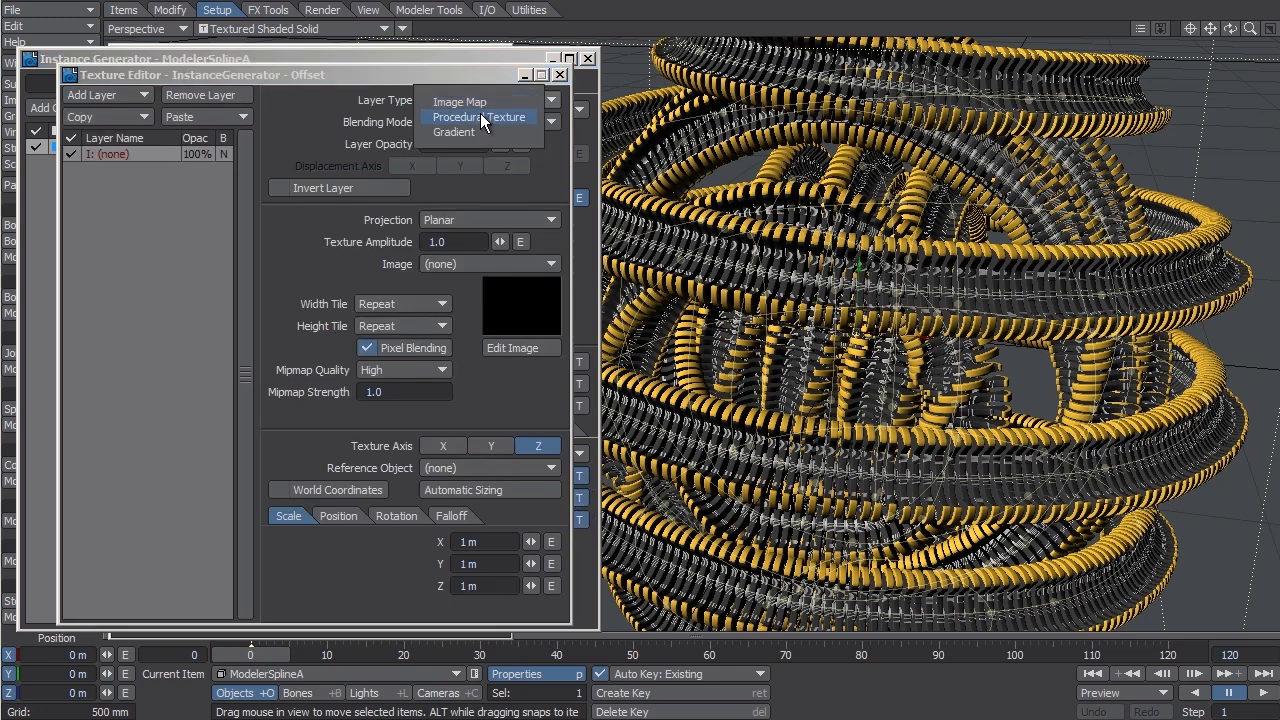
Step: Make the offset layer a Turbulence procedural texture with Texture Value 0.1
left_click(478, 116)
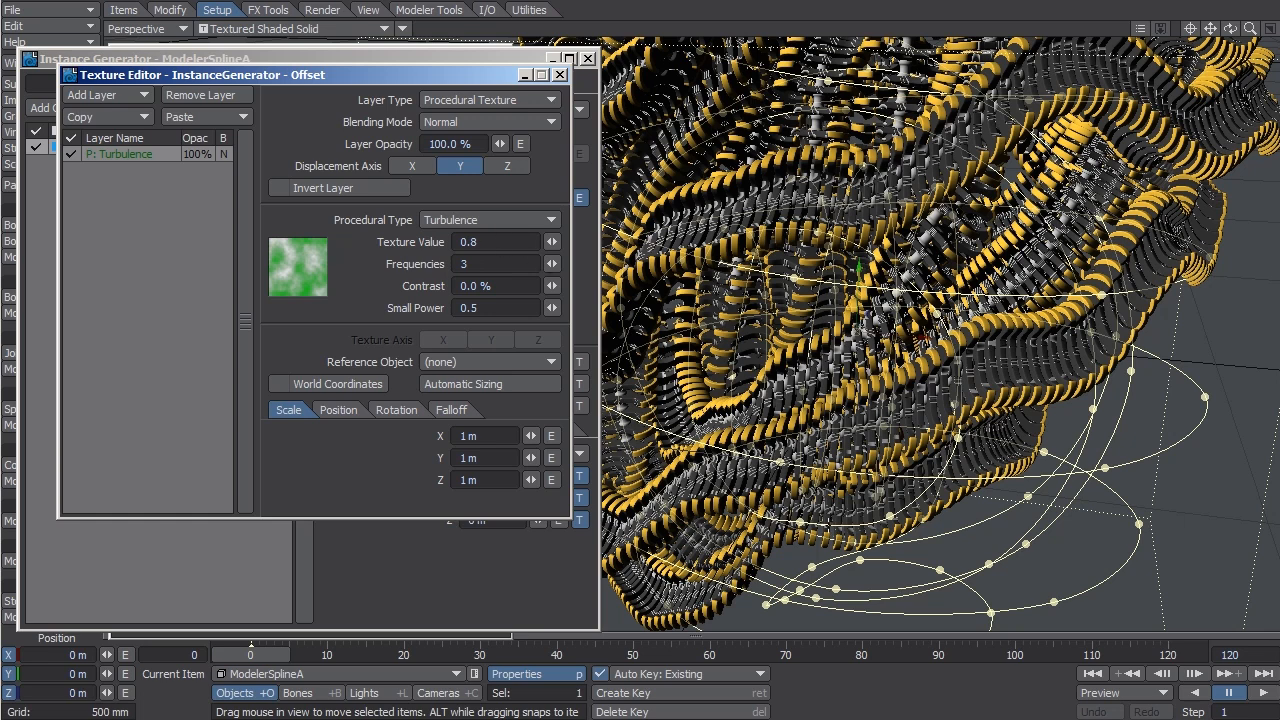
mouse_move(398, 234)
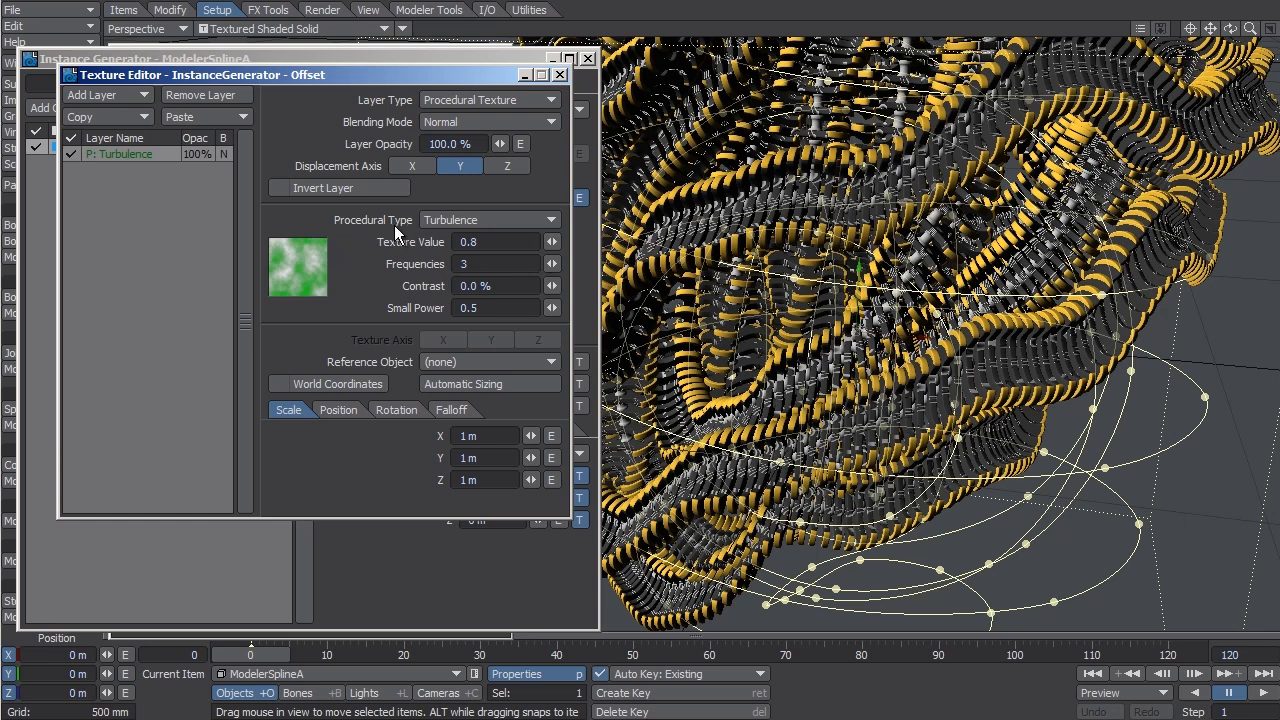
type("0.1")
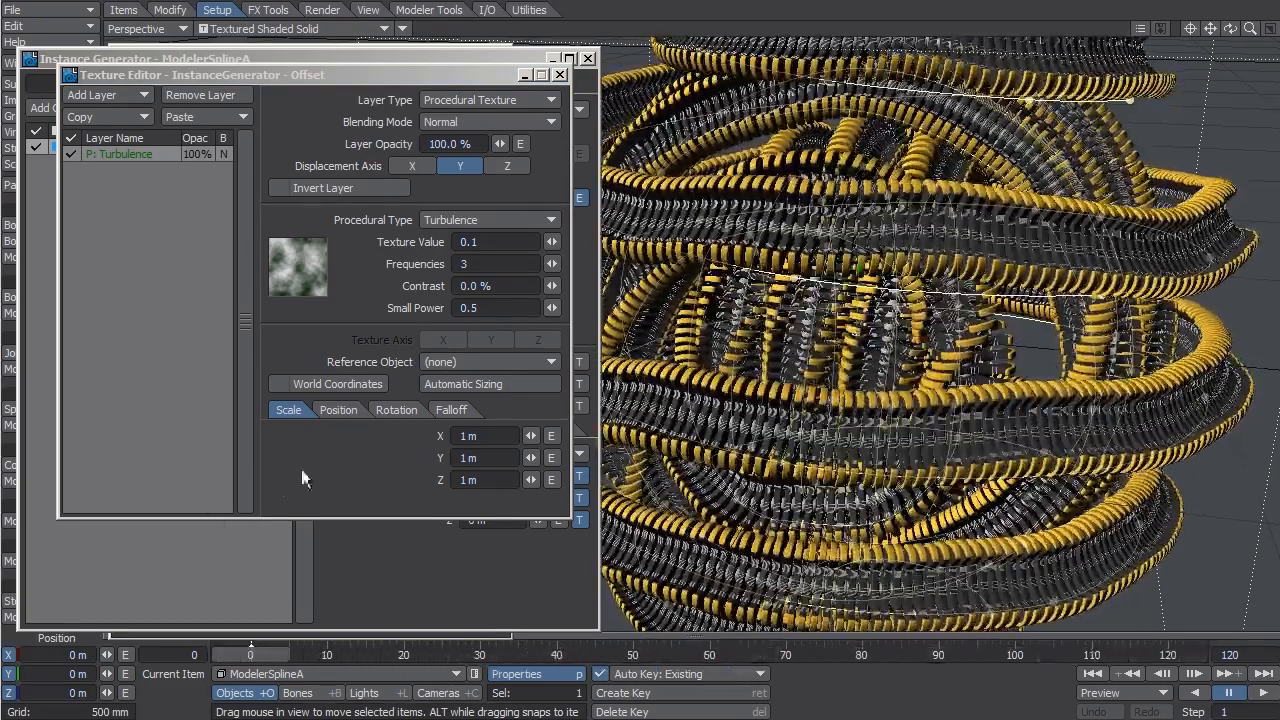
left_click(340, 408)
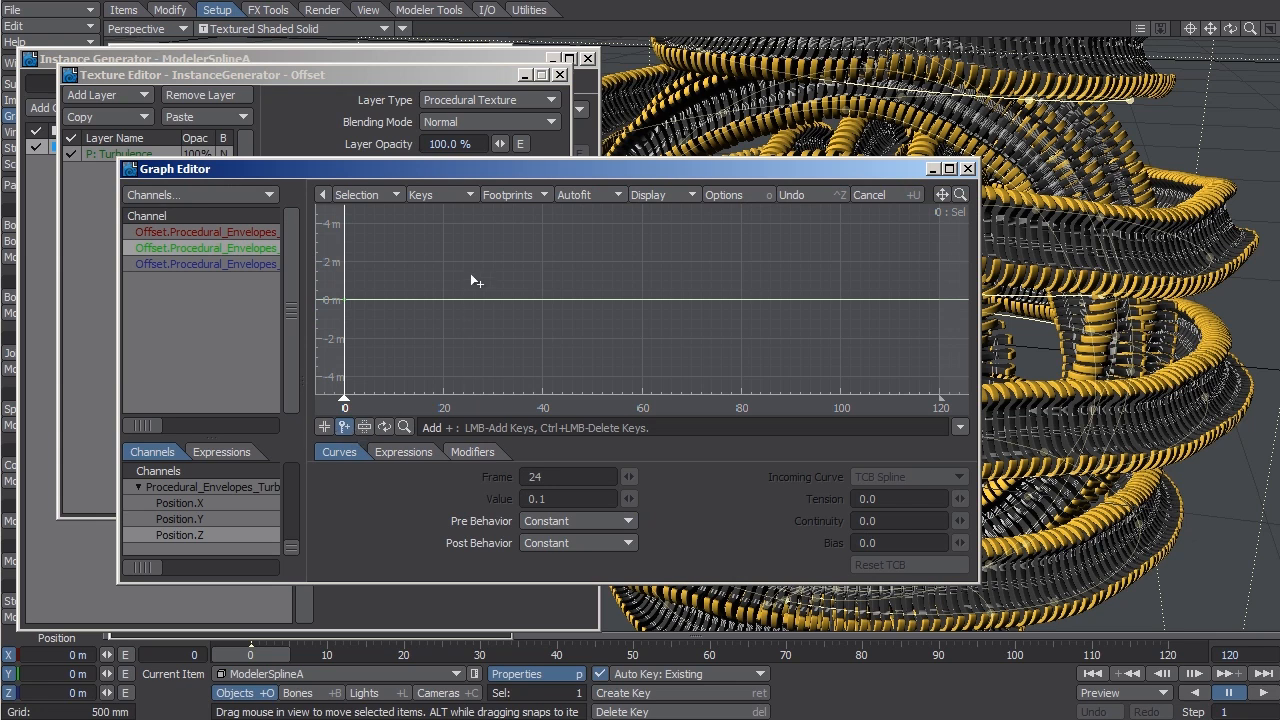
Step: Key the turbulence position at frame 24 with value 0.1 (100 mm) in the Graph Editor
left_click(432, 278)
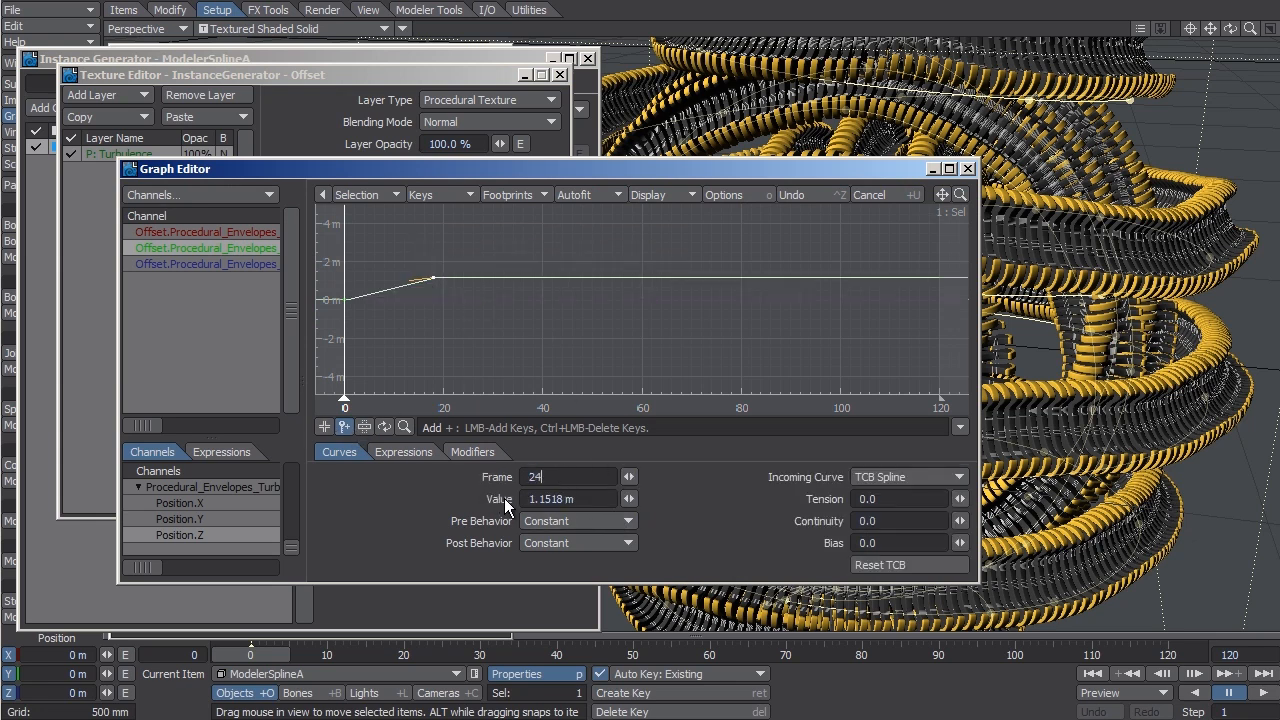
type(".1")
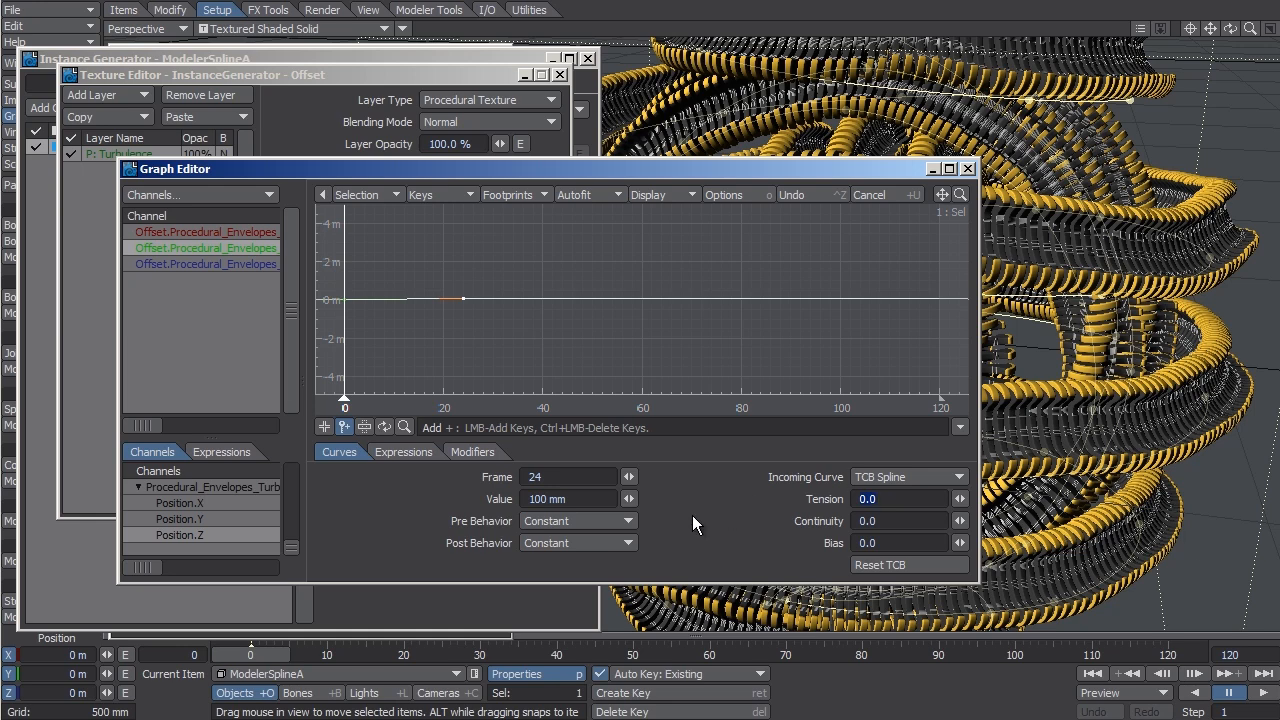
left_click(578, 542)
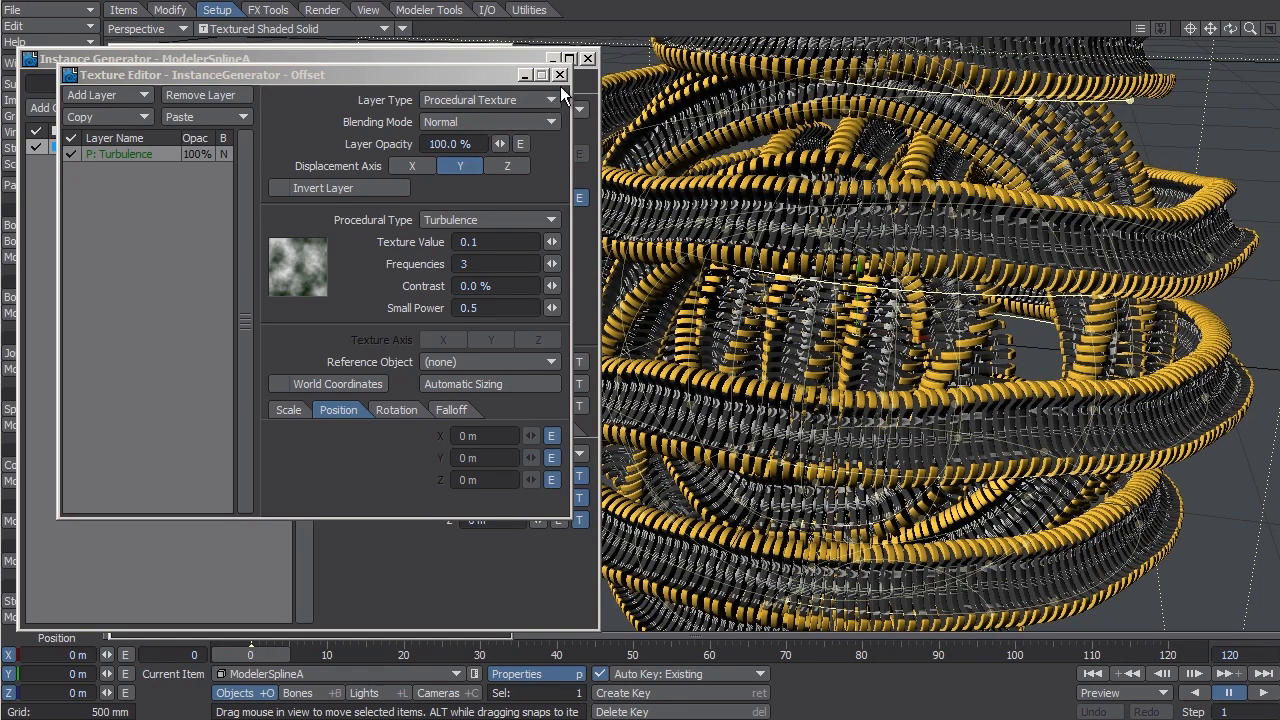
Step: Close the offset Texture Editor and the Instance Generator panels
left_click(560, 74)
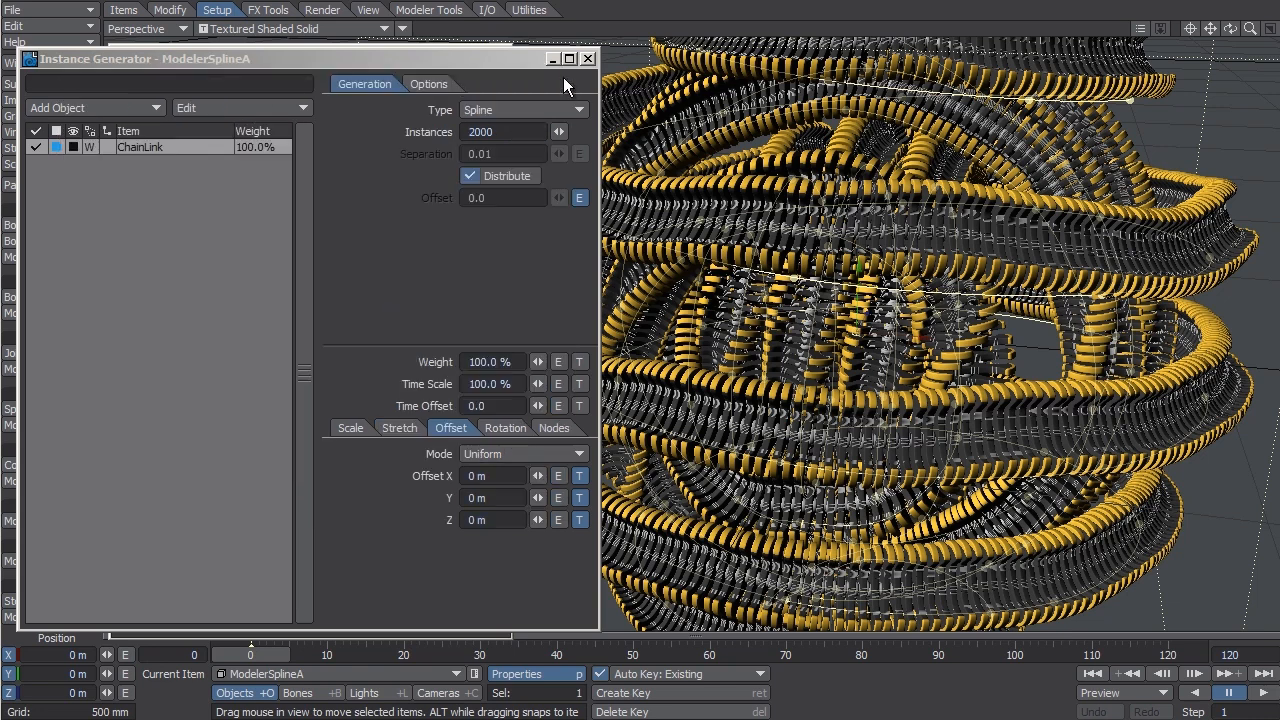
left_click(588, 58)
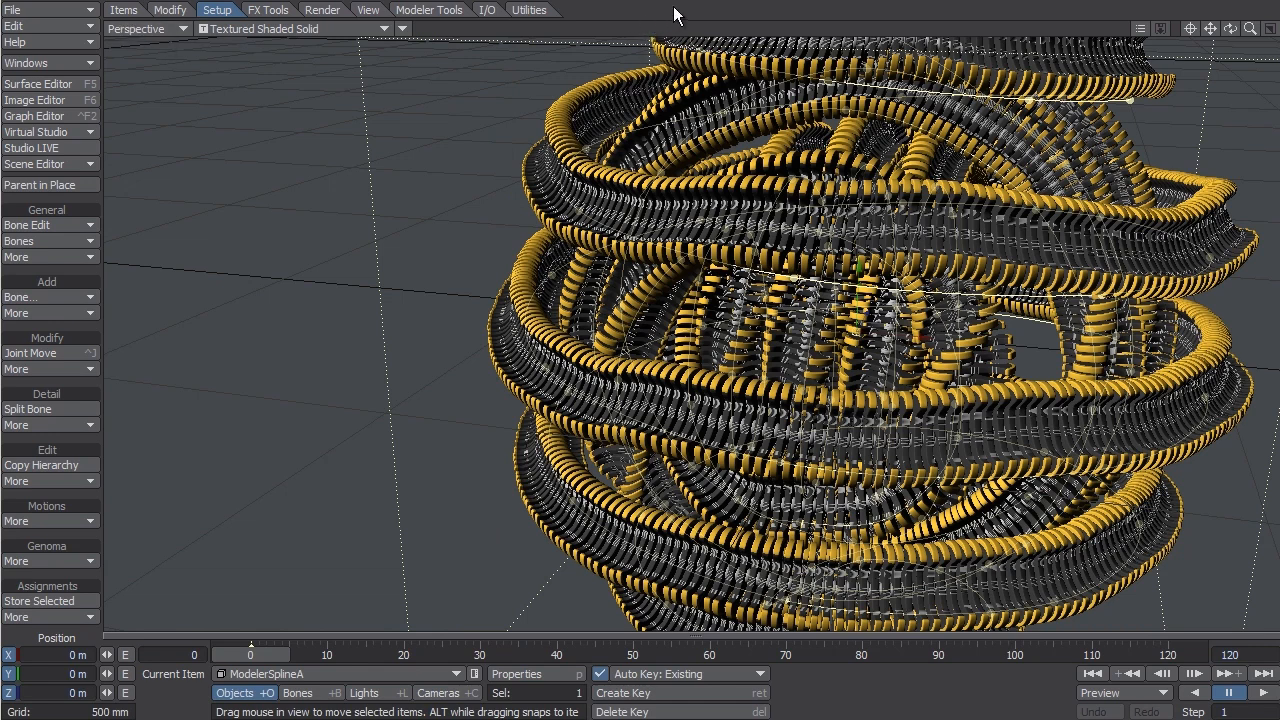
mouse_move(644, 30)
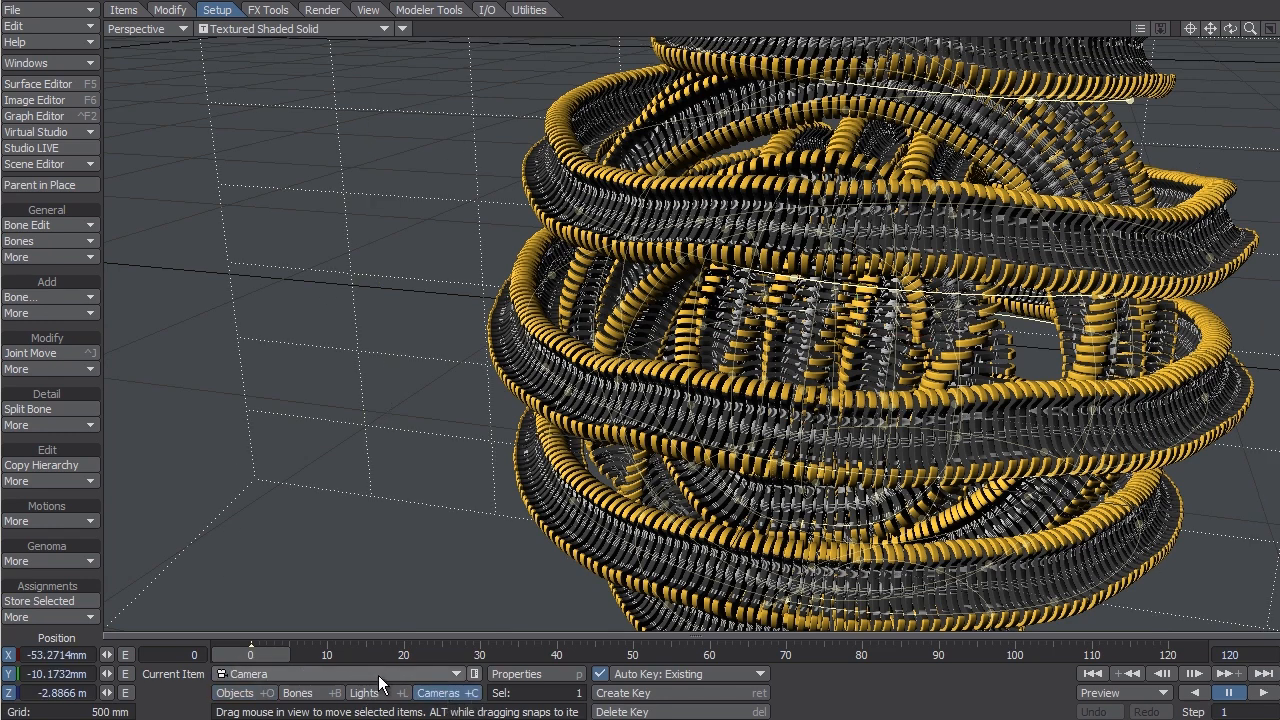
mouse_move(430, 684)
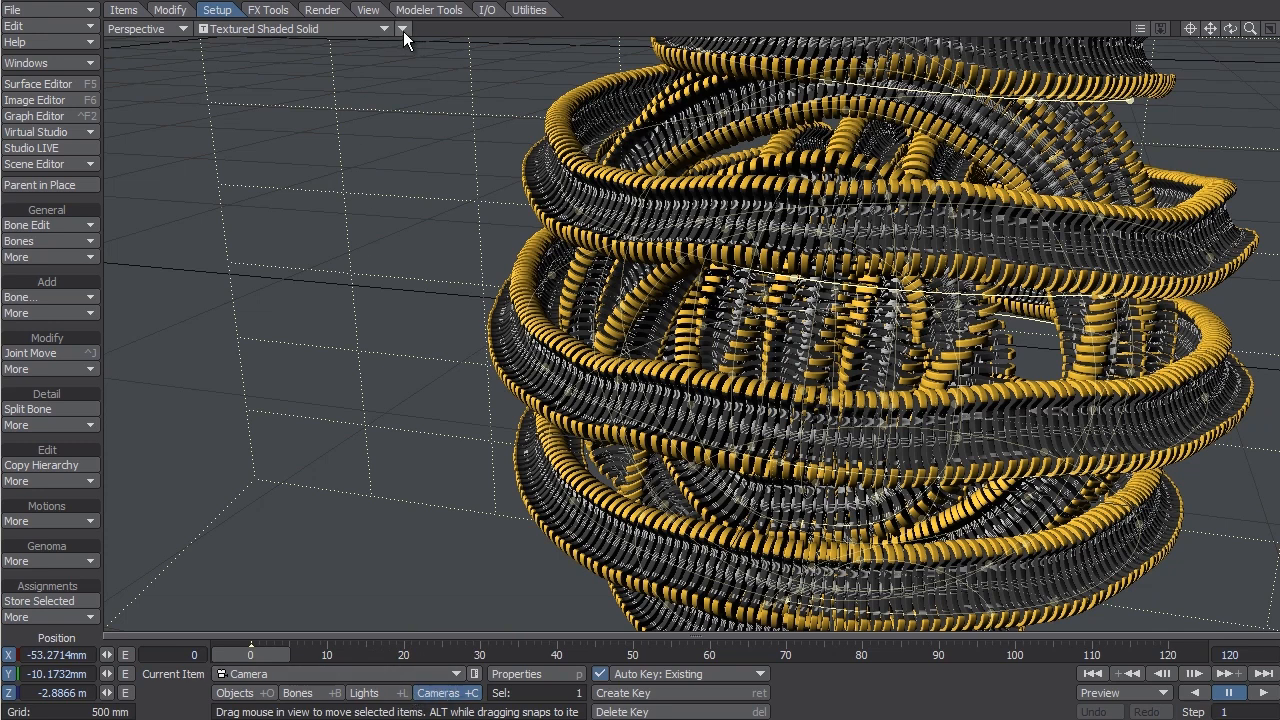
Step: Match the selected camera to the perspective view, then return the viewport to Perspective
left_click(400, 28)
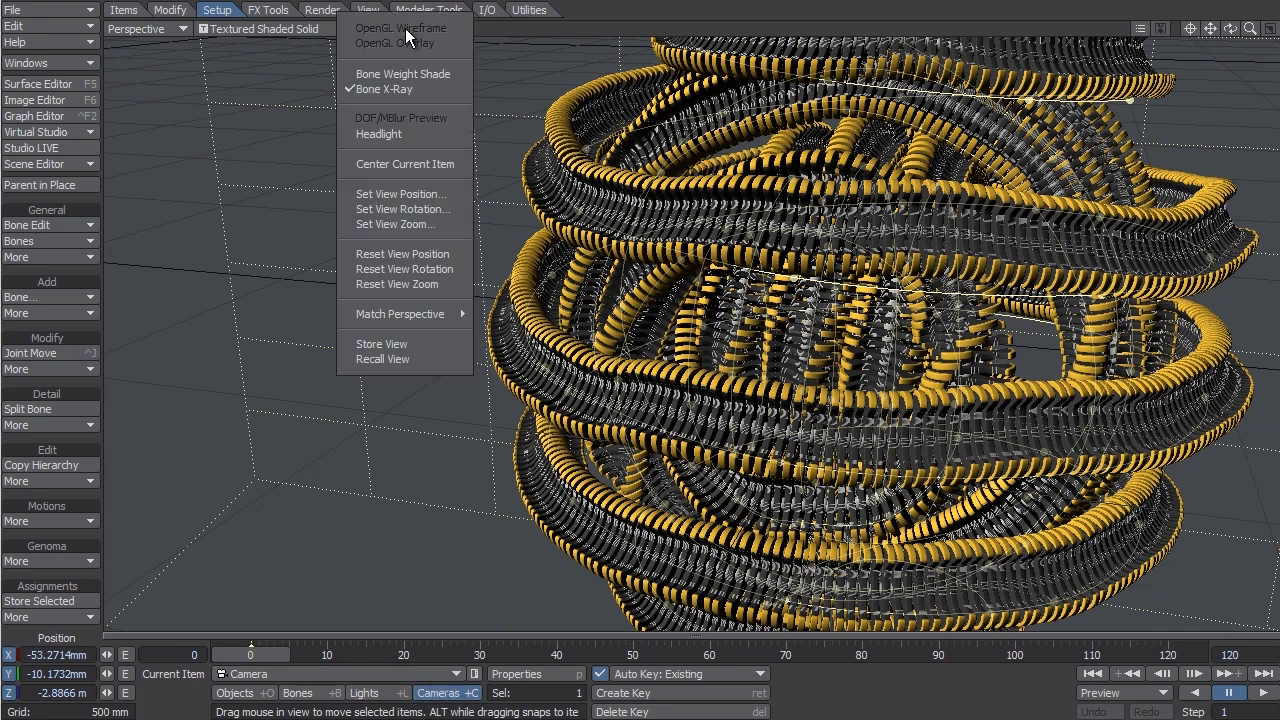
mouse_move(400, 314)
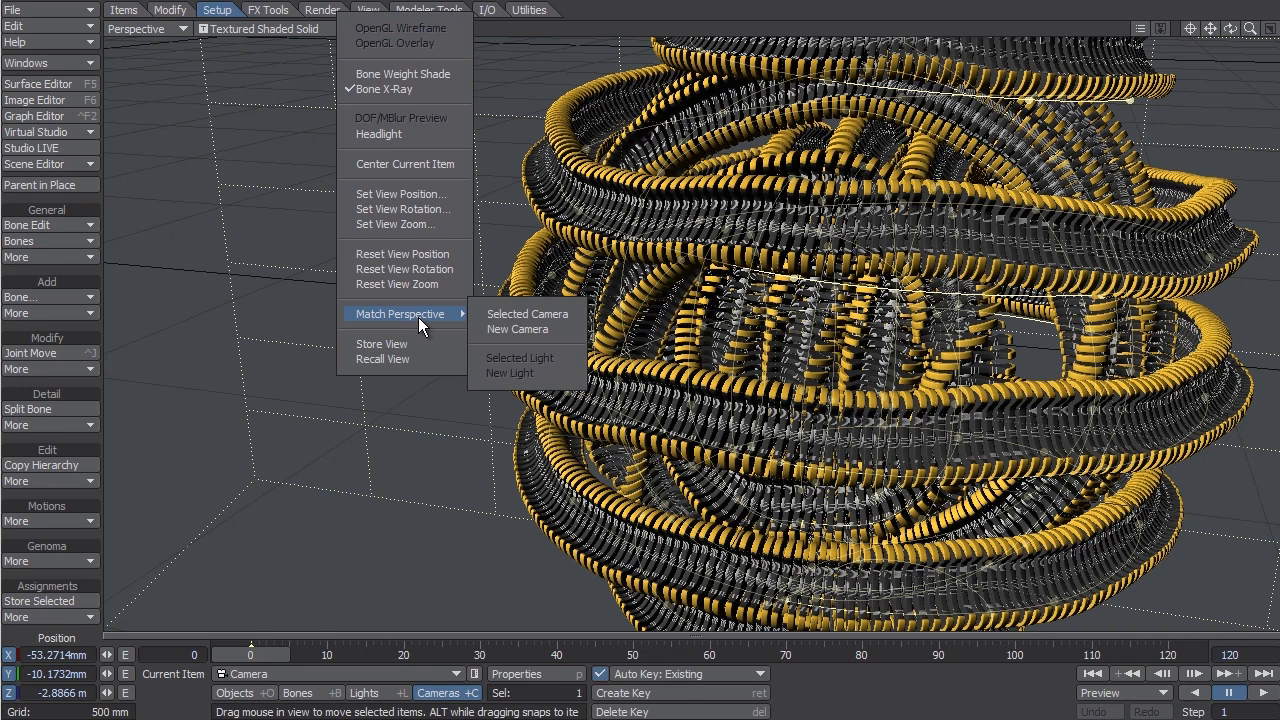
mouse_move(516, 328)
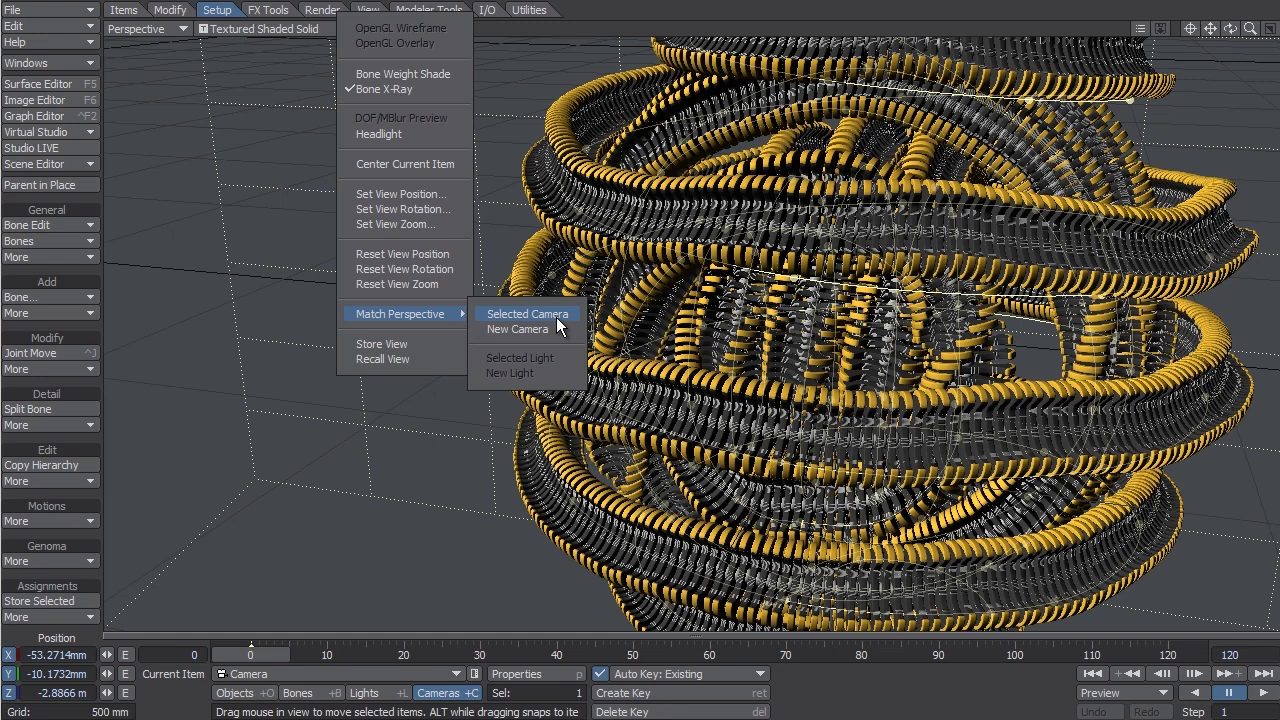
left_click(528, 312)
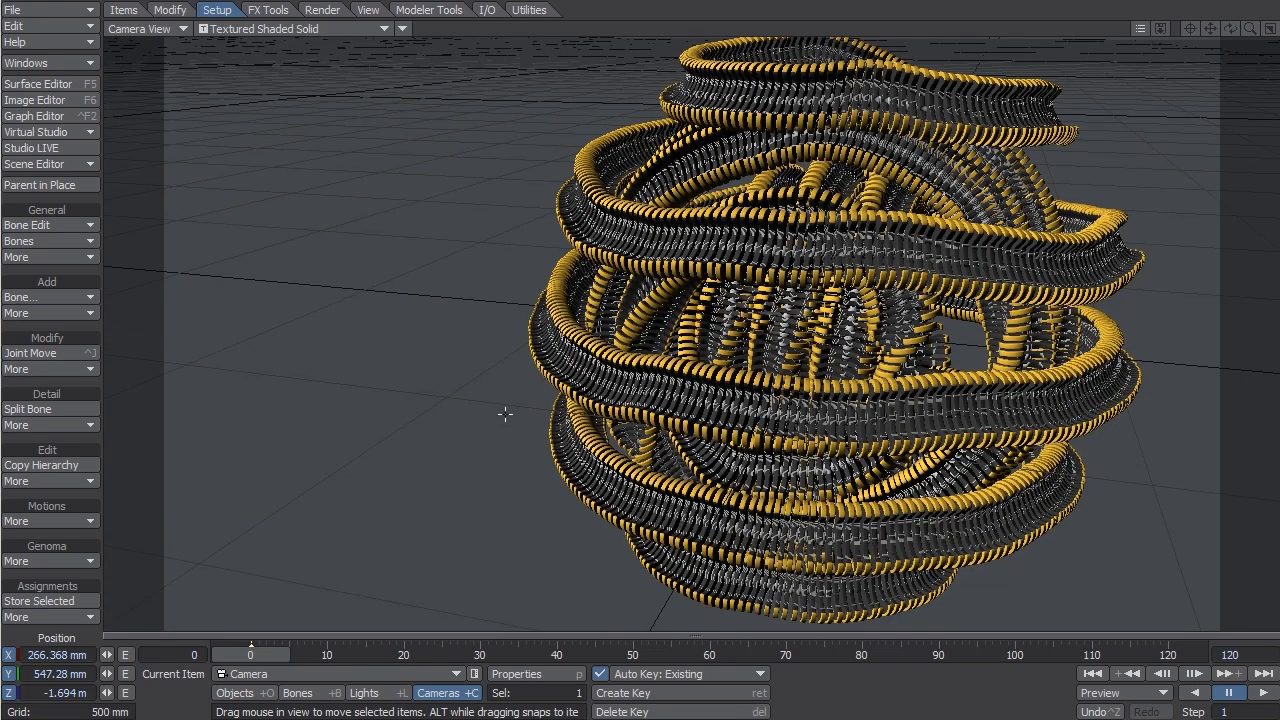
left_click(148, 28)
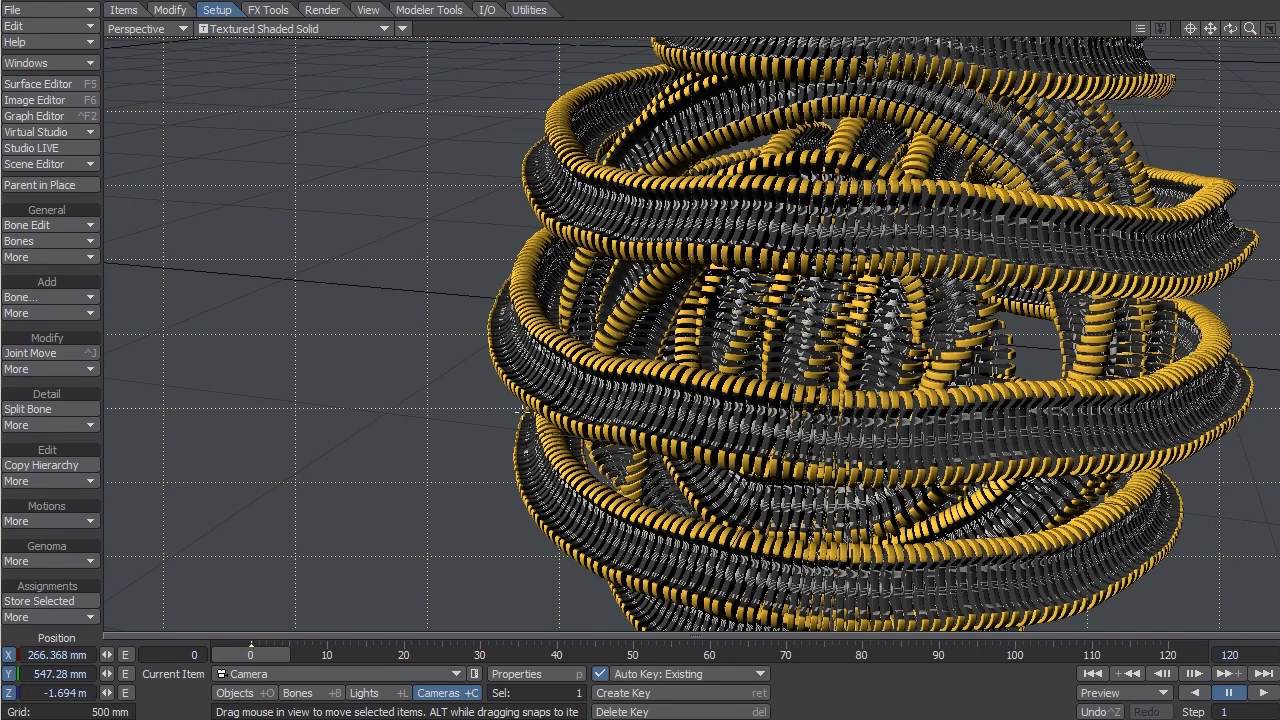